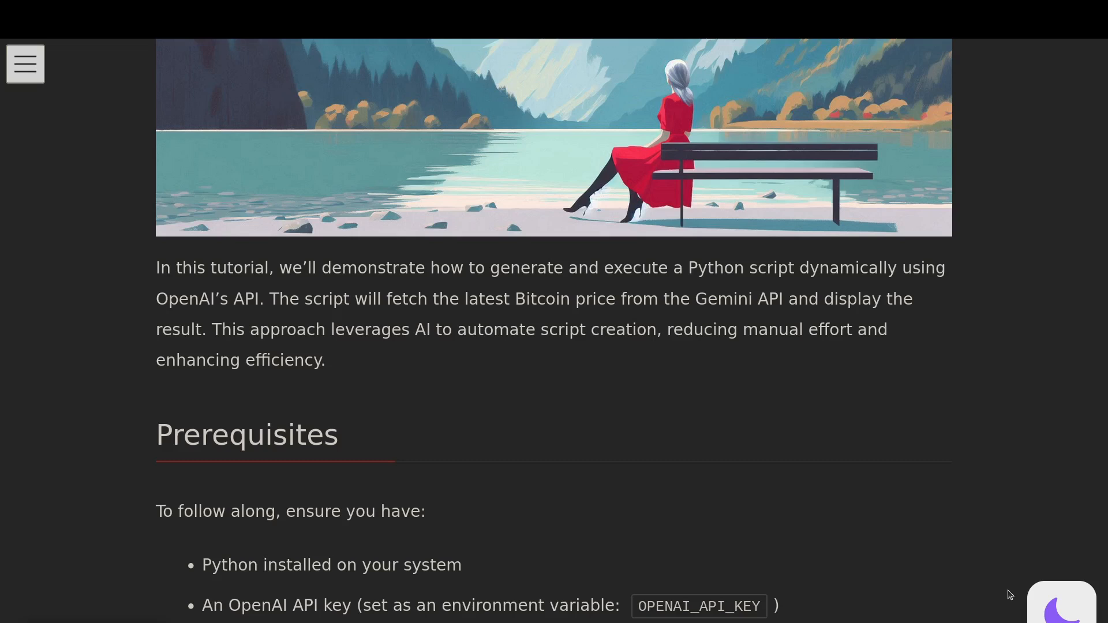
- Scroll the tutorial past the Prerequisites list until the Step 1 environment-setup code shows
scroll(down, 3)
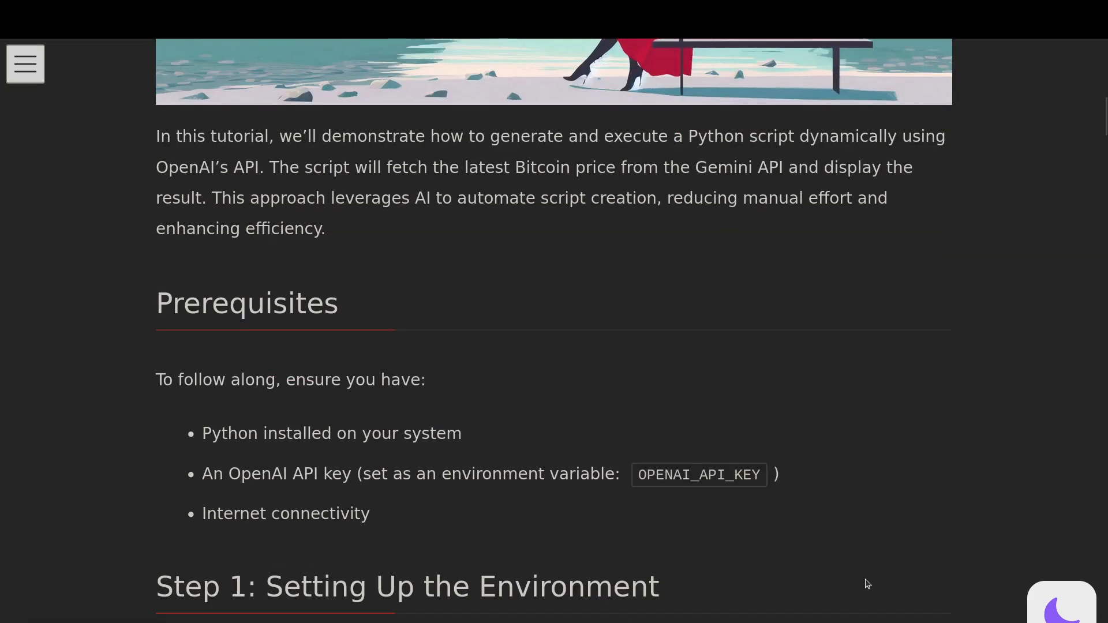
scroll(down, 3)
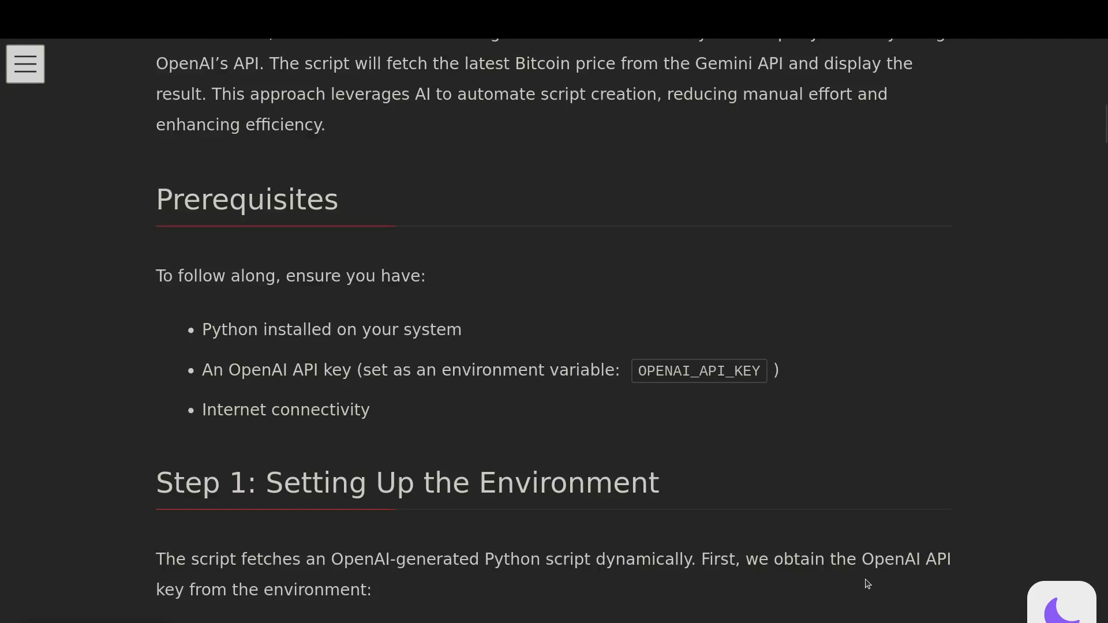
scroll(down, 3)
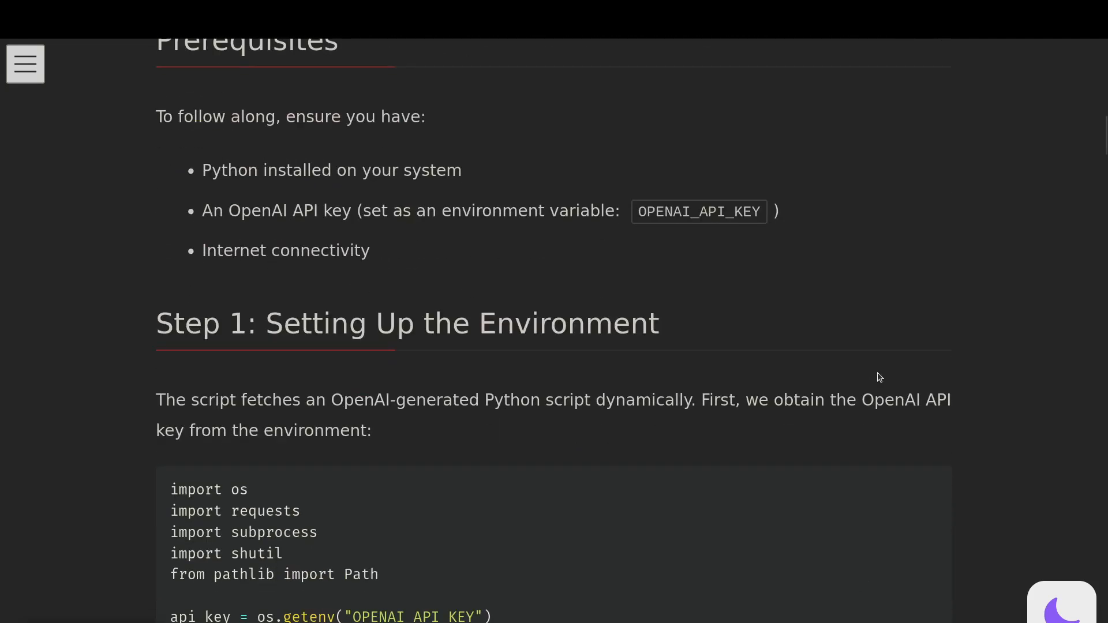
mouse_move(616, 296)
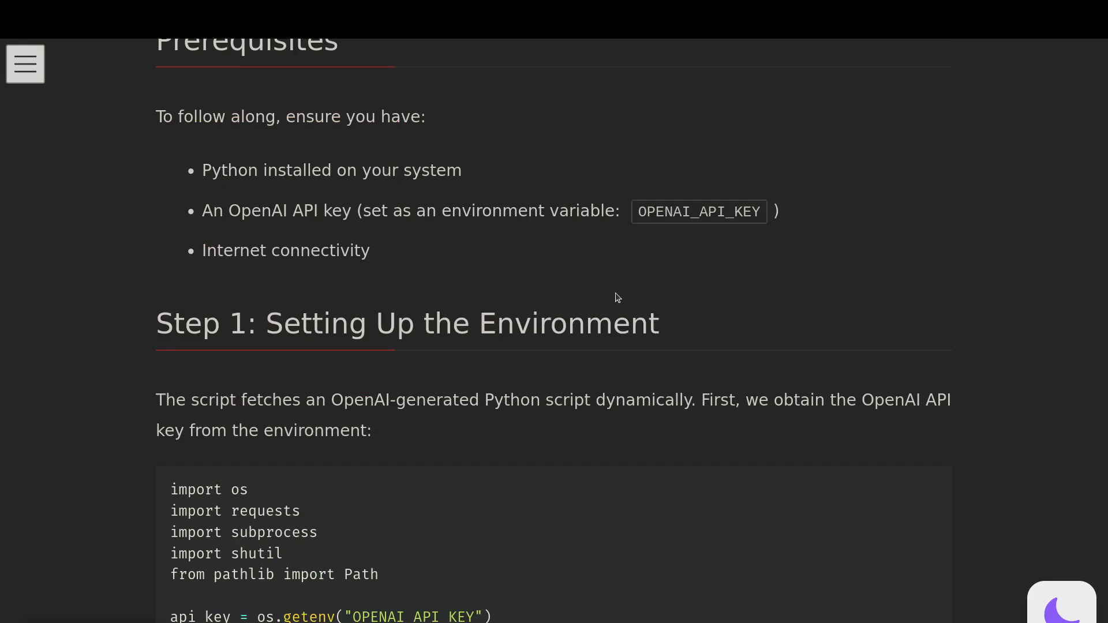
scroll(down, 3)
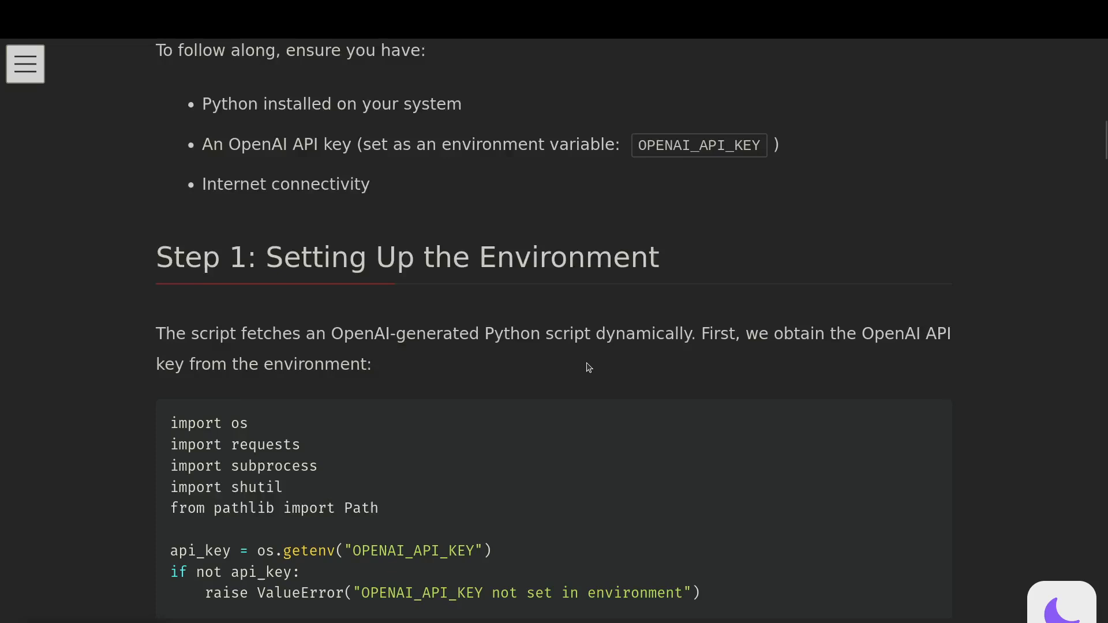
scroll(down, 3)
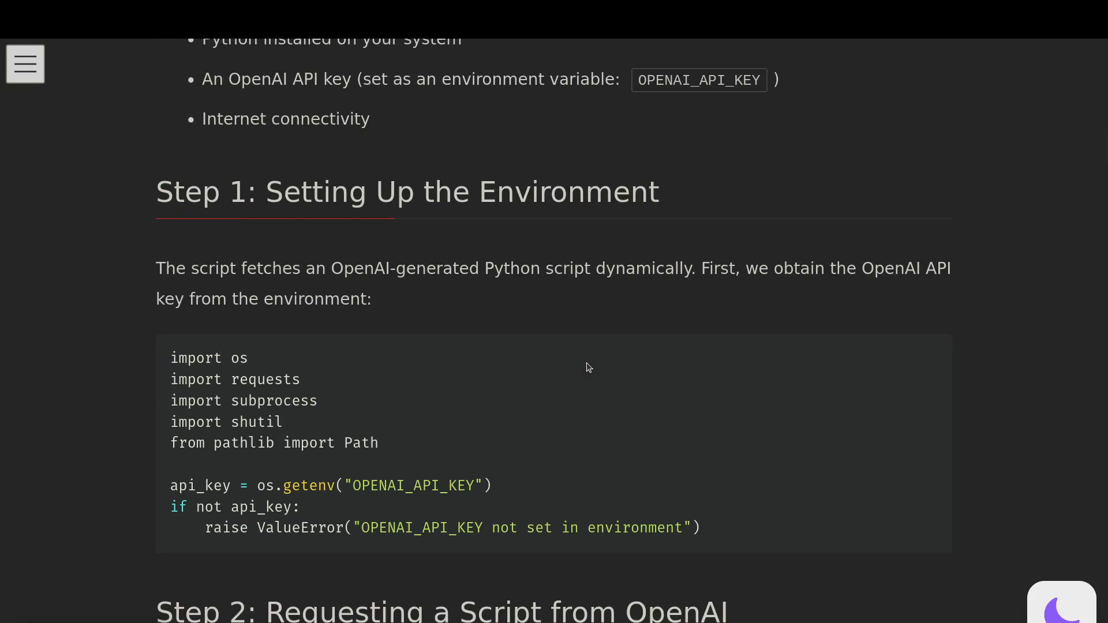
mouse_move(425, 460)
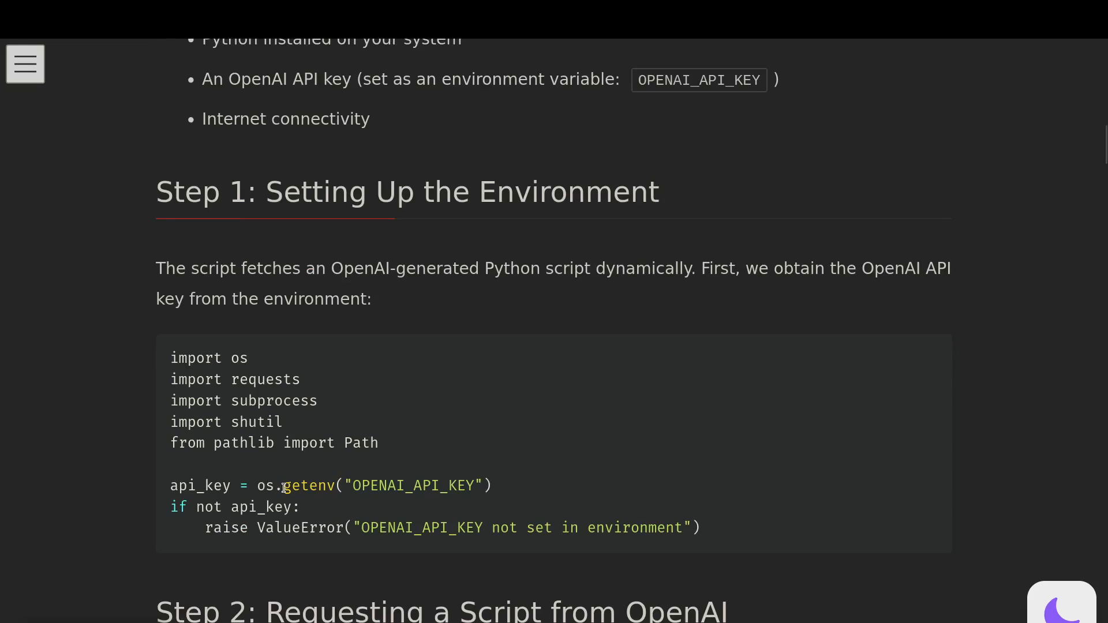
double_click(308, 486)
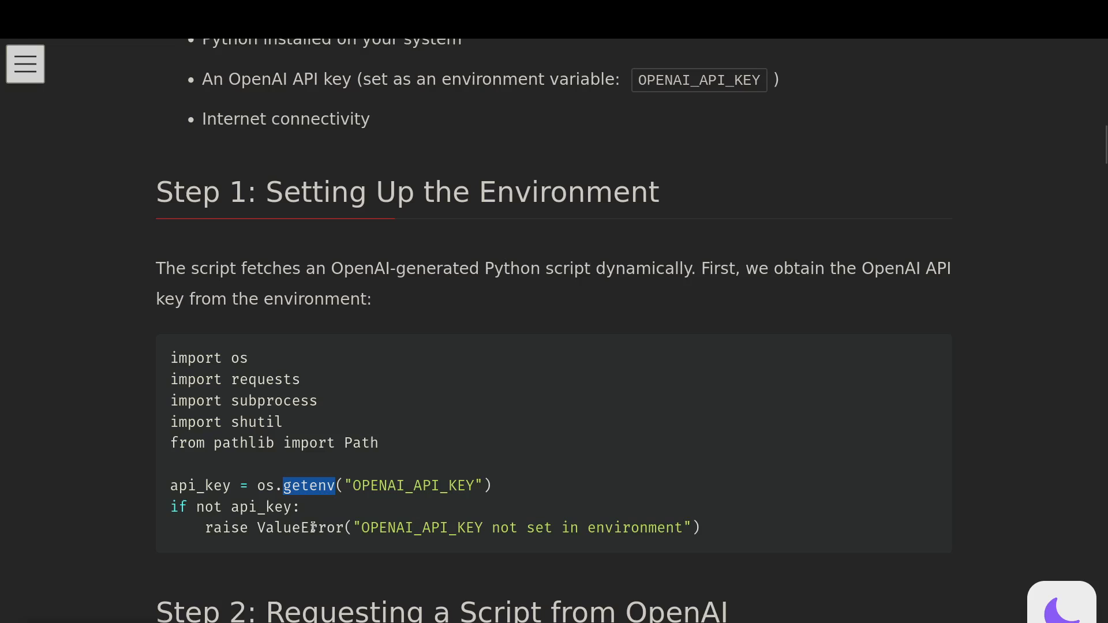
scroll(down, 3)
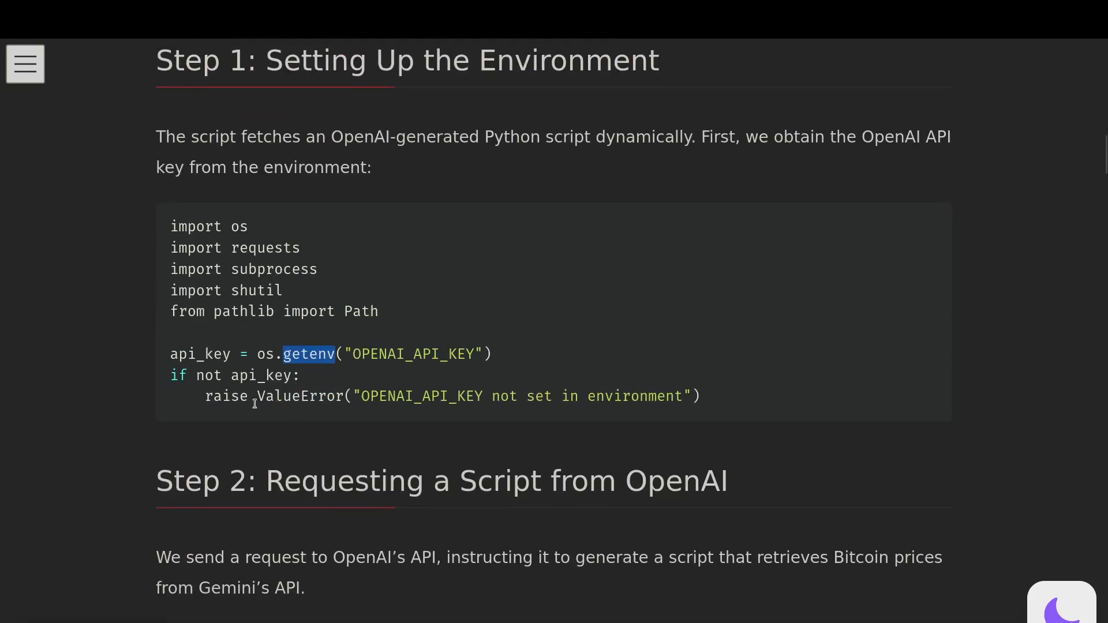
mouse_move(257, 371)
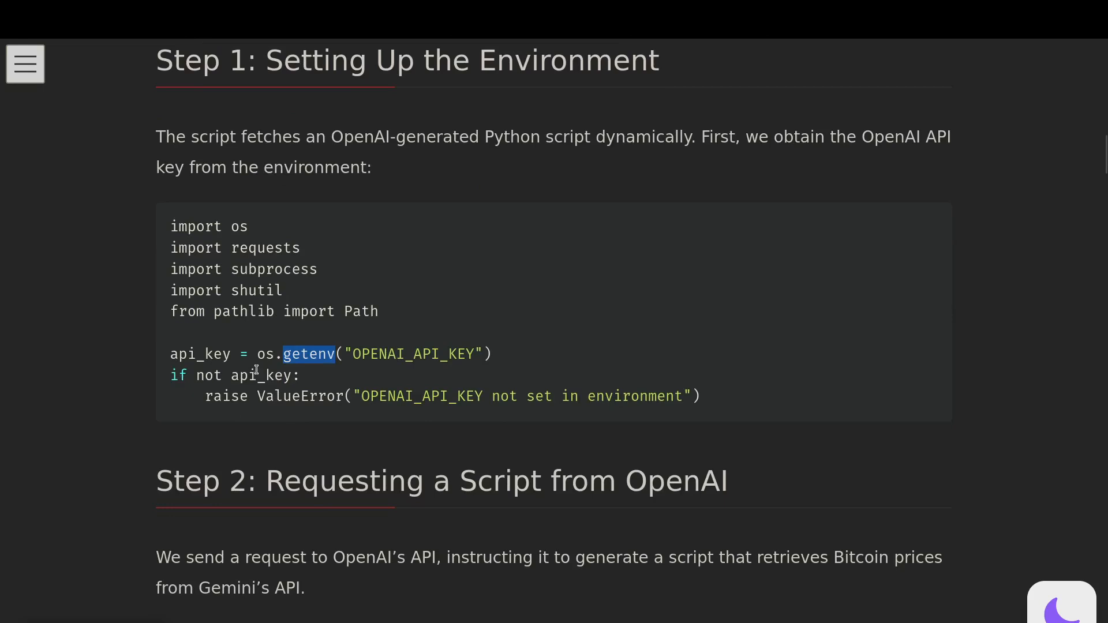
double_click(260, 375)
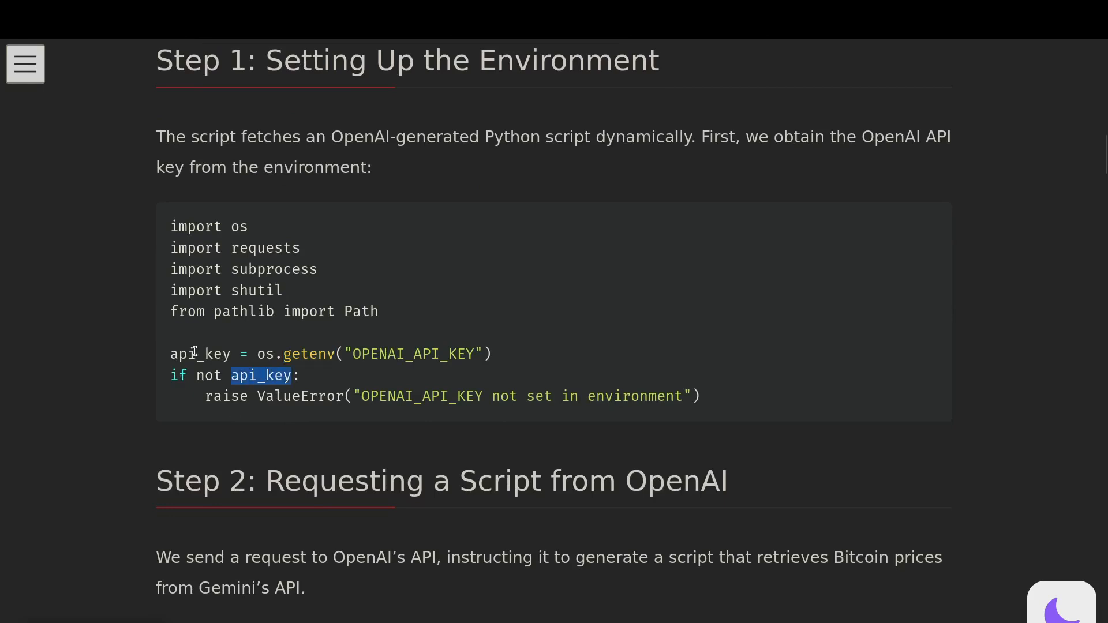
mouse_move(320, 277)
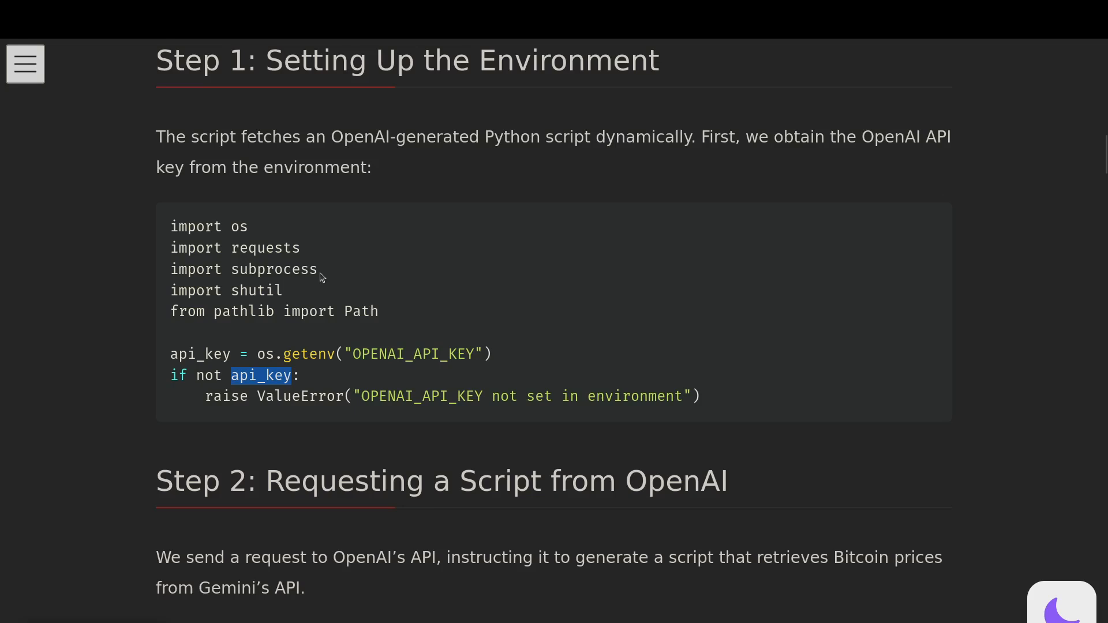
mouse_move(256, 253)
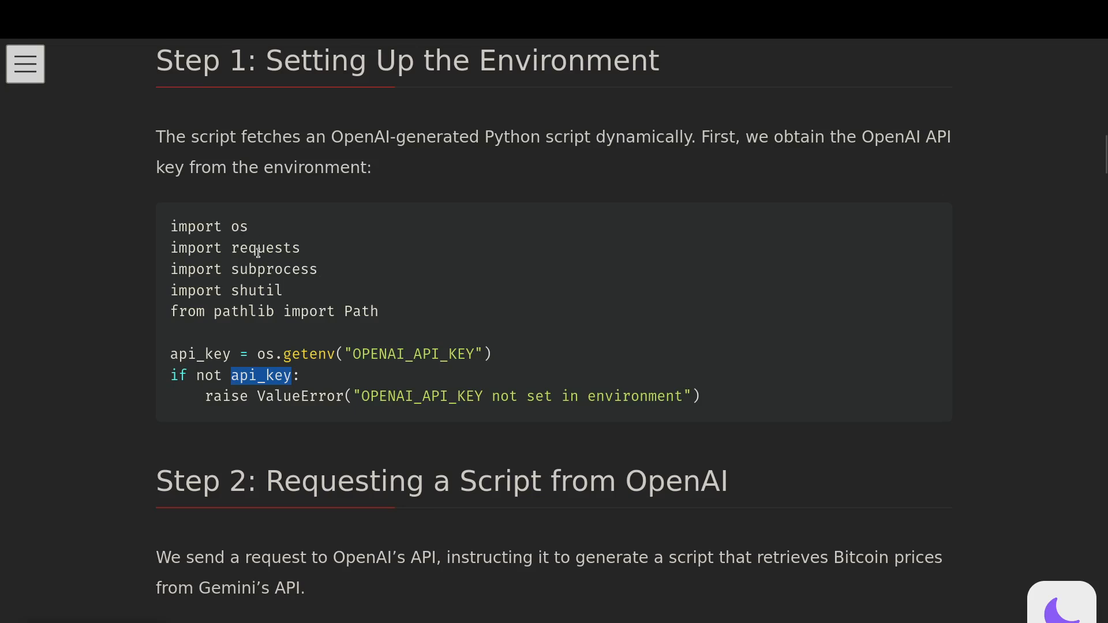
mouse_move(243, 248)
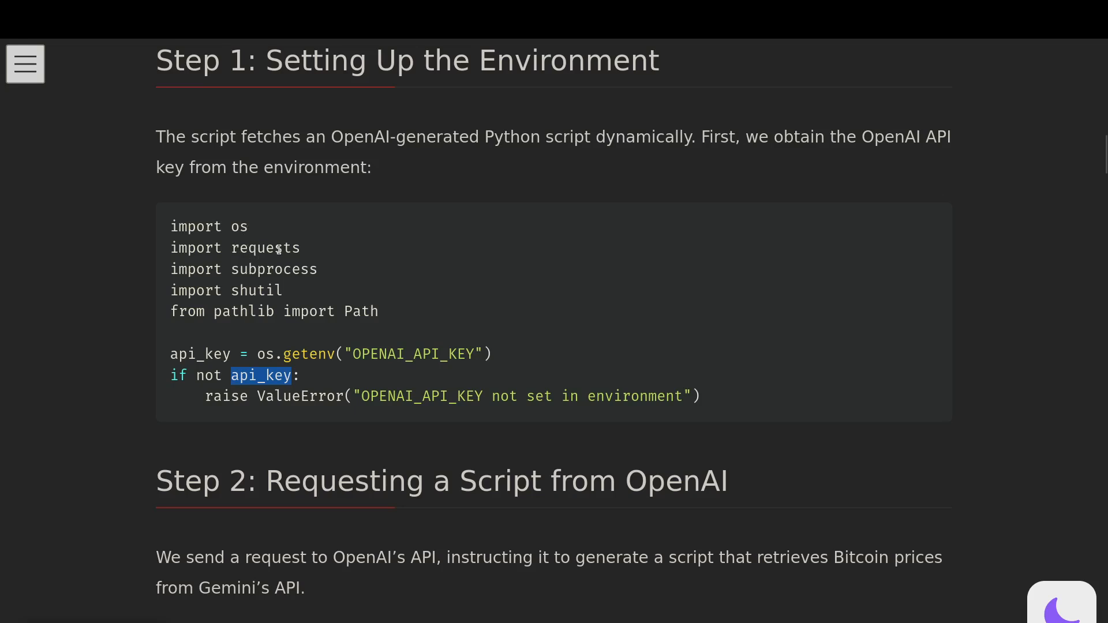
double_click(274, 269)
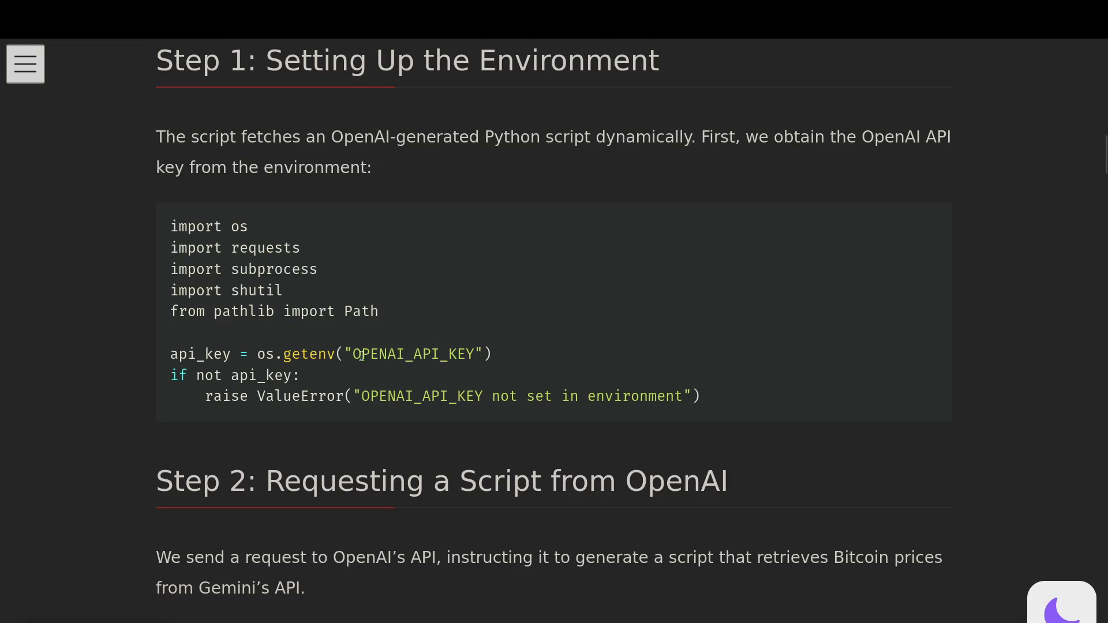
- Scroll to Step 2 and highlight the full OpenAI endpoint URL in the request code
scroll(down, 3)
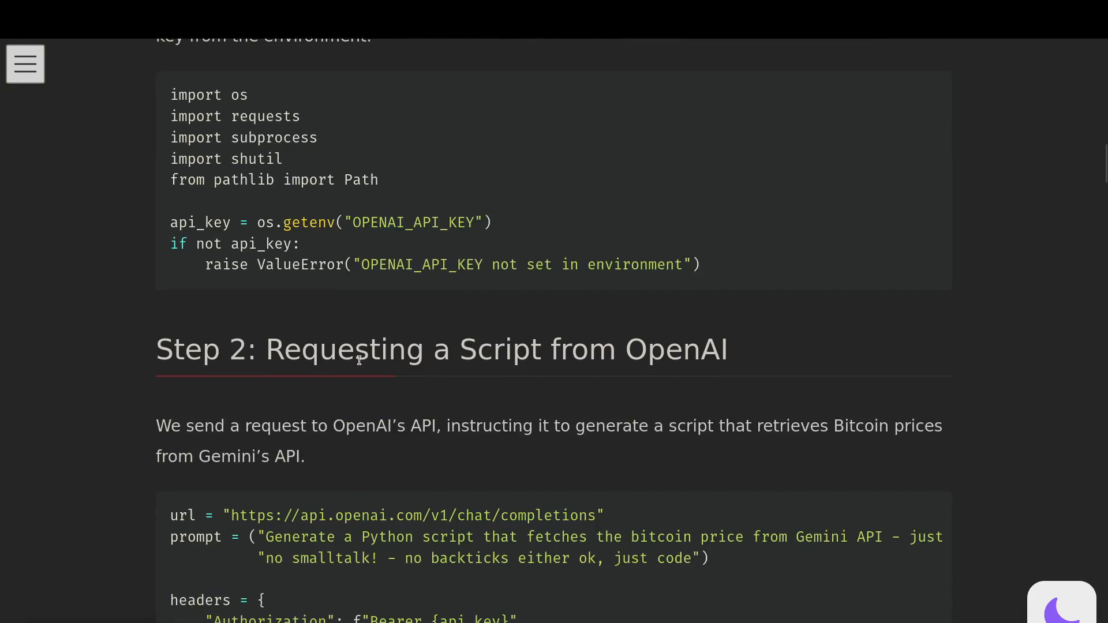
scroll(down, 3)
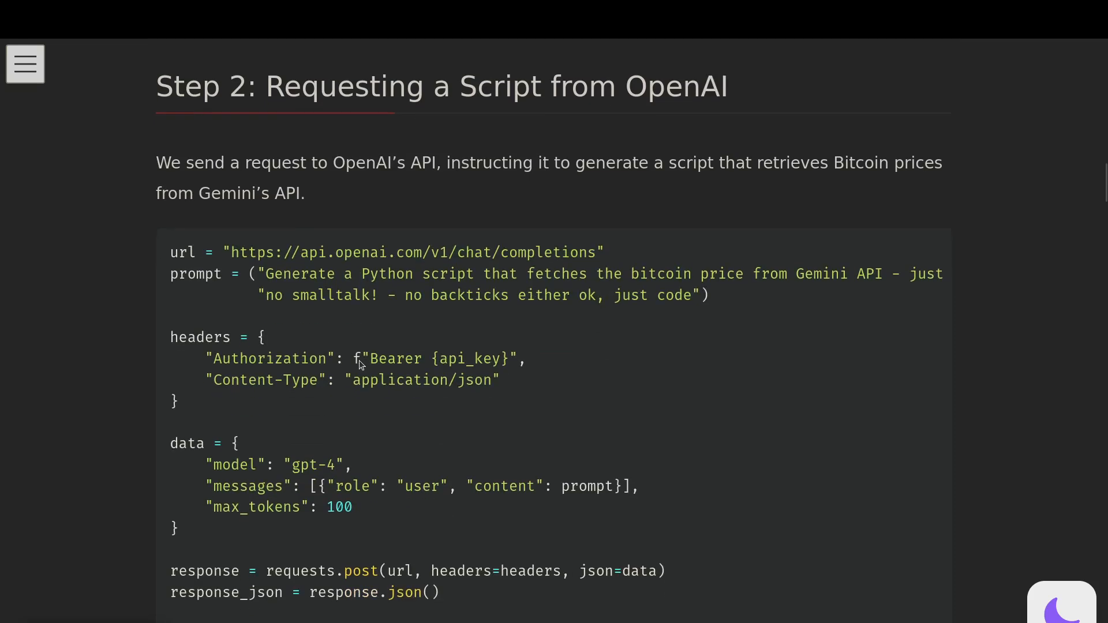
mouse_move(599, 83)
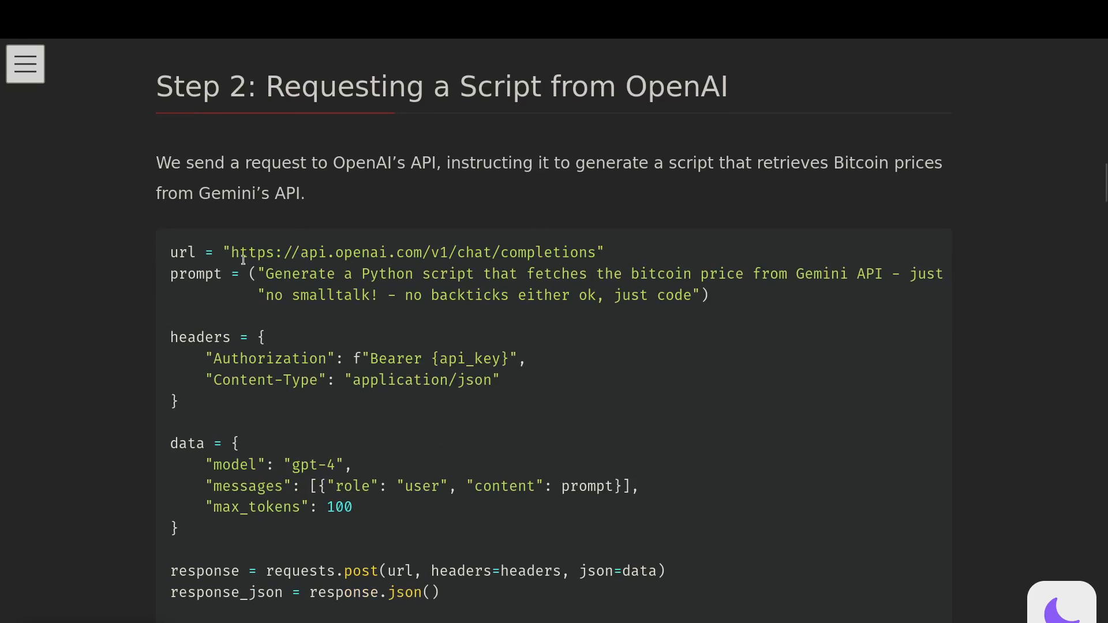
double_click(243, 252)
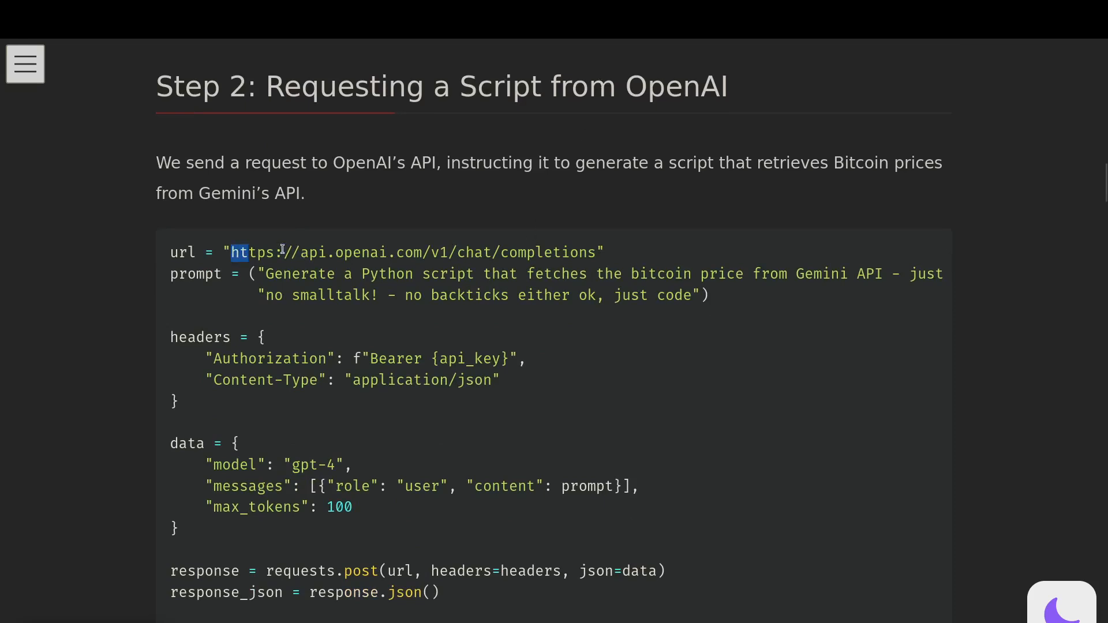
drag(235, 253, 586, 252)
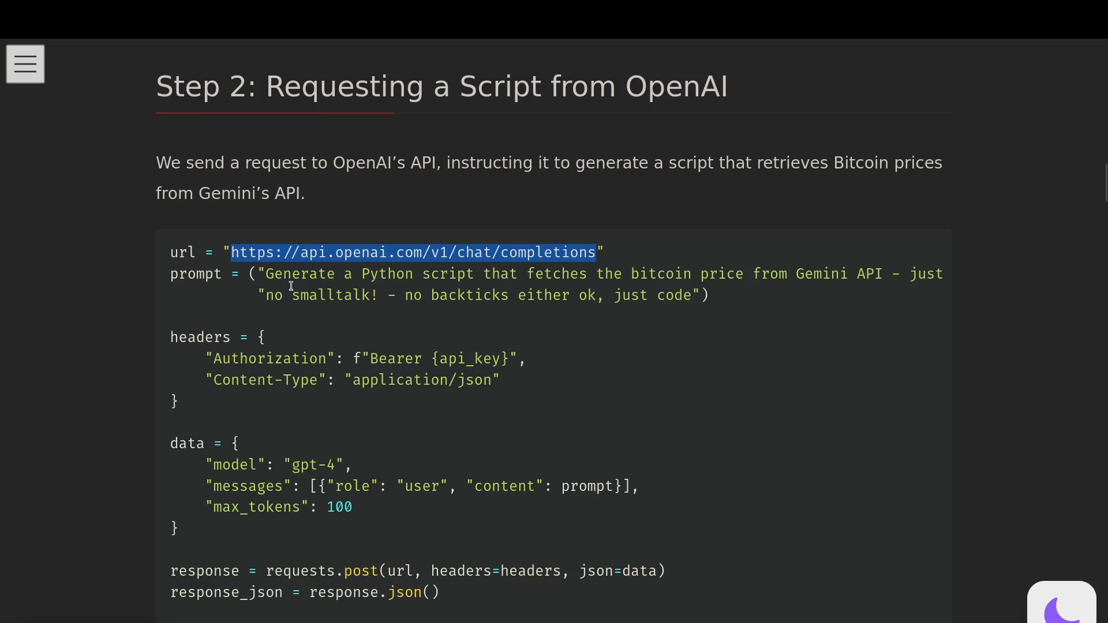
- Clear the URL and prompt-text highlights in the Step 2 code block
click(269, 275)
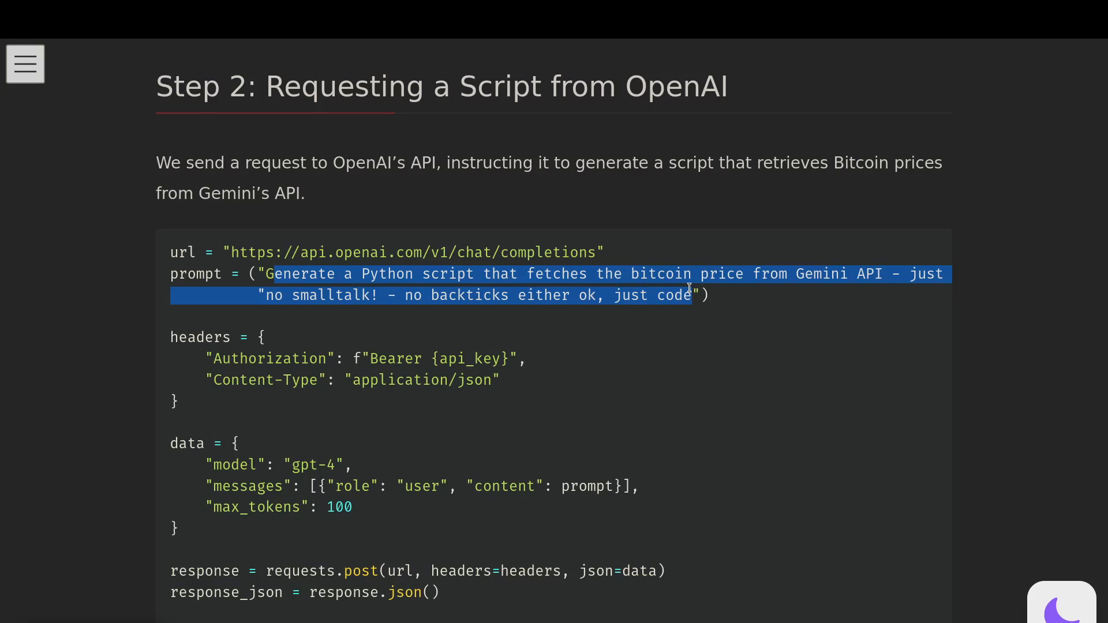
click(311, 288)
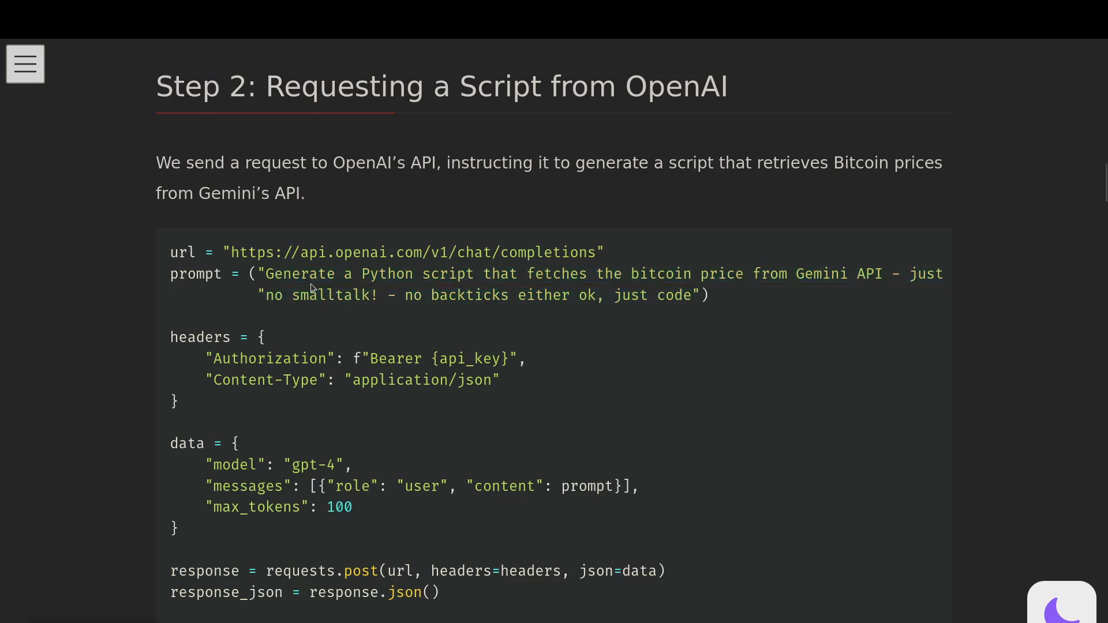
mouse_move(723, 275)
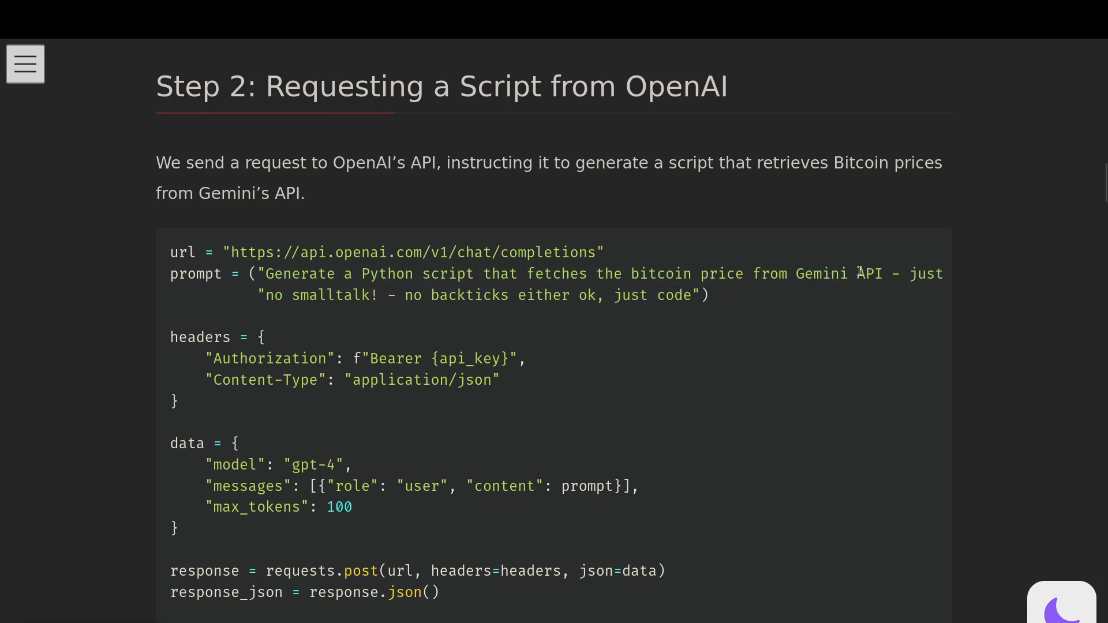
- Highlight the prompt line in the Step 2 request code
double_click(821, 275)
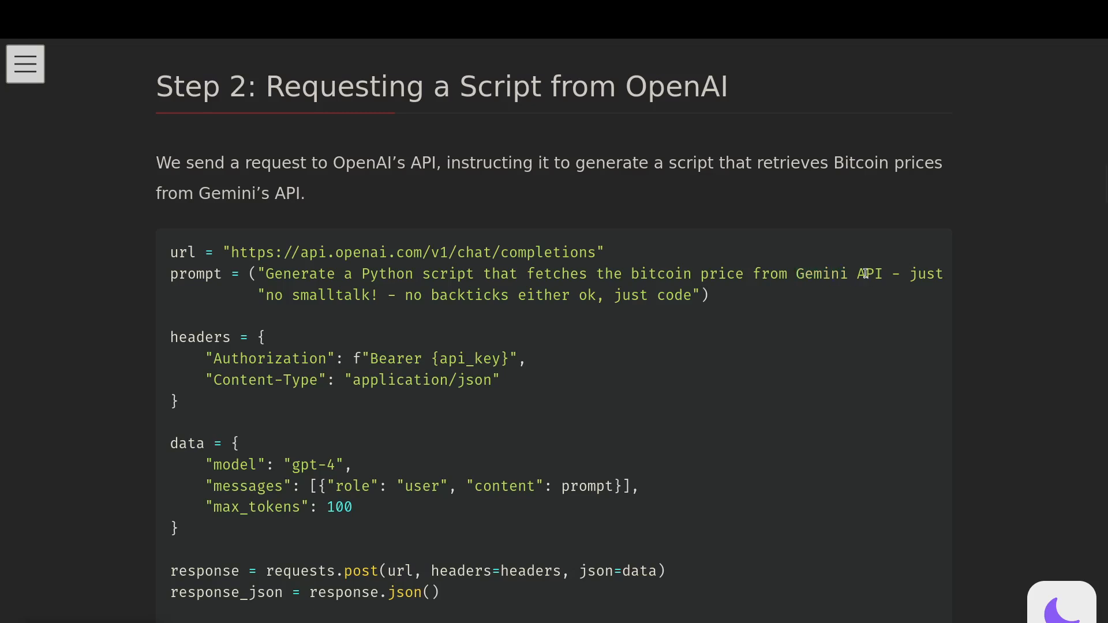
mouse_move(322, 418)
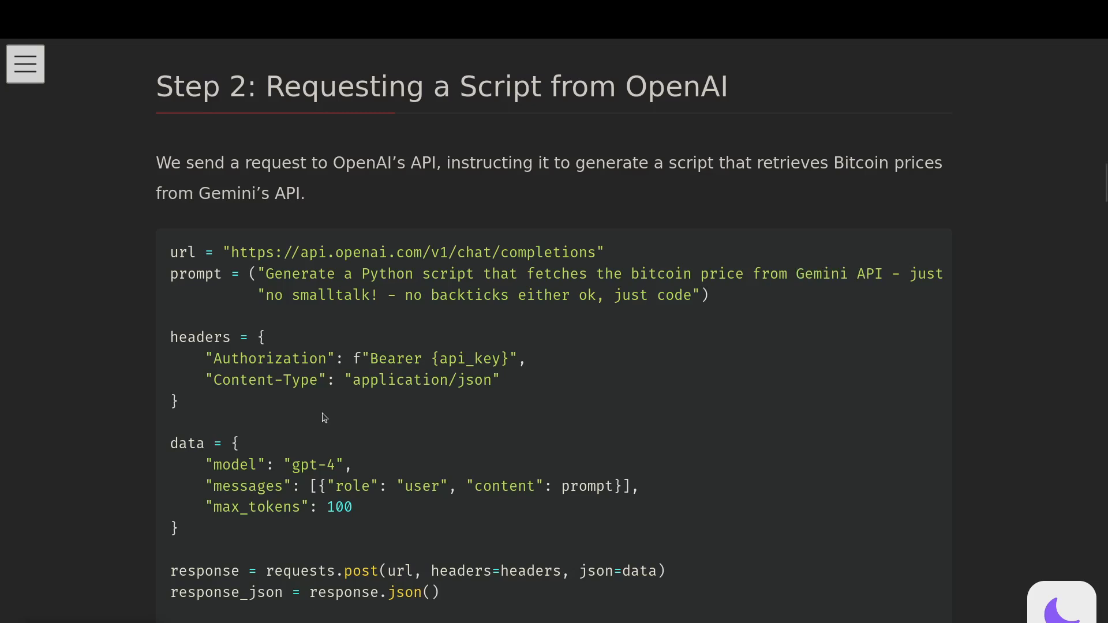
mouse_move(182, 277)
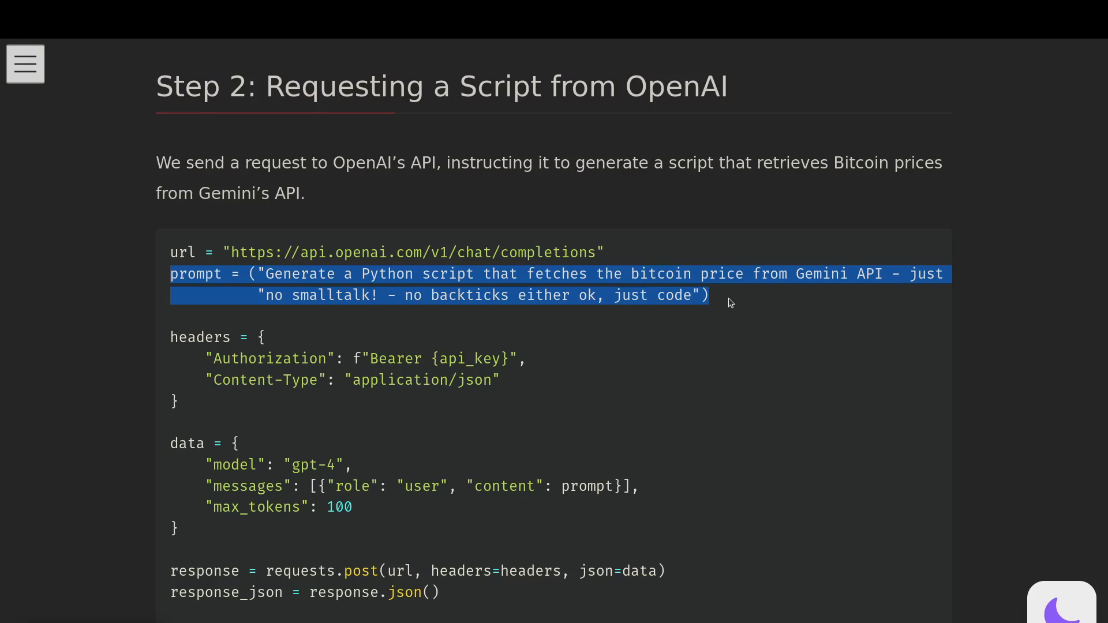
mouse_move(199, 406)
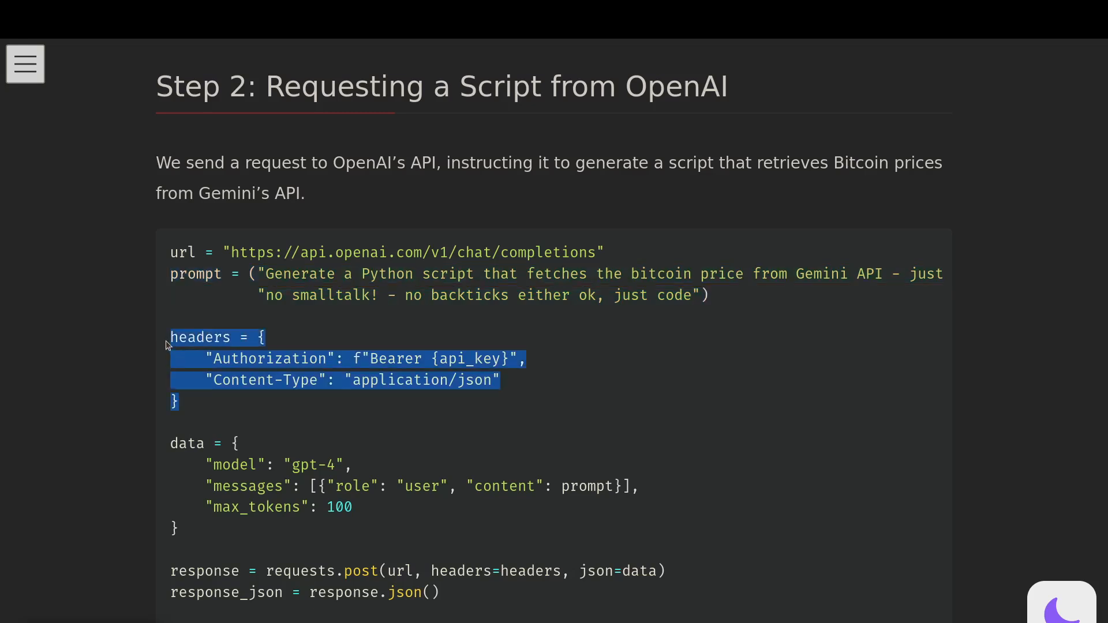
mouse_move(255, 416)
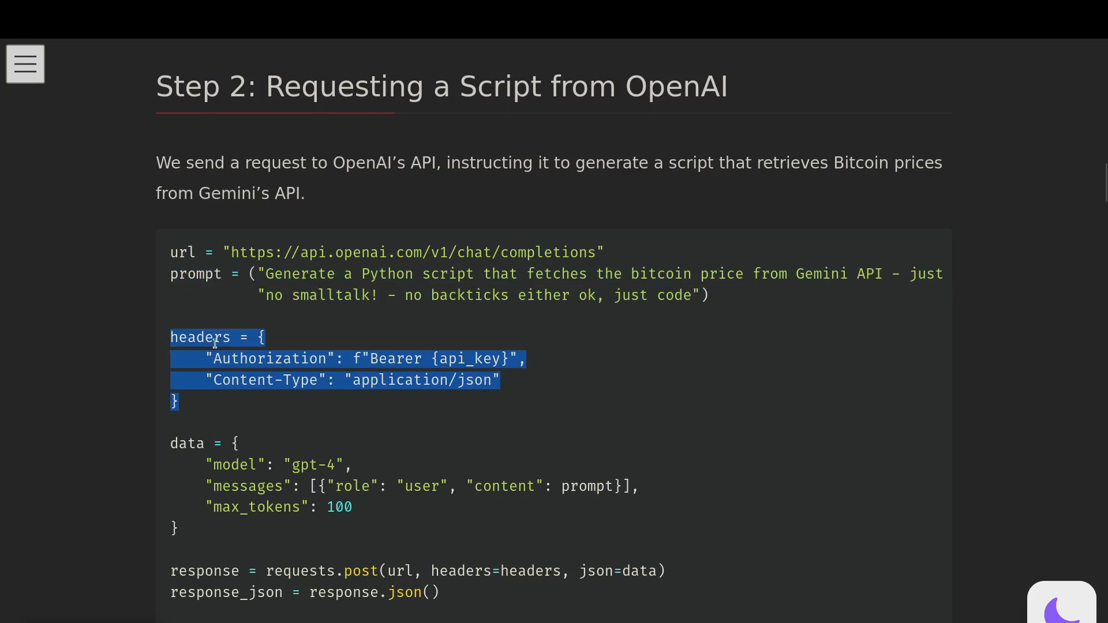
click(241, 358)
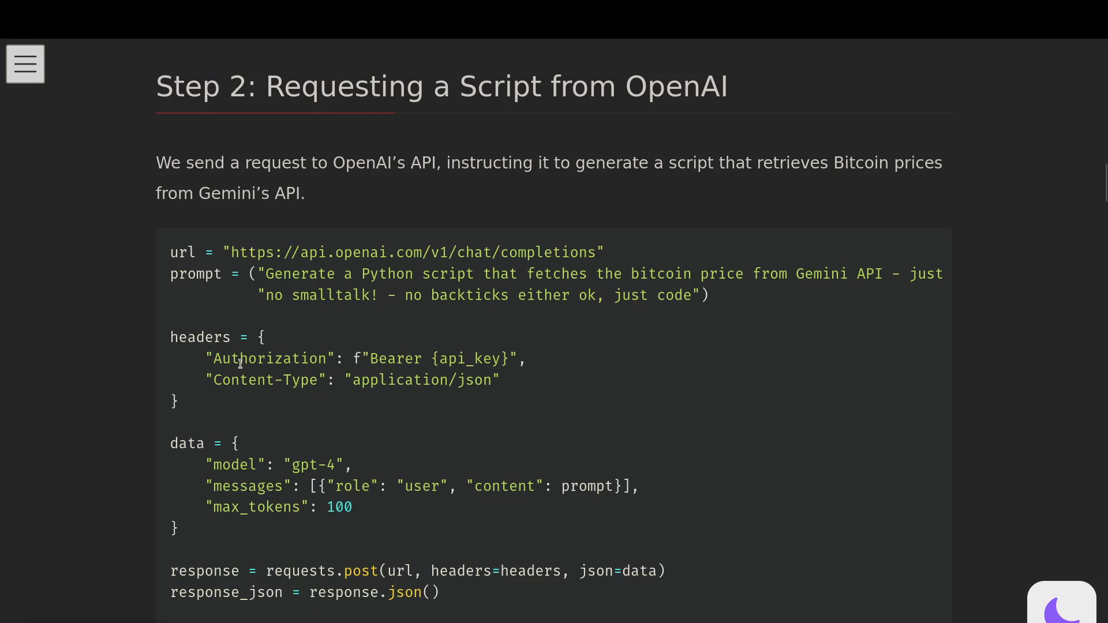
mouse_move(392, 361)
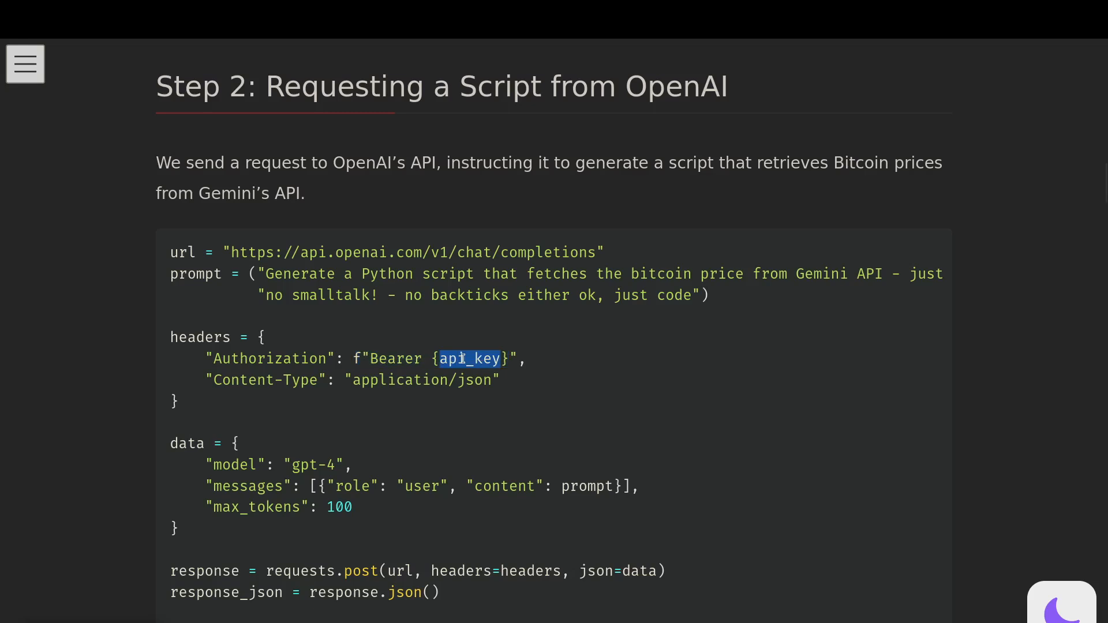
mouse_move(423, 405)
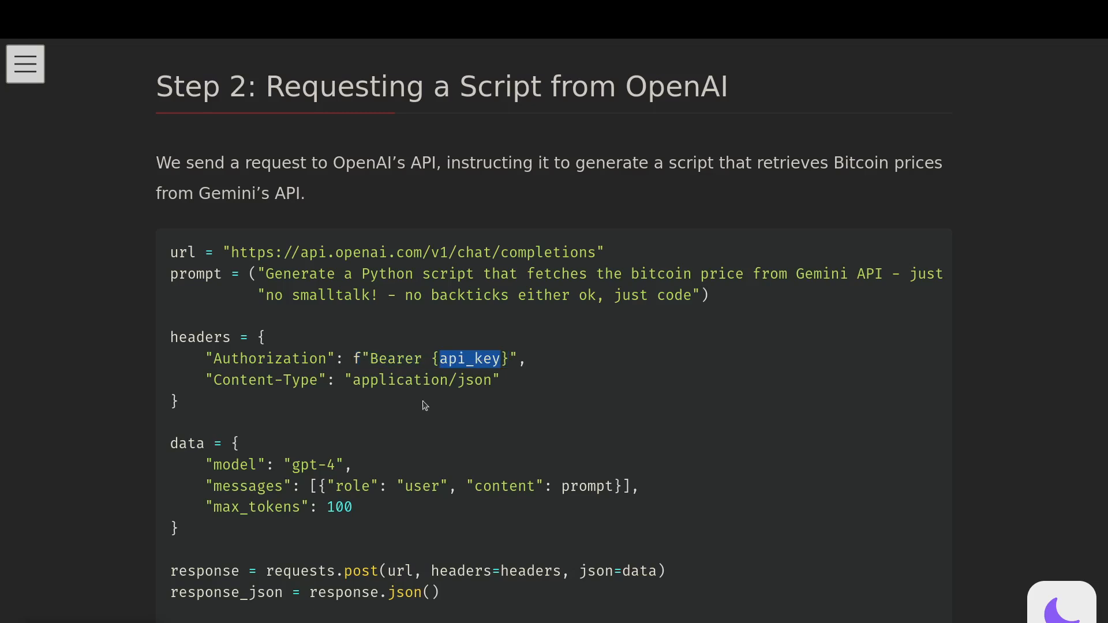
mouse_move(426, 422)
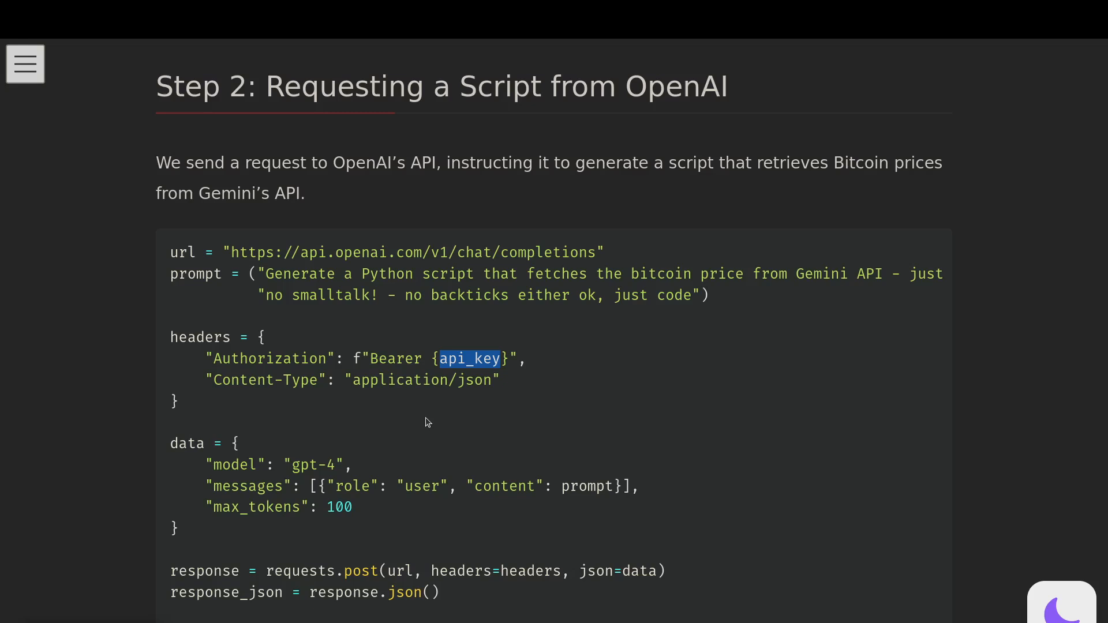
scroll(down, 3)
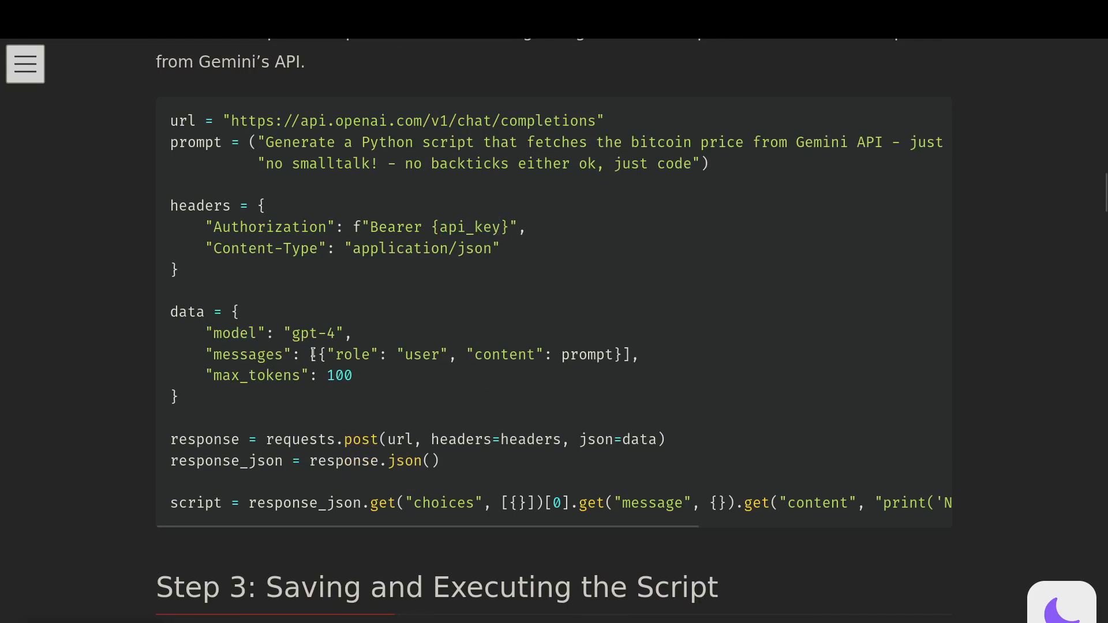
double_click(422, 354)
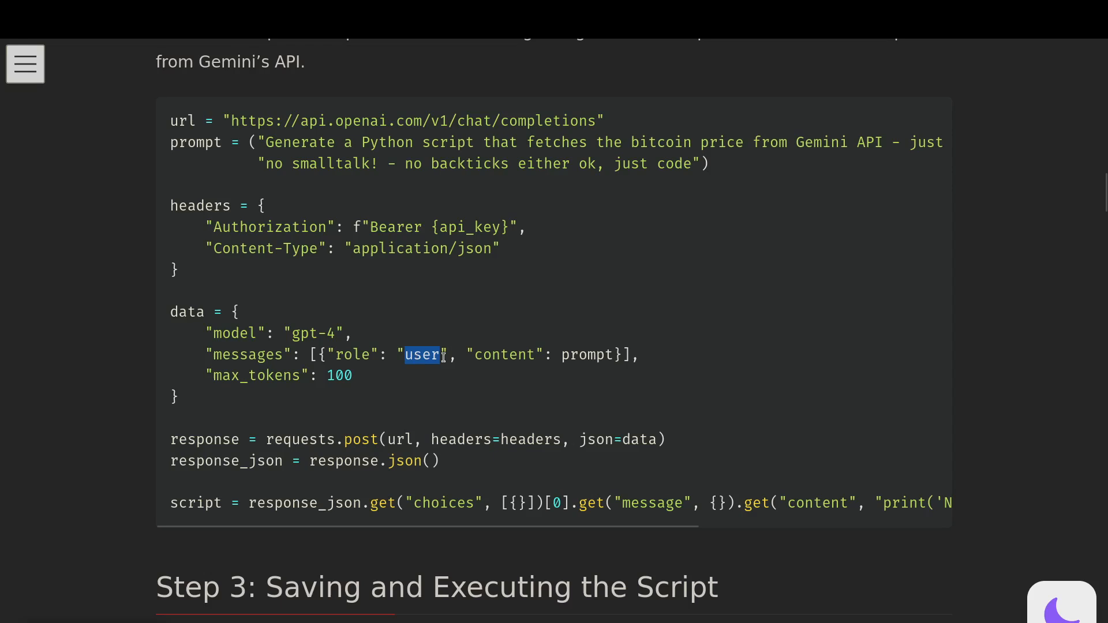
double_click(586, 355)
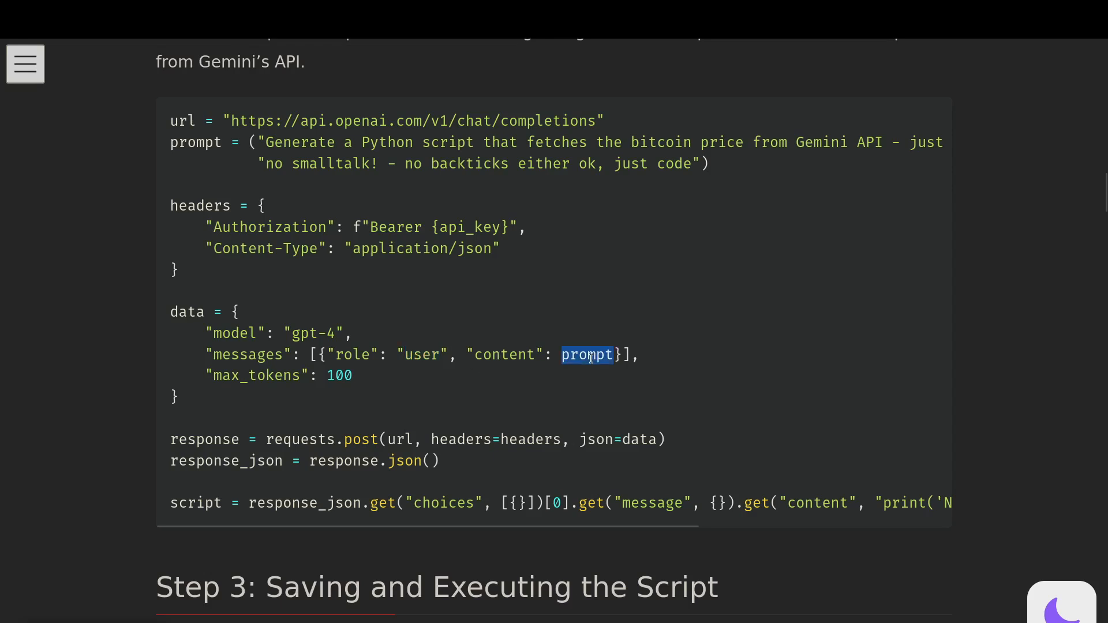
mouse_move(373, 381)
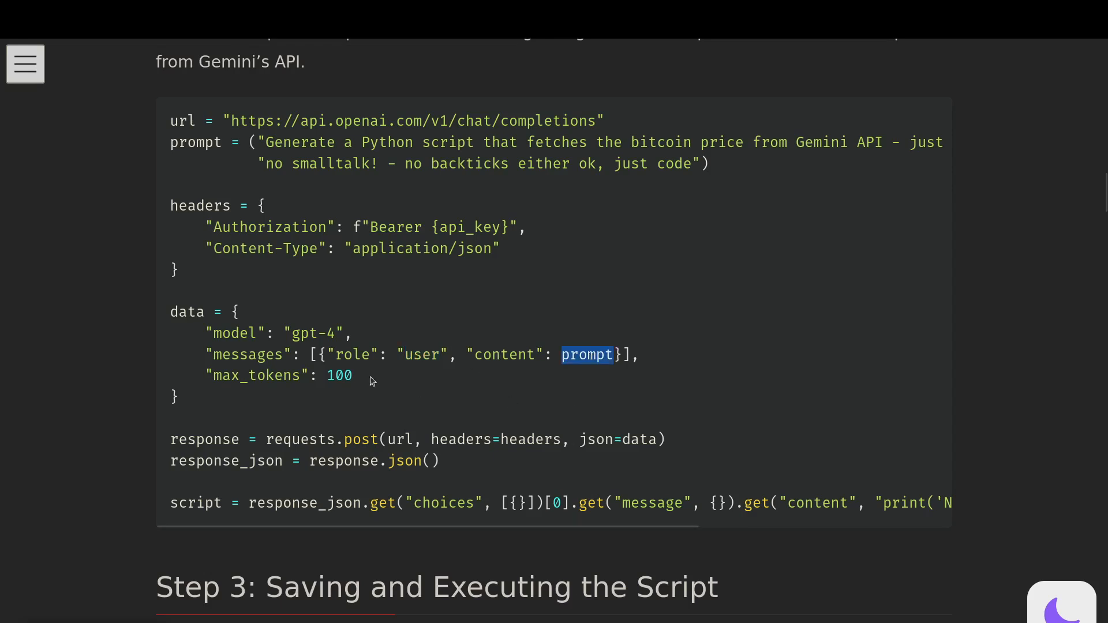
double_click(339, 375)
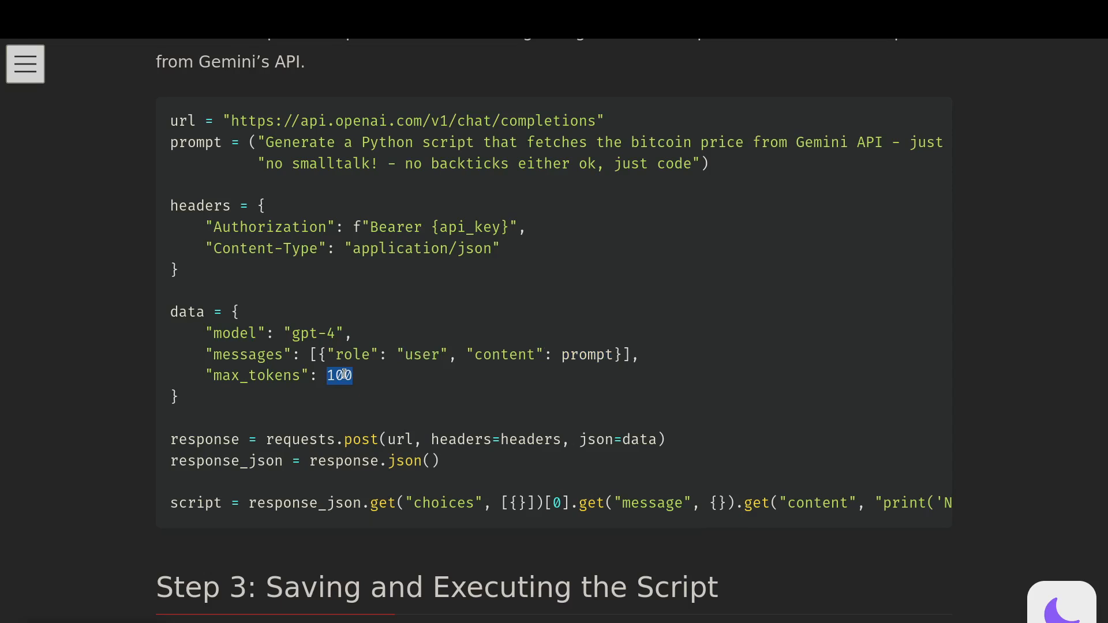
- Highlight the requests.post call and its url target in the request-sending code
scroll(down, 3)
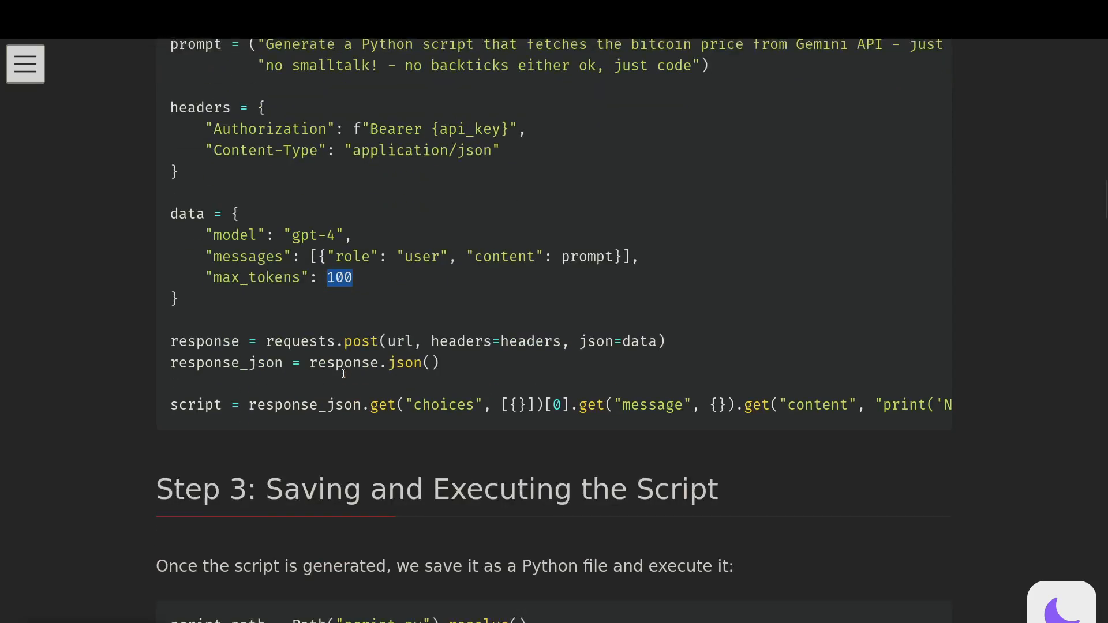
scroll(down, 3)
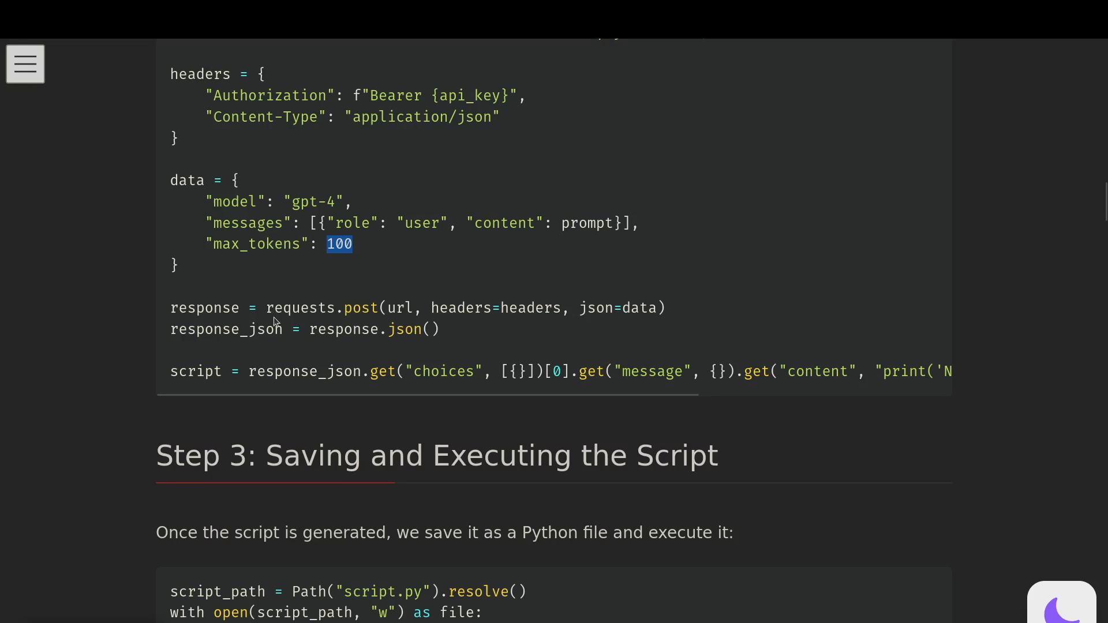
double_click(360, 307)
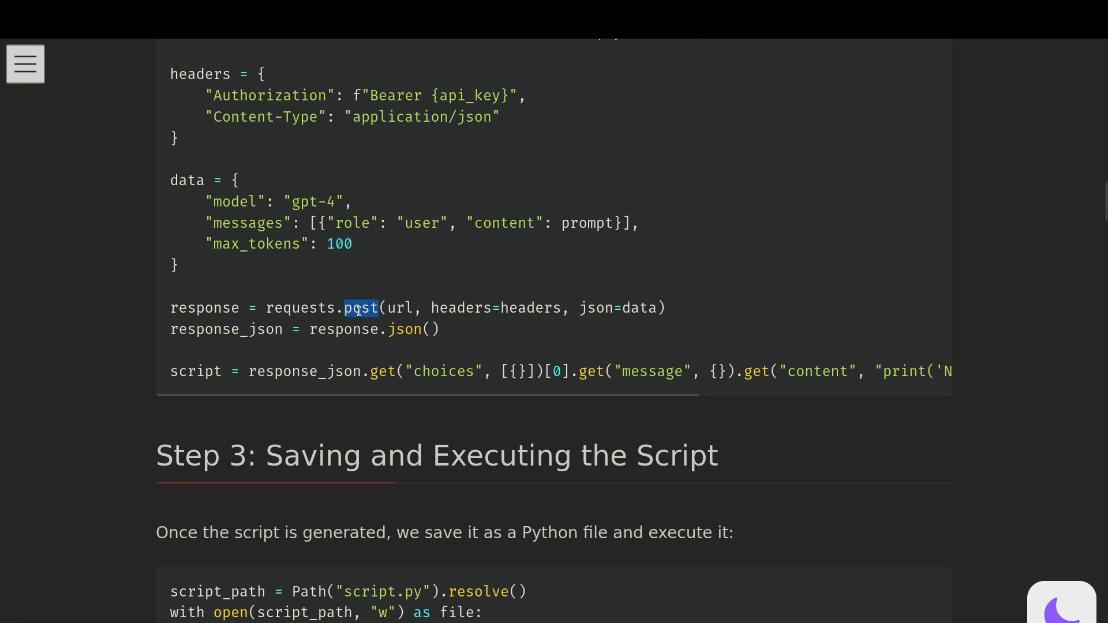
double_click(399, 307)
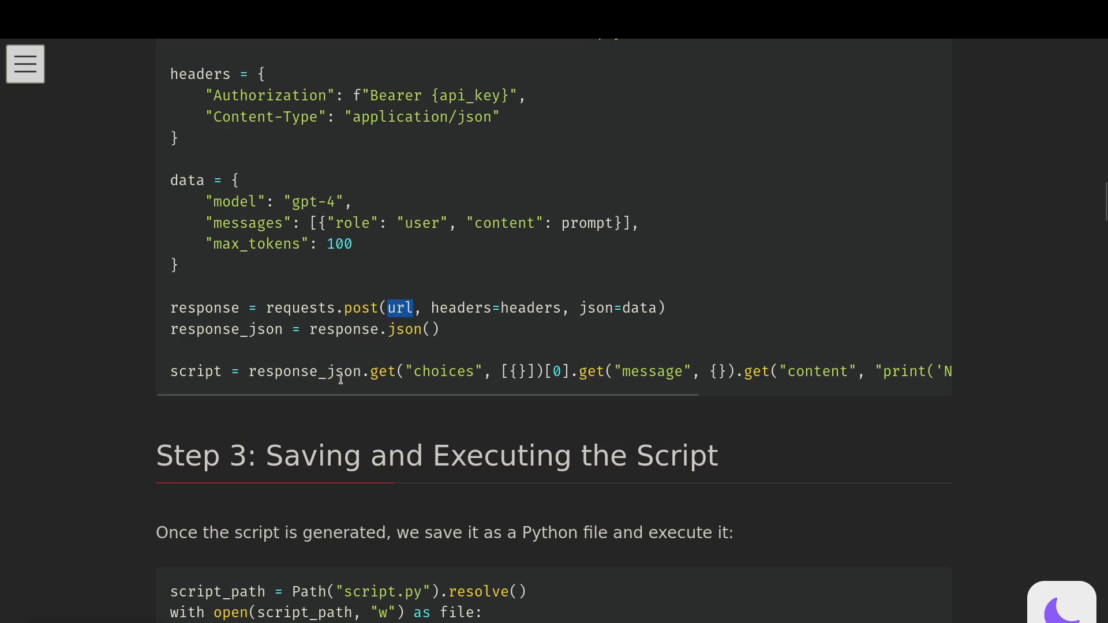
mouse_move(205, 377)
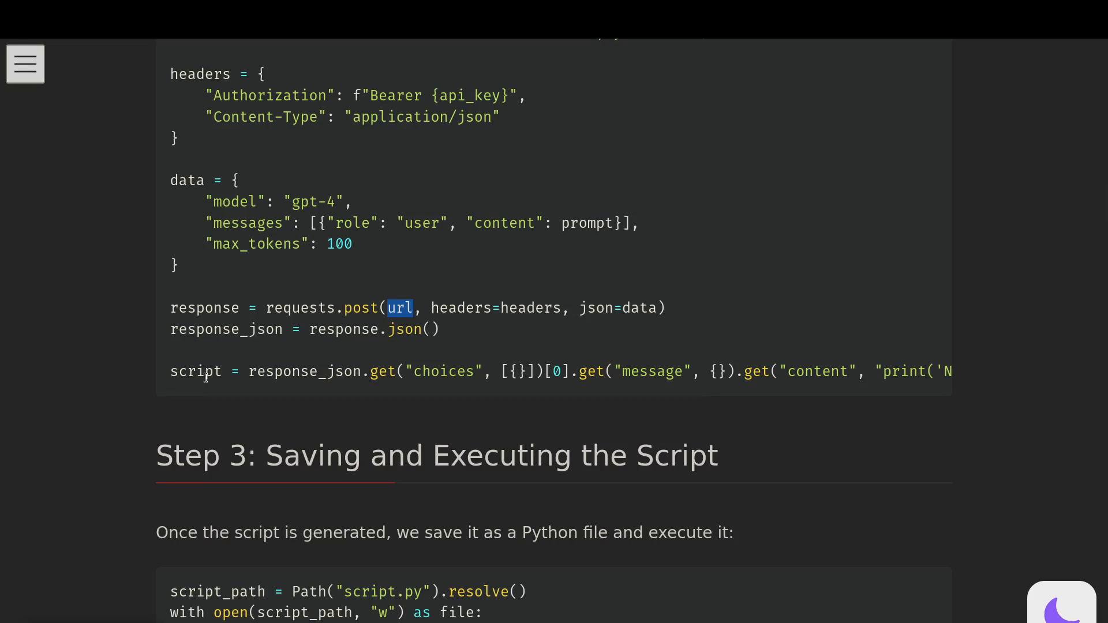
mouse_move(377, 389)
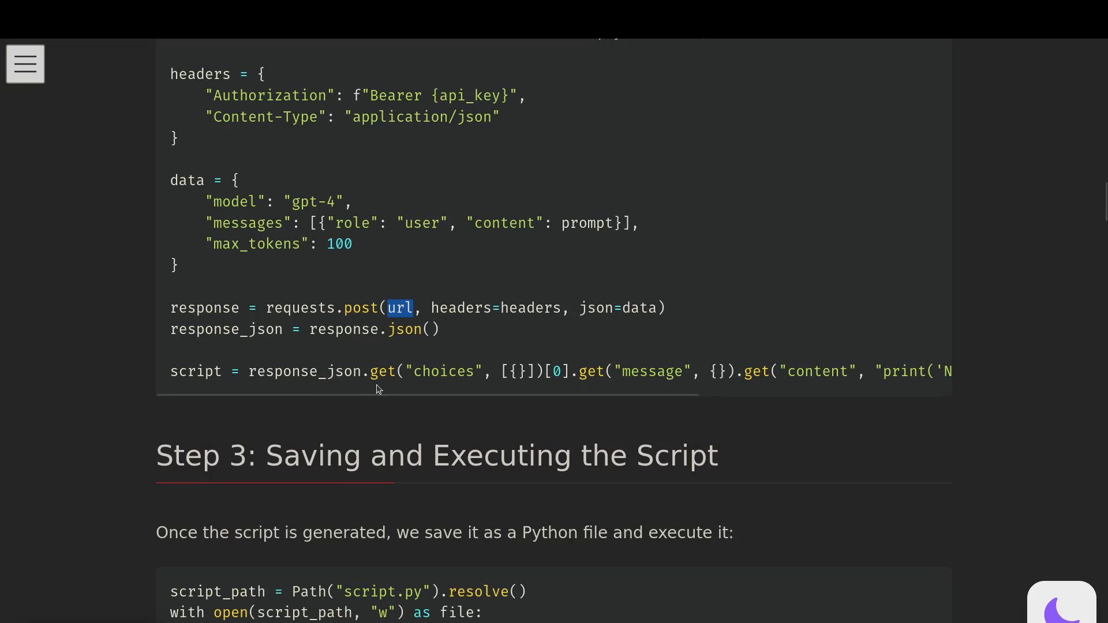
mouse_move(373, 371)
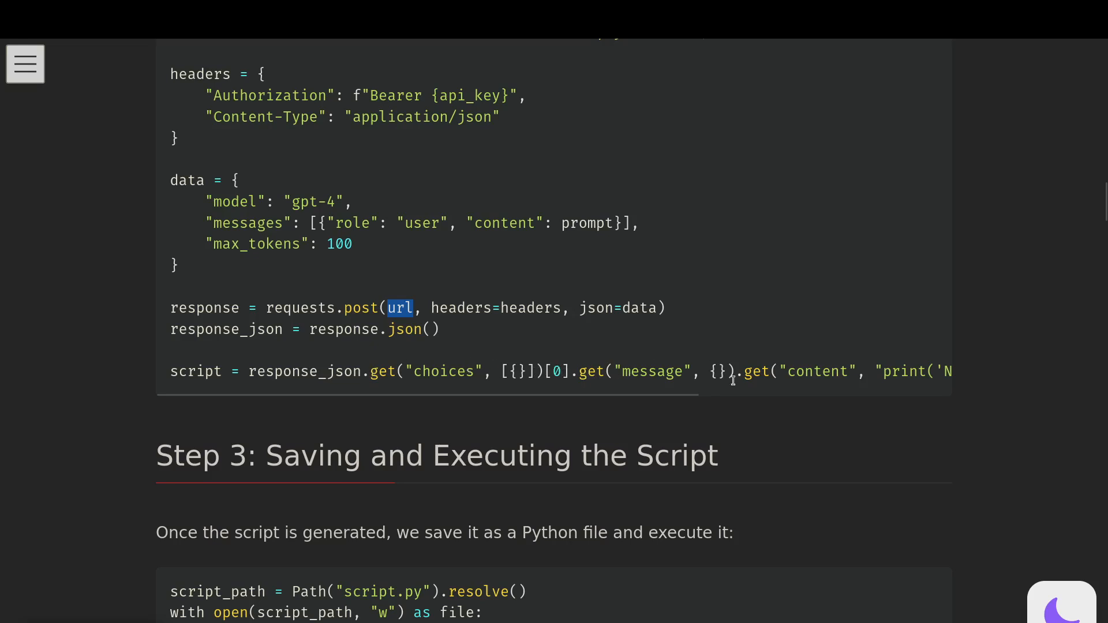
- Read the fallback message sideways, then scroll down to the Step 3 save-and-execute section
scroll(right, 3)
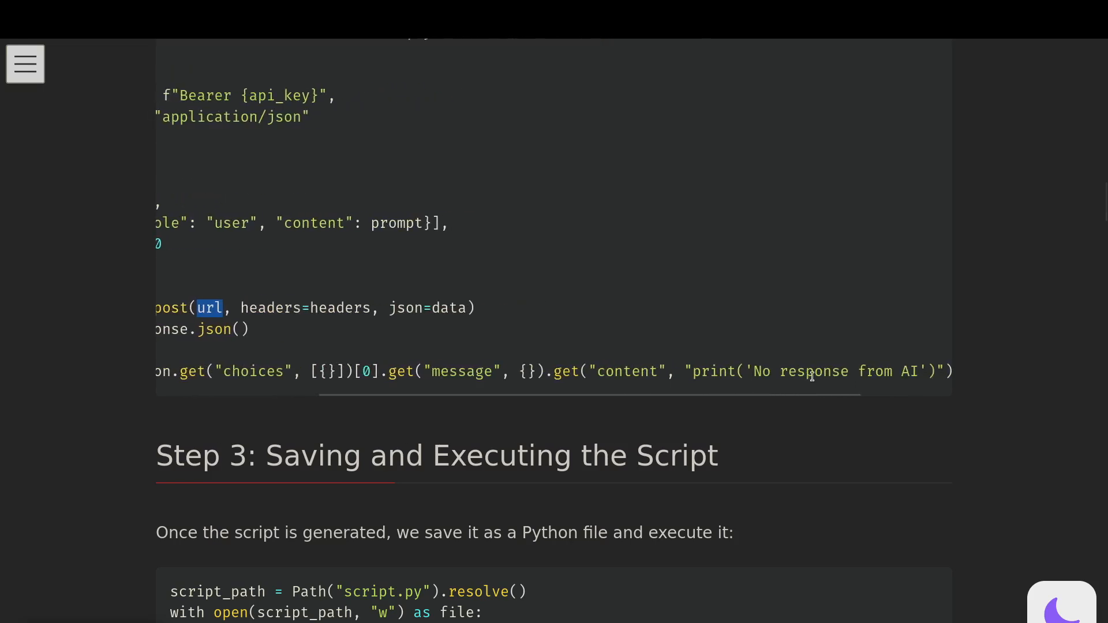
scroll(left, 3)
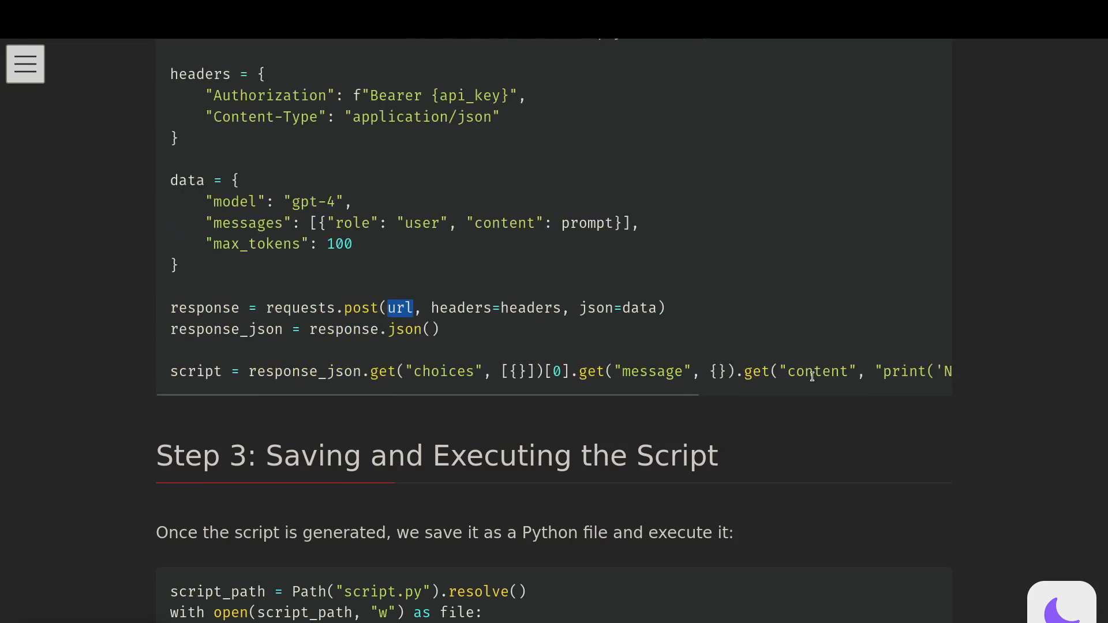
mouse_move(384, 379)
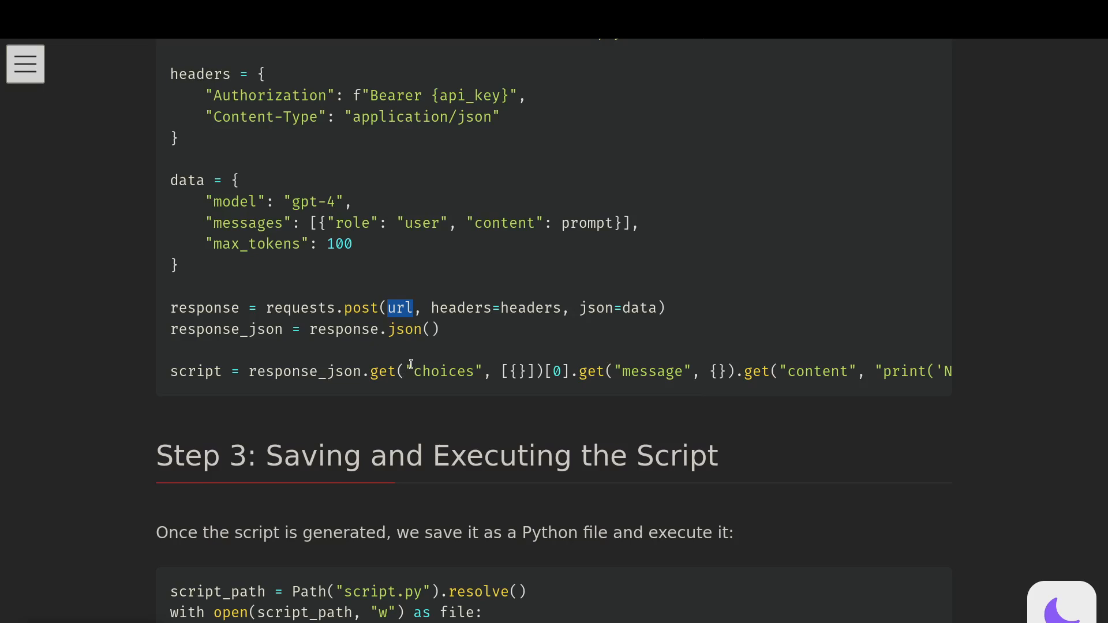
scroll(up, 3)
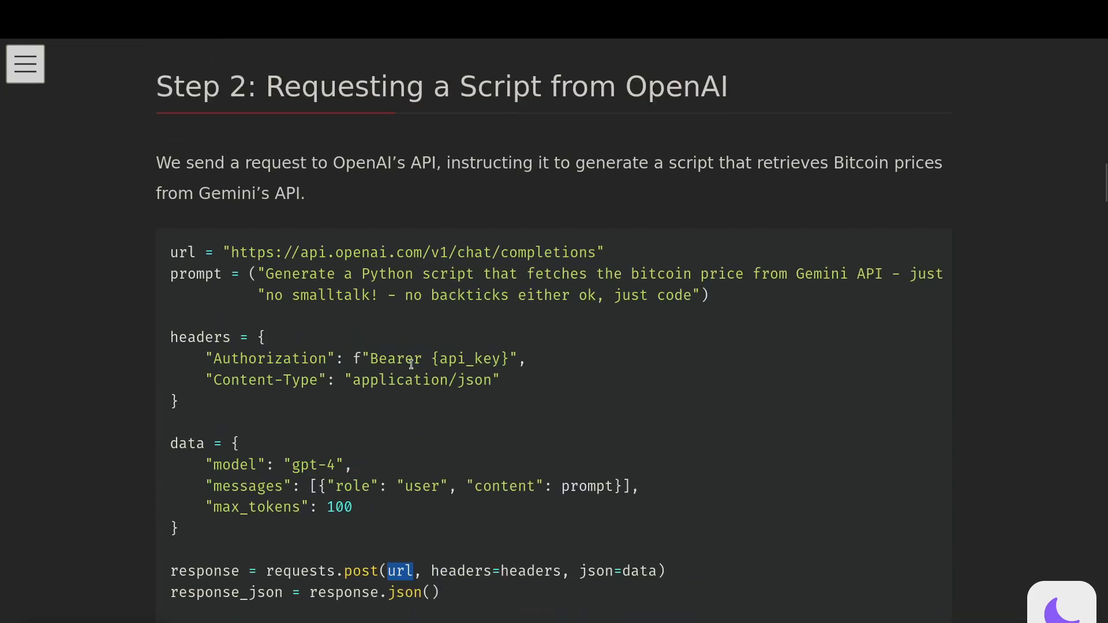
scroll(down, 3)
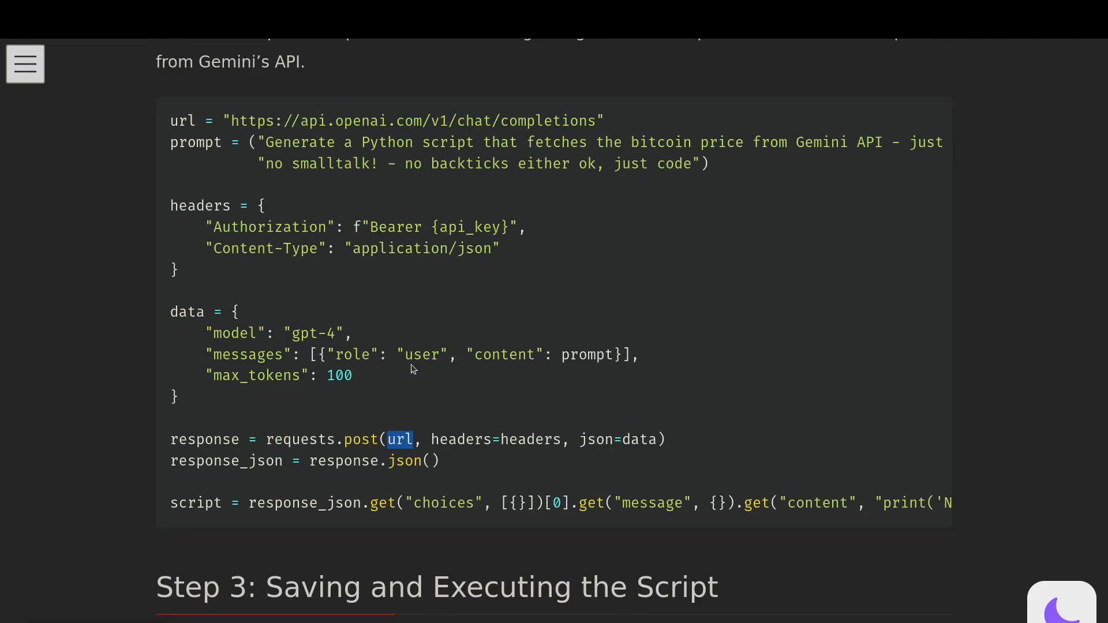
scroll(down, 3)
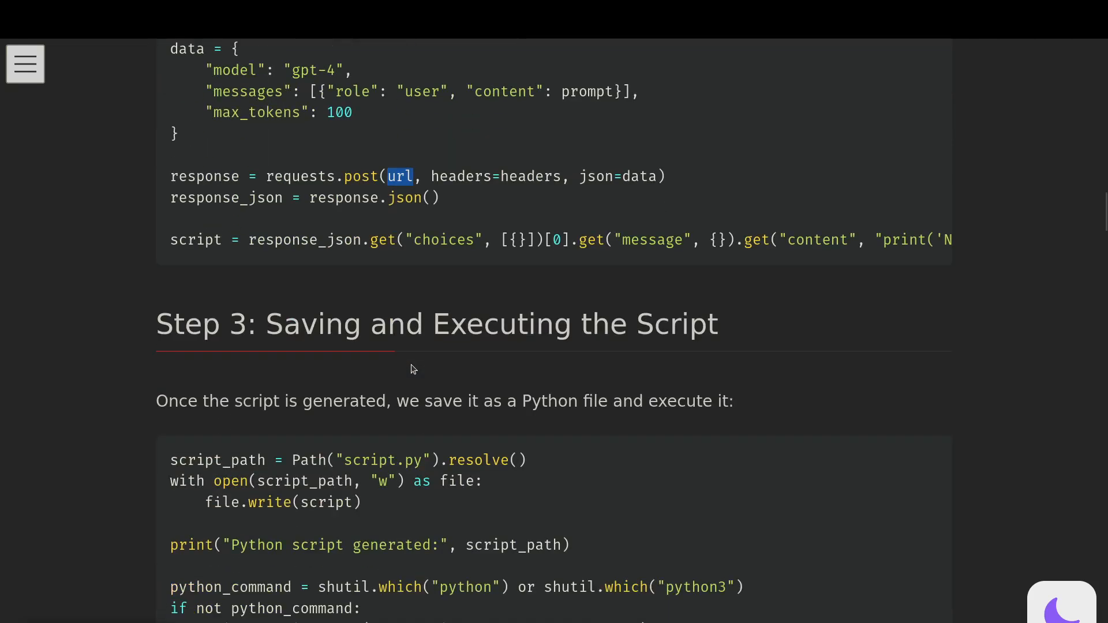
- Scroll through the Step 3 subprocess-run code until the Conclusion heading appears
scroll(down, 3)
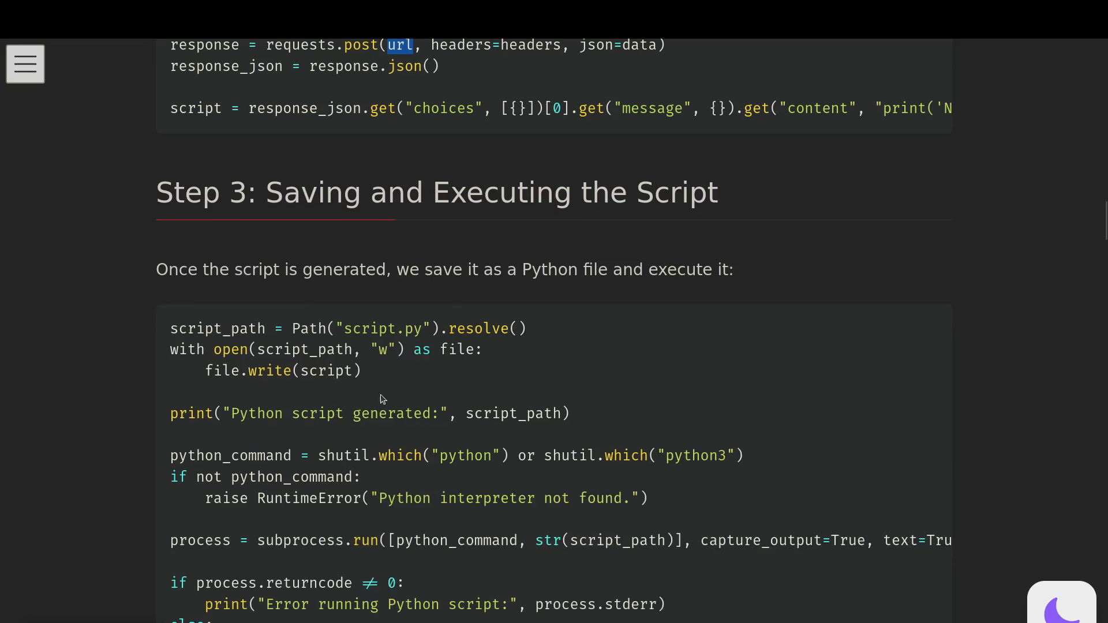
scroll(down, 3)
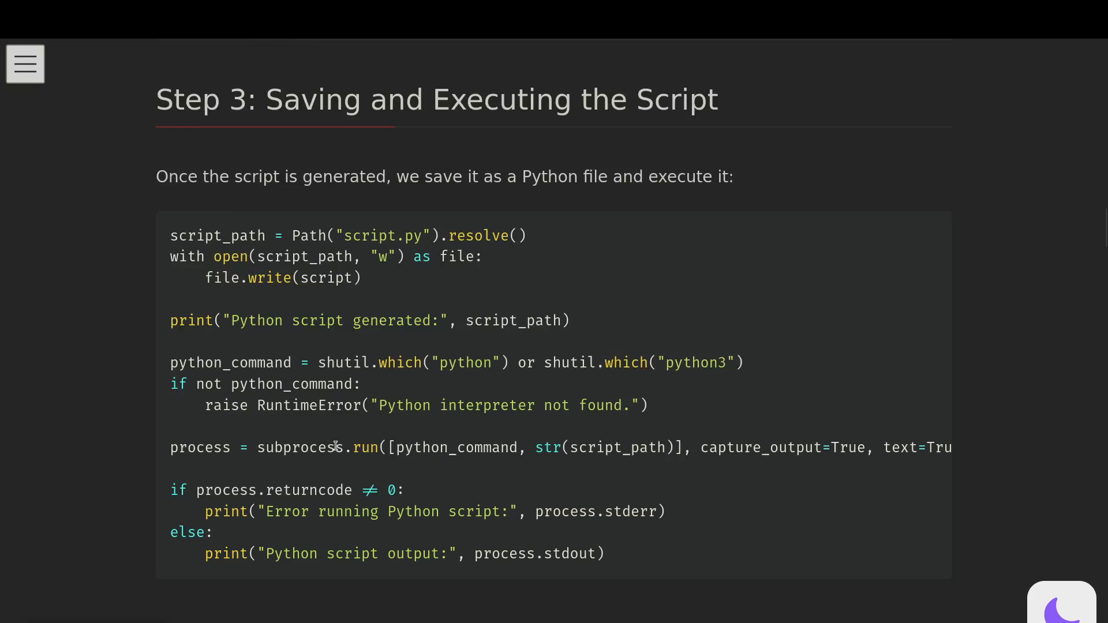
scroll(down, 3)
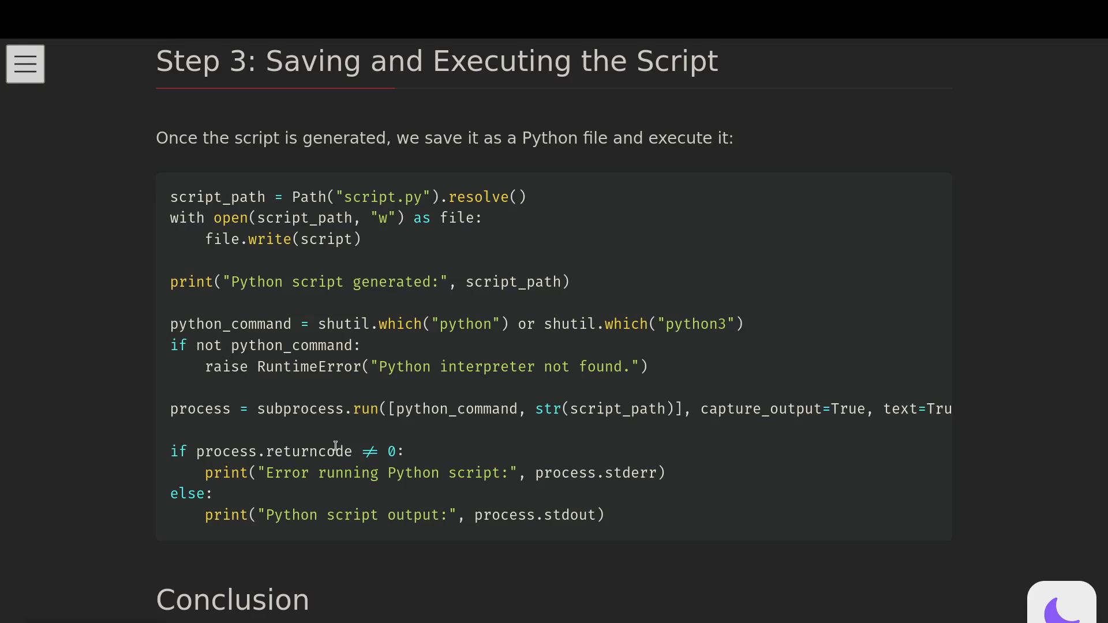
mouse_move(834, 223)
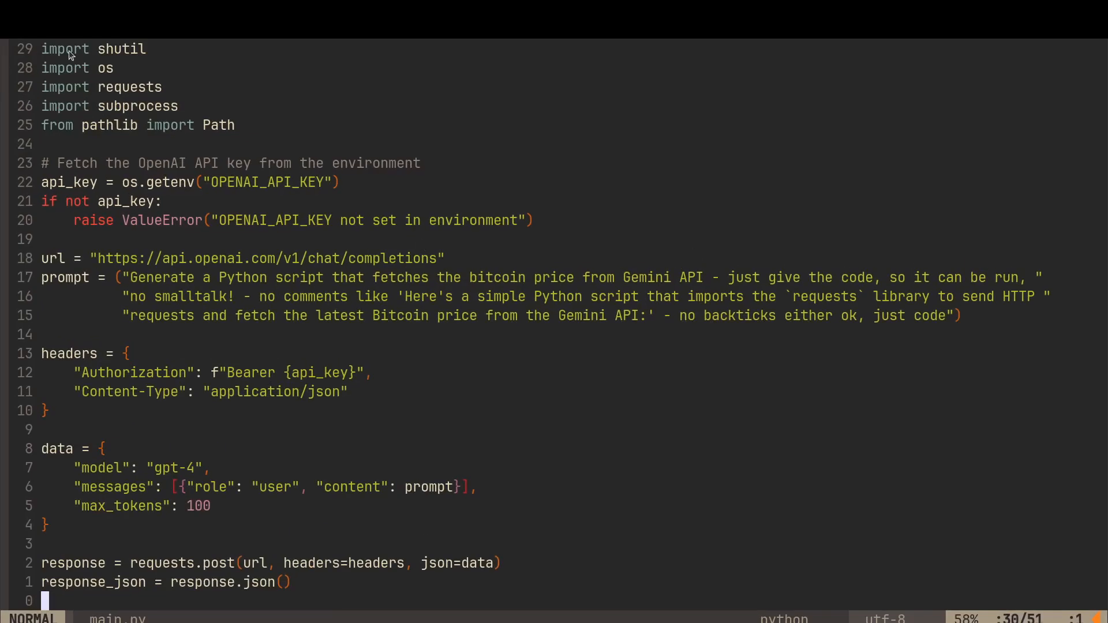
mouse_move(198, 382)
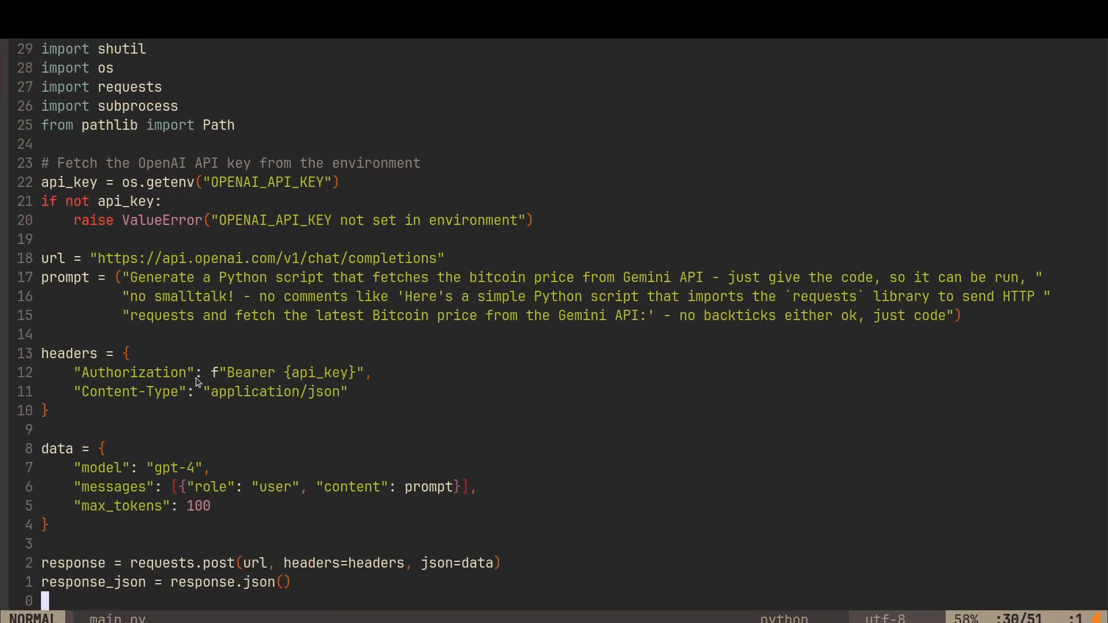
mouse_move(228, 312)
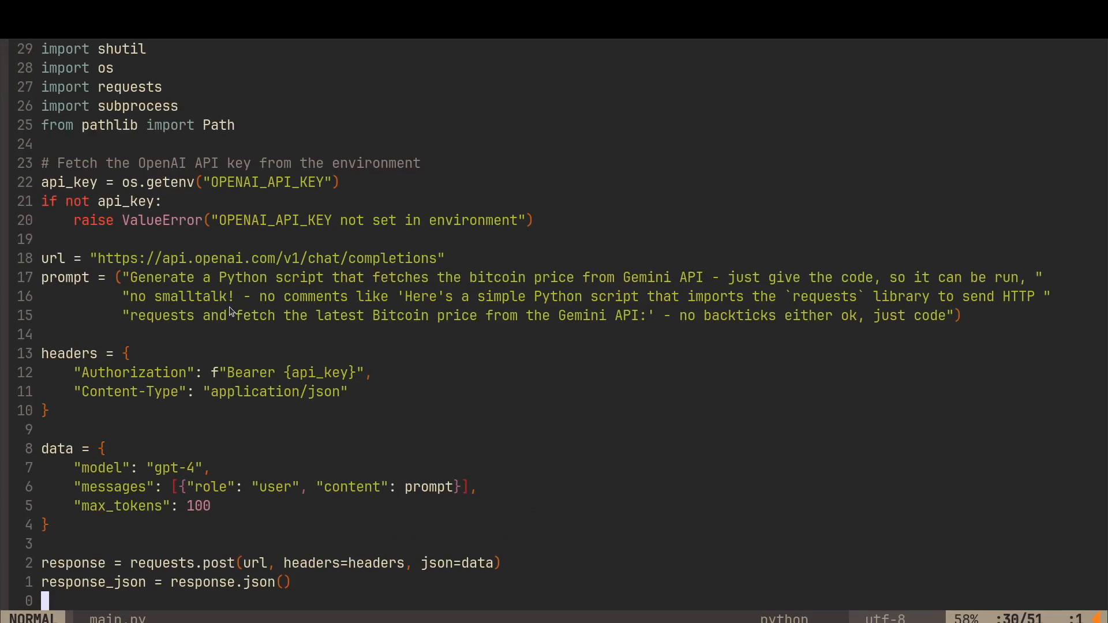
mouse_move(529, 267)
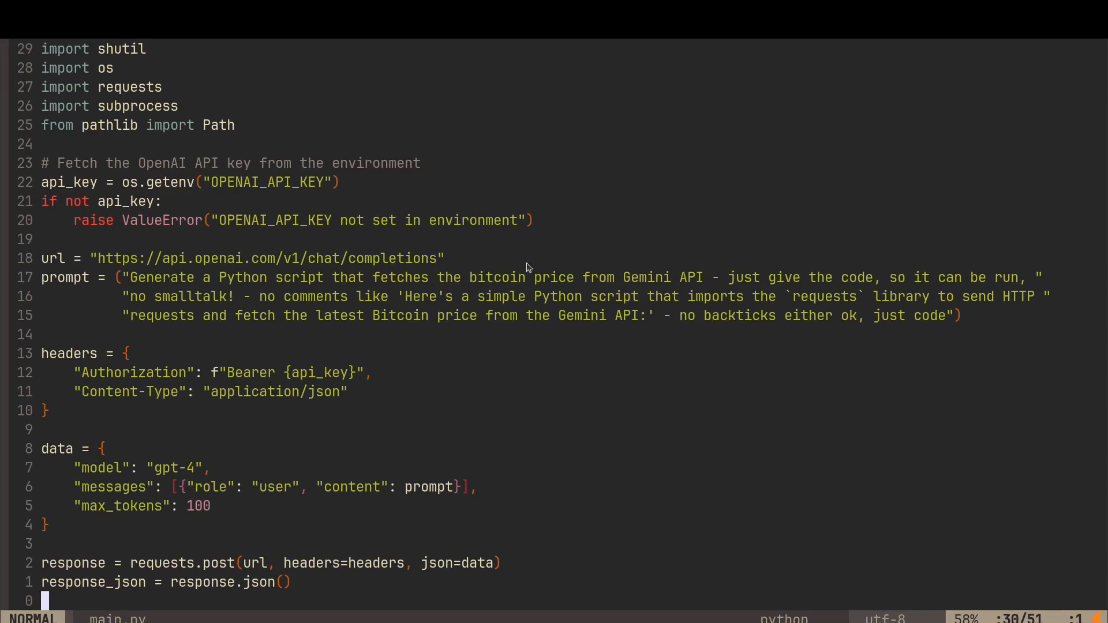
mouse_move(639, 276)
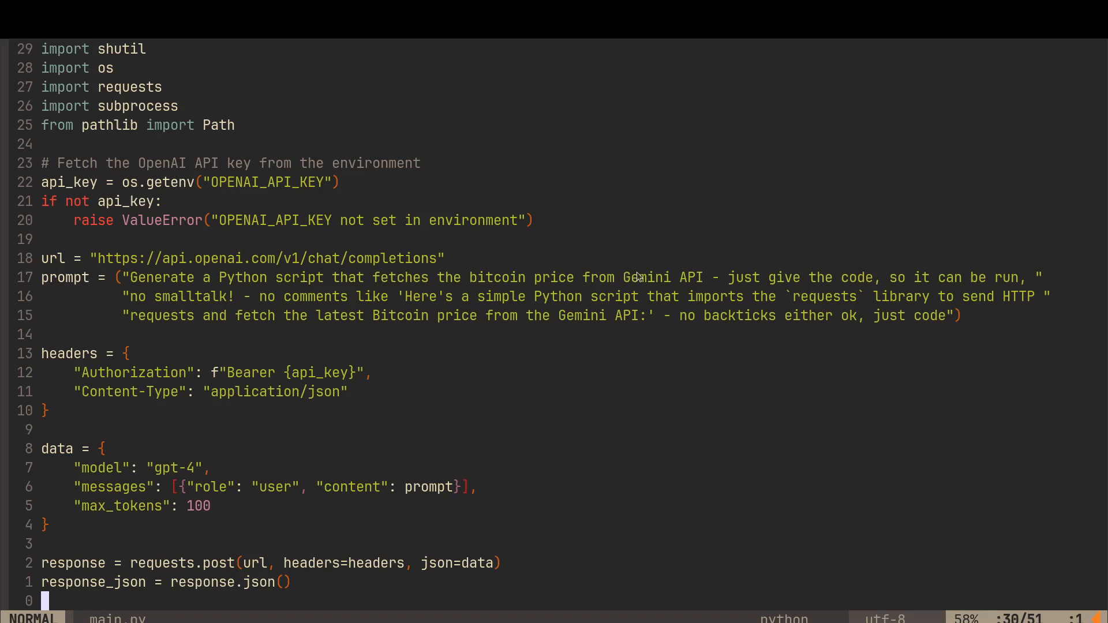
mouse_move(792, 276)
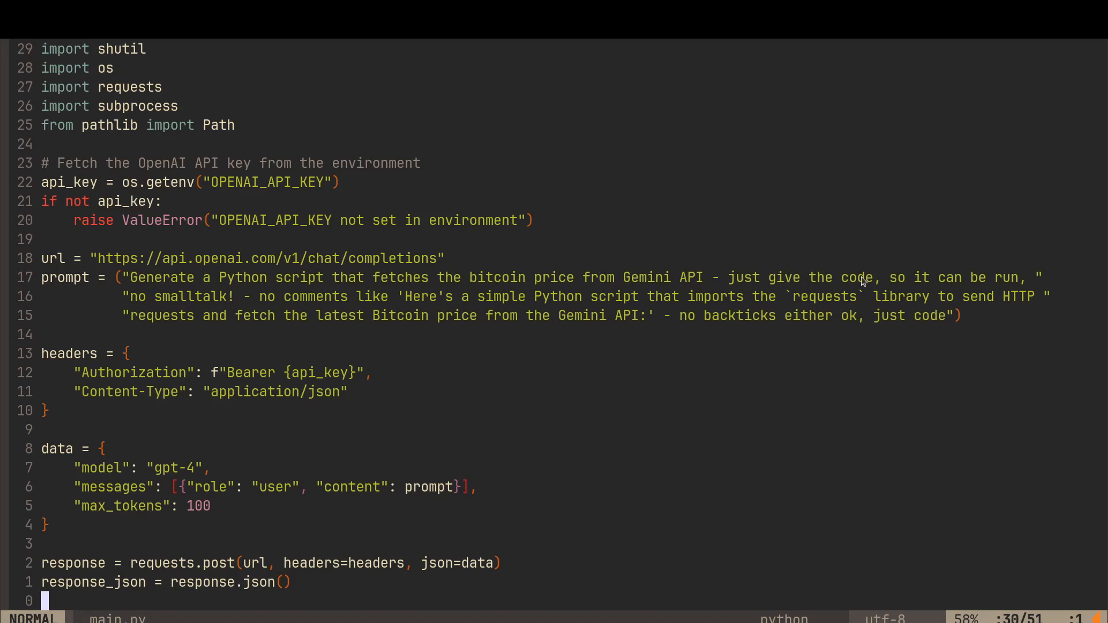
mouse_move(895, 287)
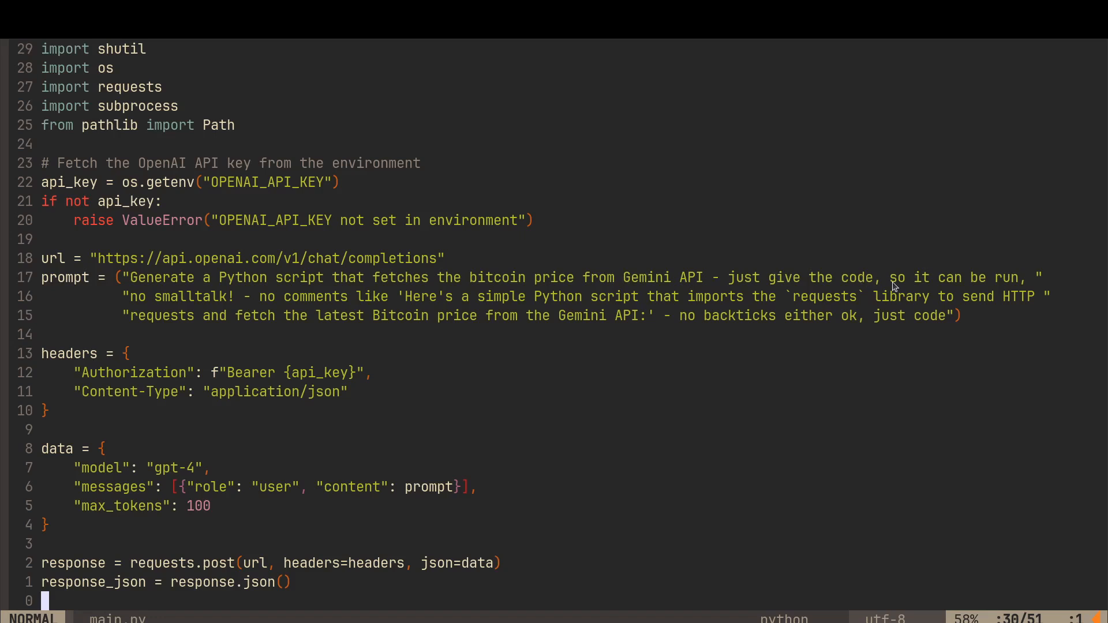
mouse_move(289, 302)
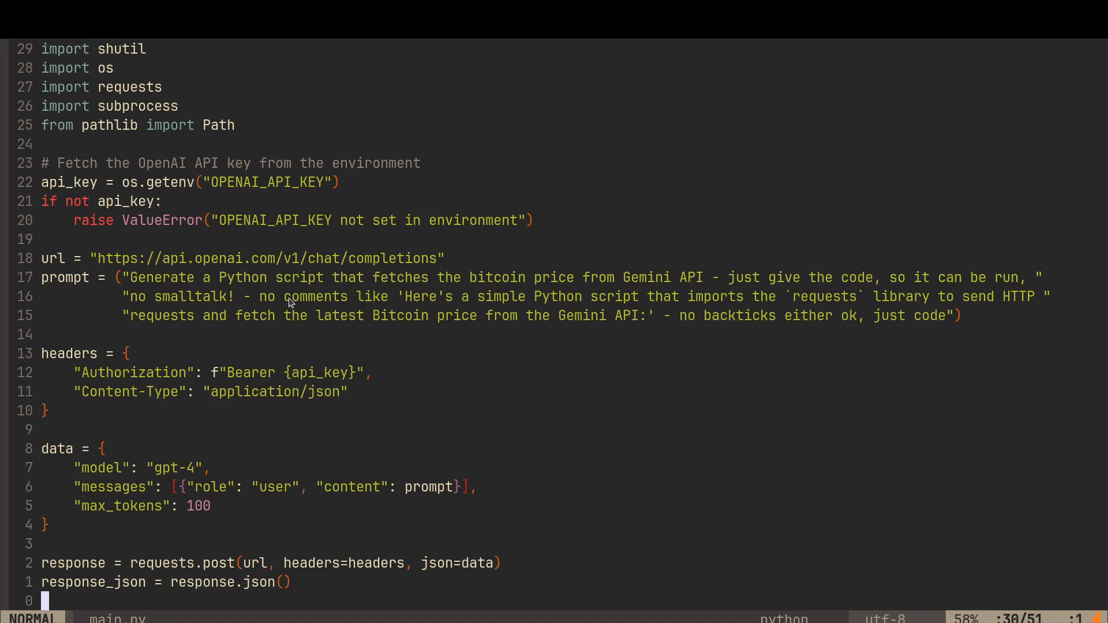
mouse_move(542, 305)
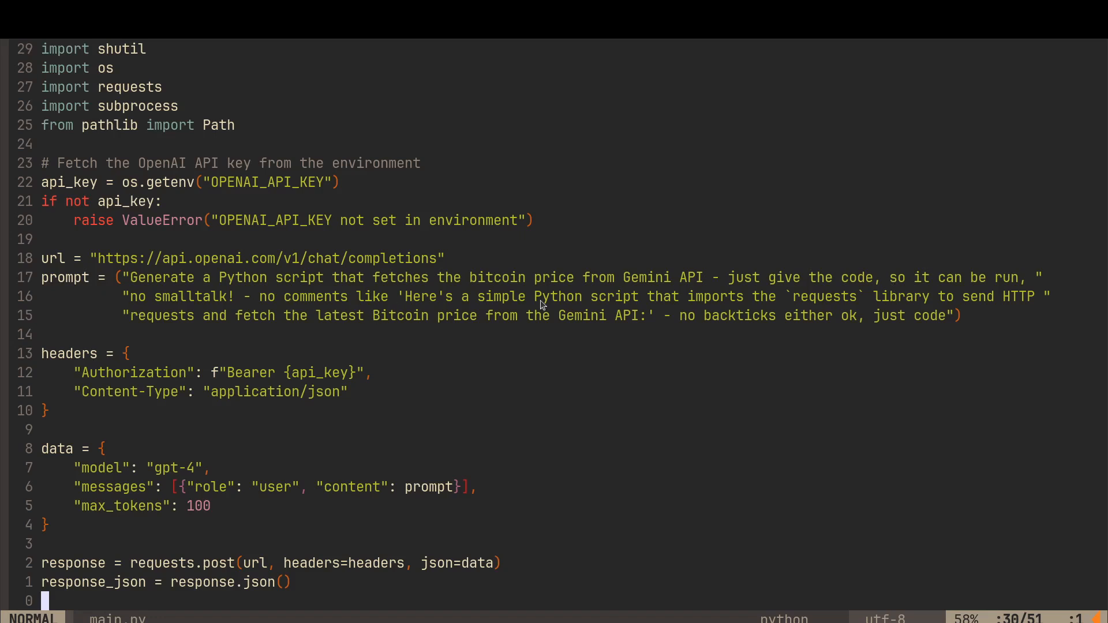
mouse_move(875, 315)
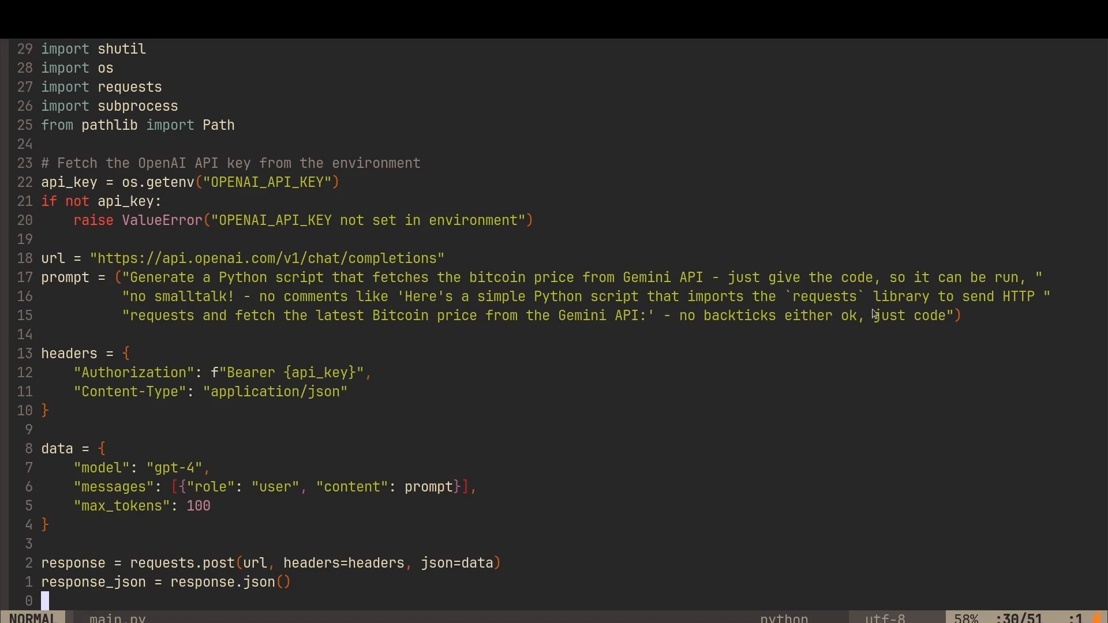
mouse_move(64, 320)
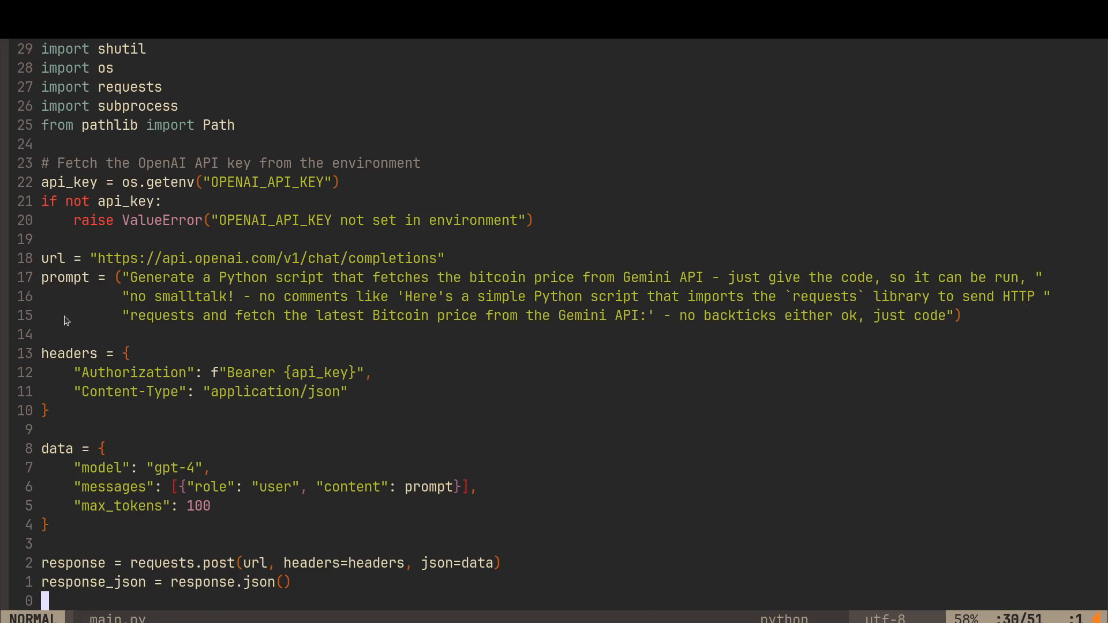
mouse_move(559, 329)
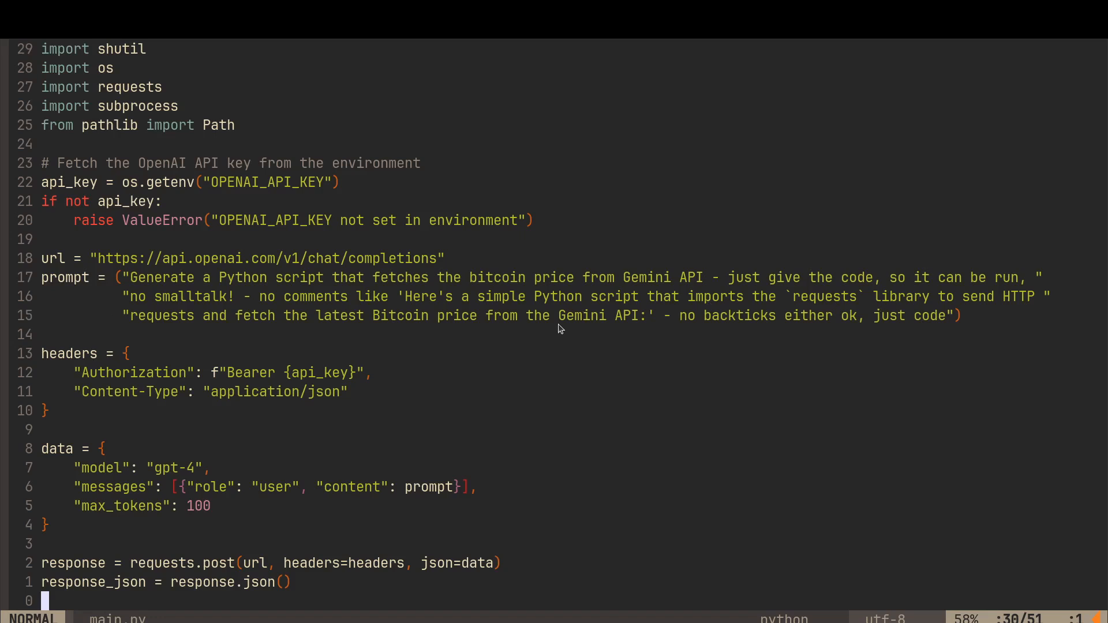
mouse_move(737, 323)
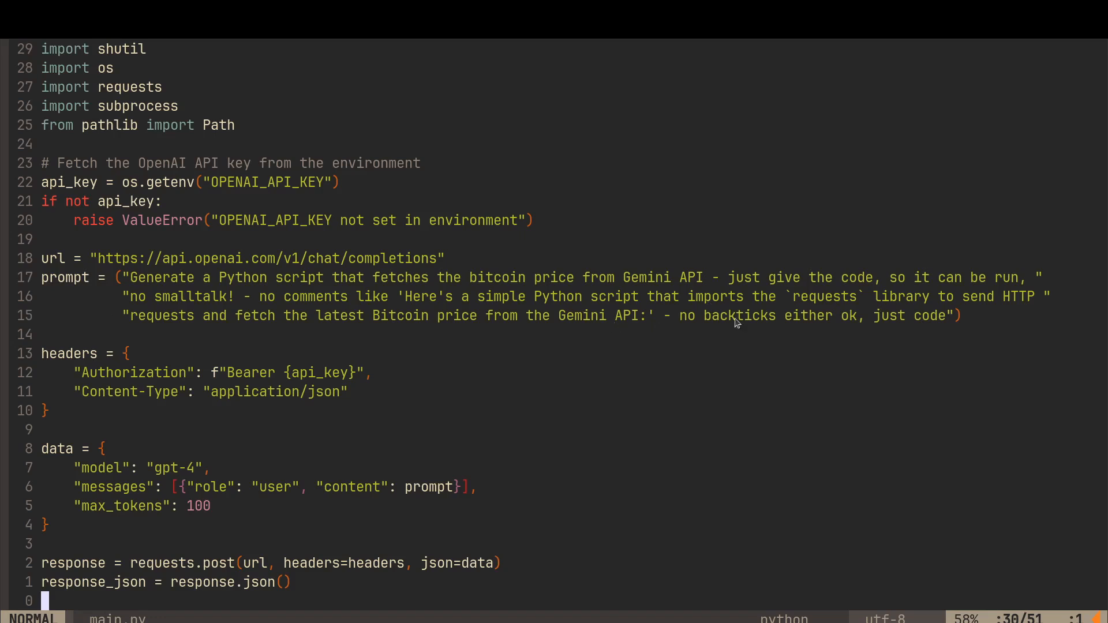
mouse_move(924, 325)
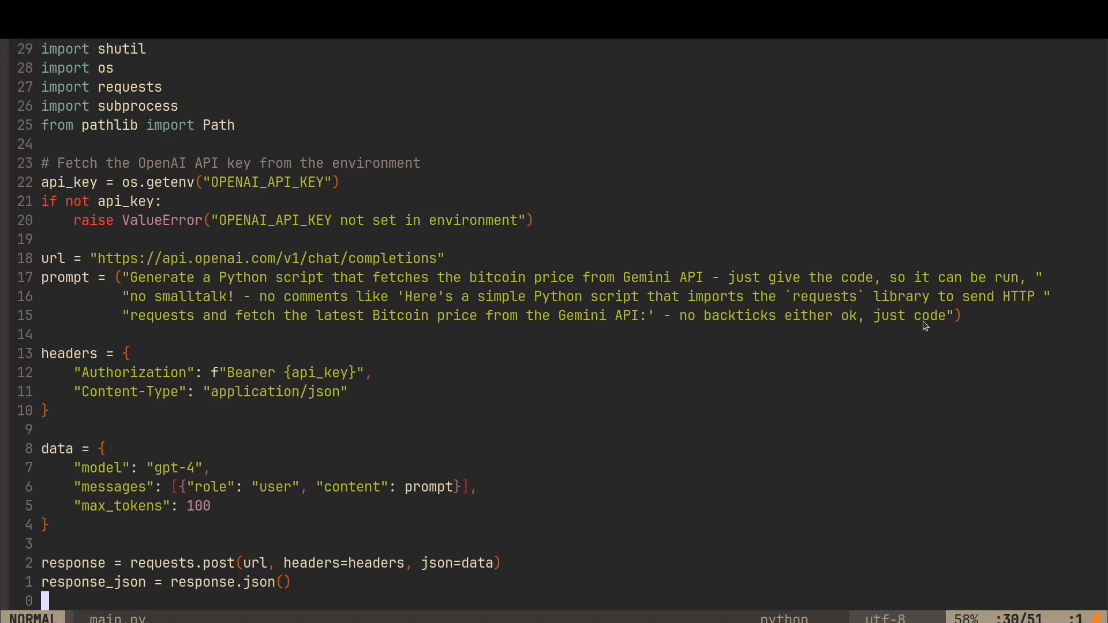
mouse_move(513, 413)
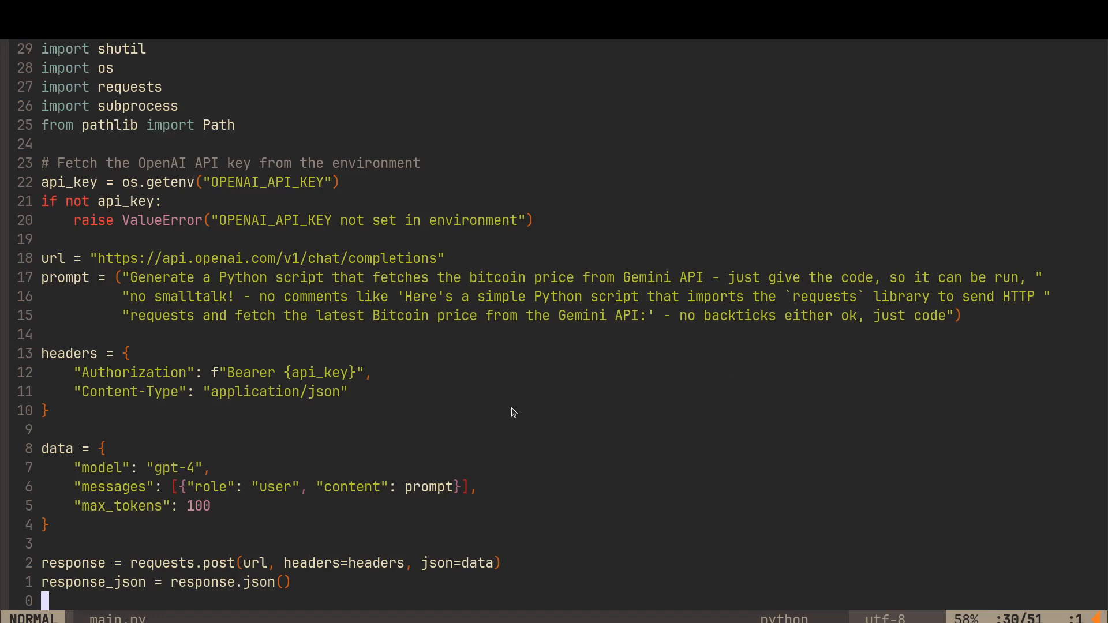
mouse_move(786, 362)
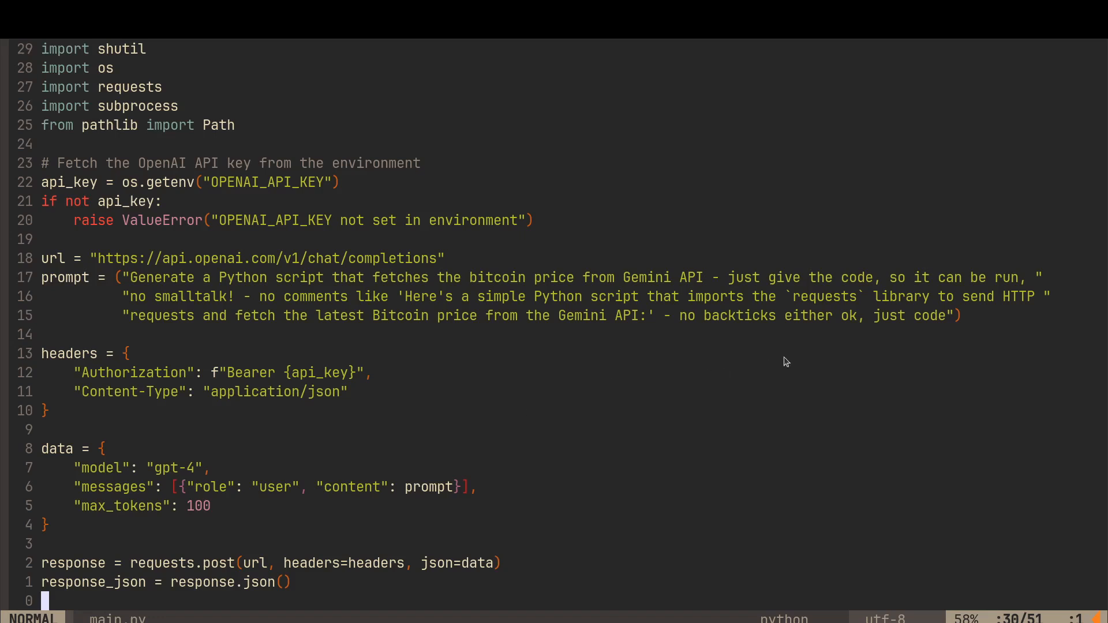
mouse_move(694, 325)
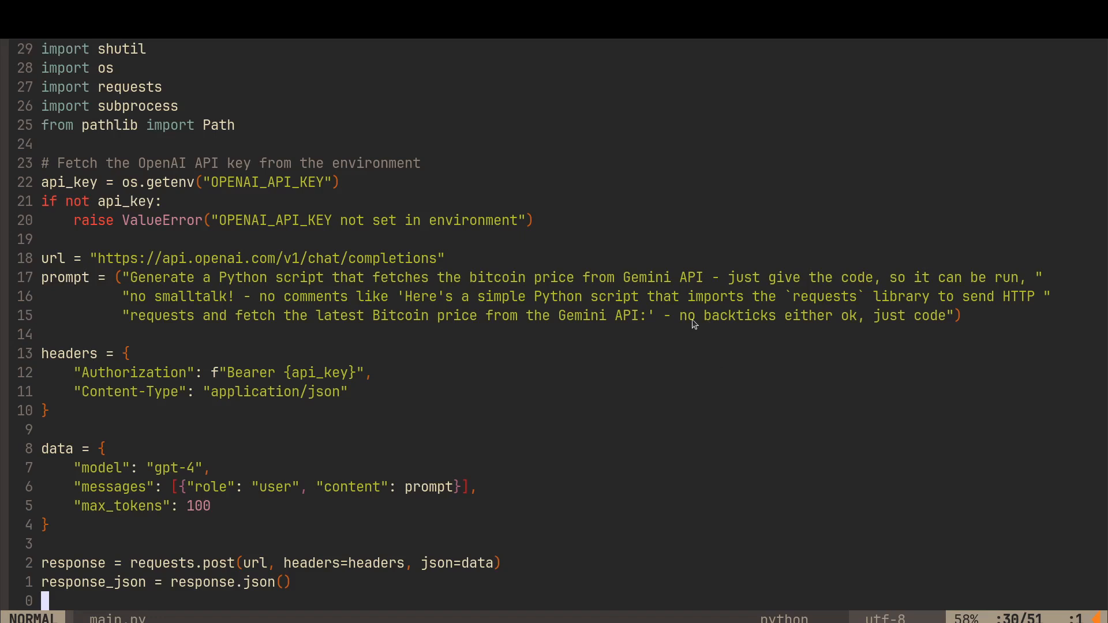
mouse_move(654, 388)
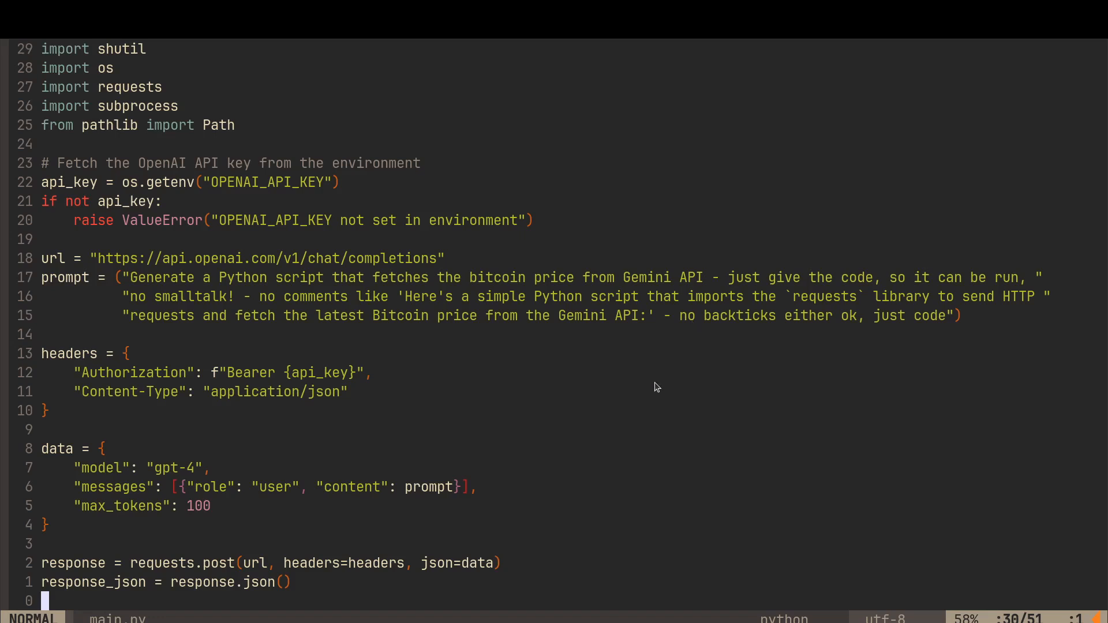
mouse_move(417, 328)
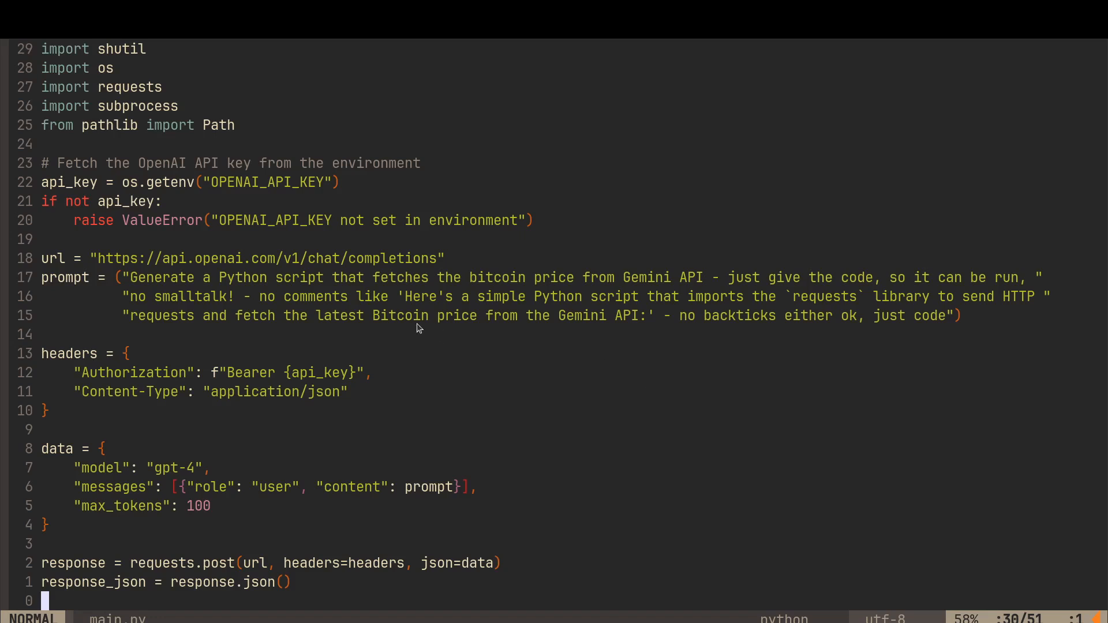
mouse_move(471, 323)
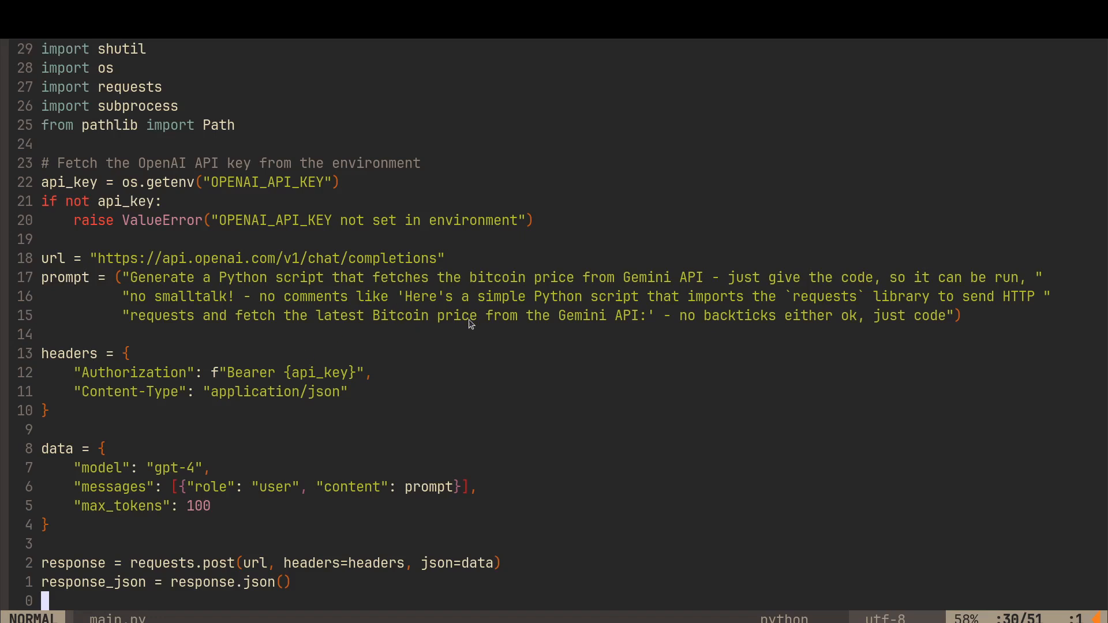
mouse_move(109, 500)
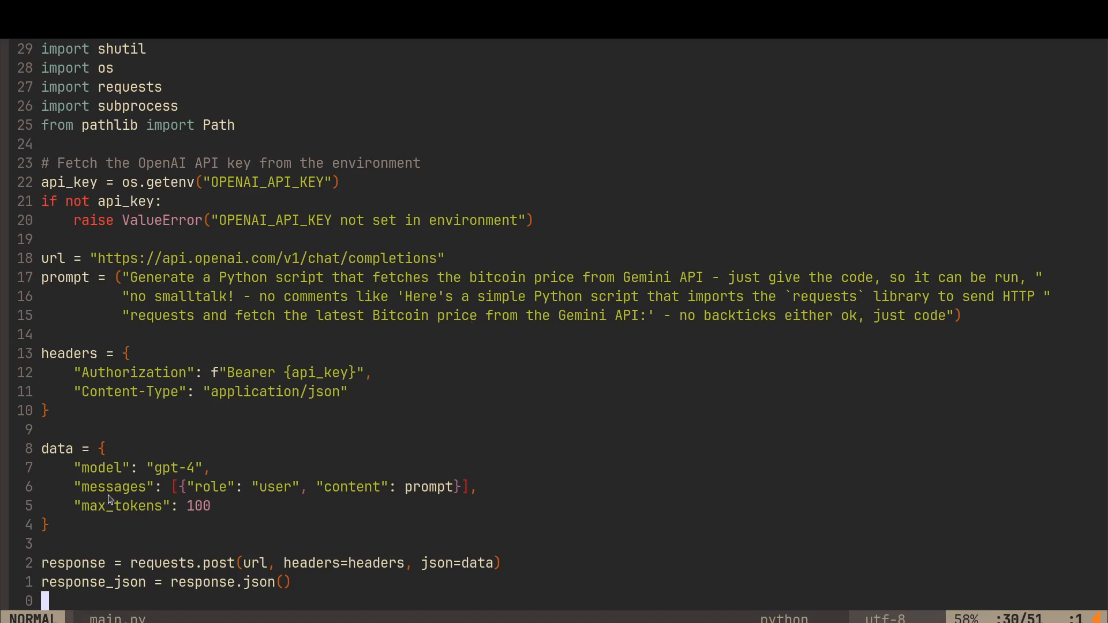
- Review main.py's script_path, shutil.which lookup and subprocess-run code in Vim, dropping highlights
scroll(down, 3)
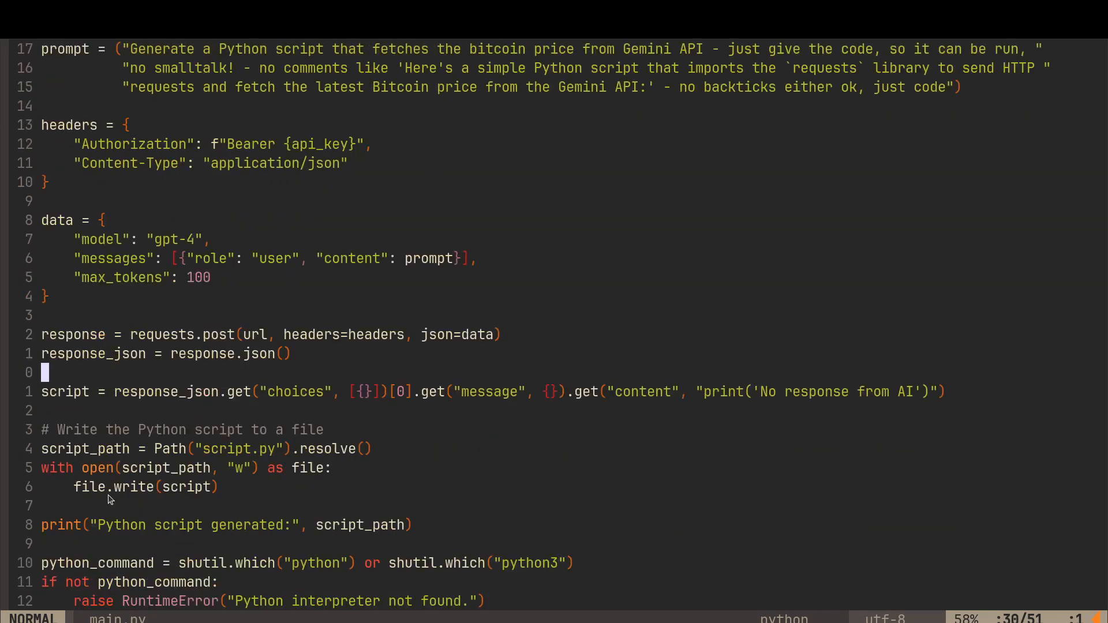
scroll(down, 3)
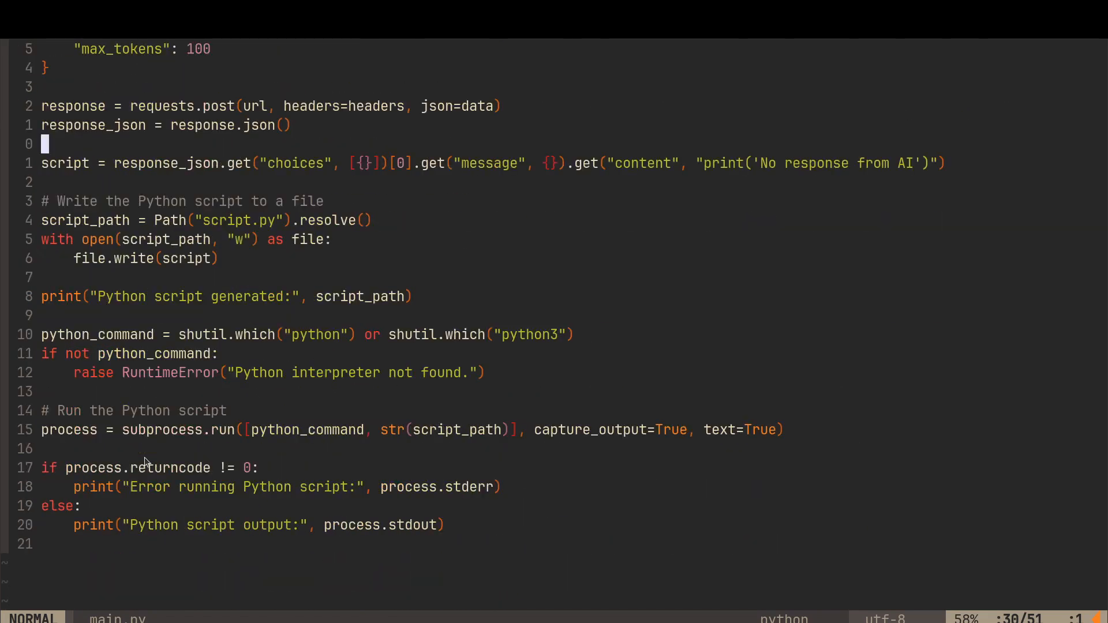
mouse_move(90, 240)
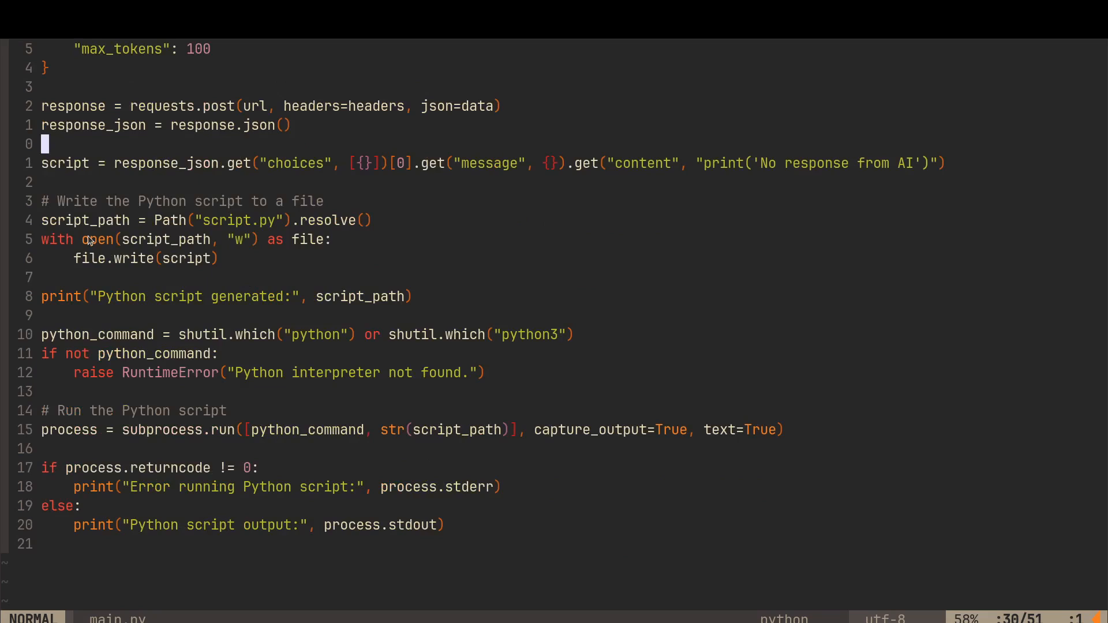
mouse_move(174, 228)
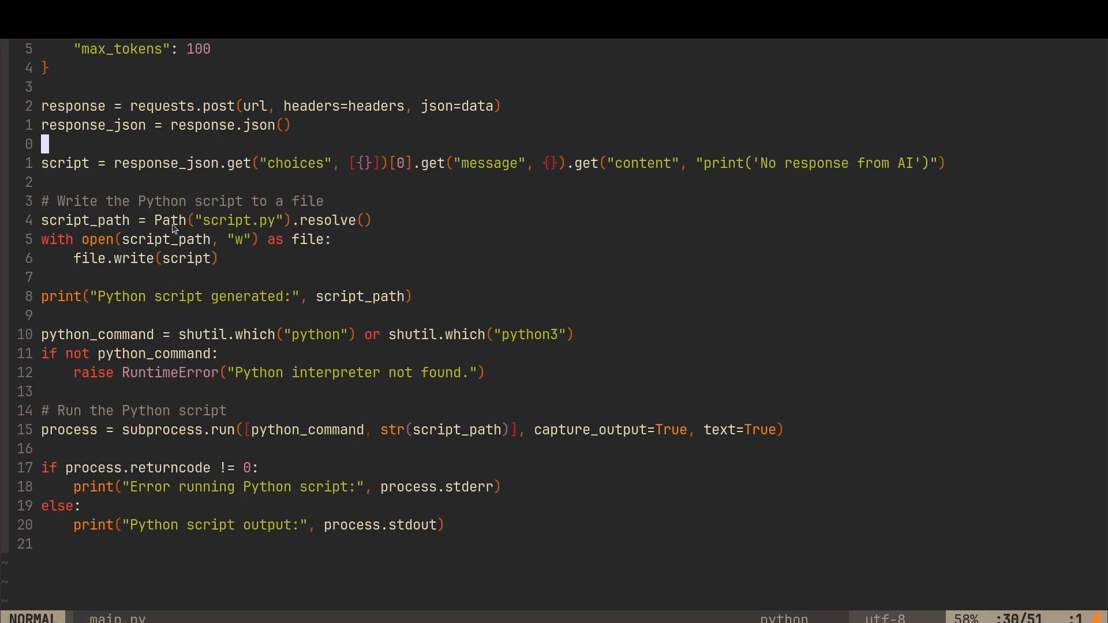
mouse_move(253, 225)
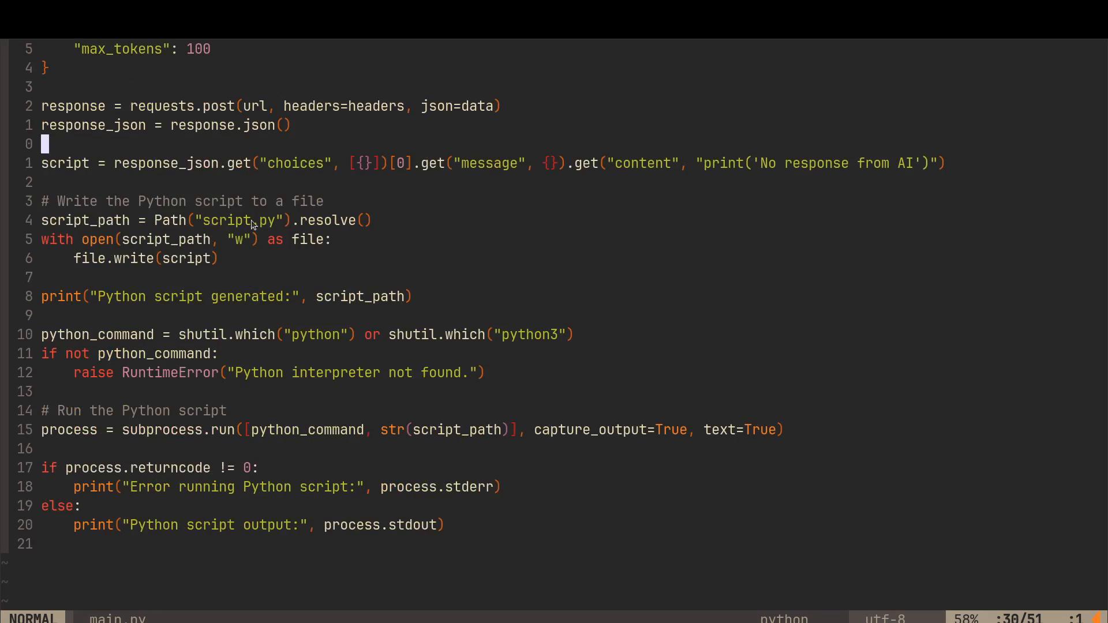
mouse_move(223, 244)
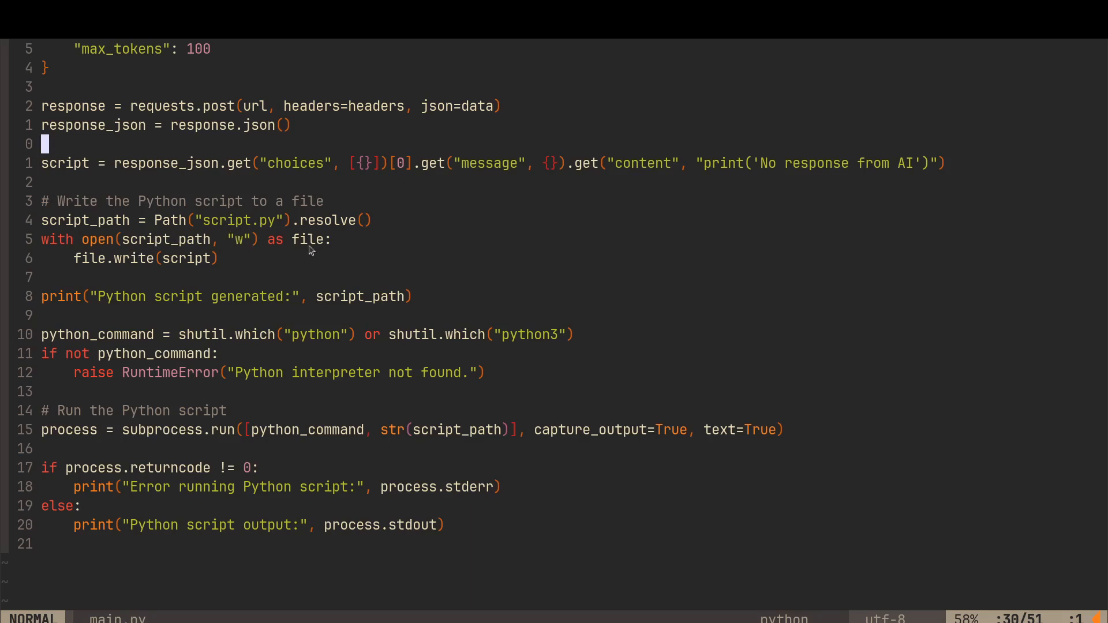
mouse_move(138, 267)
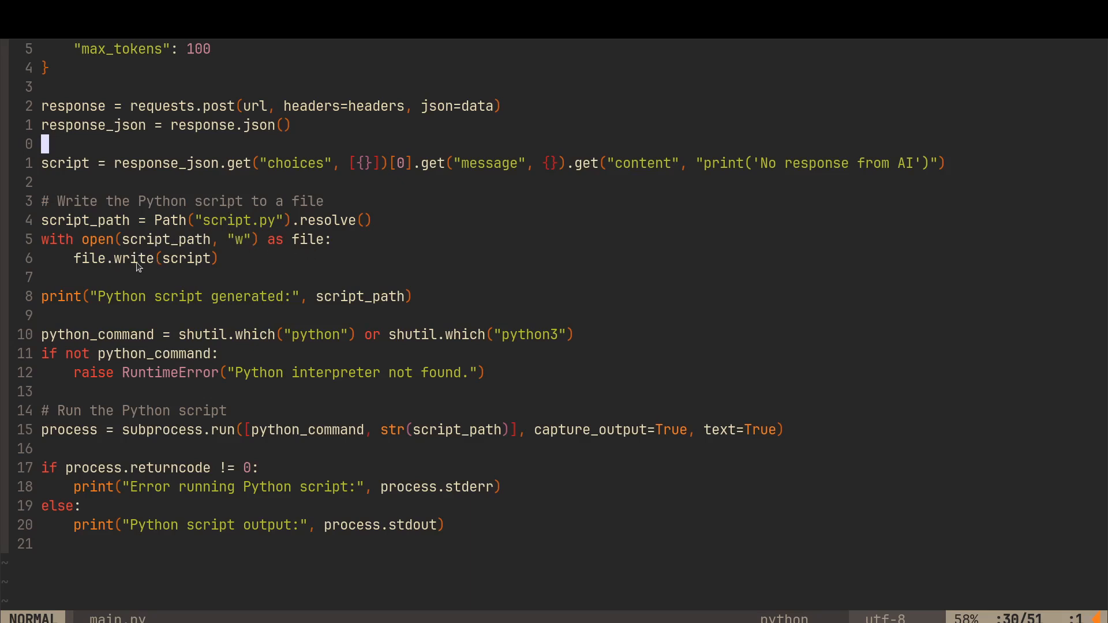
mouse_move(99, 227)
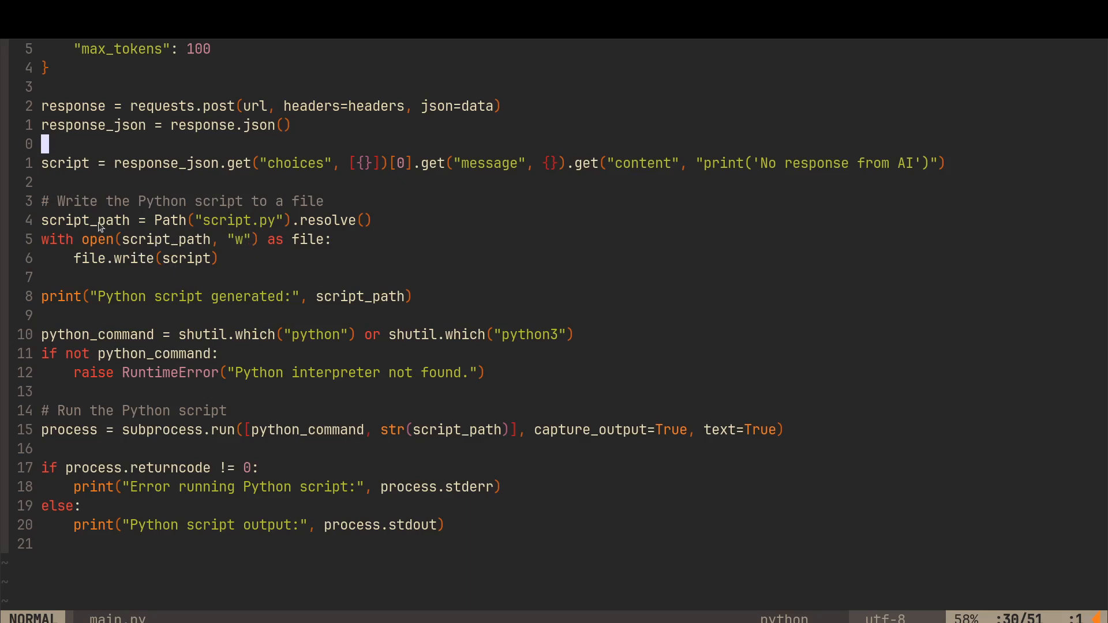
mouse_move(207, 178)
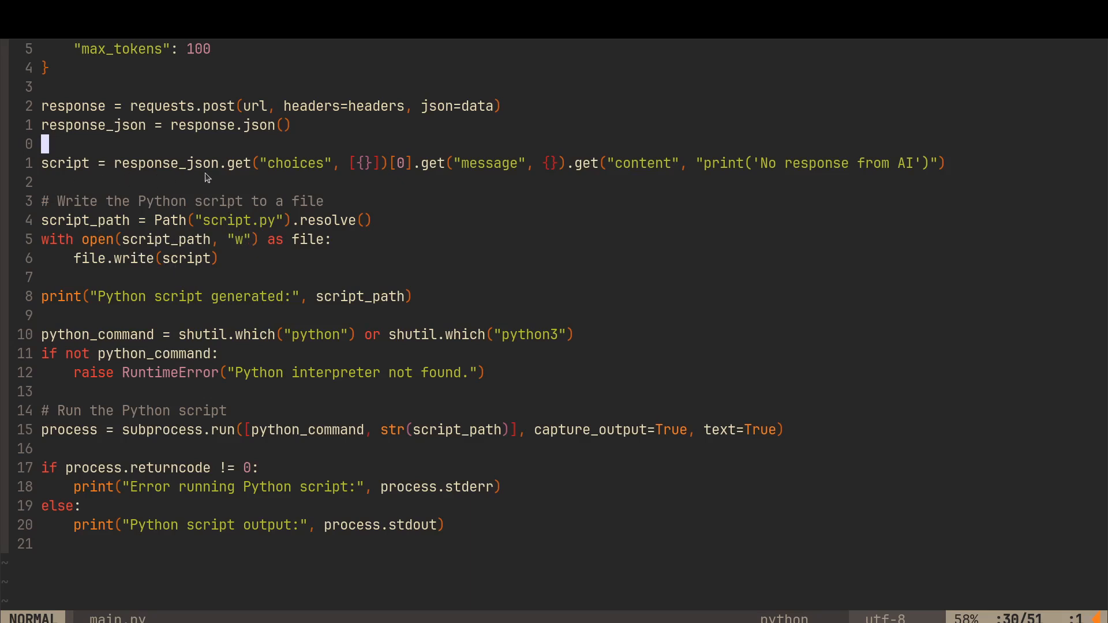
mouse_move(278, 178)
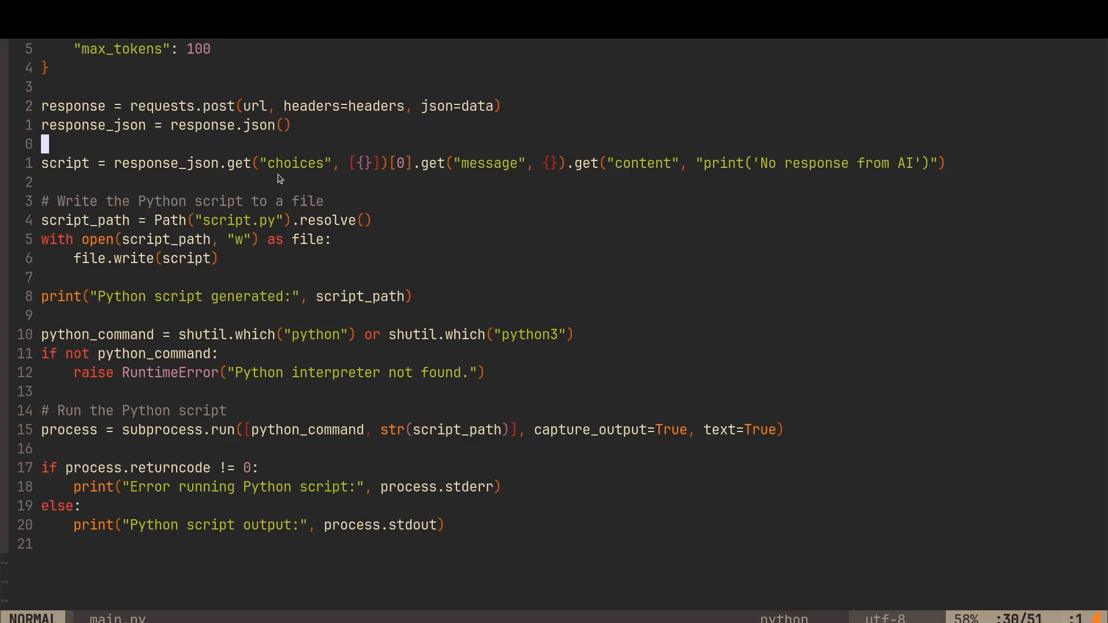
mouse_move(154, 301)
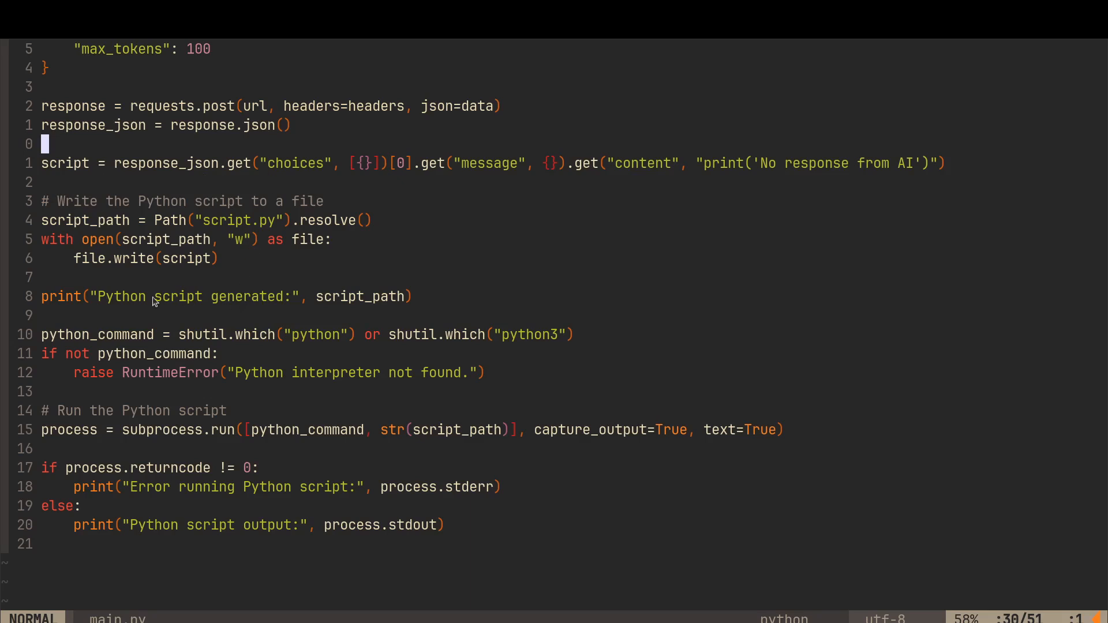
mouse_move(106, 301)
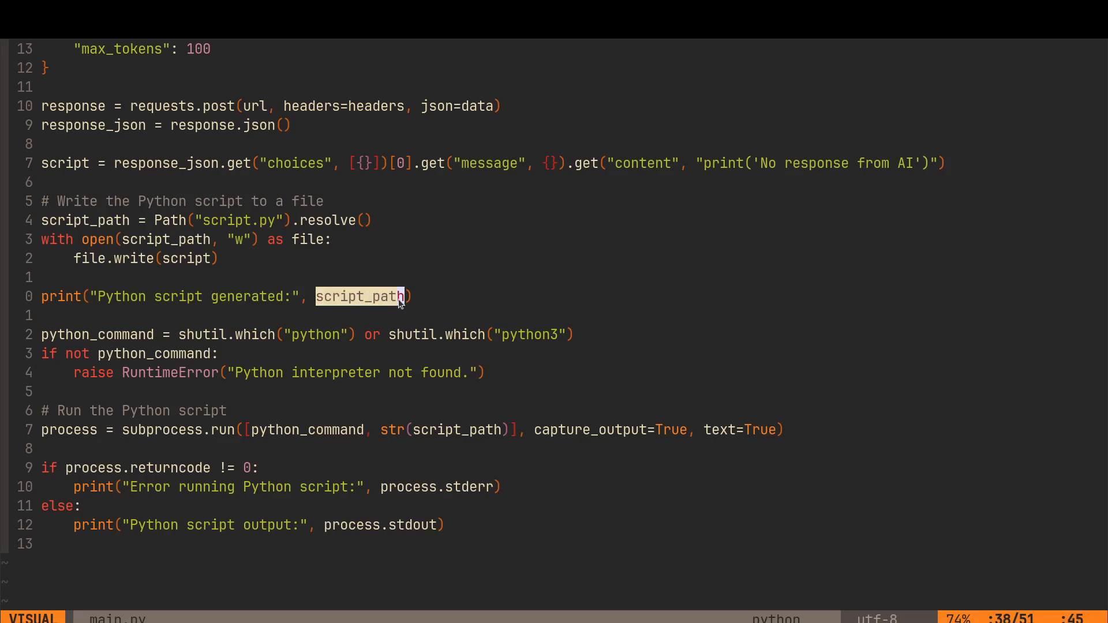
key(Escape)
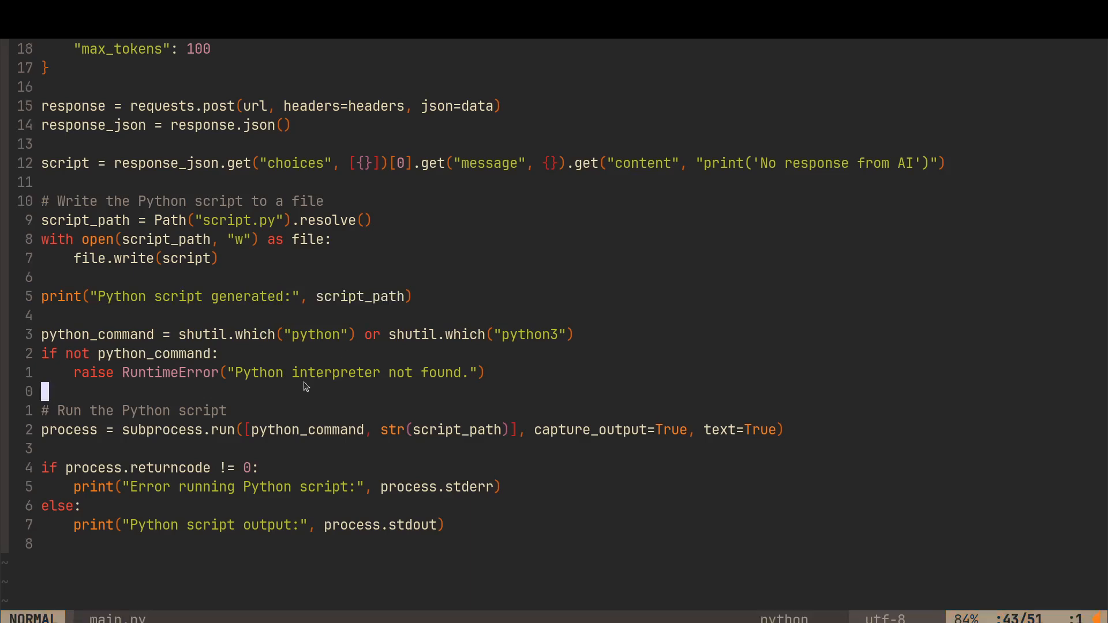
mouse_move(280, 342)
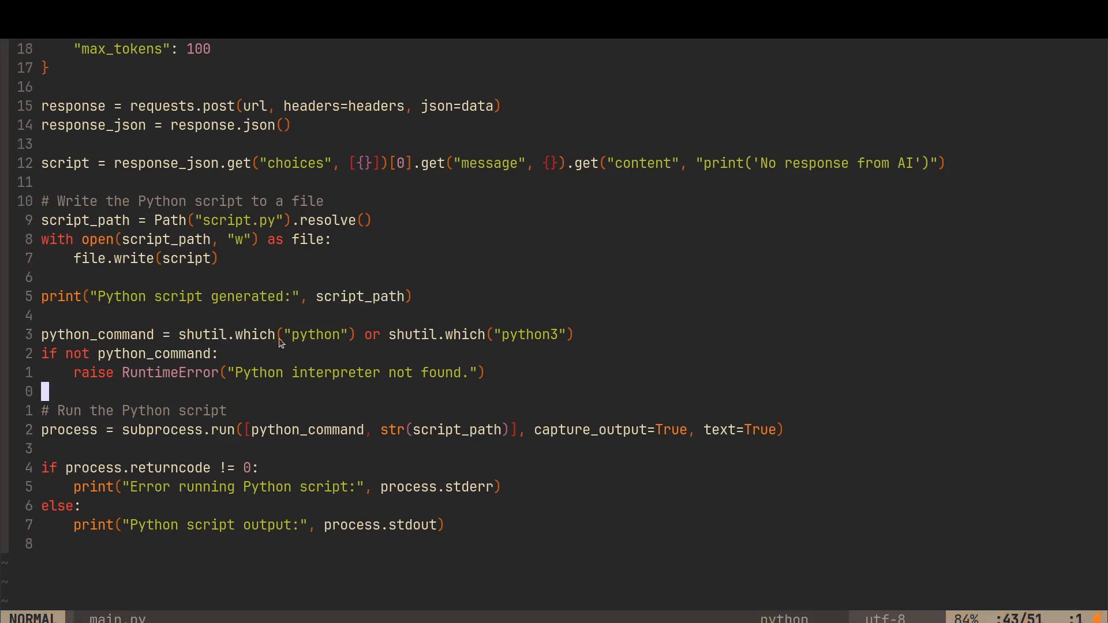
mouse_move(314, 344)
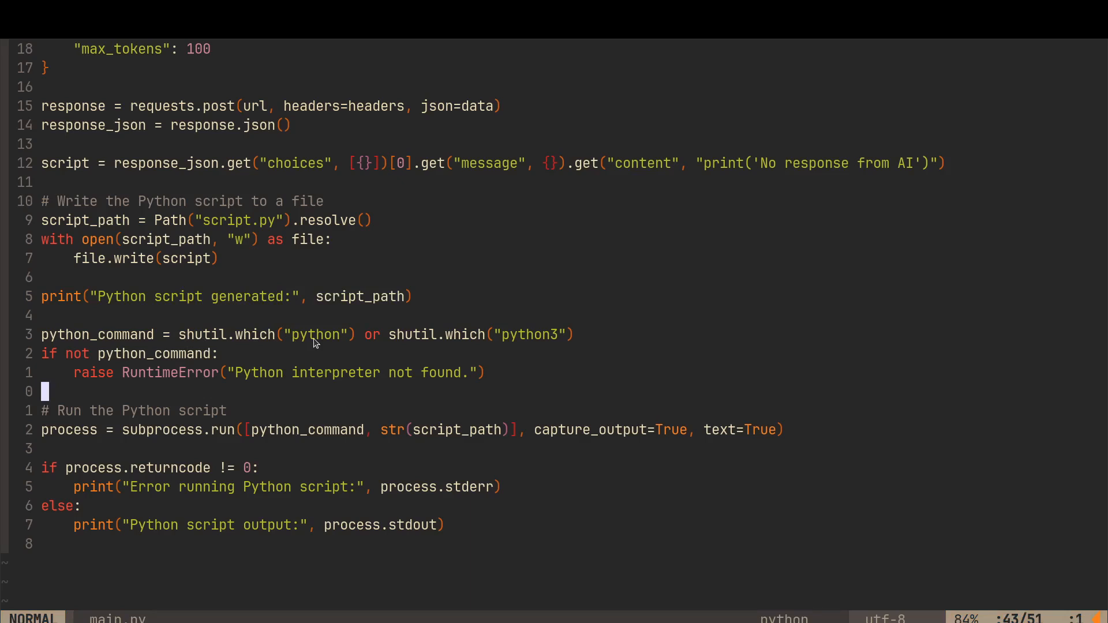
mouse_move(260, 361)
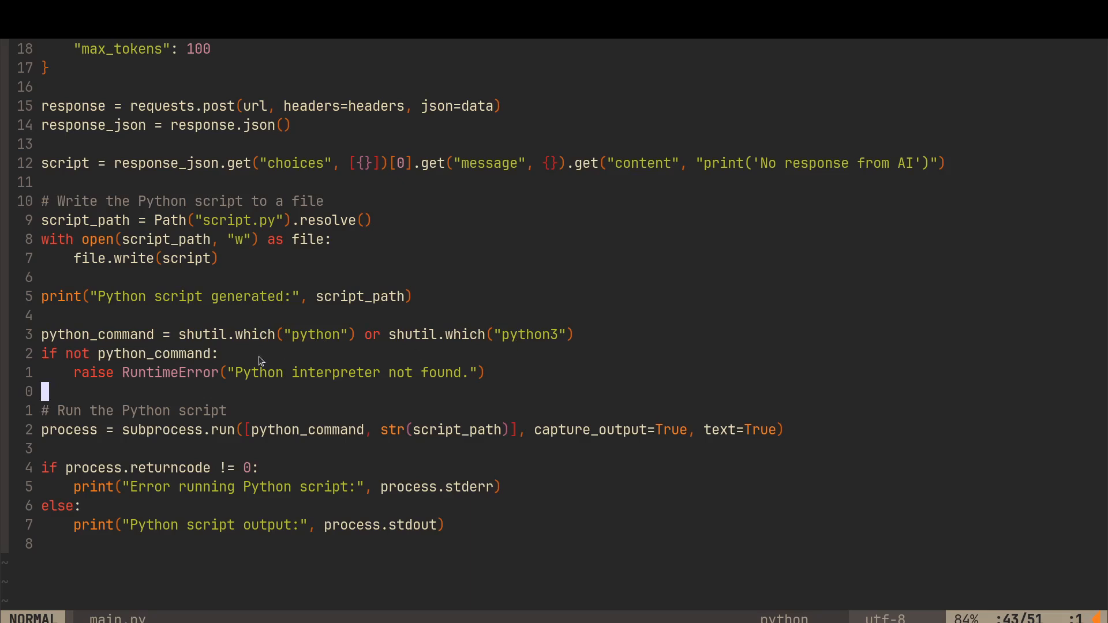
mouse_move(183, 382)
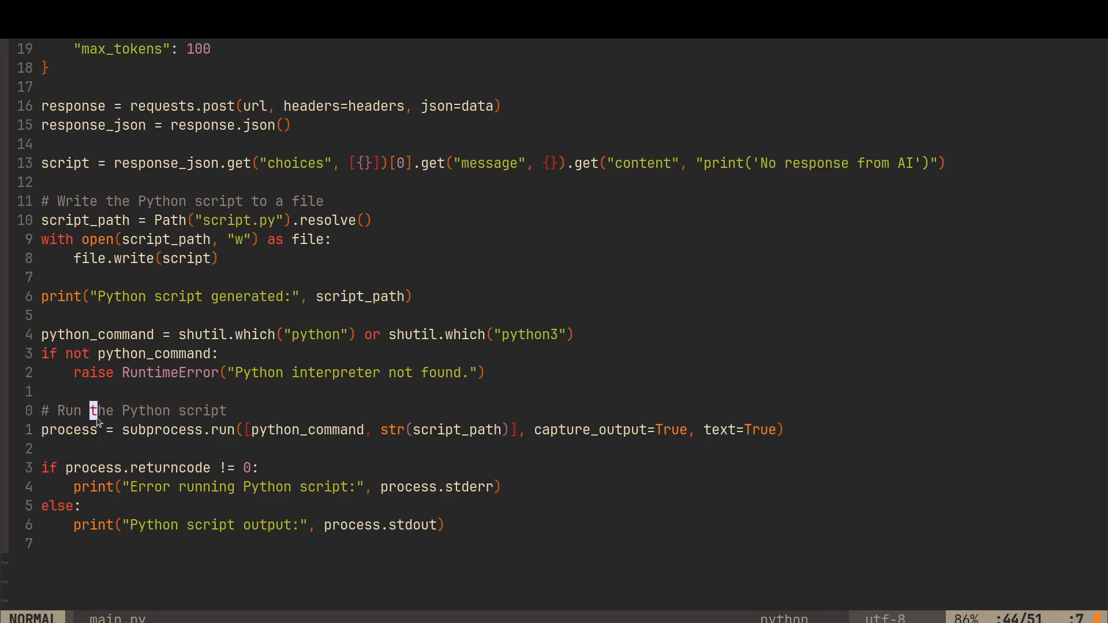
mouse_move(125, 438)
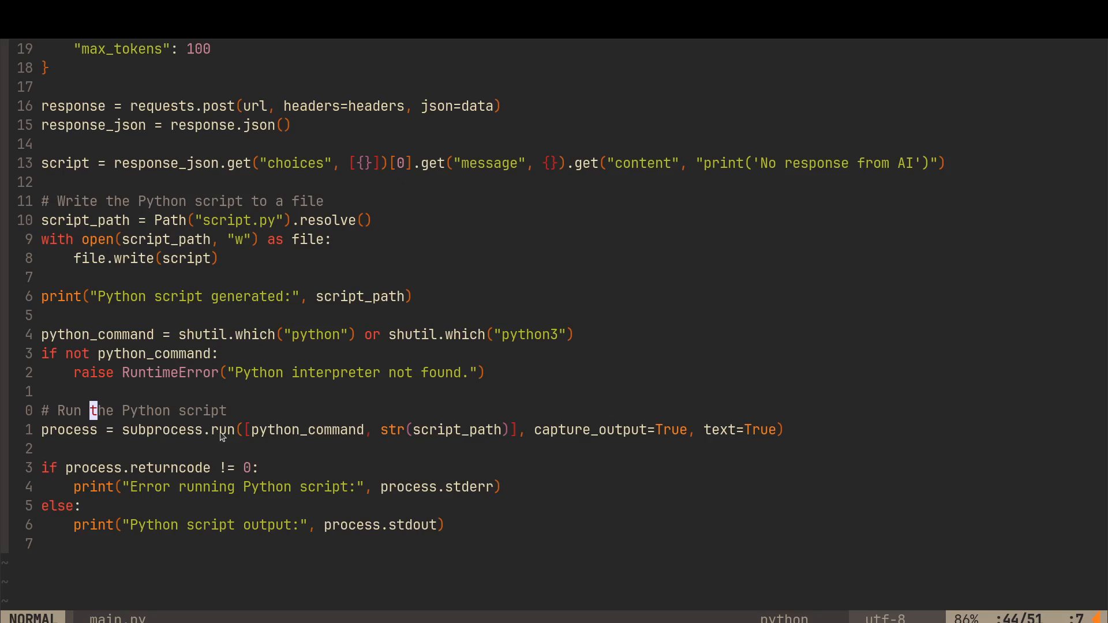
mouse_move(269, 435)
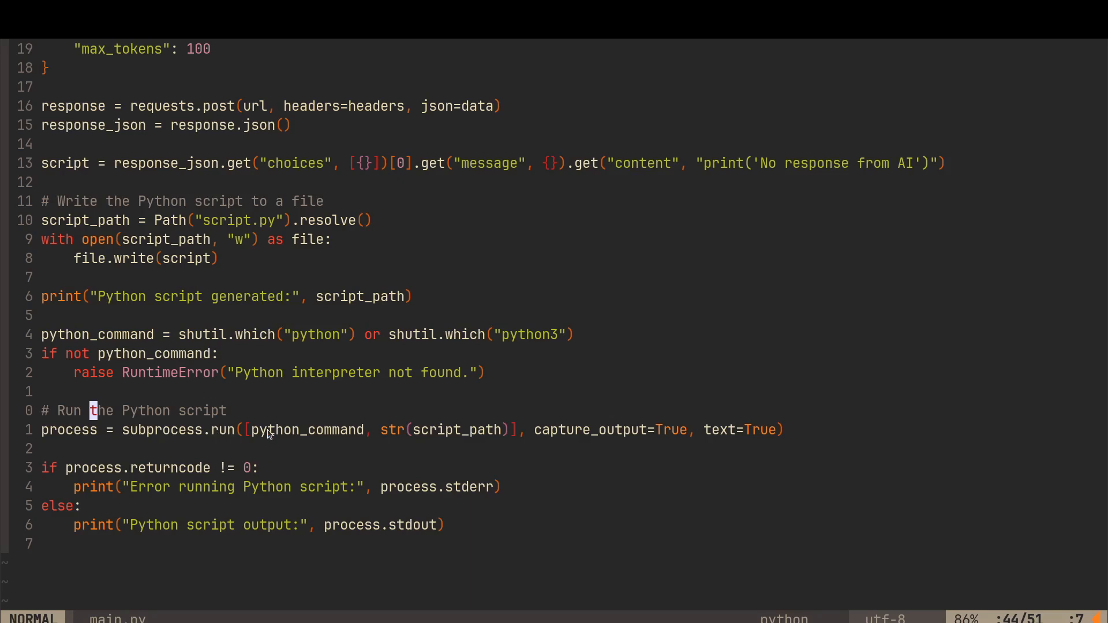
mouse_move(163, 402)
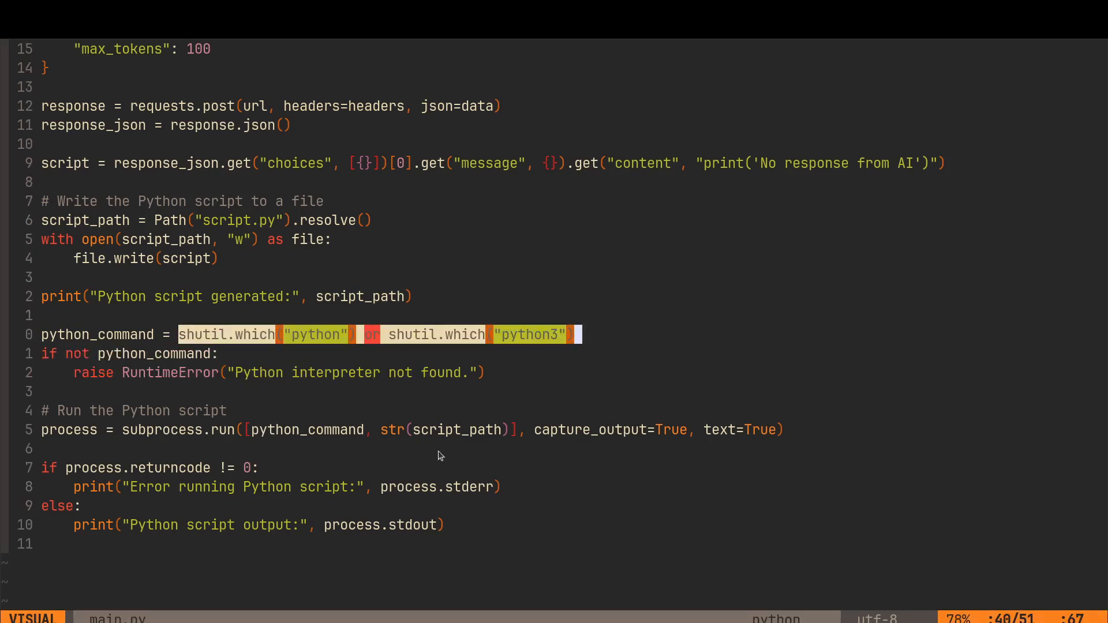
key(Escape)
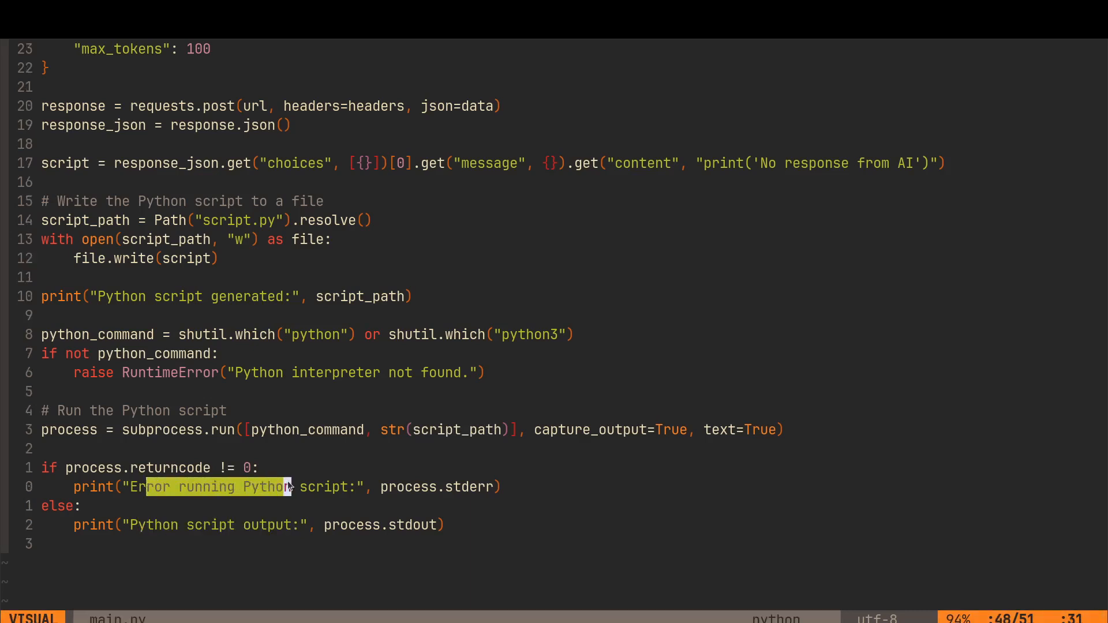
key(Escape)
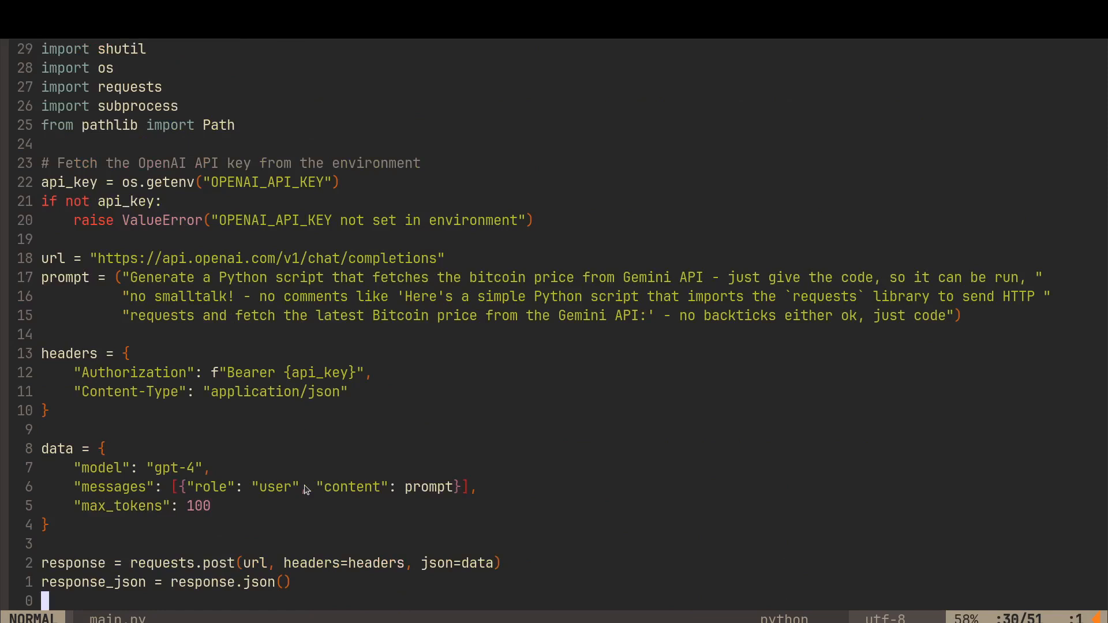
mouse_move(389, 324)
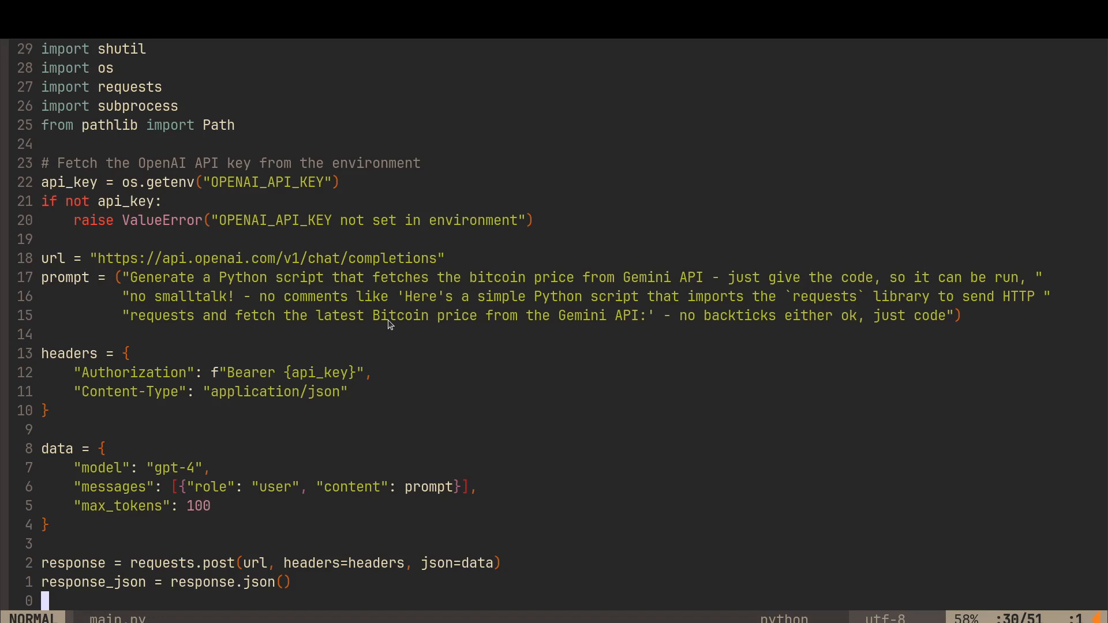
- Scroll through the rest of main.py's request and script-running code in Vim
scroll(down, 3)
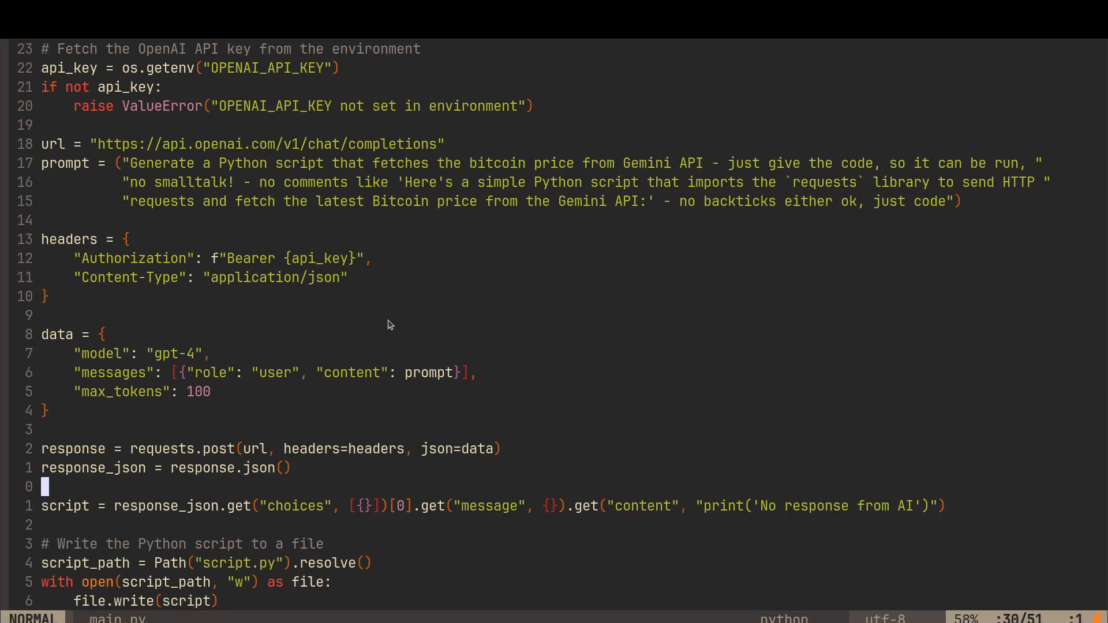
scroll(down, 3)
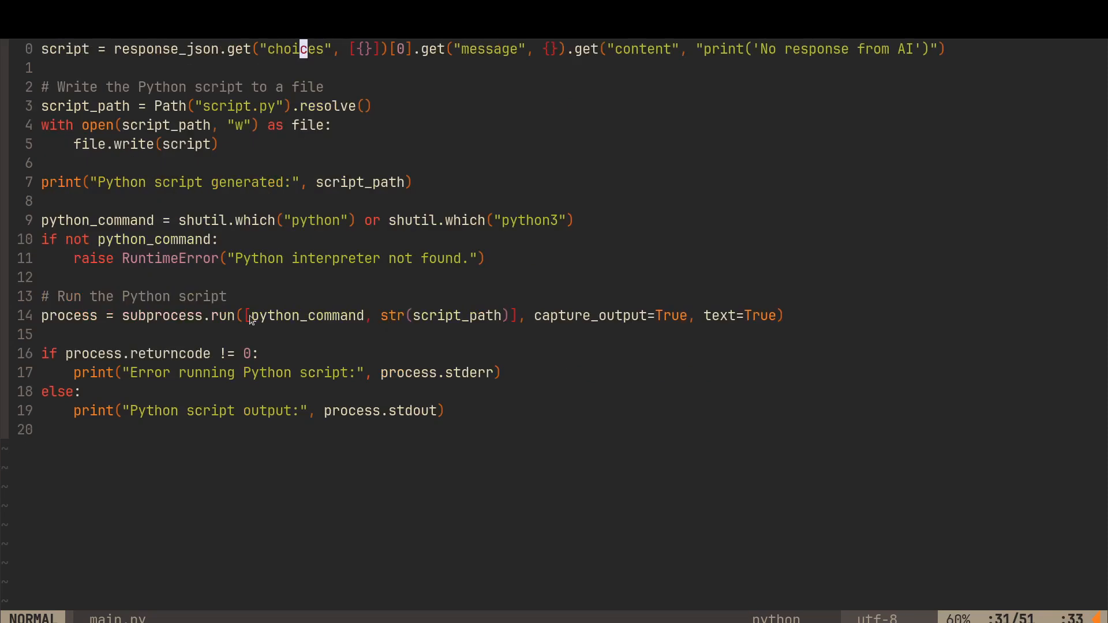
scroll(up, 3)
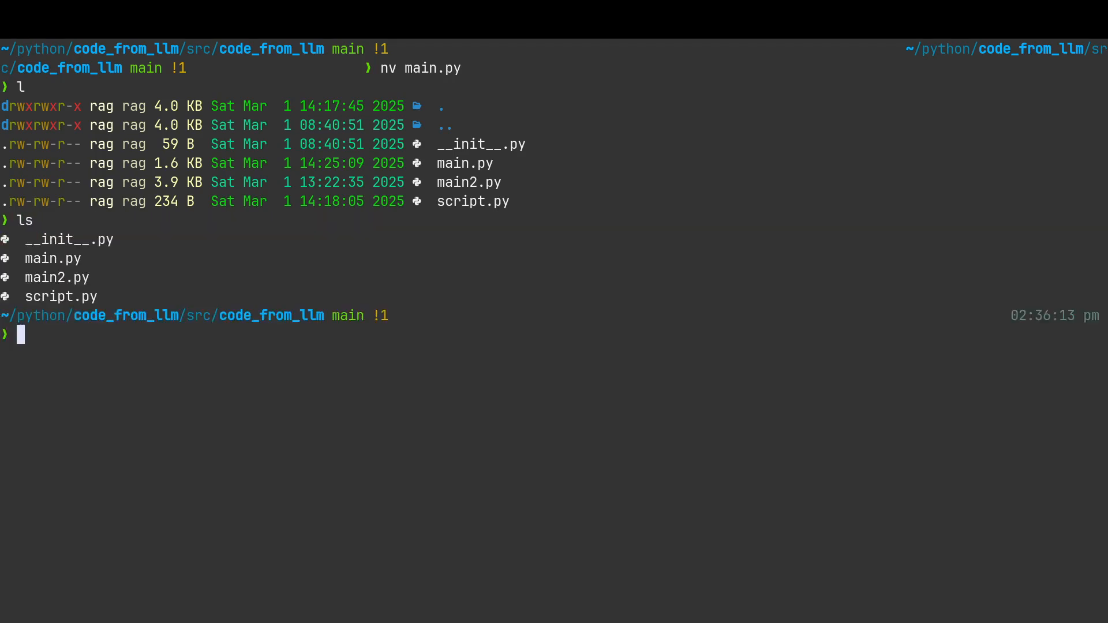
- Clear the terminal and enter the python main.py command in the code_from_llm folder
text(rm)
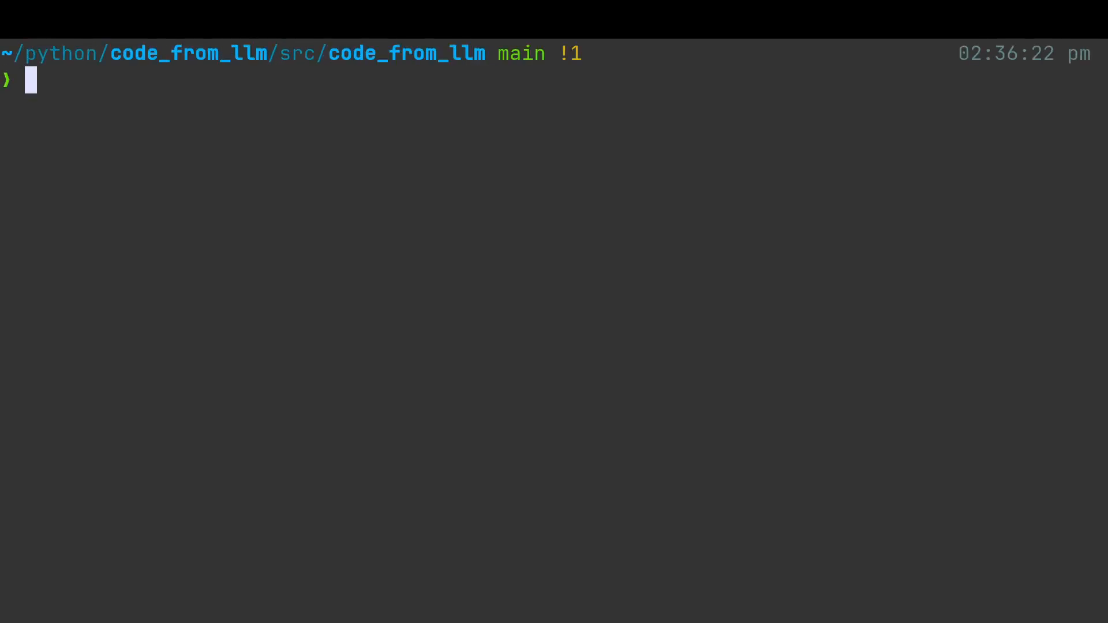
text(python)
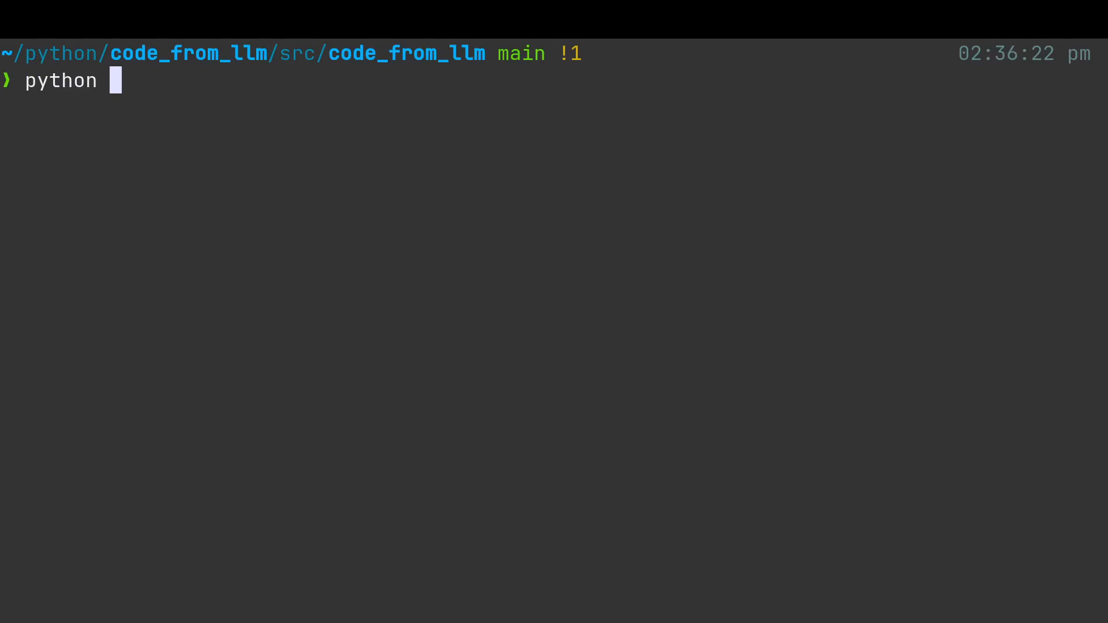
text(main.py)
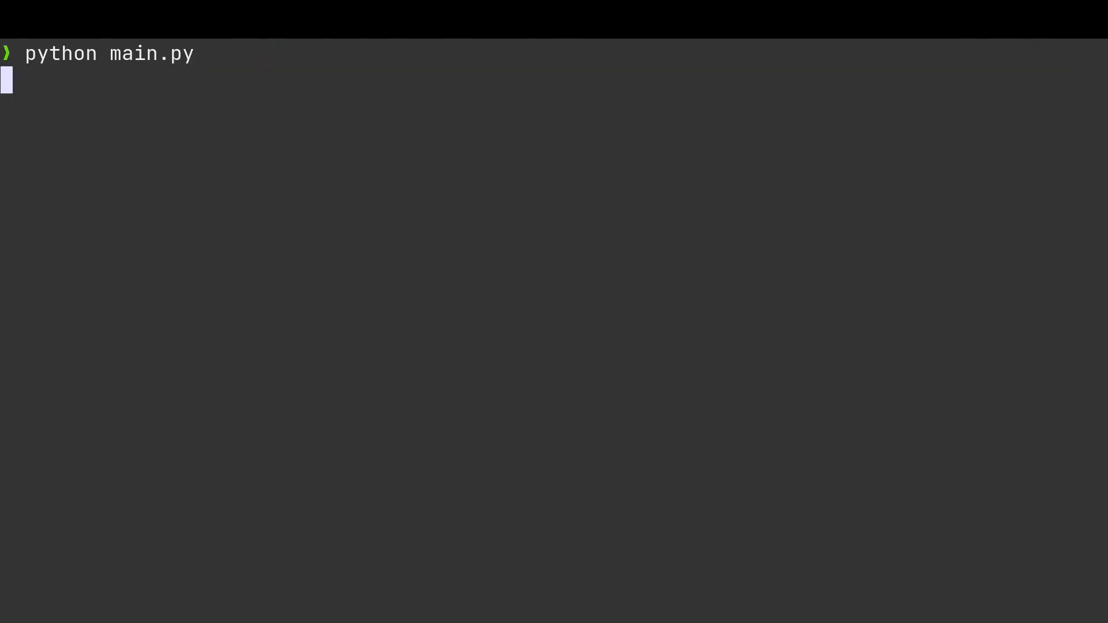
- Run main.py twice for Bitcoin prices 84408.12 and 84415.95, then start a third run
key(Return)
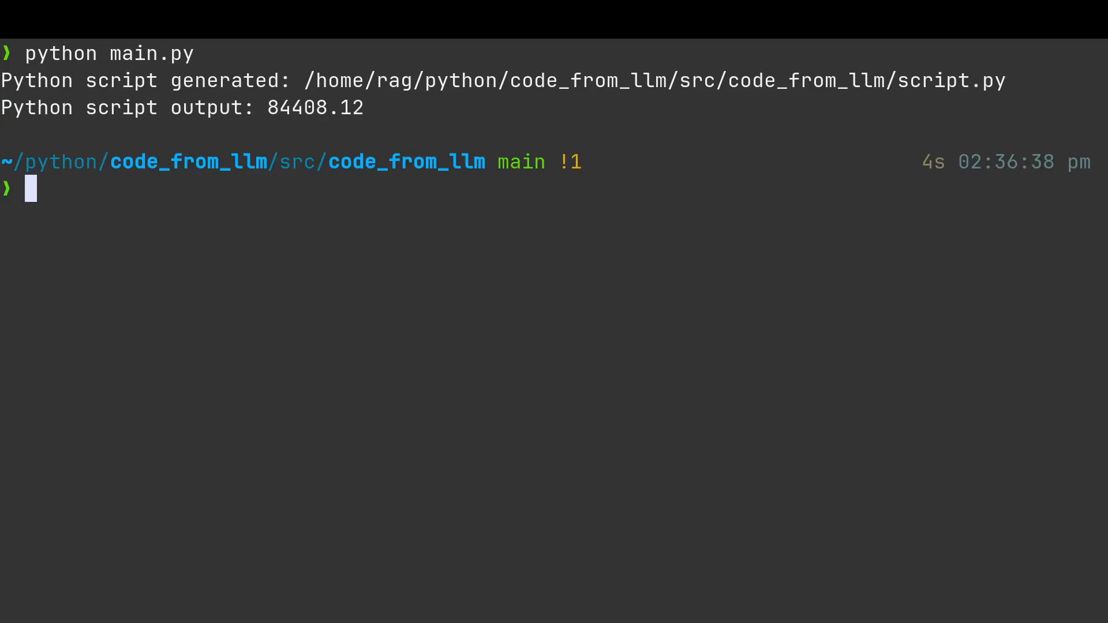
text(python main.py)
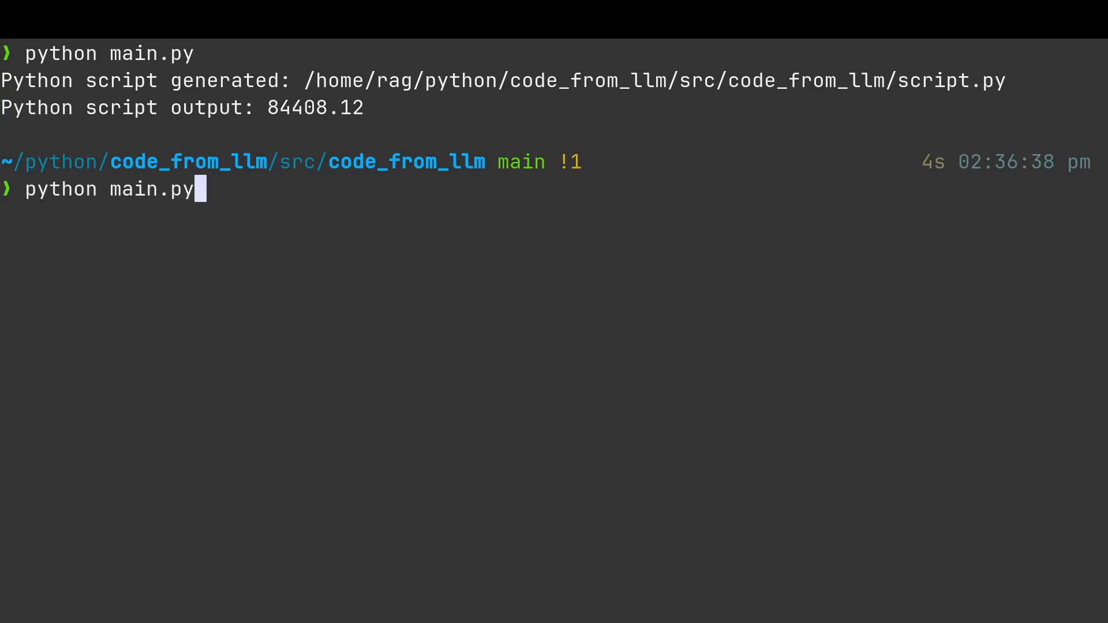
key(Return)
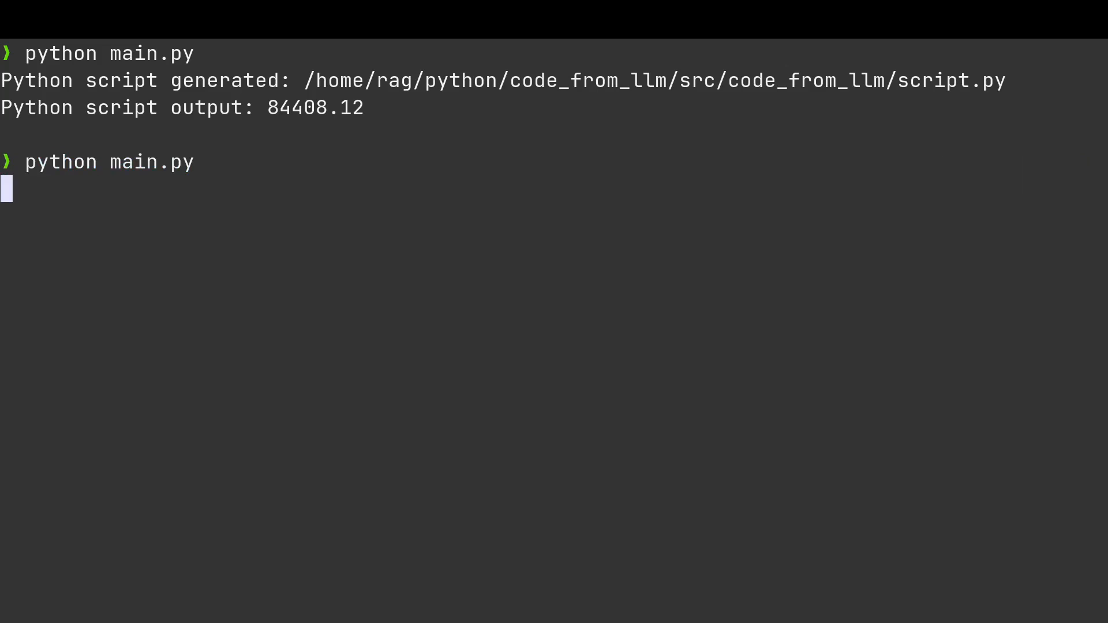
key(Return)
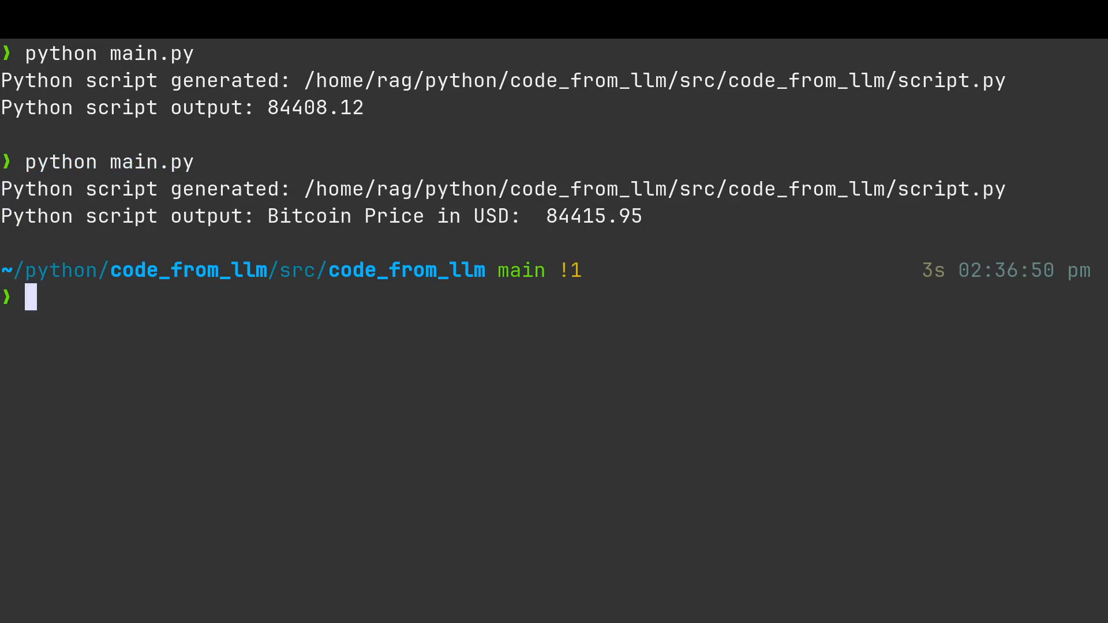
mouse_move(156, 185)
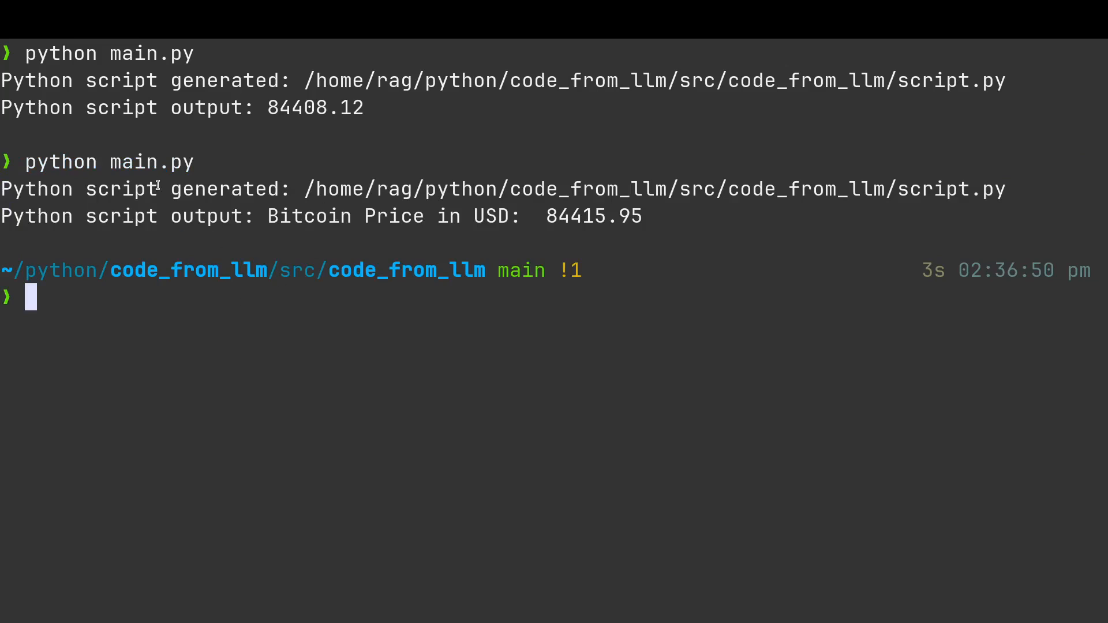
drag(21, 107, 243, 108)
text(python main.py)
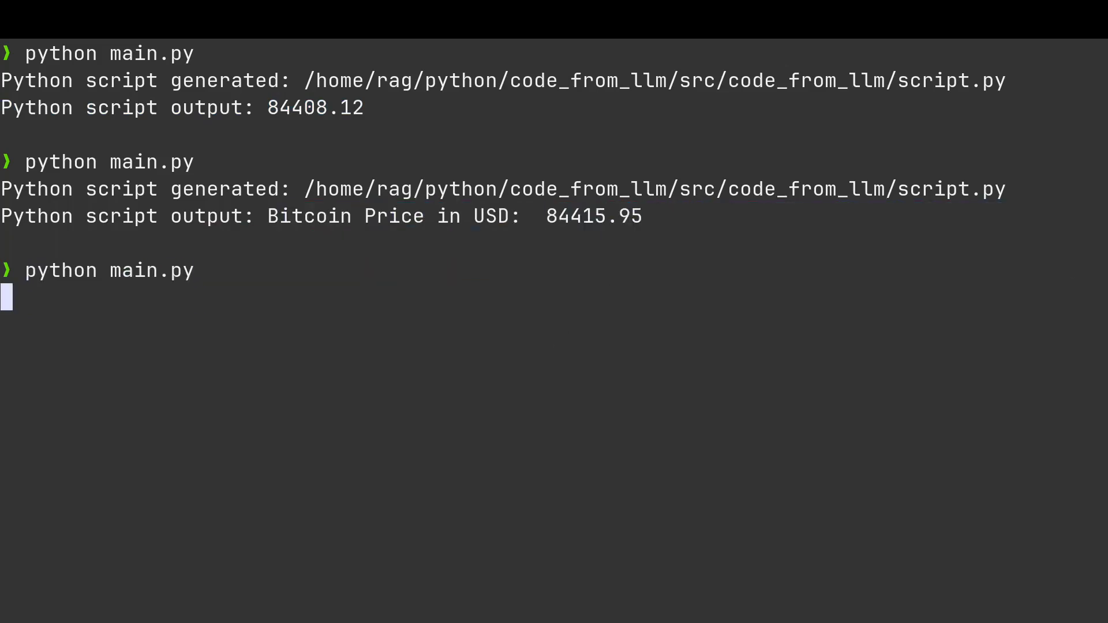
- Rerun main.py through a SyntaxError from the generated script, then a successful 84417.38 run
key(Return)
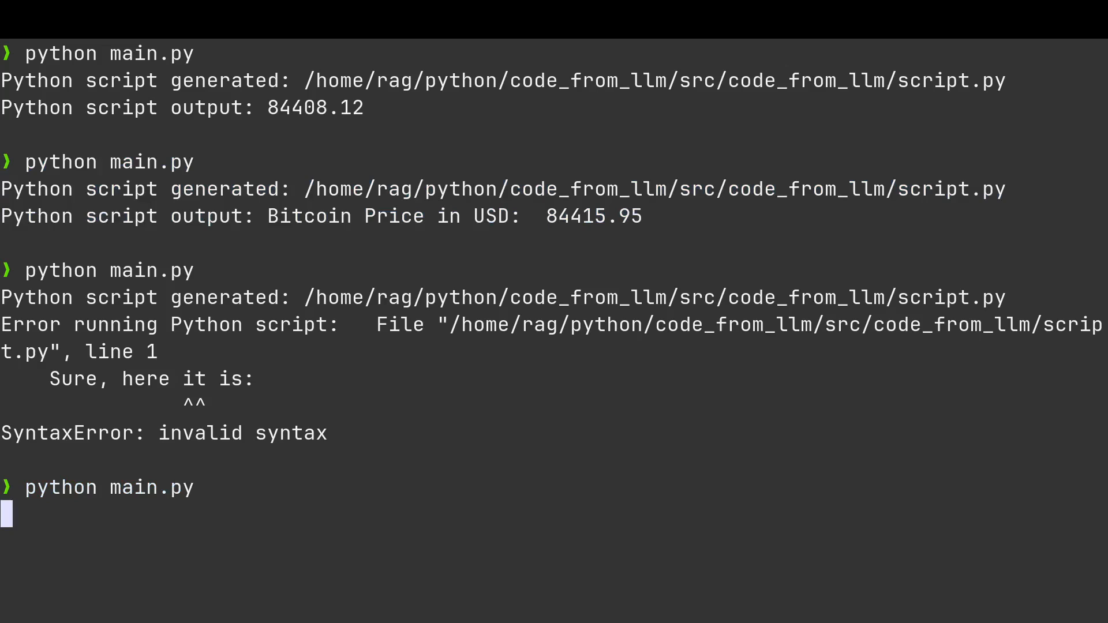
key(Return)
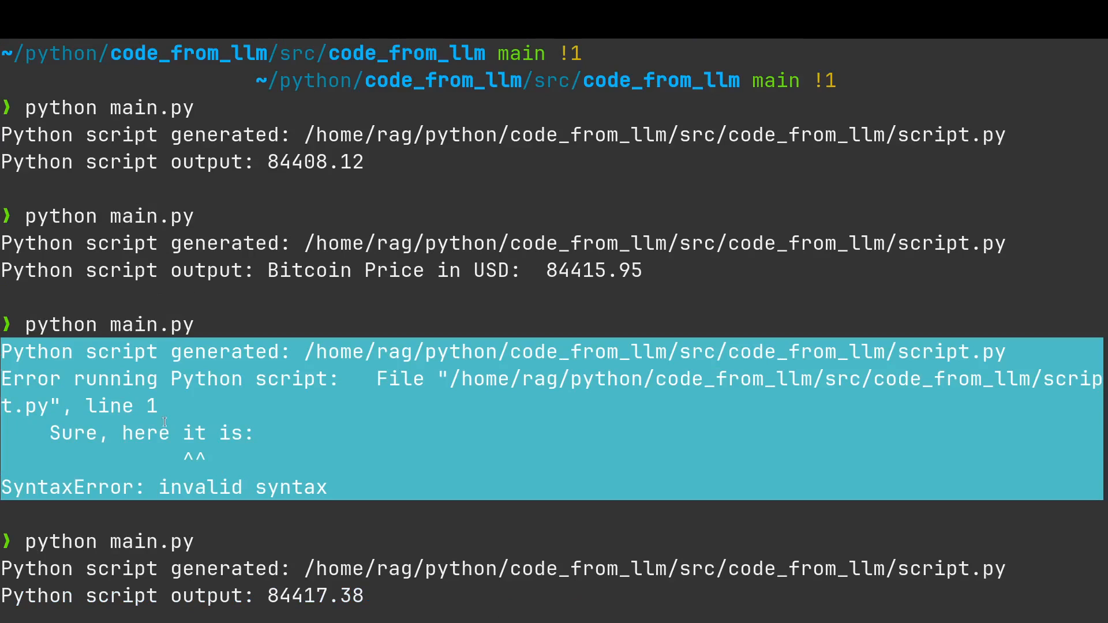
mouse_move(247, 511)
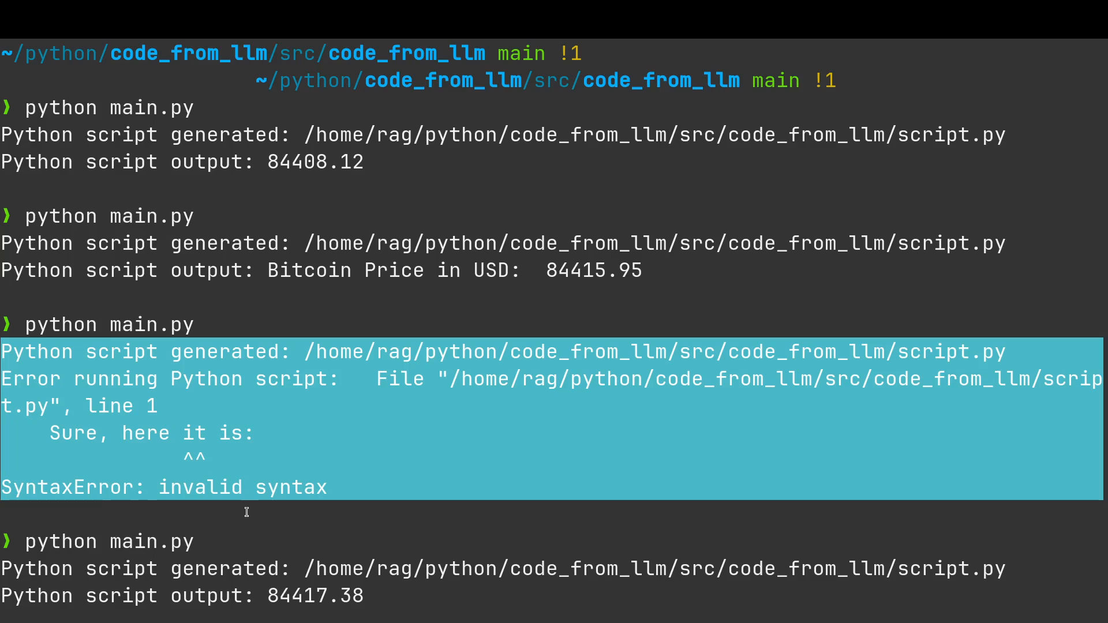
mouse_move(335, 326)
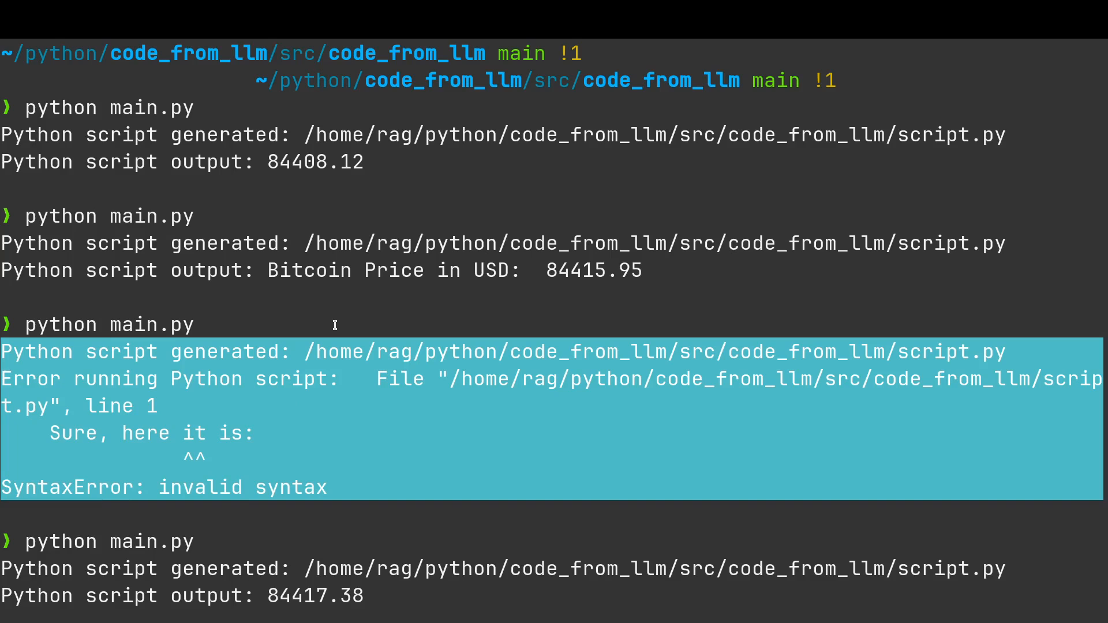
mouse_move(382, 296)
text(l)
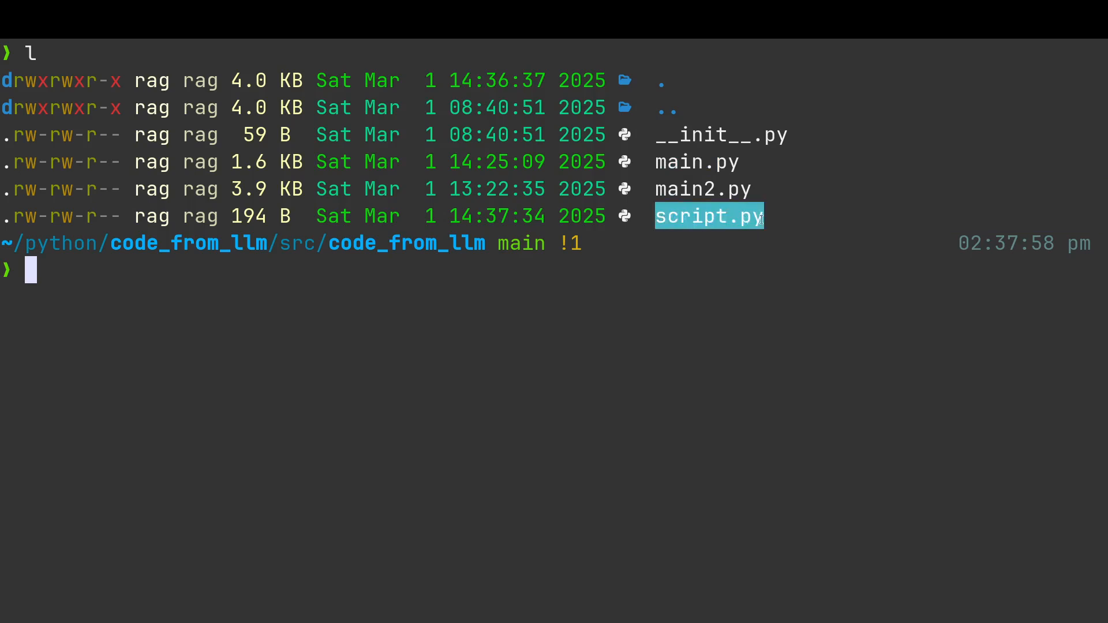
mouse_move(734, 259)
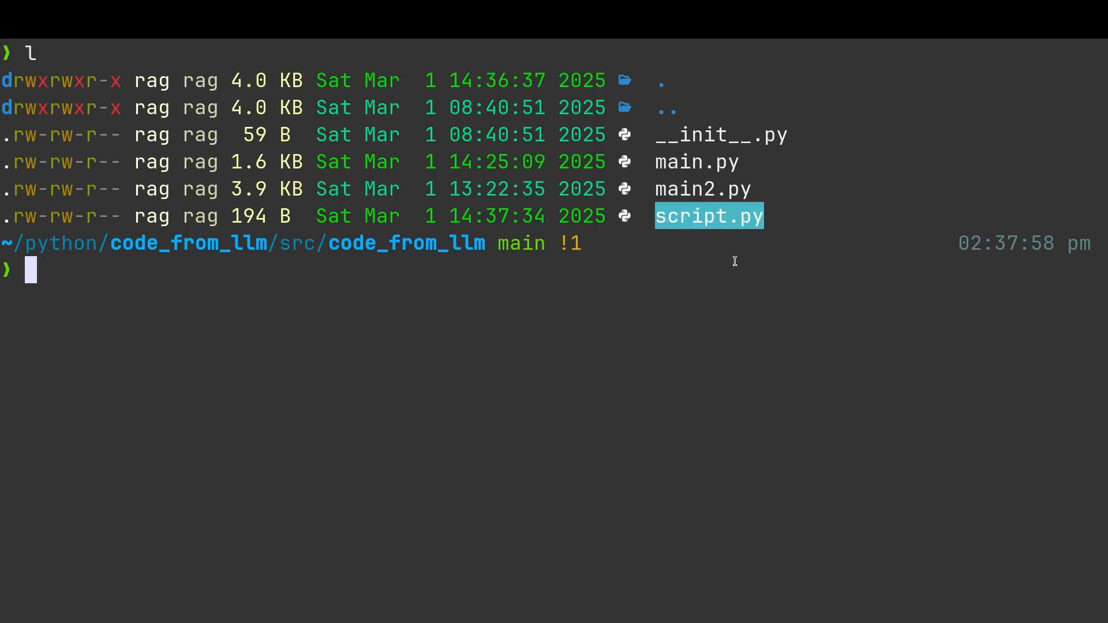
mouse_move(565, 314)
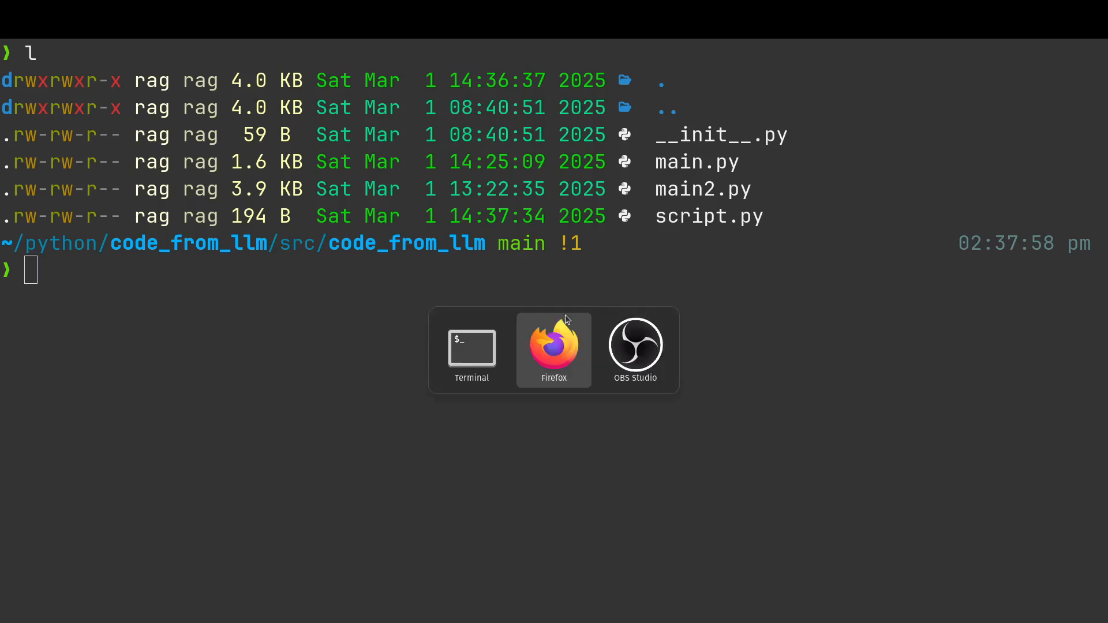
- Switch to Firefox and show the Claude chat about optimizing the OpenAI API script, briefly toggling the sidebar
click(552, 349)
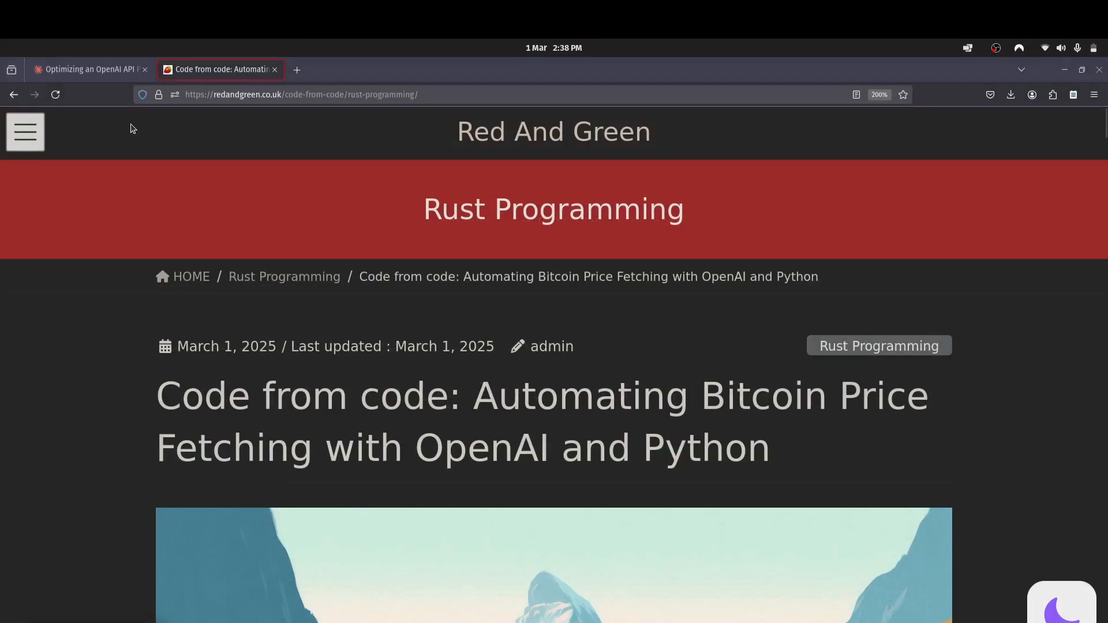
click(89, 70)
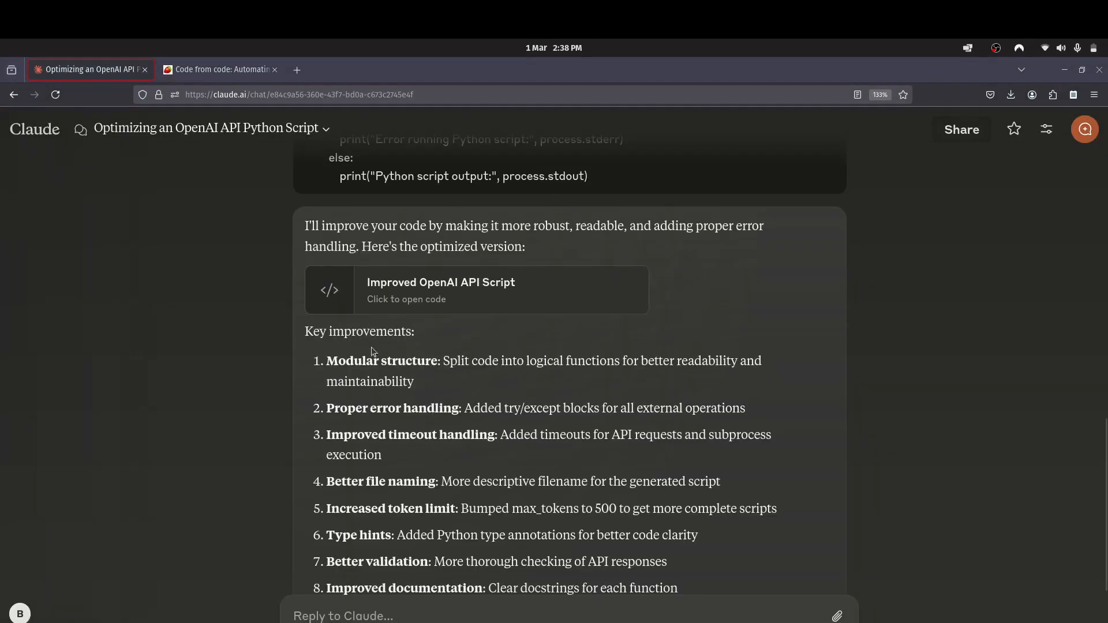
mouse_move(404, 253)
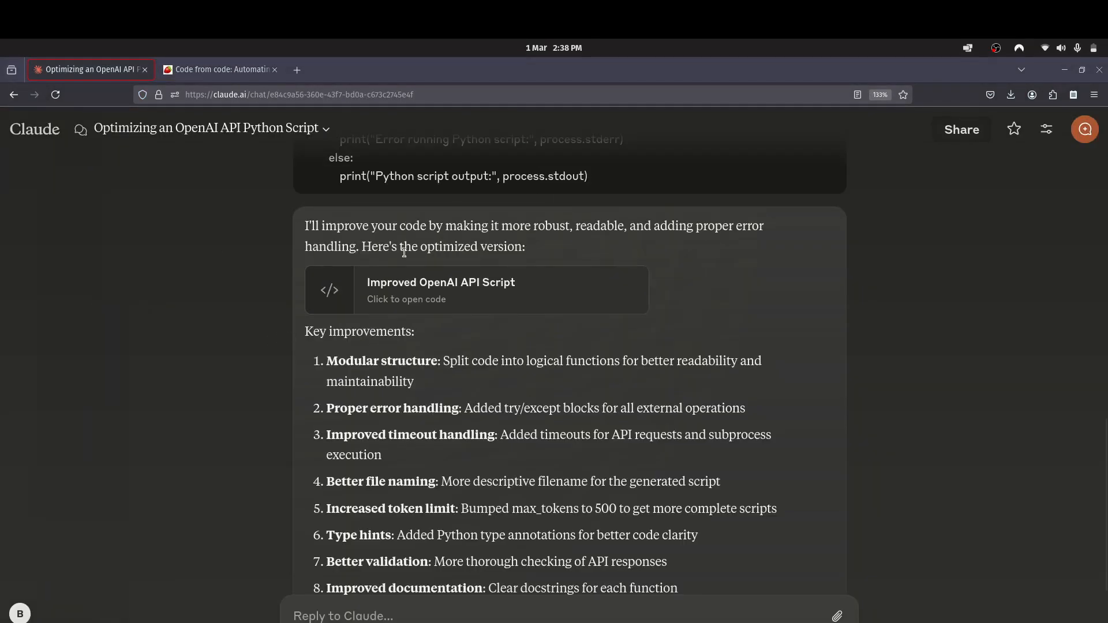
click(80, 129)
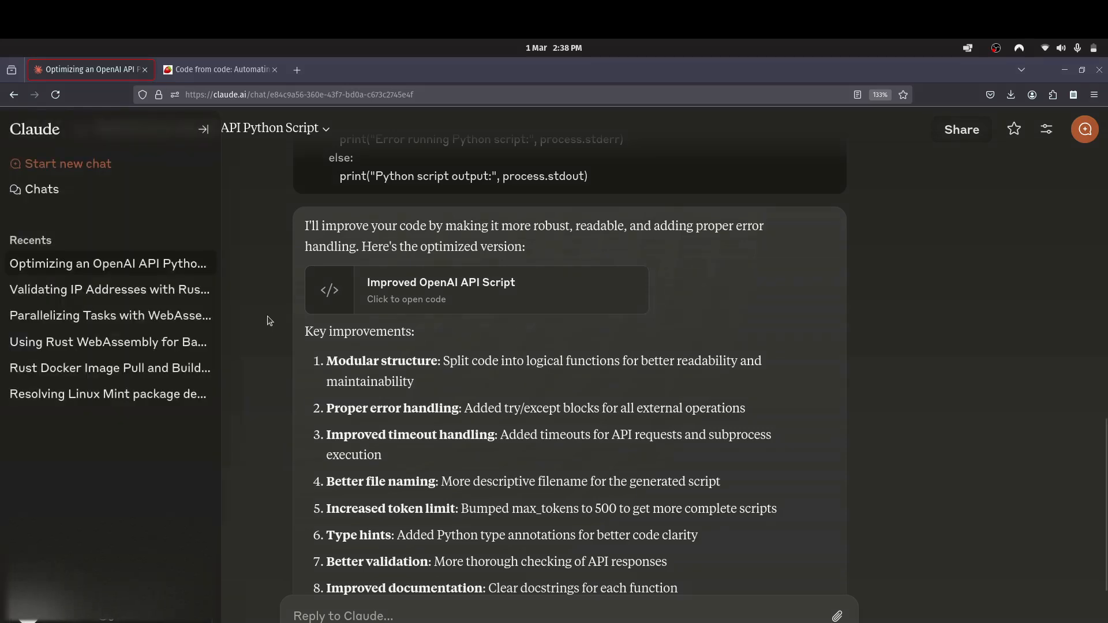
click(203, 128)
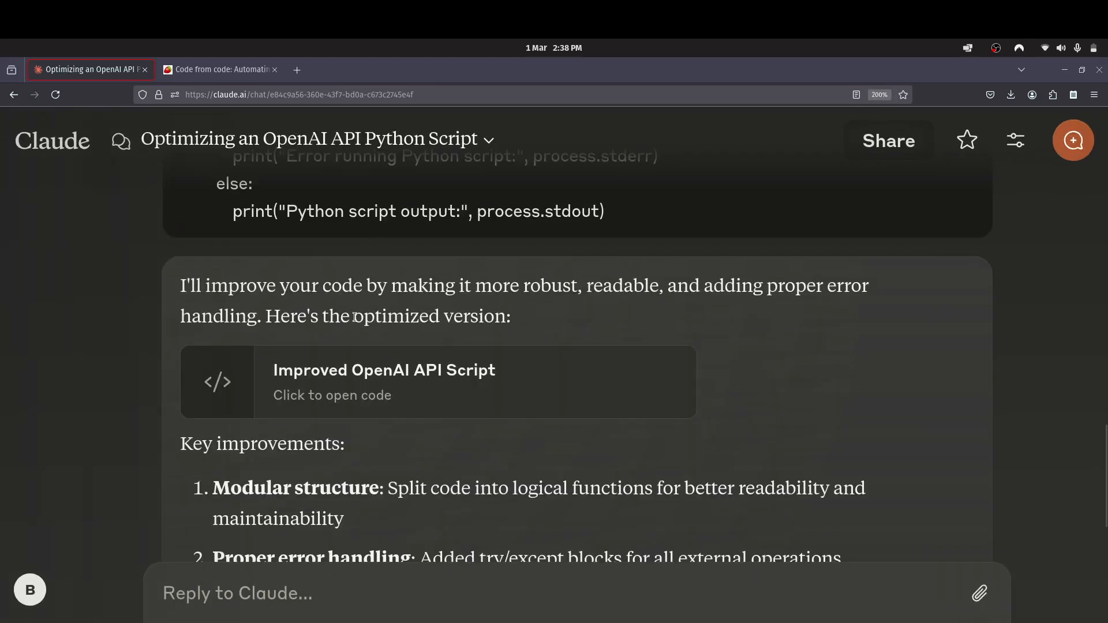
scroll(down, 3)
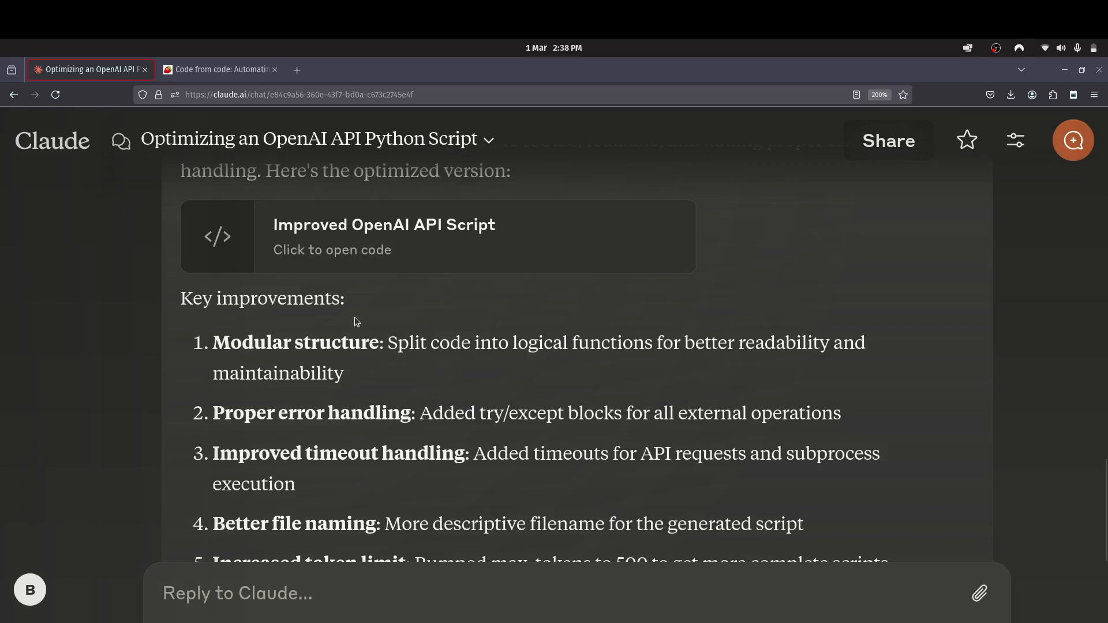
mouse_move(406, 347)
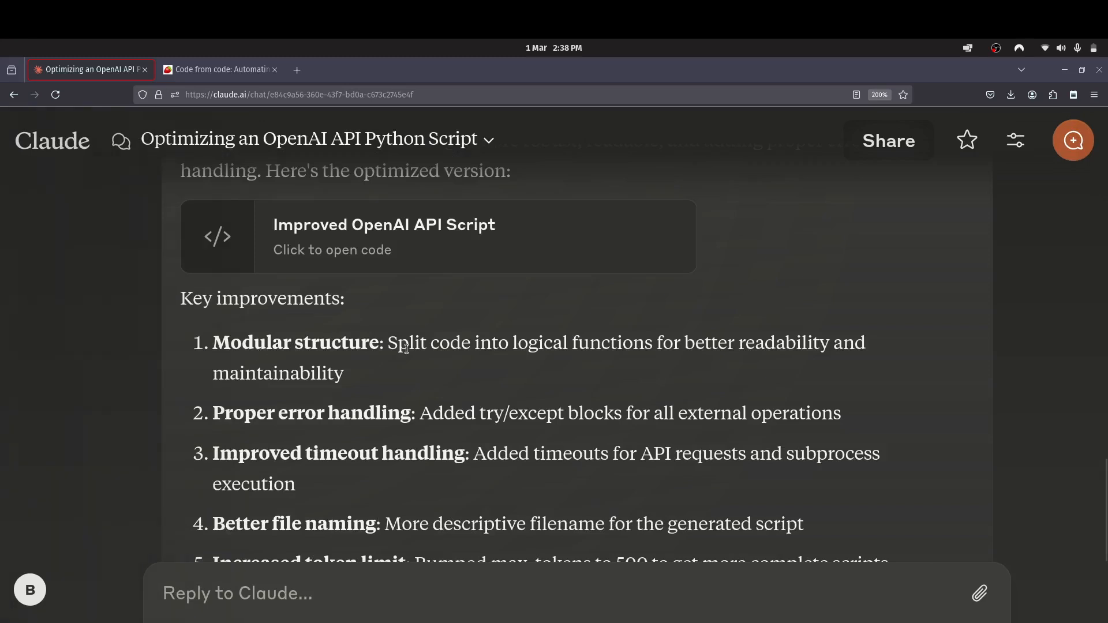
mouse_move(564, 385)
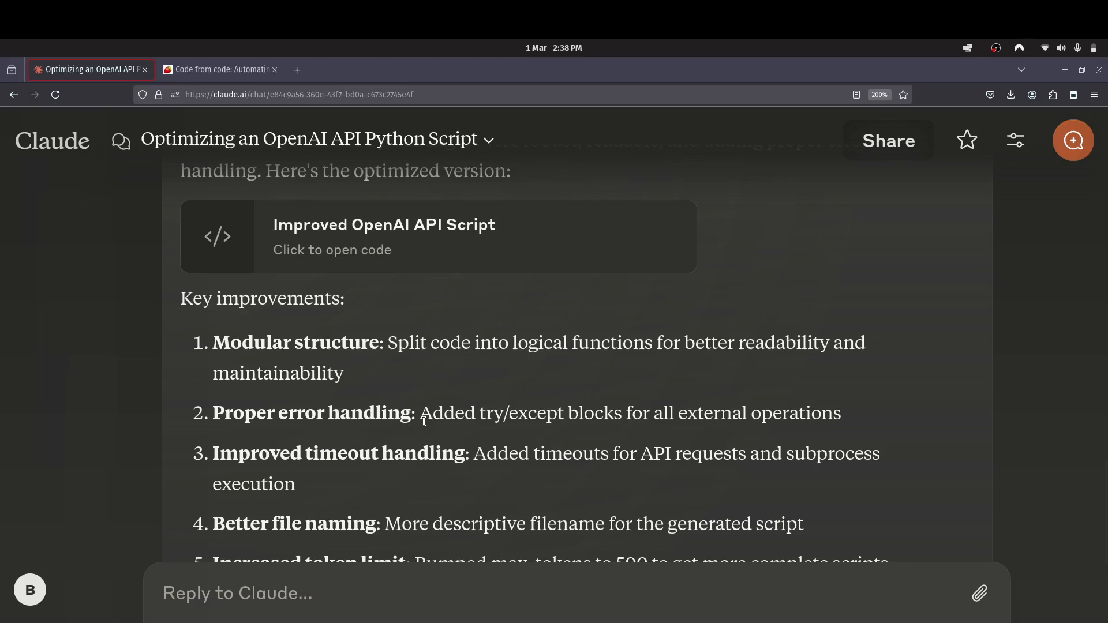
scroll(down, 3)
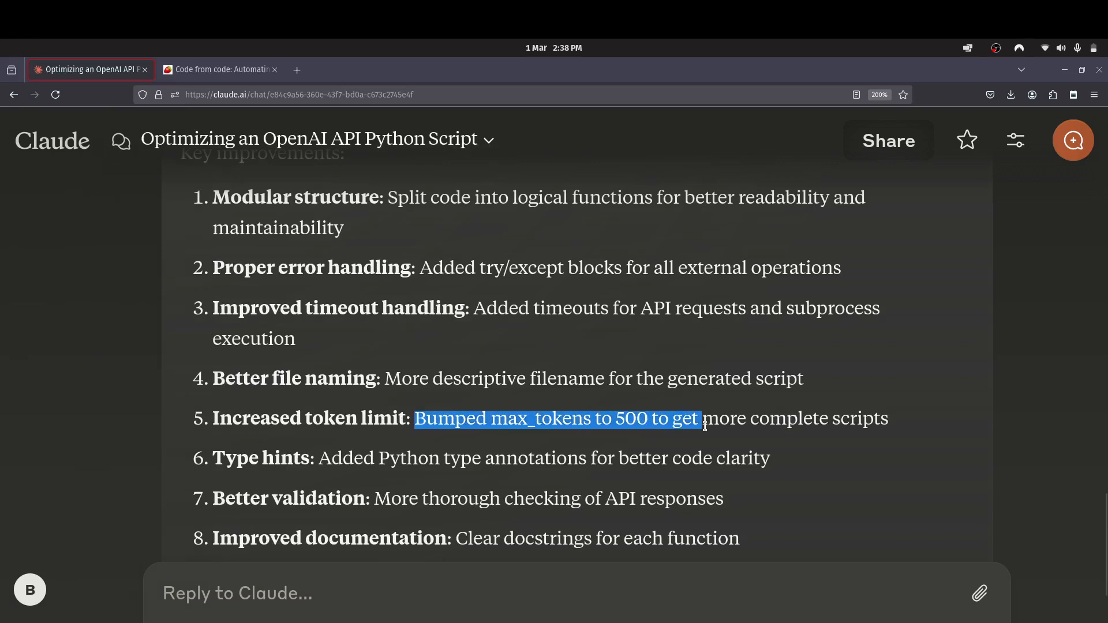
scroll(down, 3)
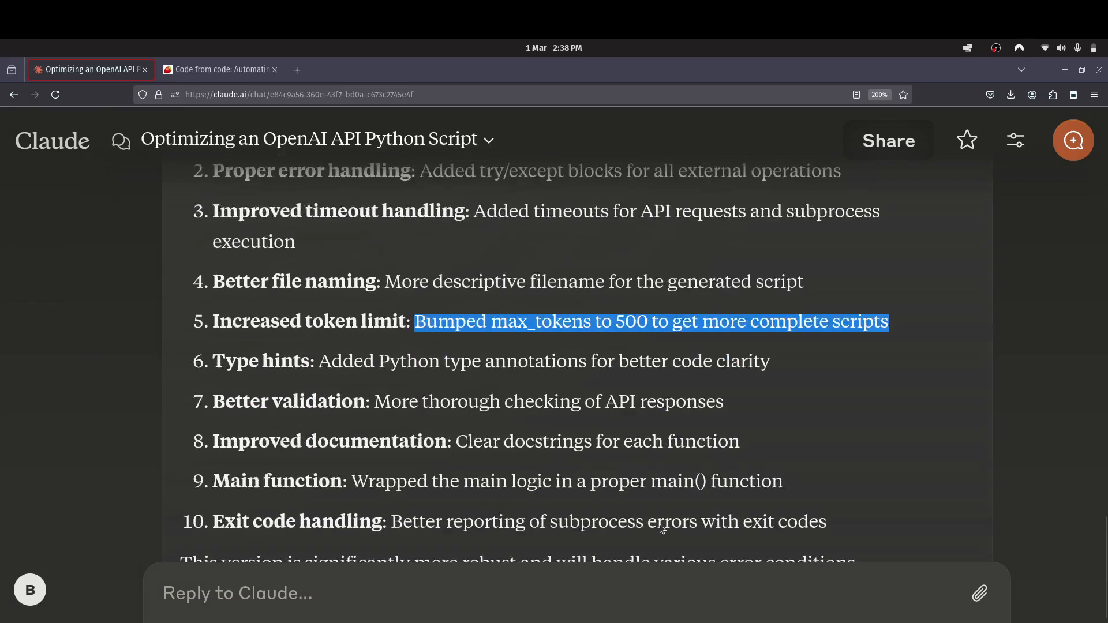
scroll(down, 3)
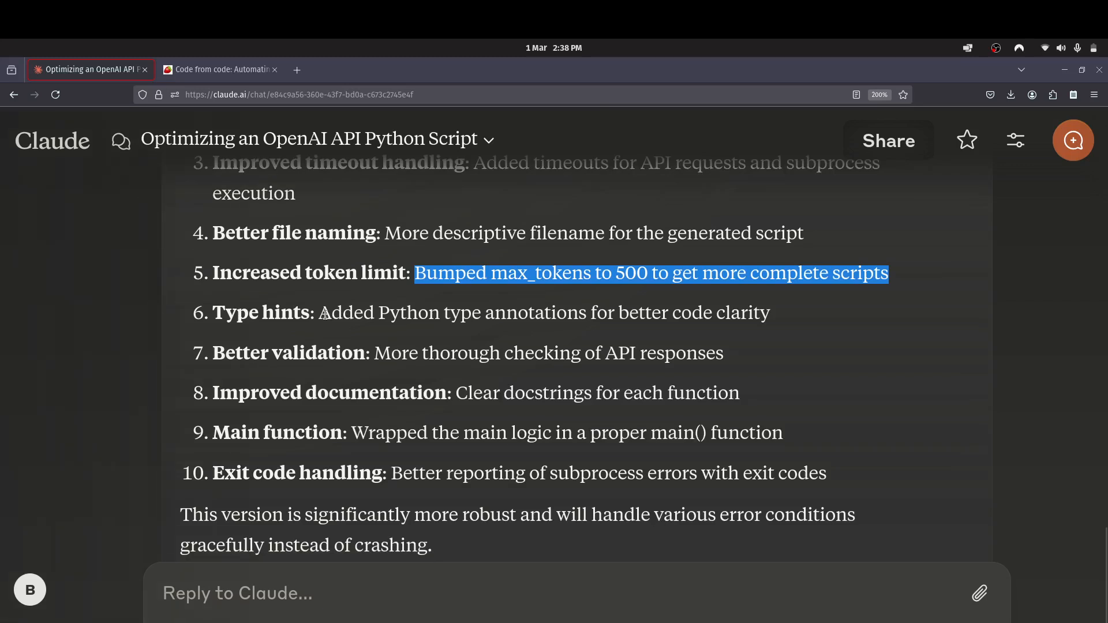
mouse_move(572, 313)
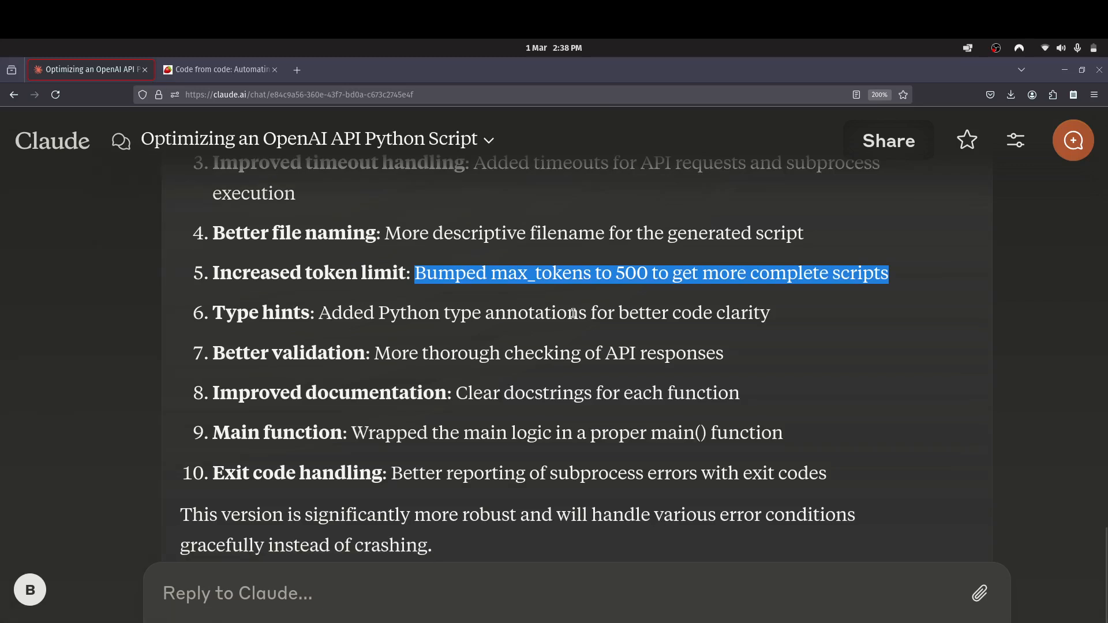
mouse_move(379, 363)
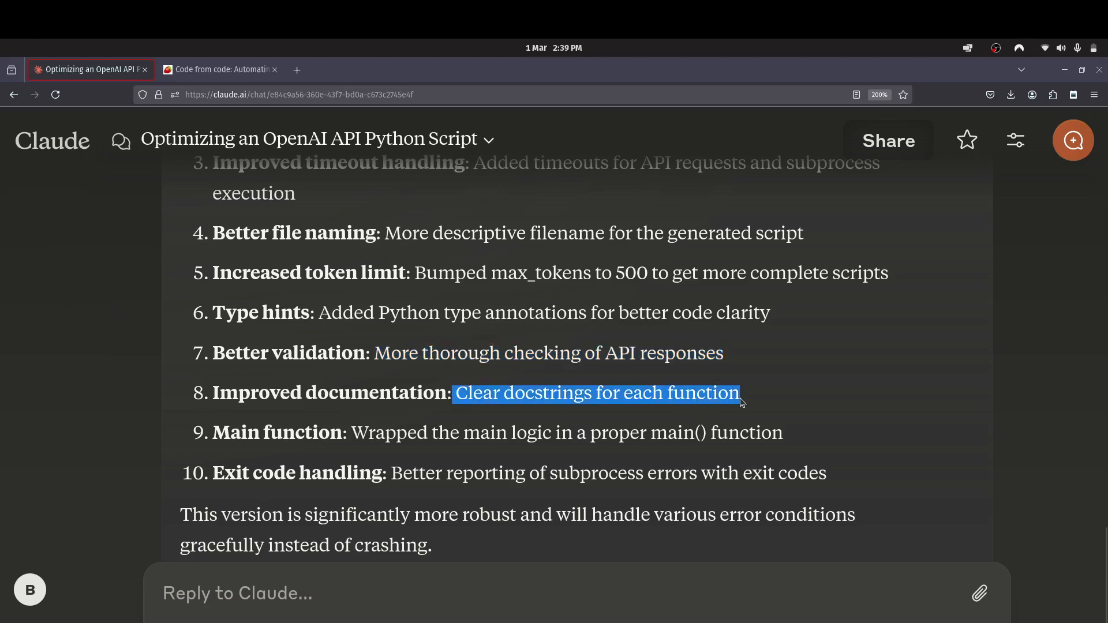
double_click(380, 433)
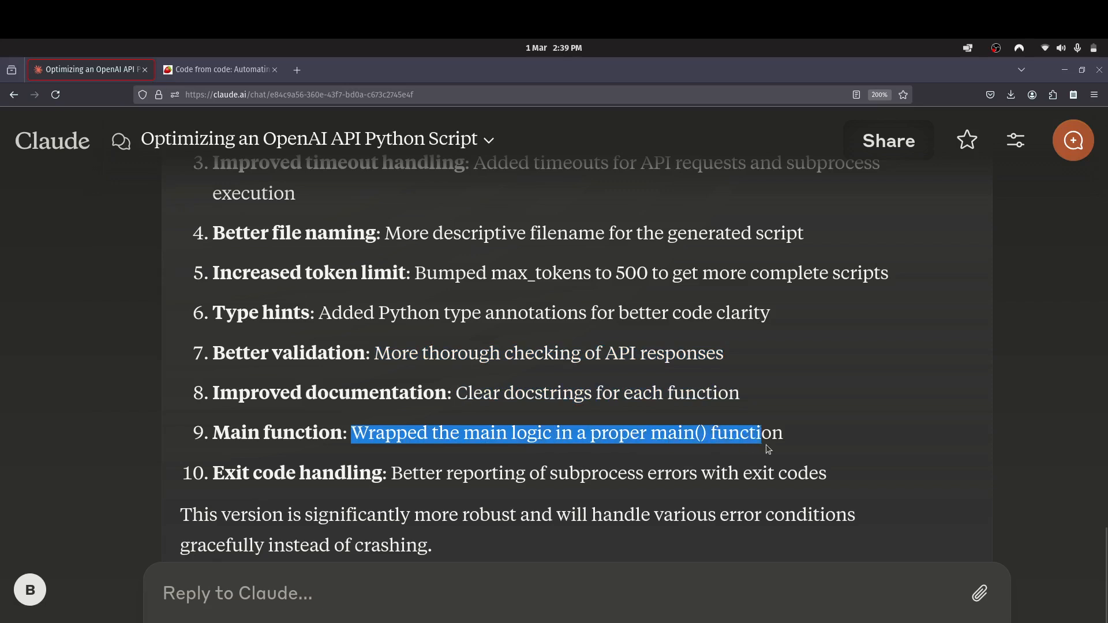
scroll(down, 3)
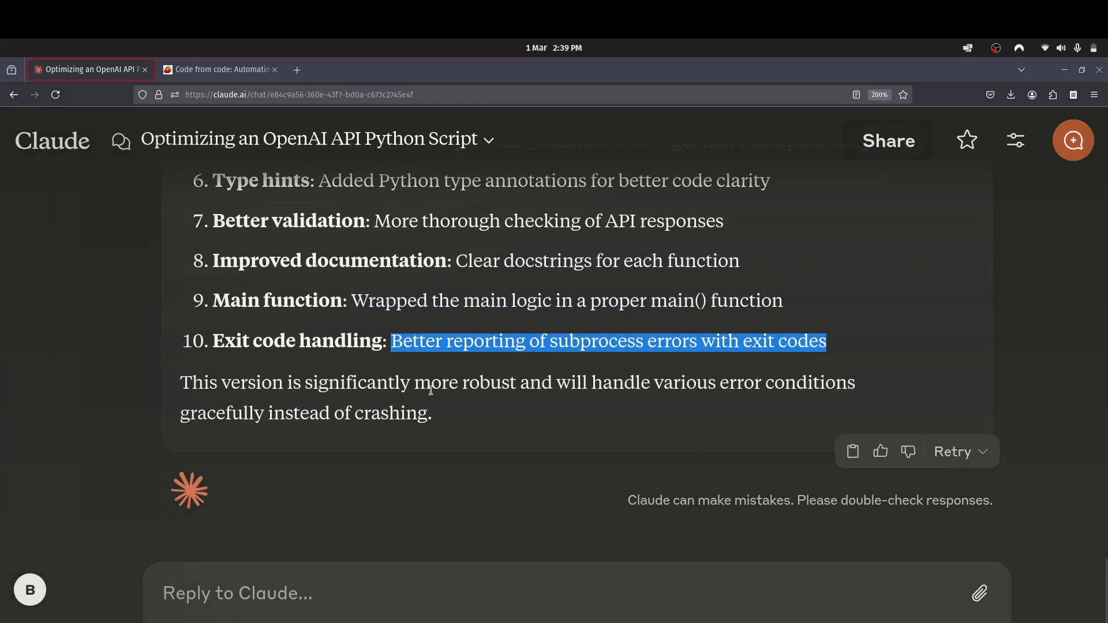
mouse_move(573, 411)
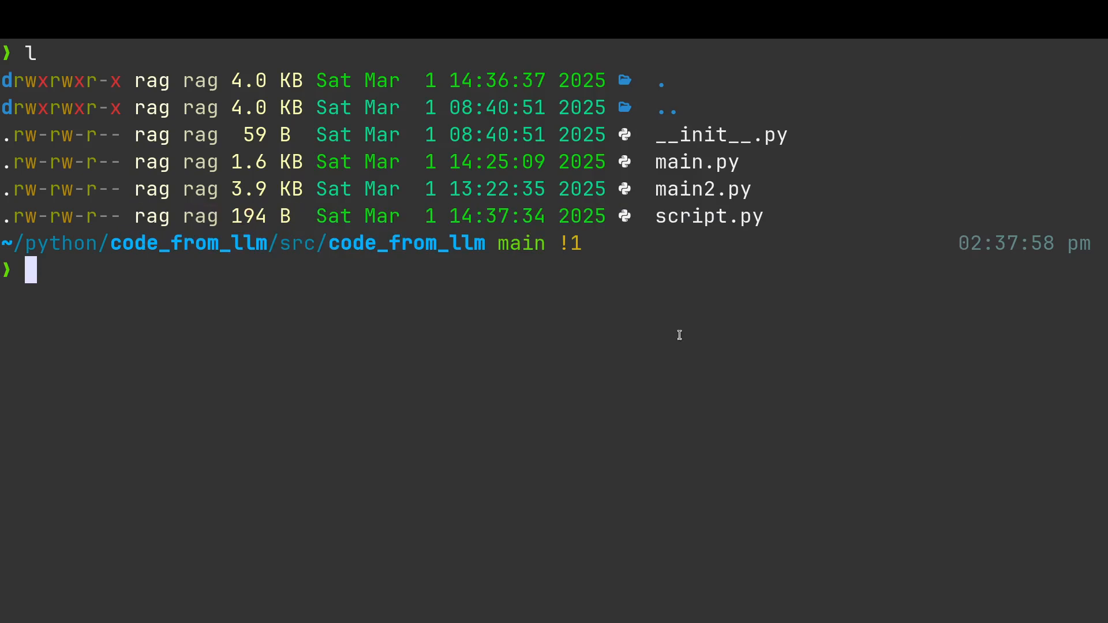
- Run nv main2.py to open Claude's improved script and scroll into its get_api_key and request setup
text(nv)
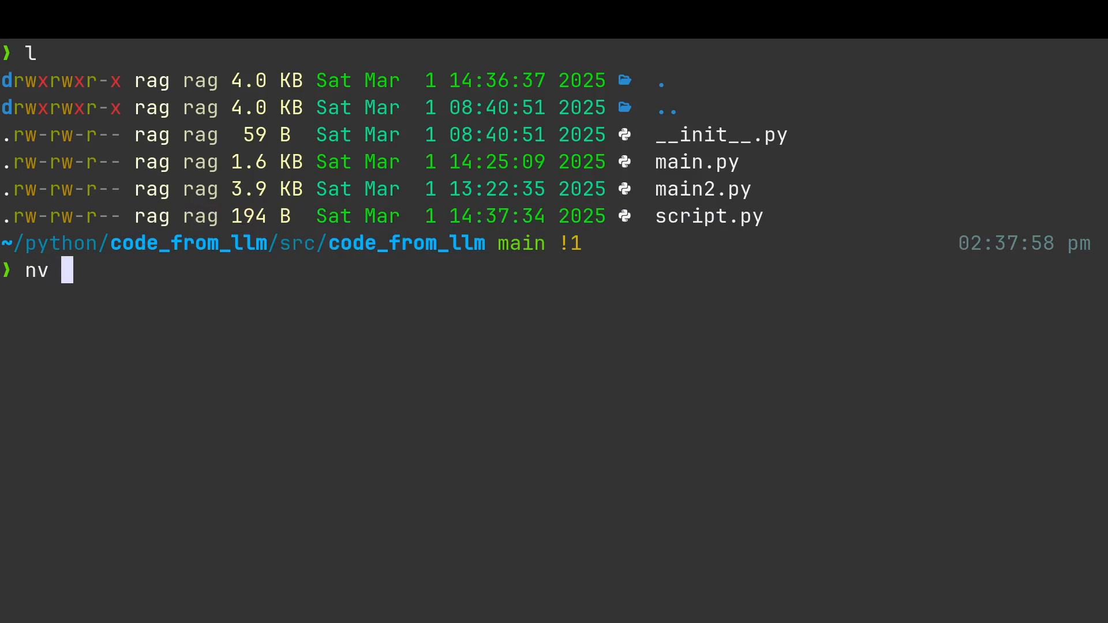
text(main)
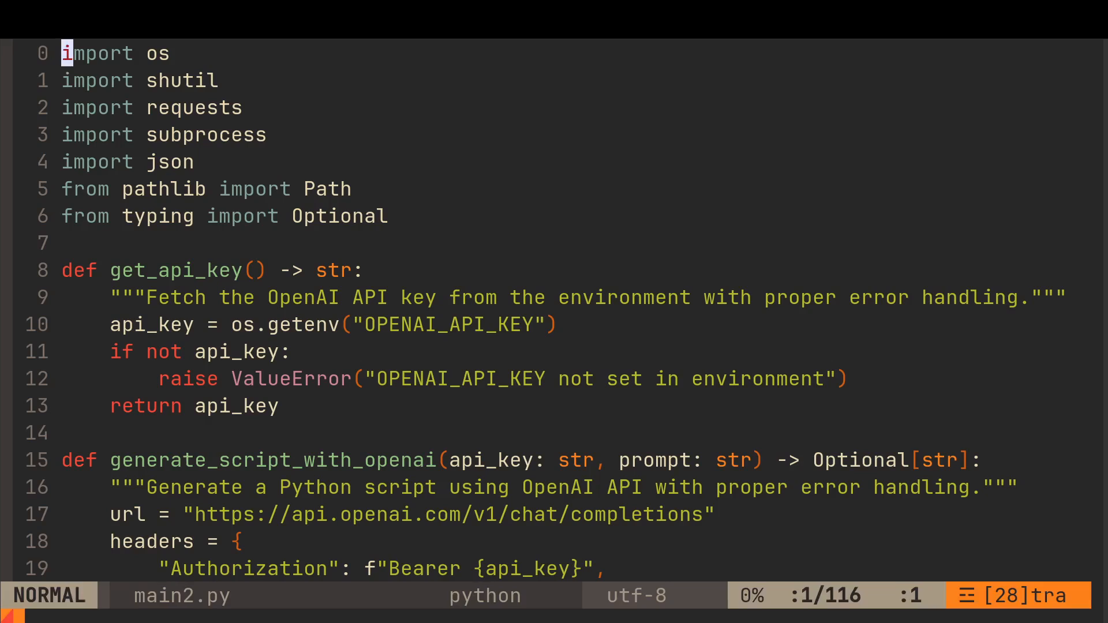
mouse_move(279, 244)
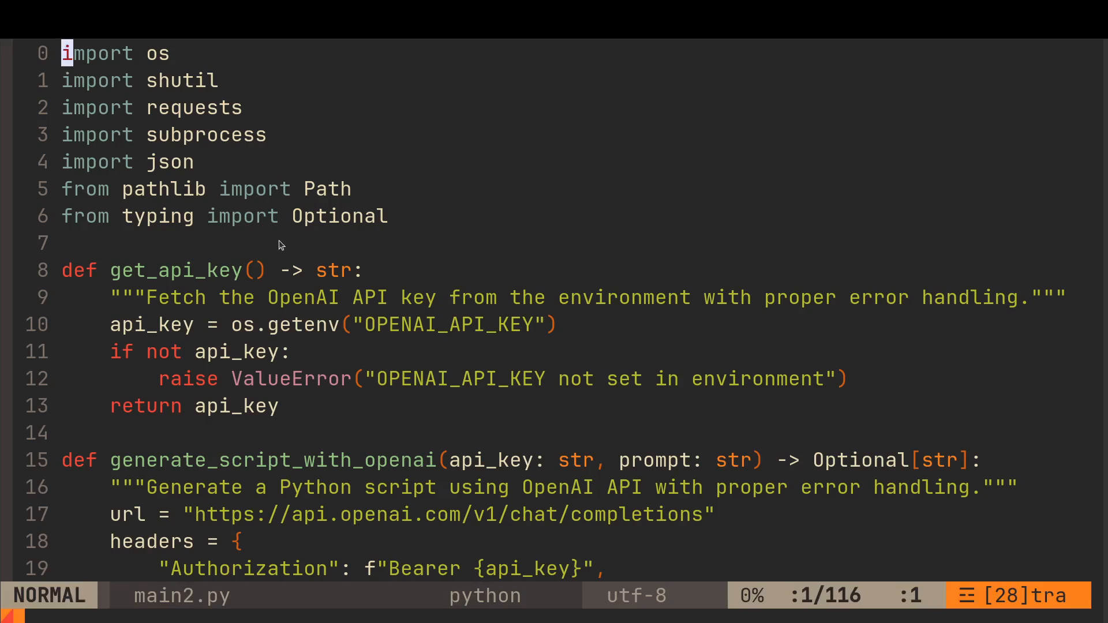
mouse_move(209, 339)
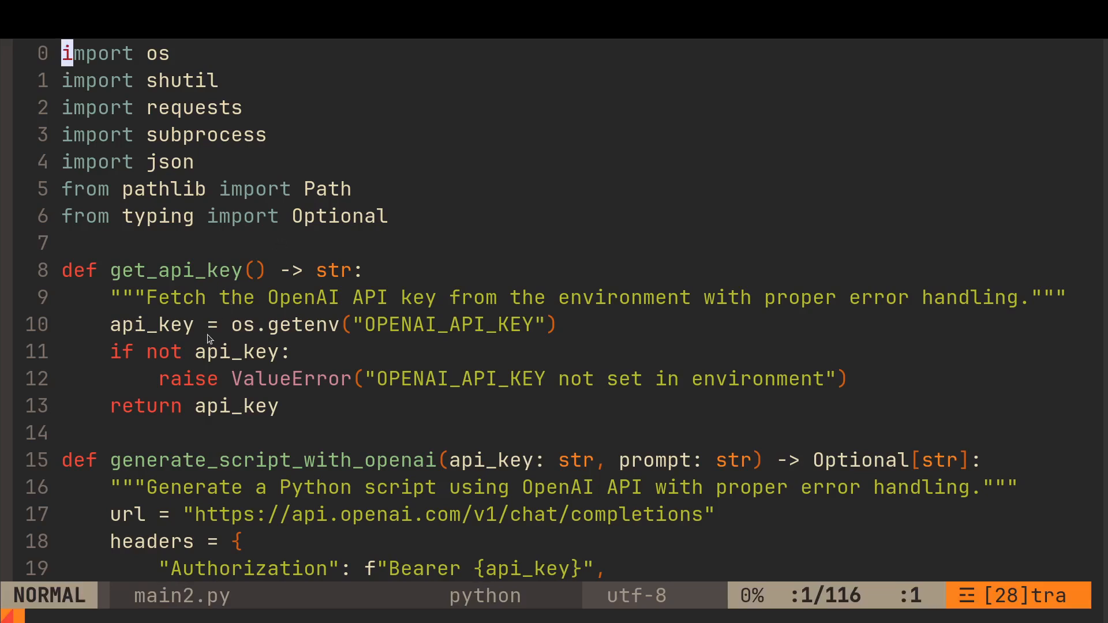
scroll(down, 3)
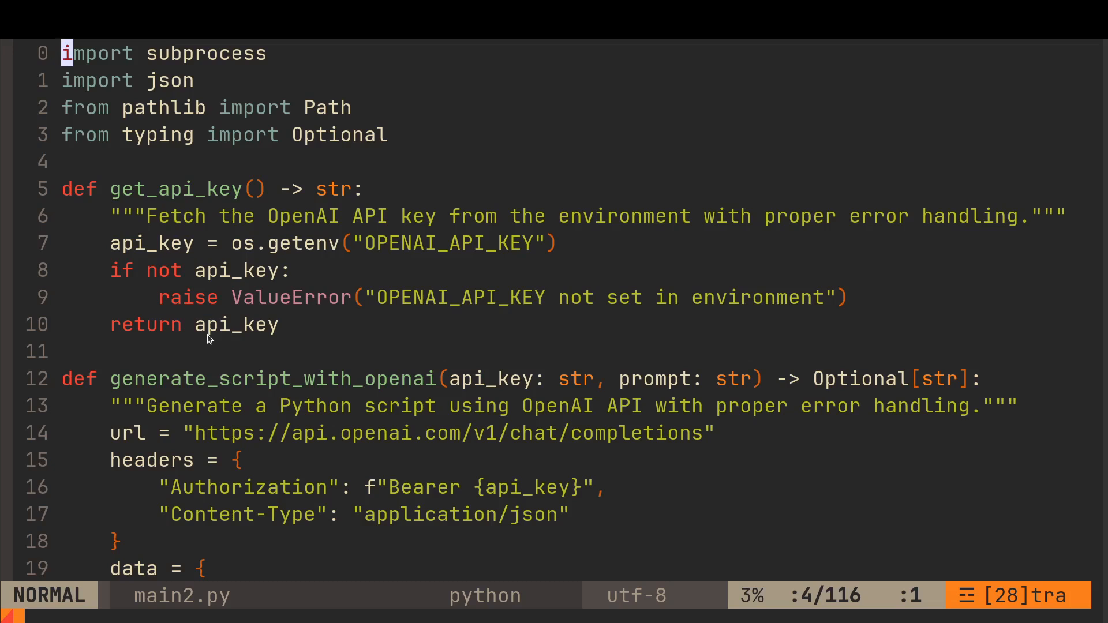
mouse_move(184, 319)
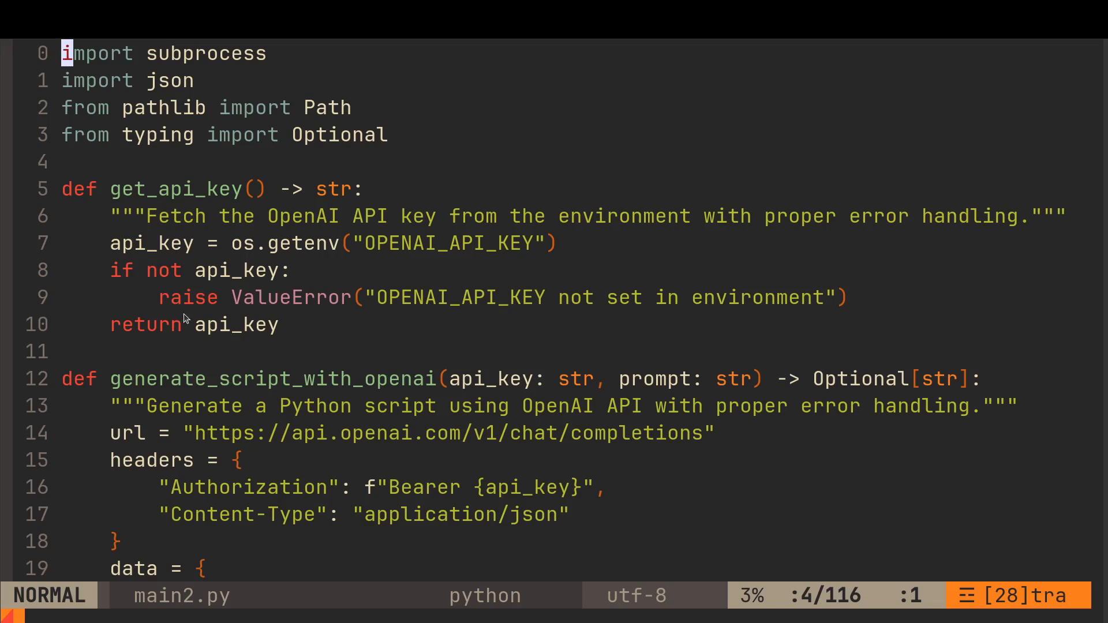
mouse_move(300, 380)
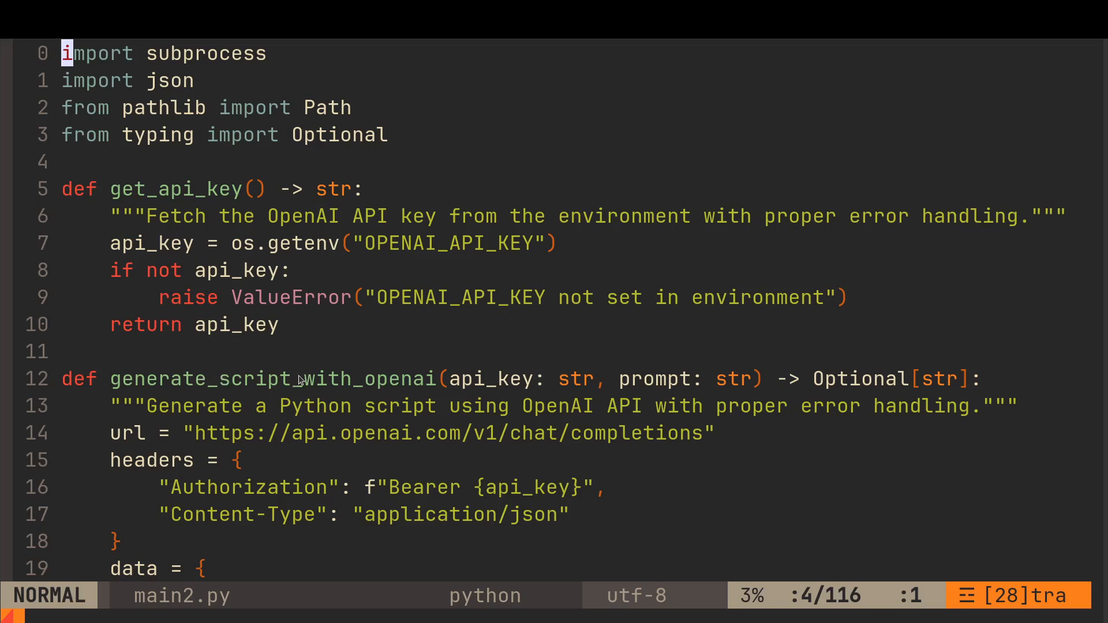
mouse_move(483, 380)
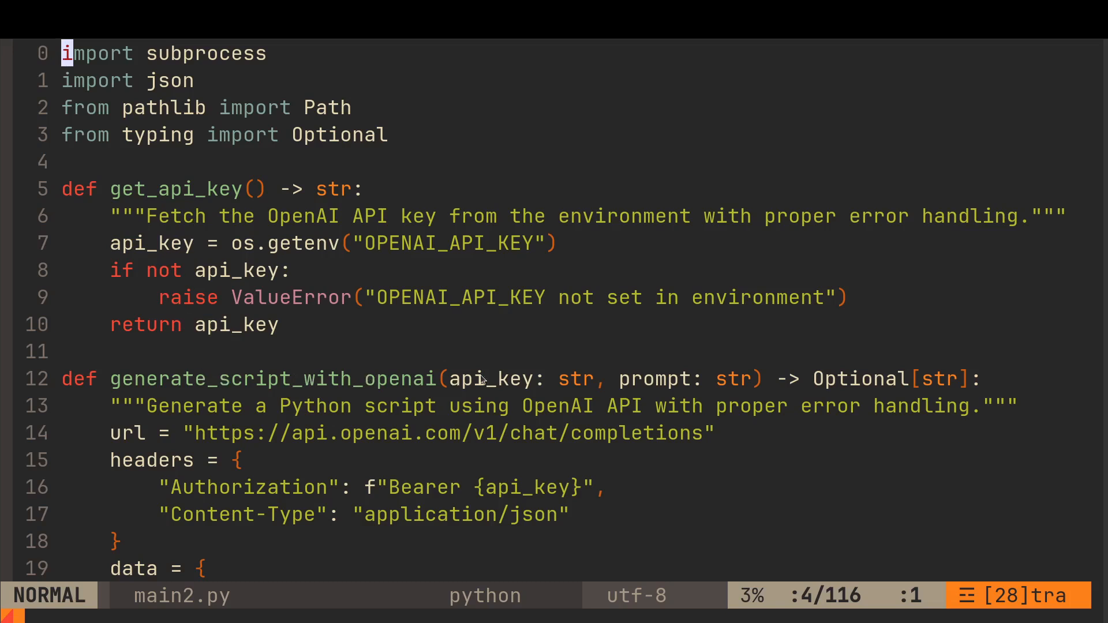
mouse_move(647, 379)
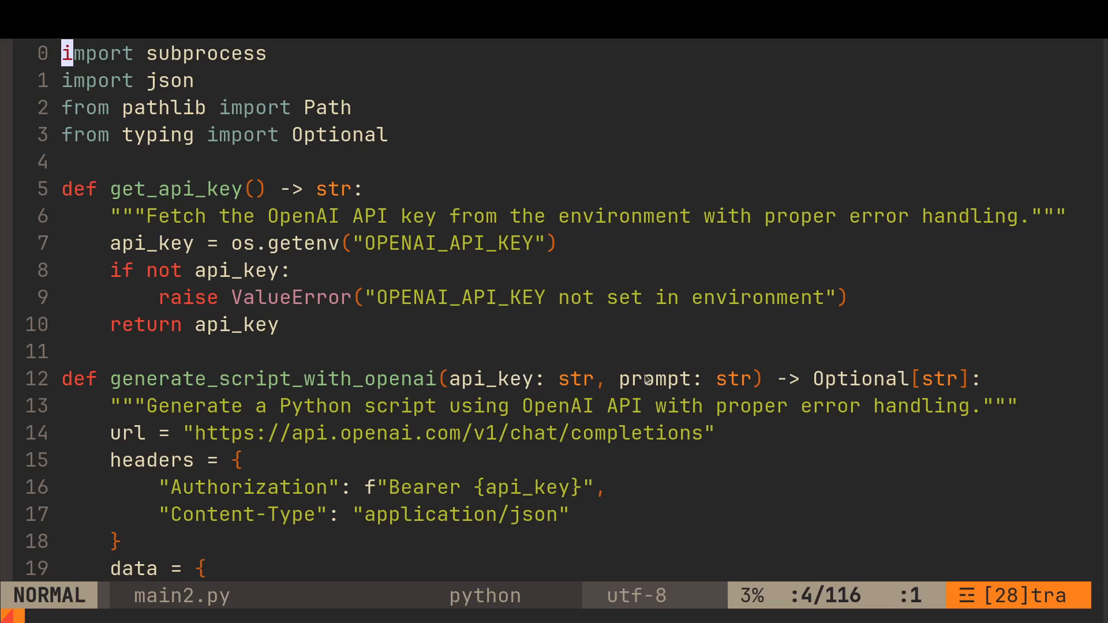
mouse_move(873, 387)
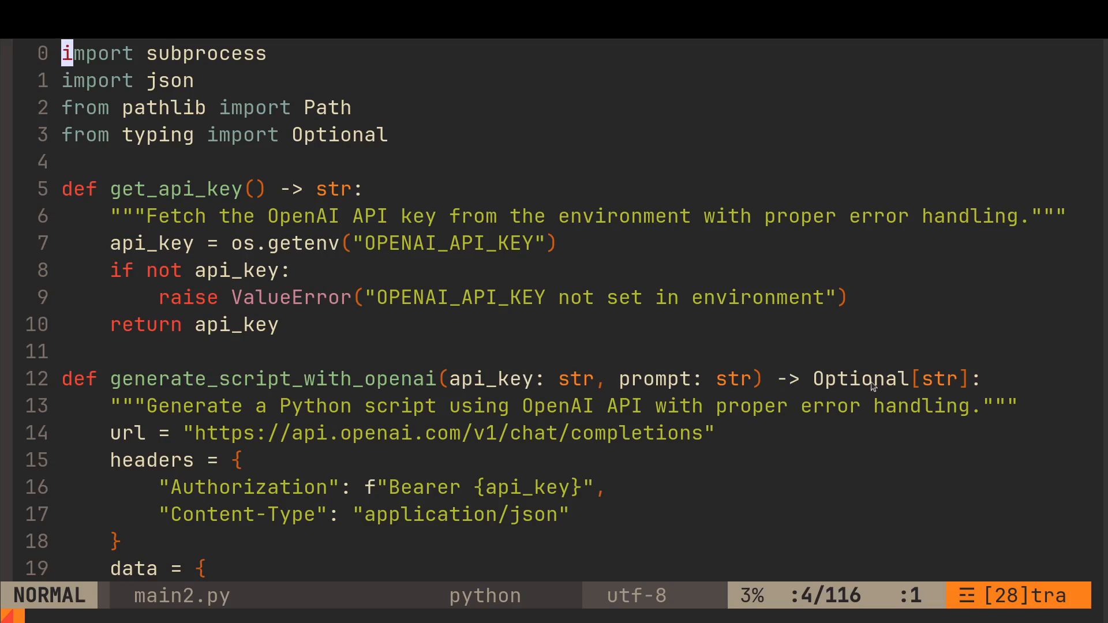
mouse_move(715, 457)
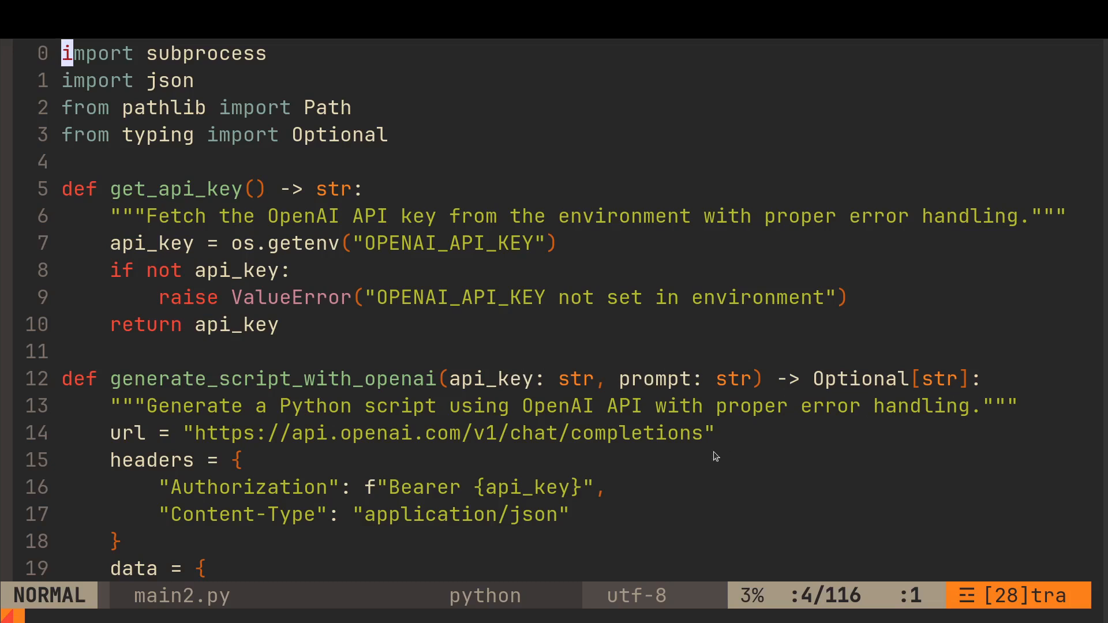
scroll(down, 3)
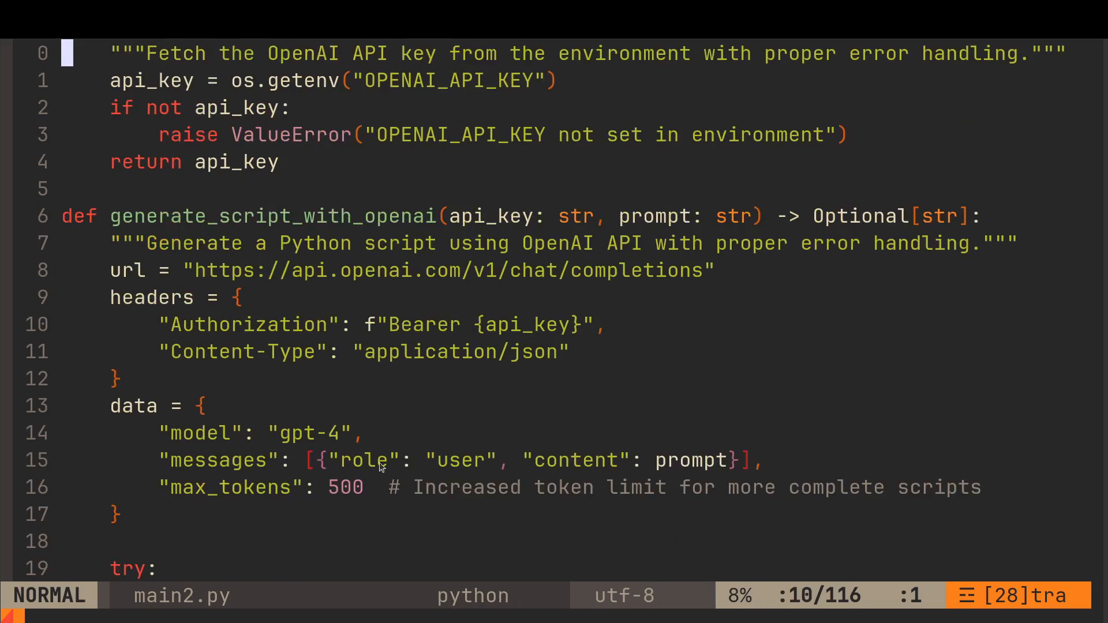
key(v)
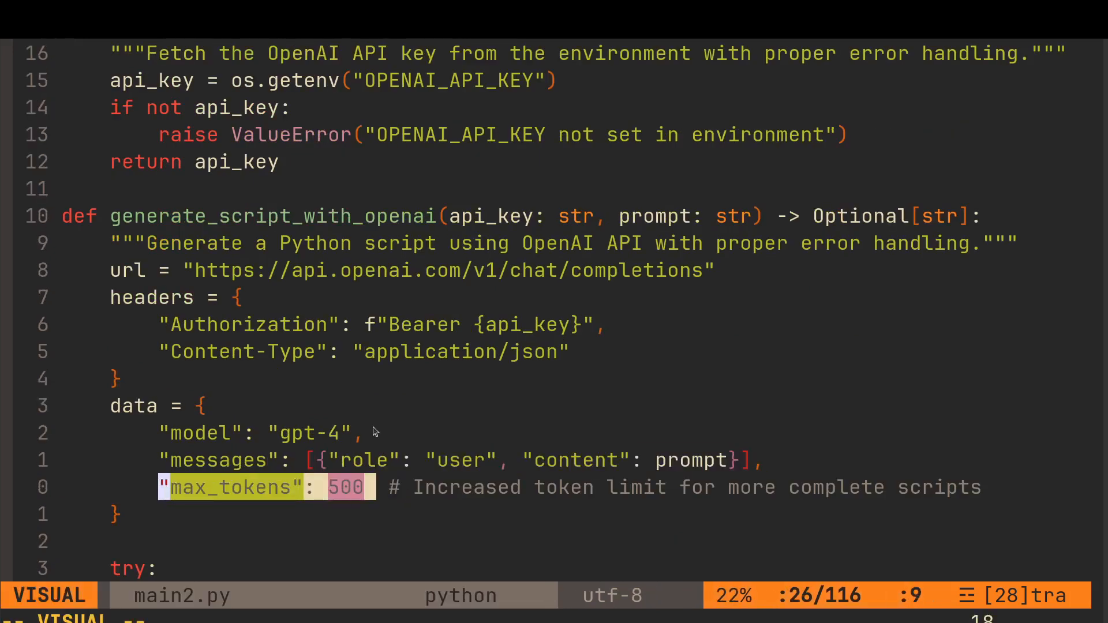
scroll(down, 3)
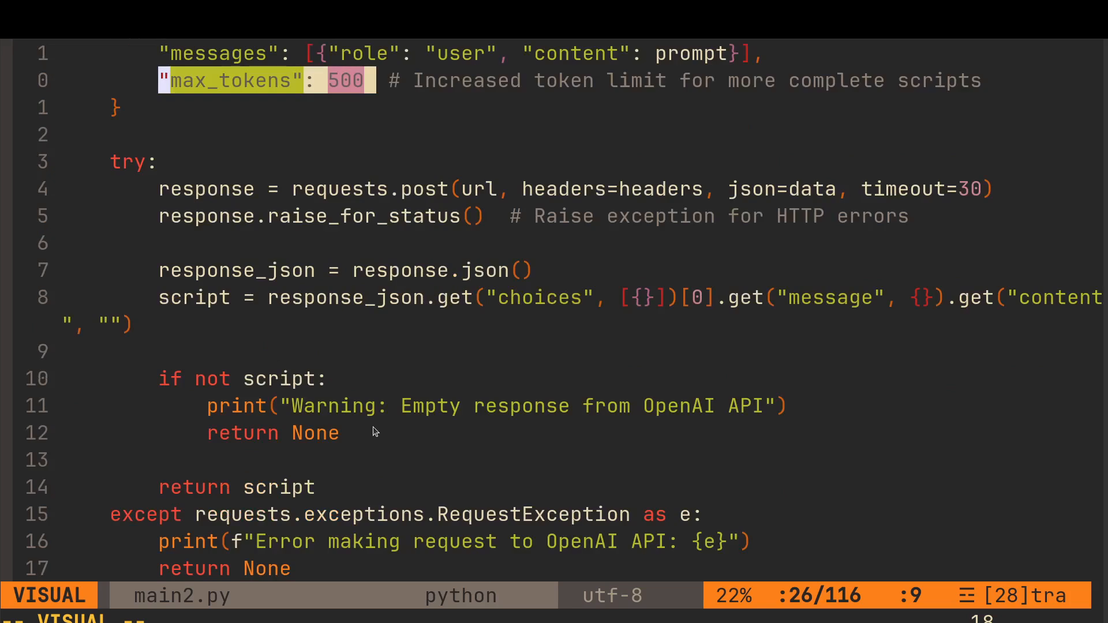
scroll(down, 3)
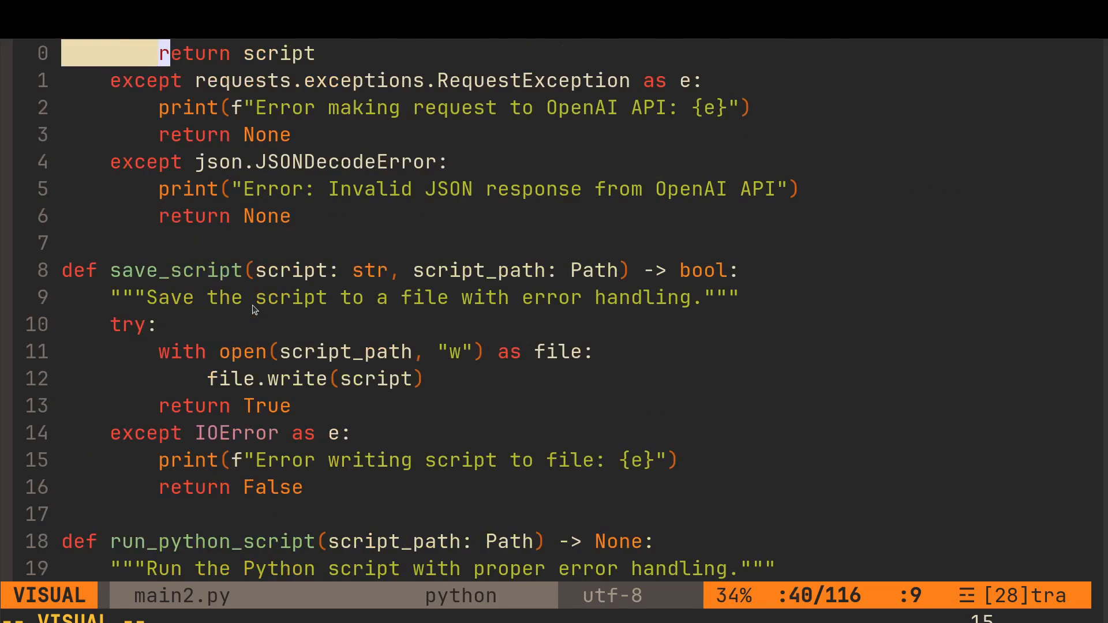
key(Escape)
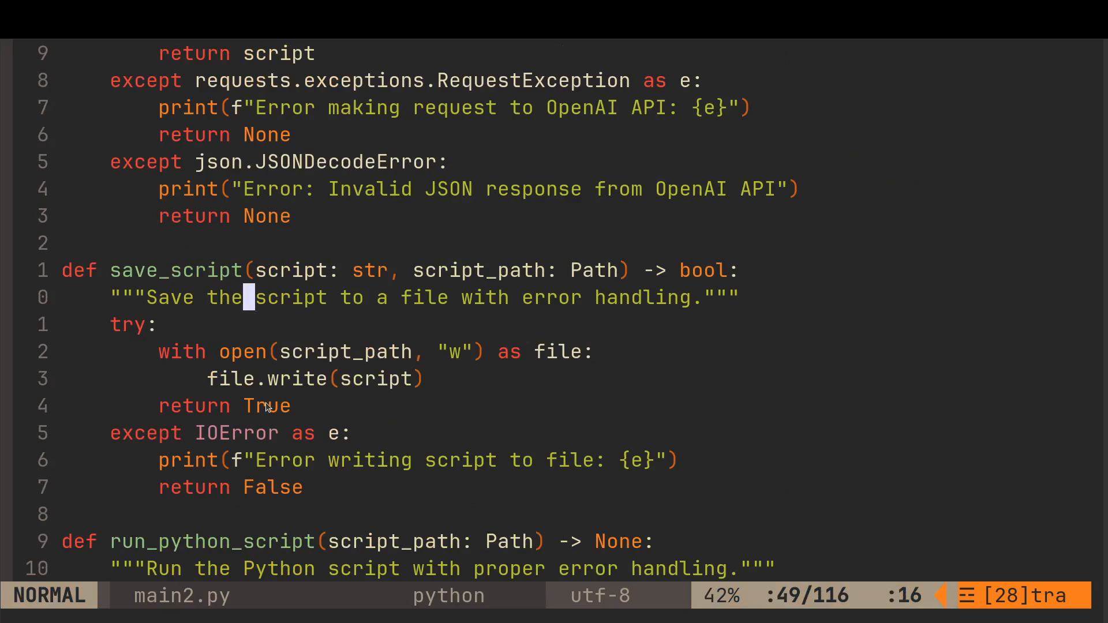
mouse_move(647, 272)
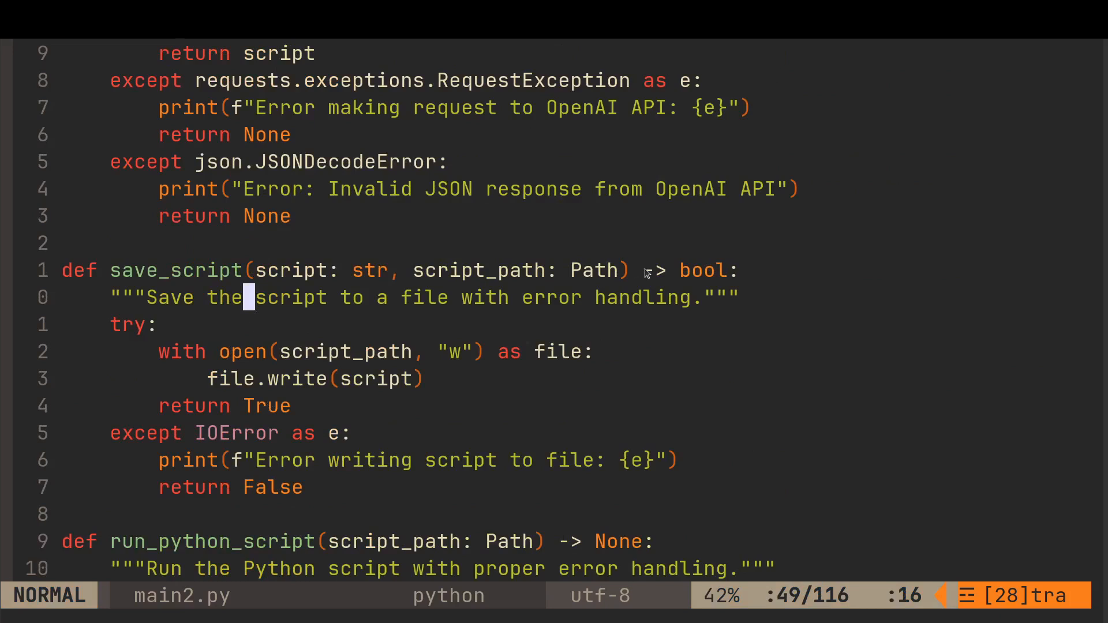
mouse_move(447, 402)
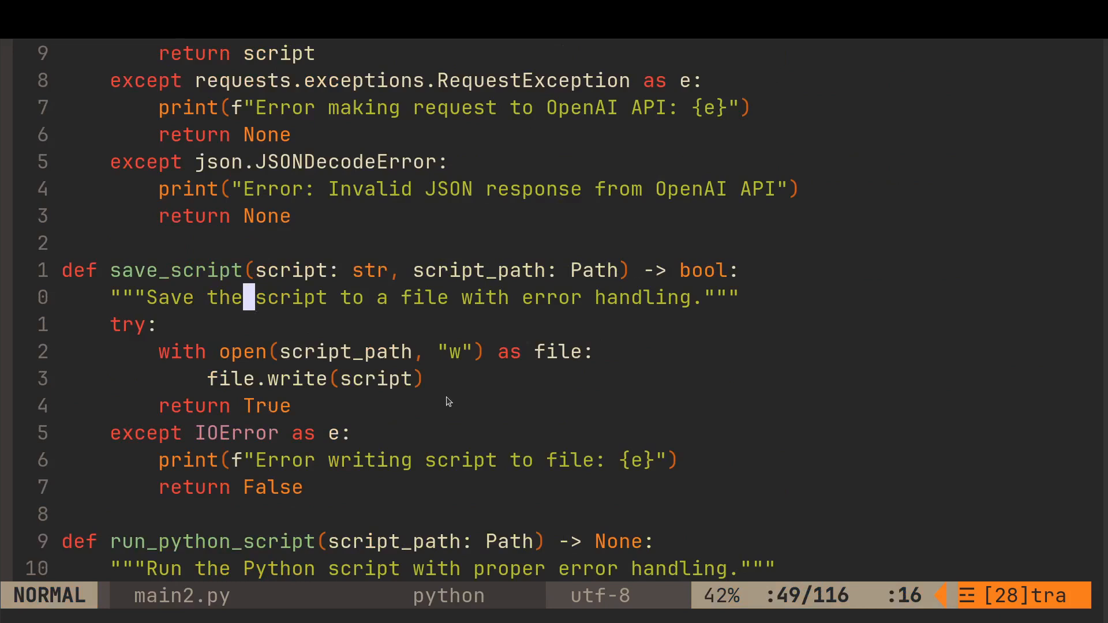
scroll(down, 3)
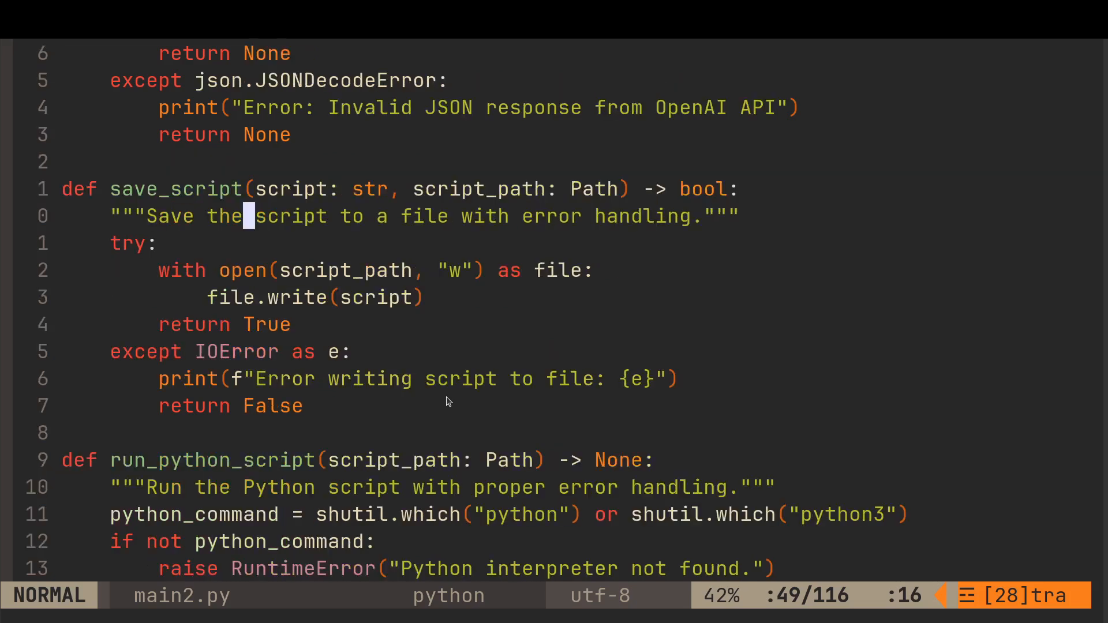
scroll(down, 3)
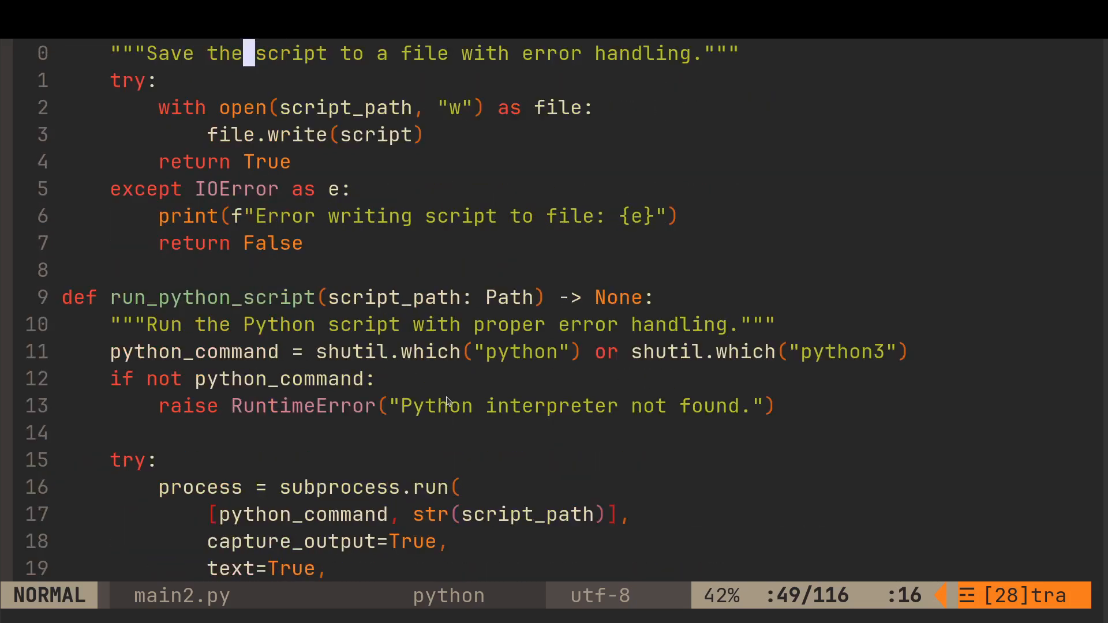
scroll(down, 3)
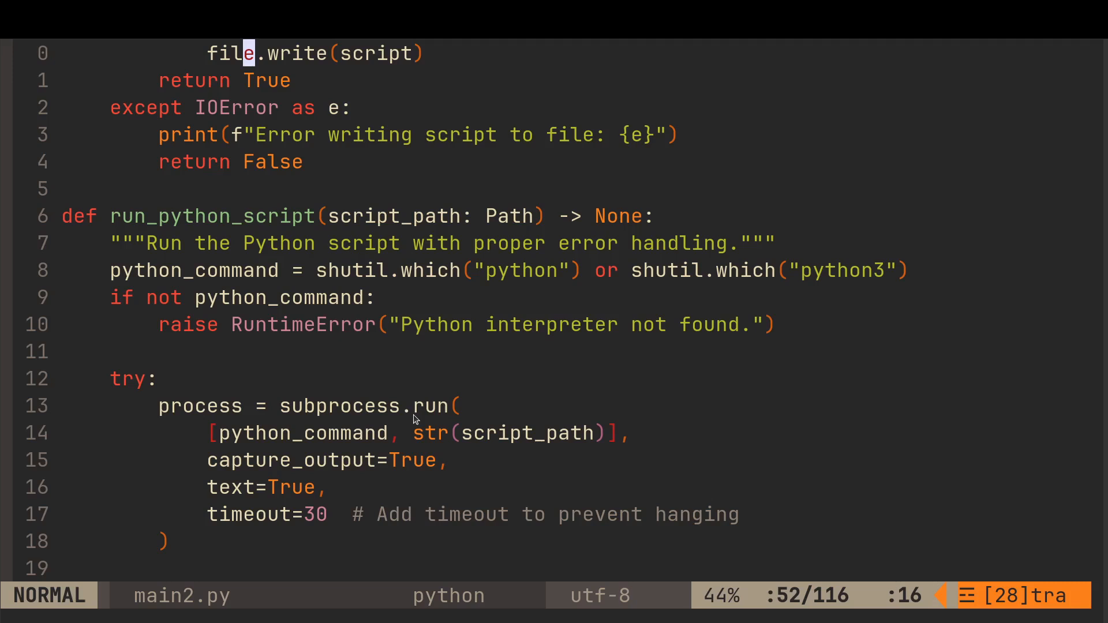
scroll(down, 3)
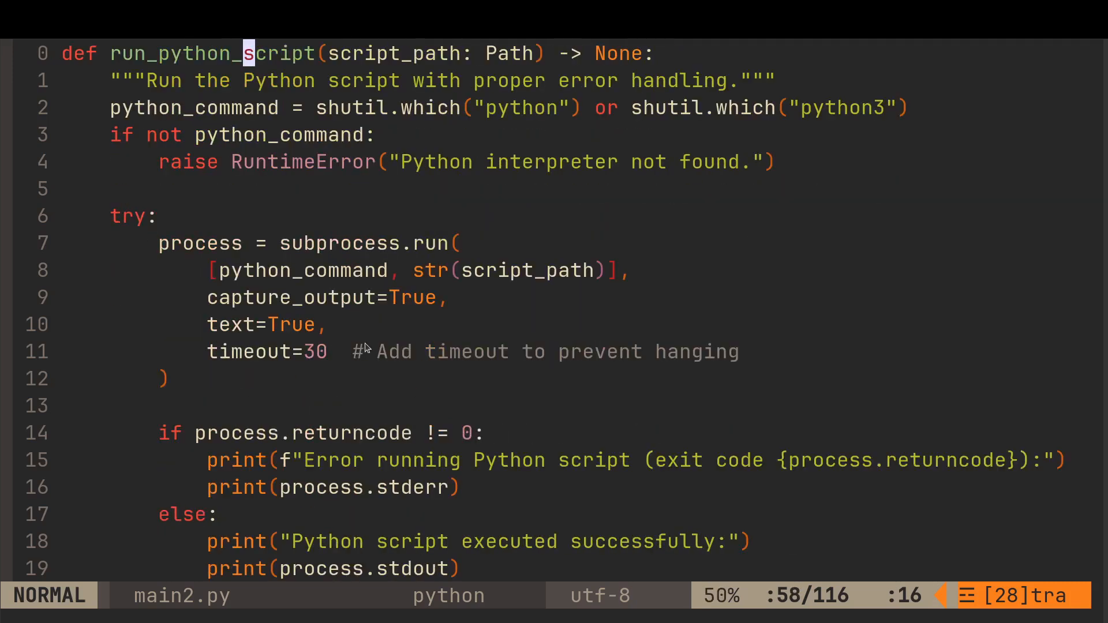
scroll(down, 3)
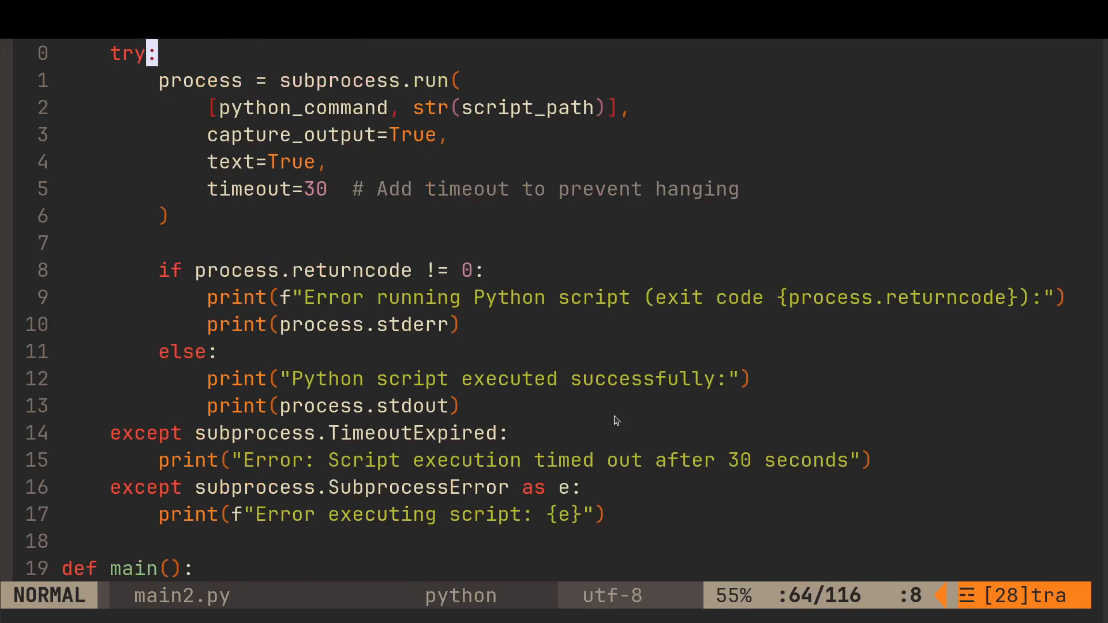
mouse_move(393, 279)
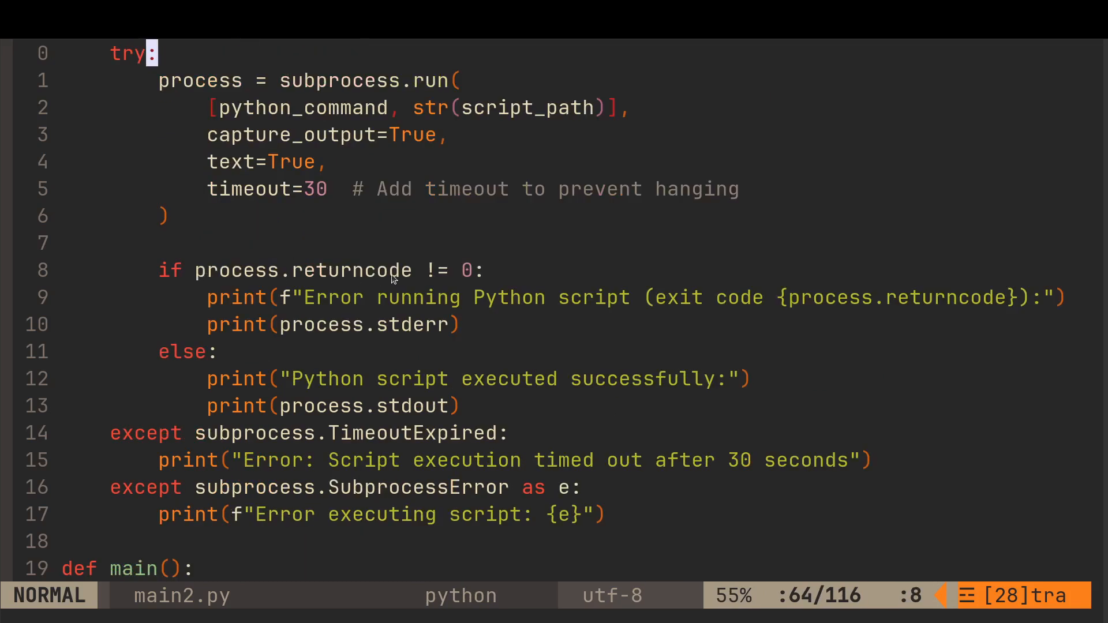
mouse_move(286, 436)
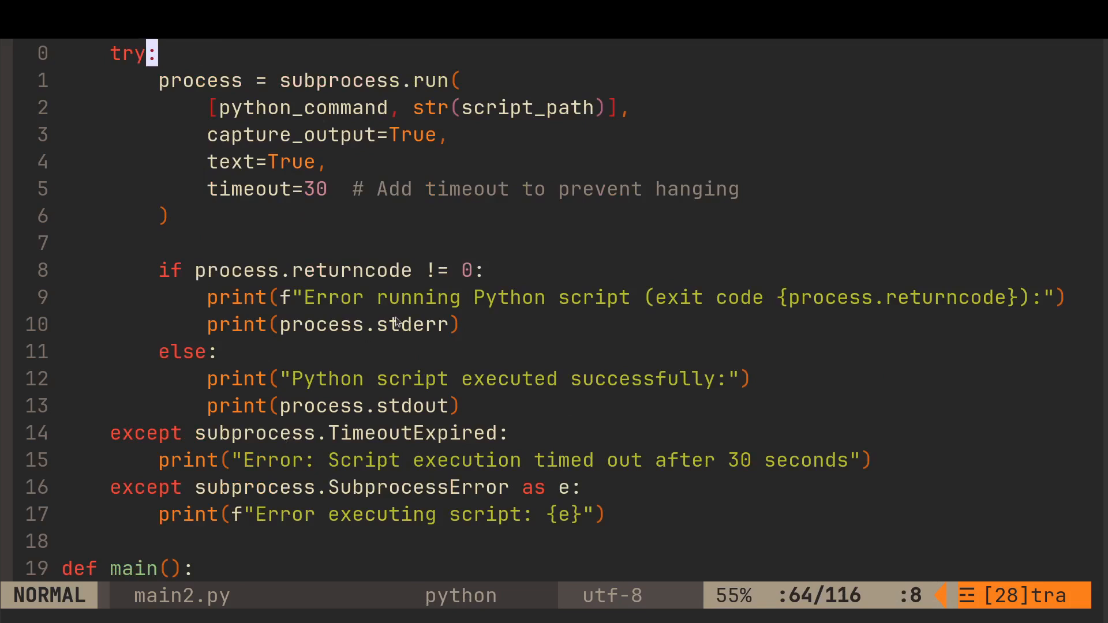
mouse_move(314, 307)
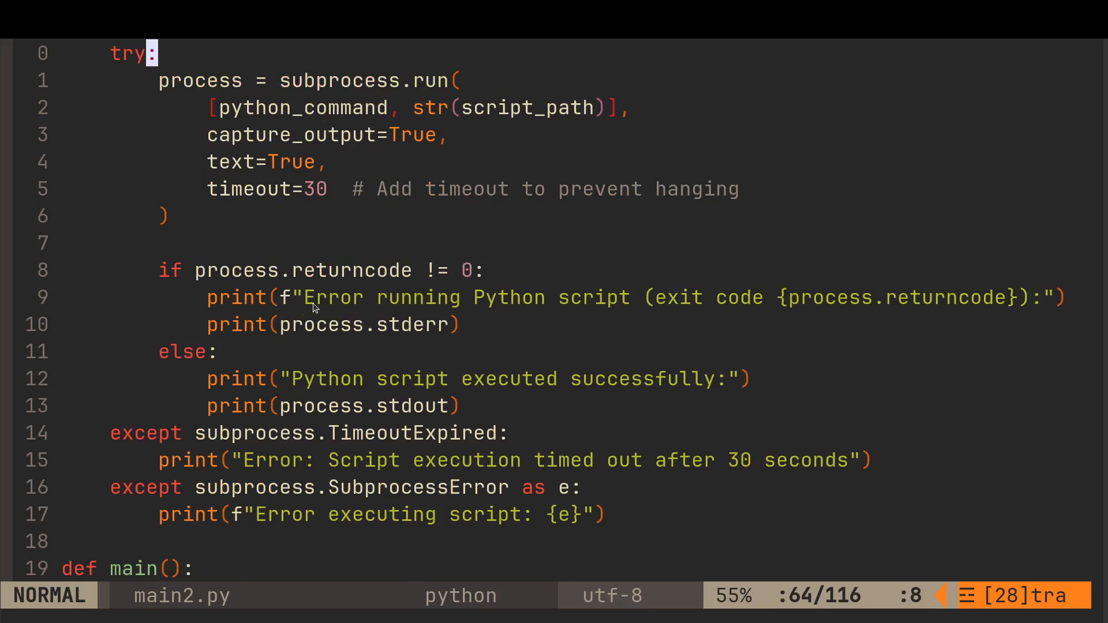
mouse_move(802, 300)
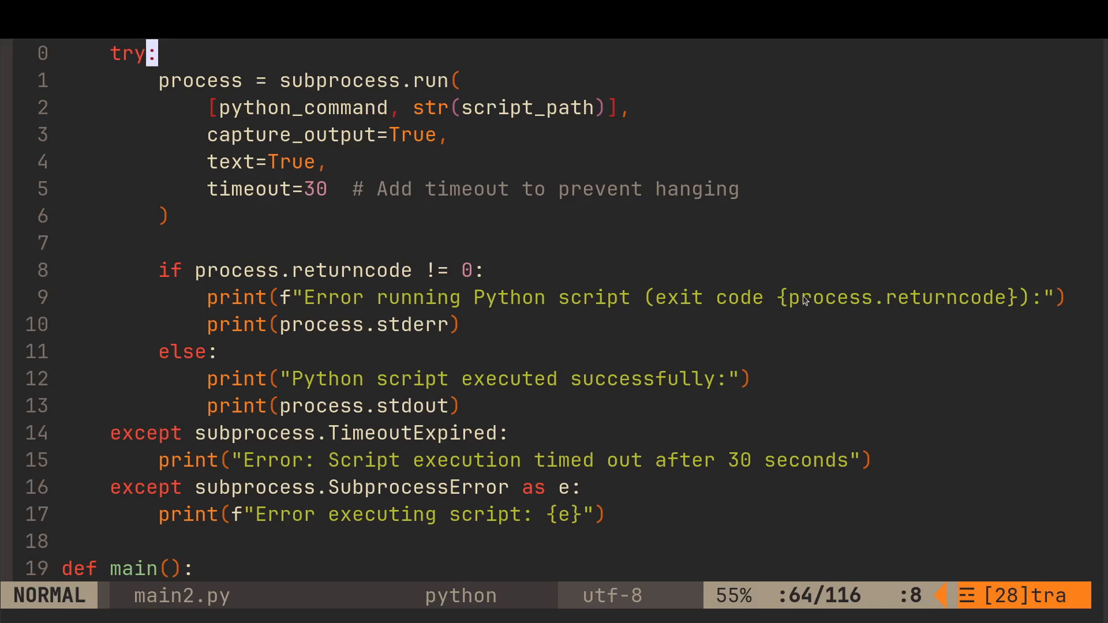
mouse_move(979, 301)
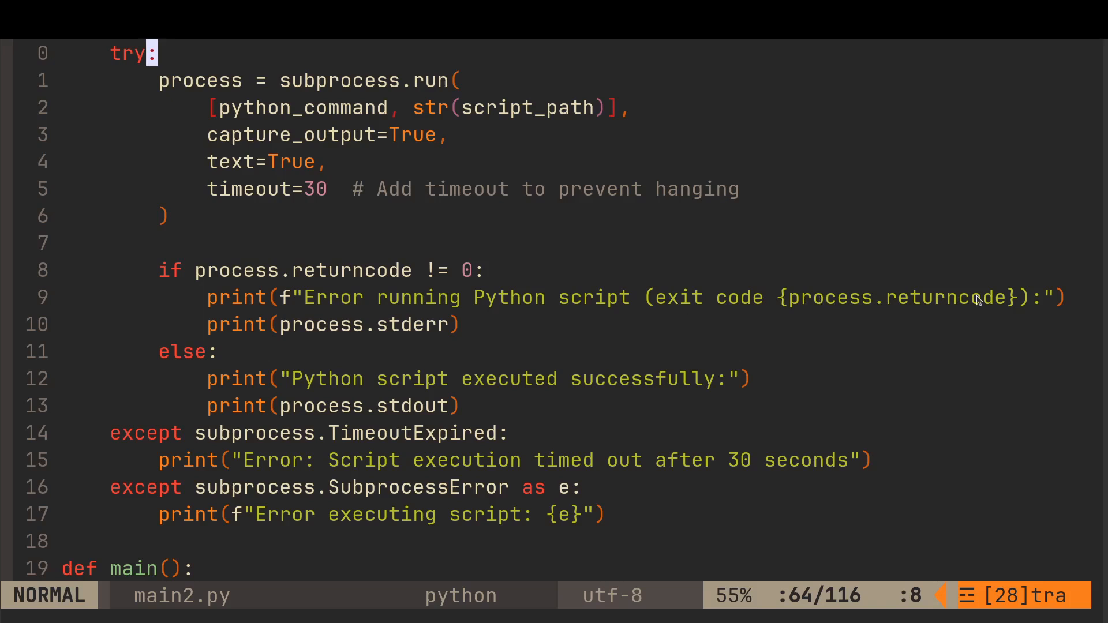
- Scroll through main2.py's main() with its Gemini prompt, try block and exception handler
scroll(down, 3)
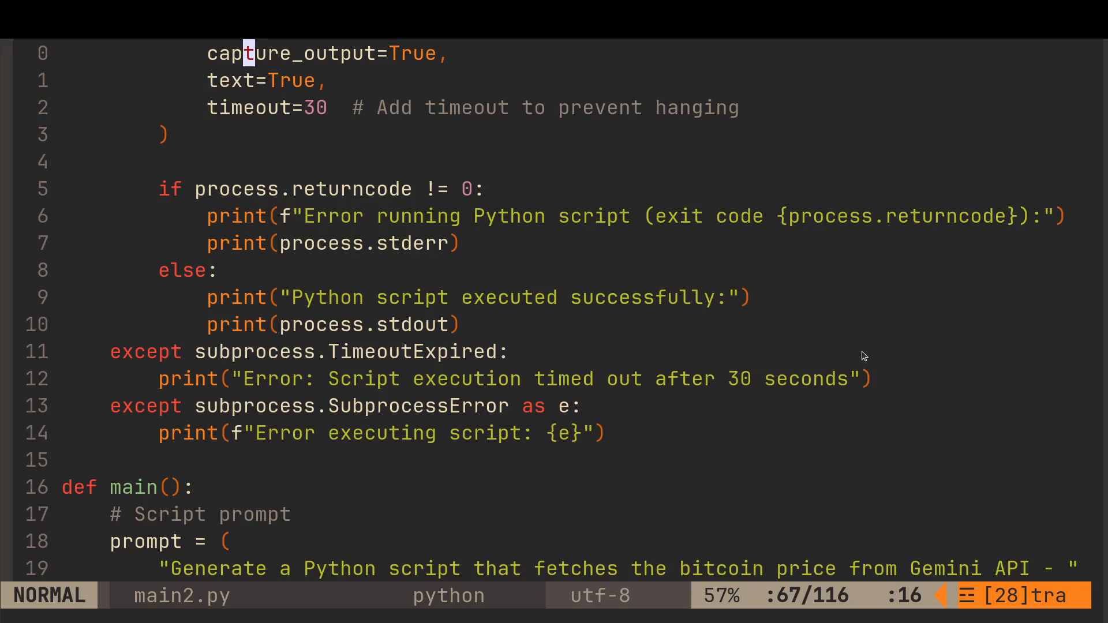
scroll(down, 3)
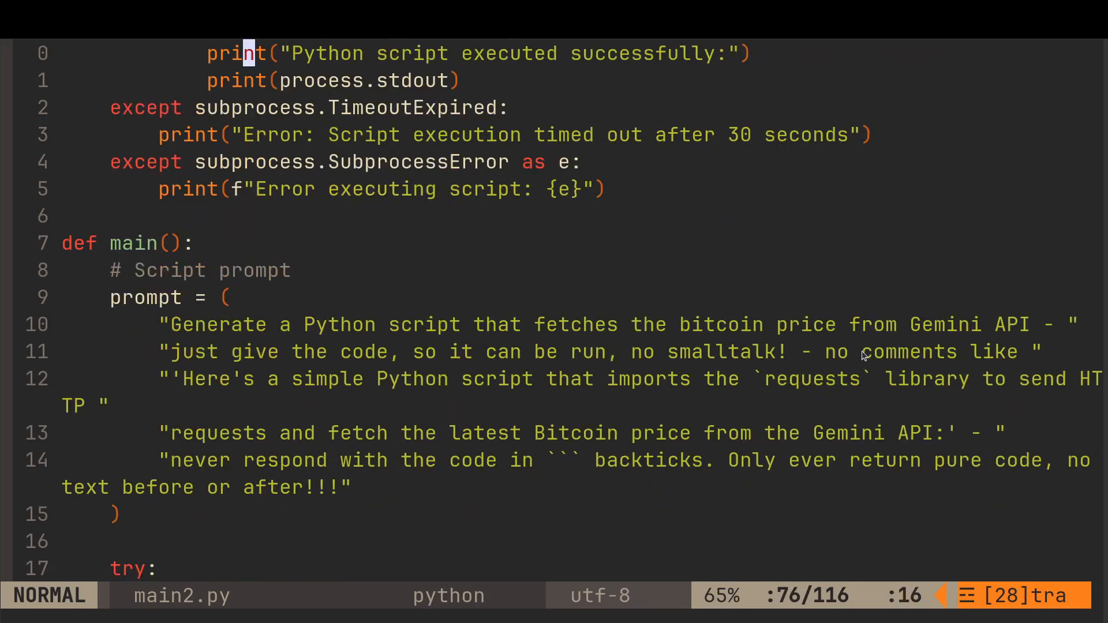
mouse_move(695, 504)
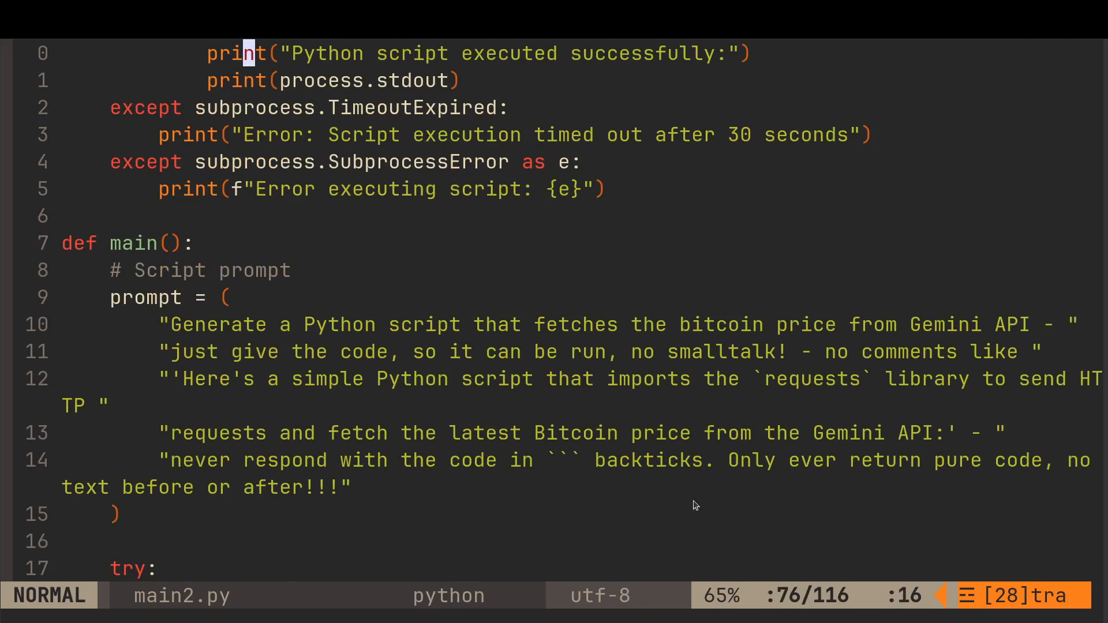
mouse_move(1022, 478)
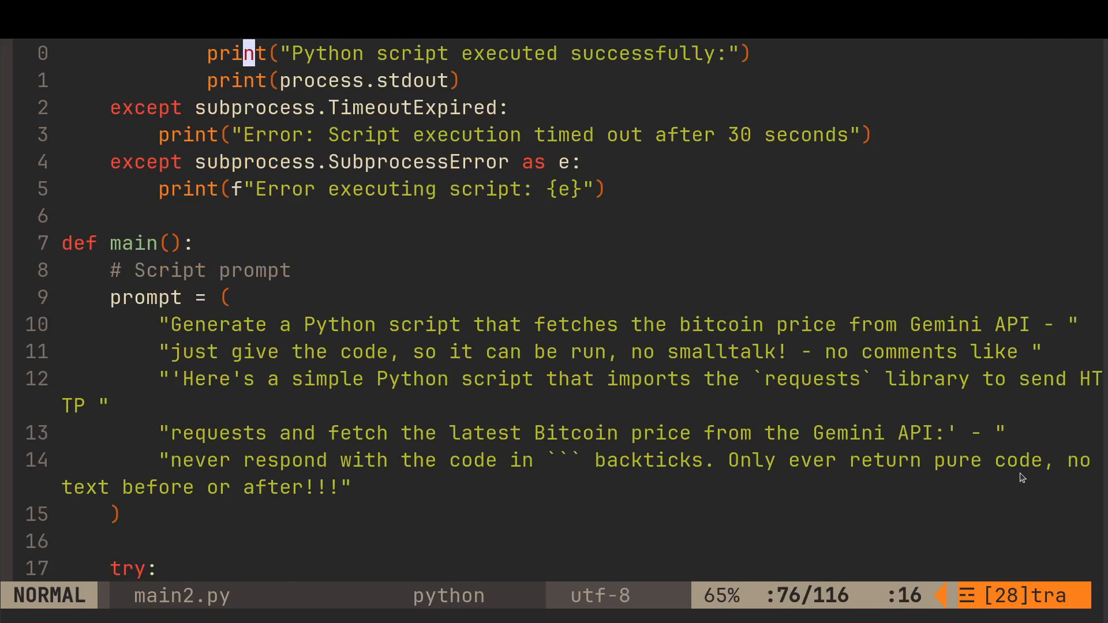
mouse_move(343, 491)
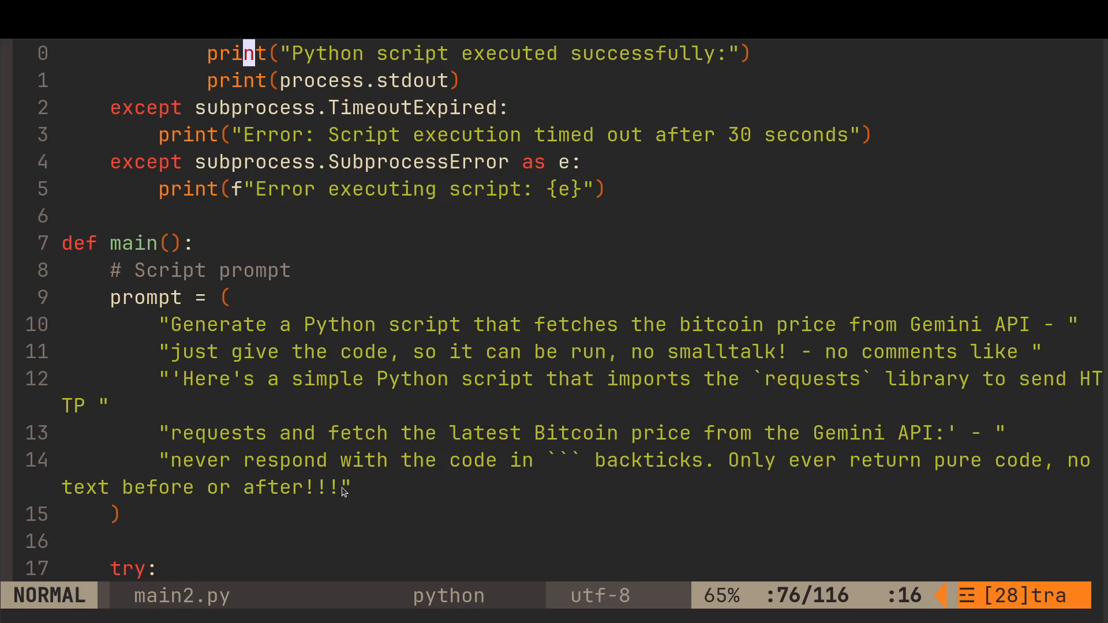
scroll(down, 3)
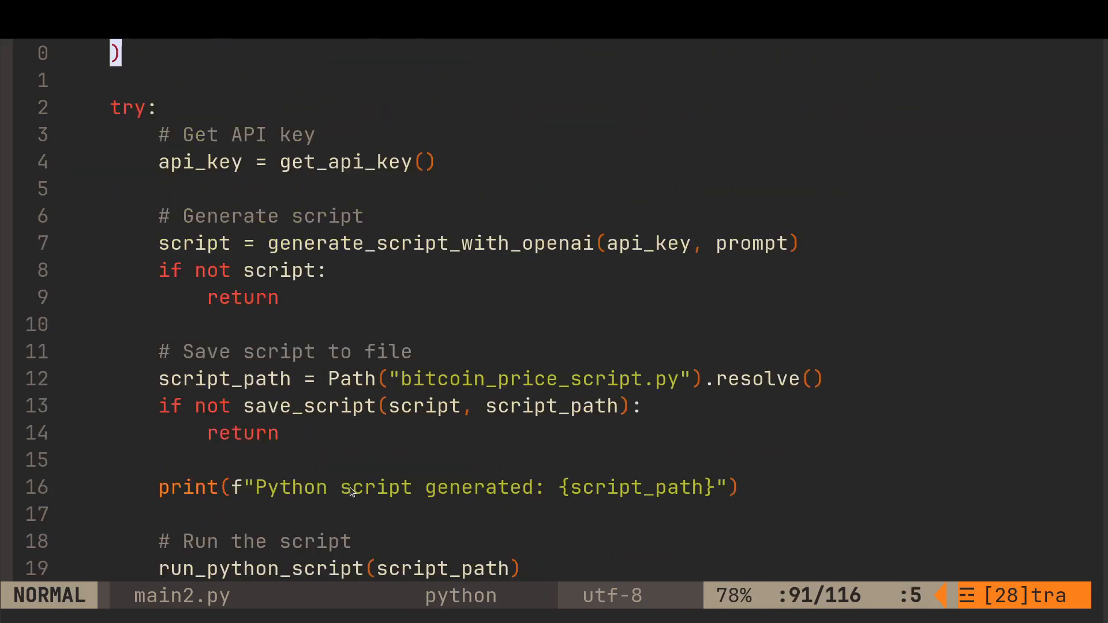
scroll(up, 3)
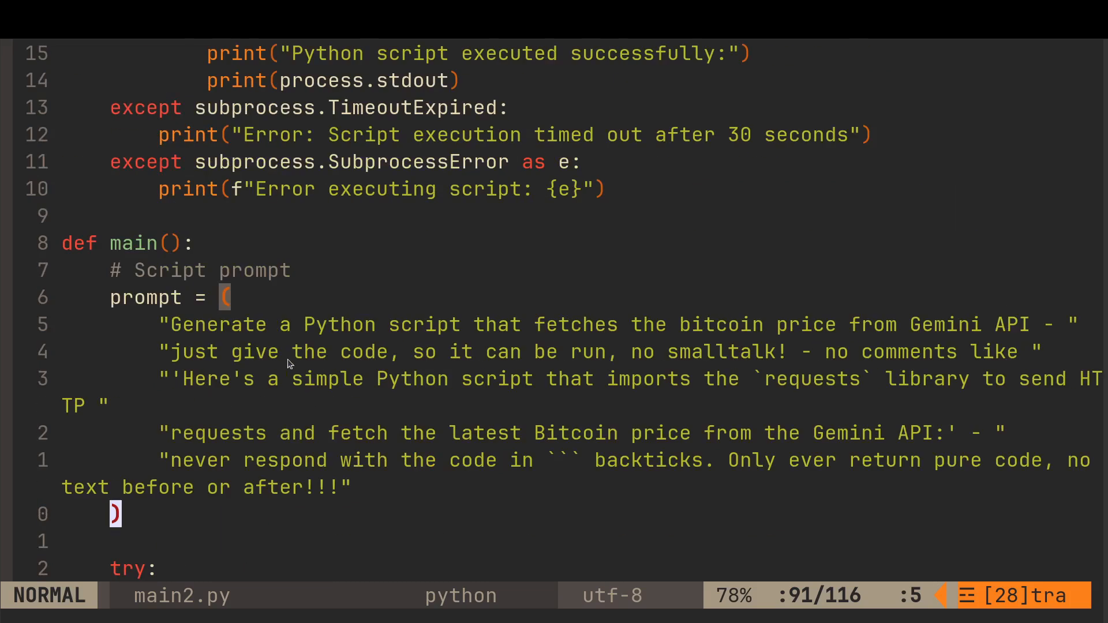
mouse_move(737, 353)
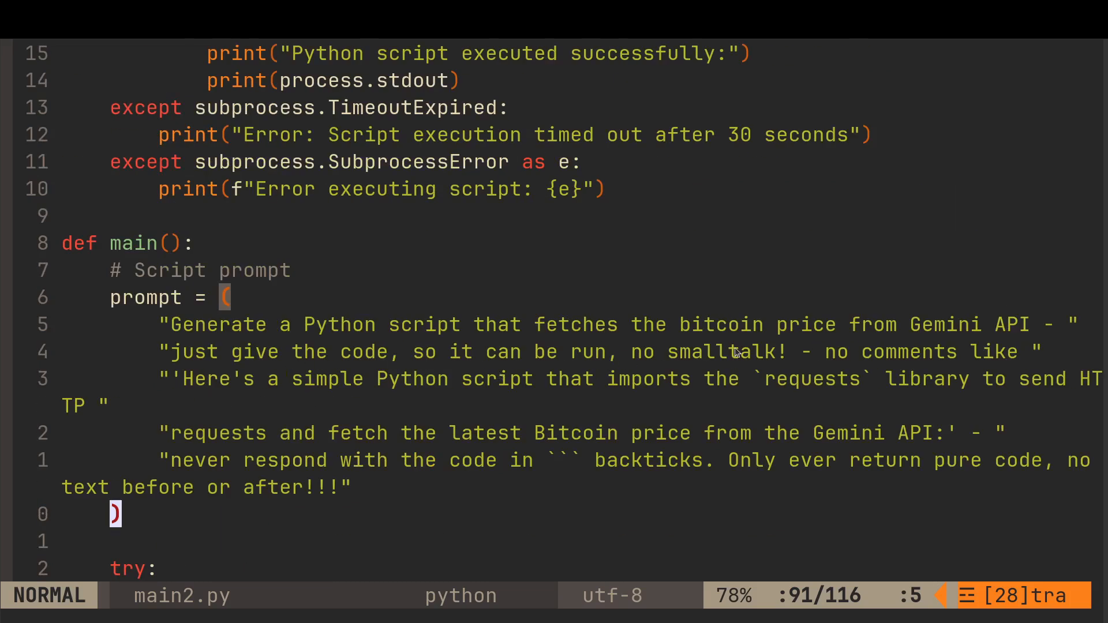
mouse_move(415, 439)
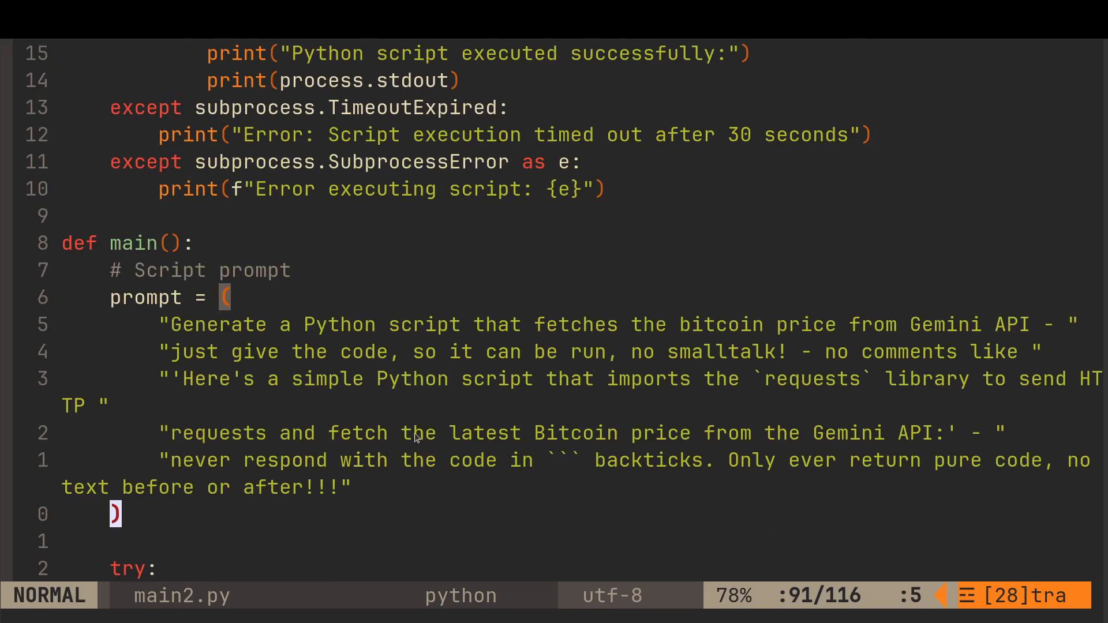
scroll(down, 3)
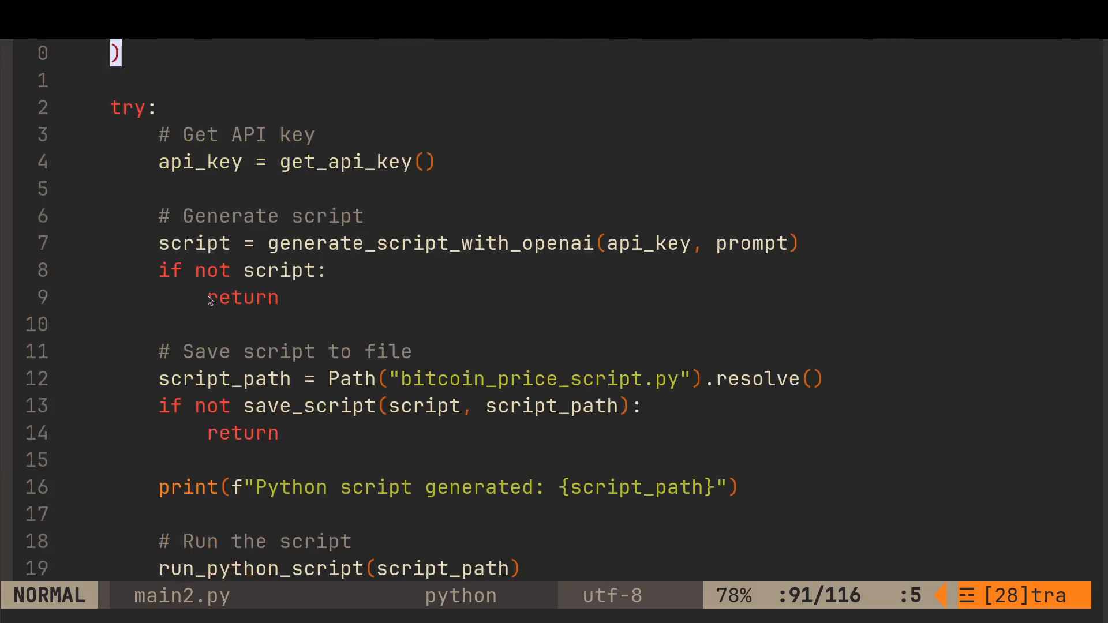
mouse_move(200, 279)
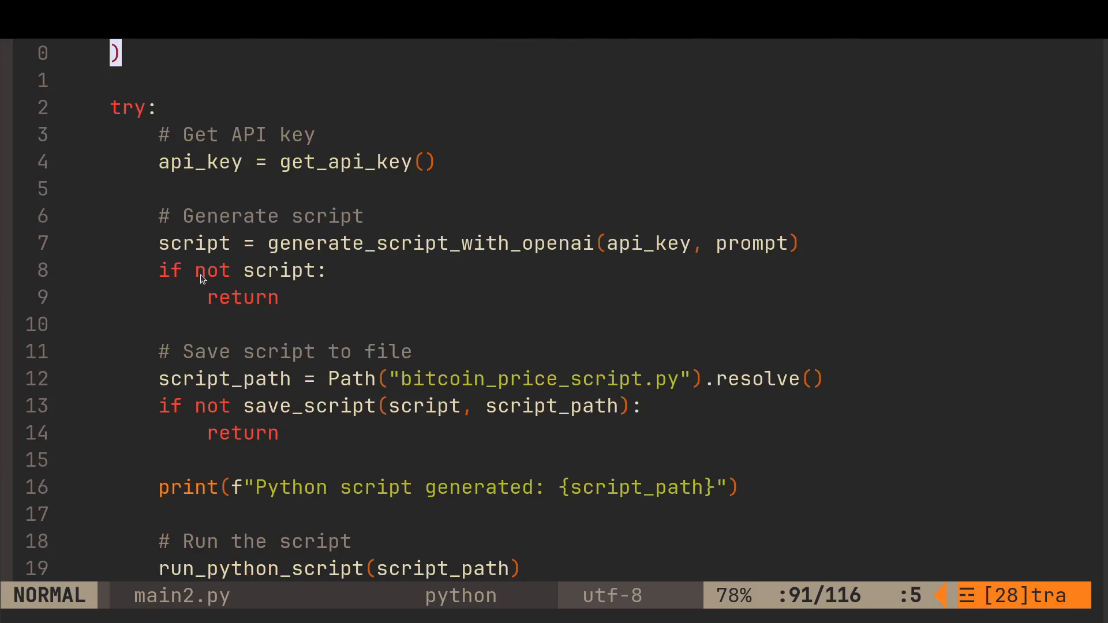
mouse_move(257, 405)
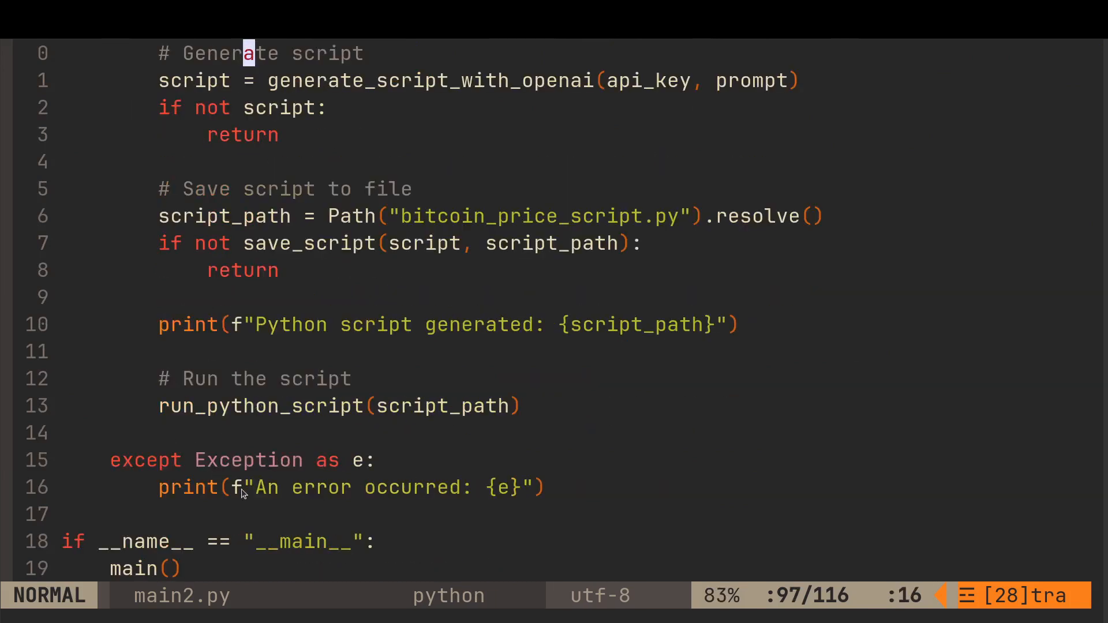
scroll(down, 3)
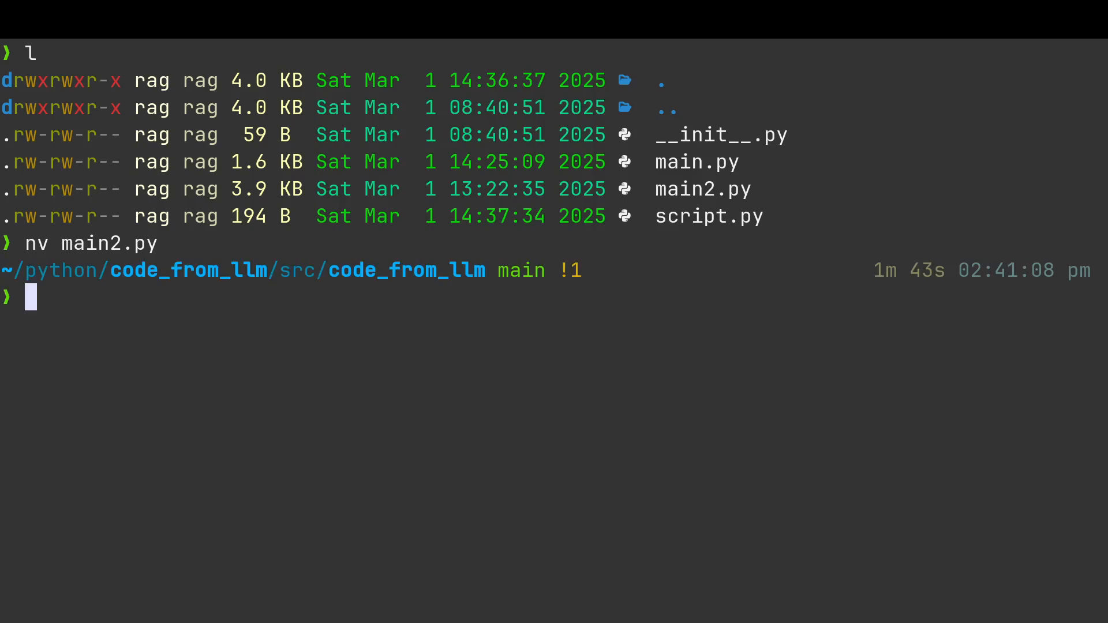
- Run python main2.py, printing a Bitcoin price of 84593.48 from the generated script
text(pyth)
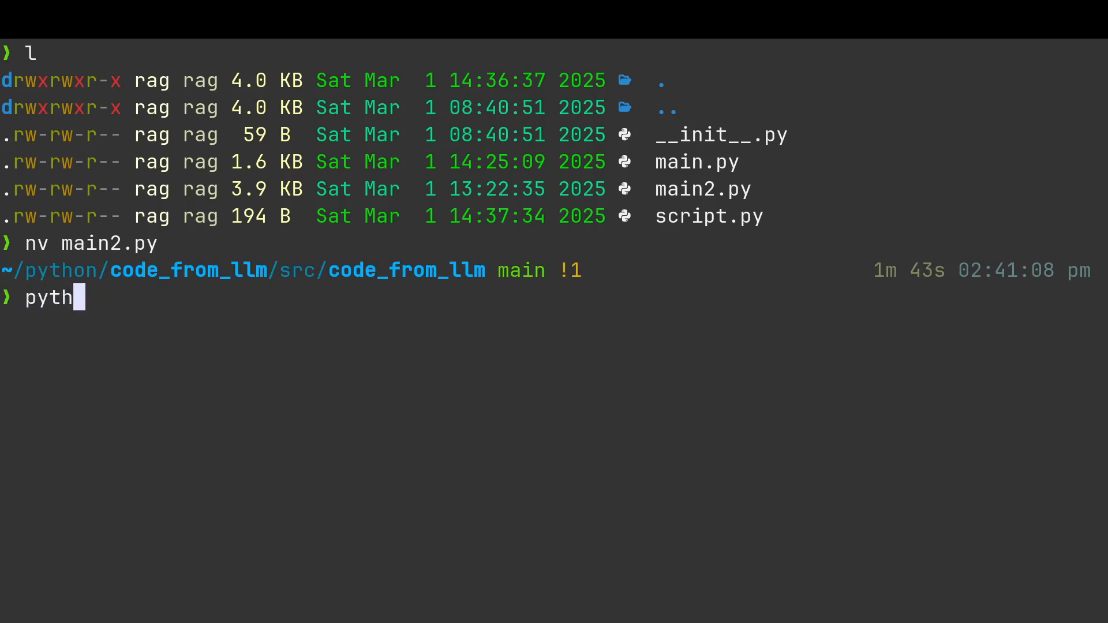
text(on main)
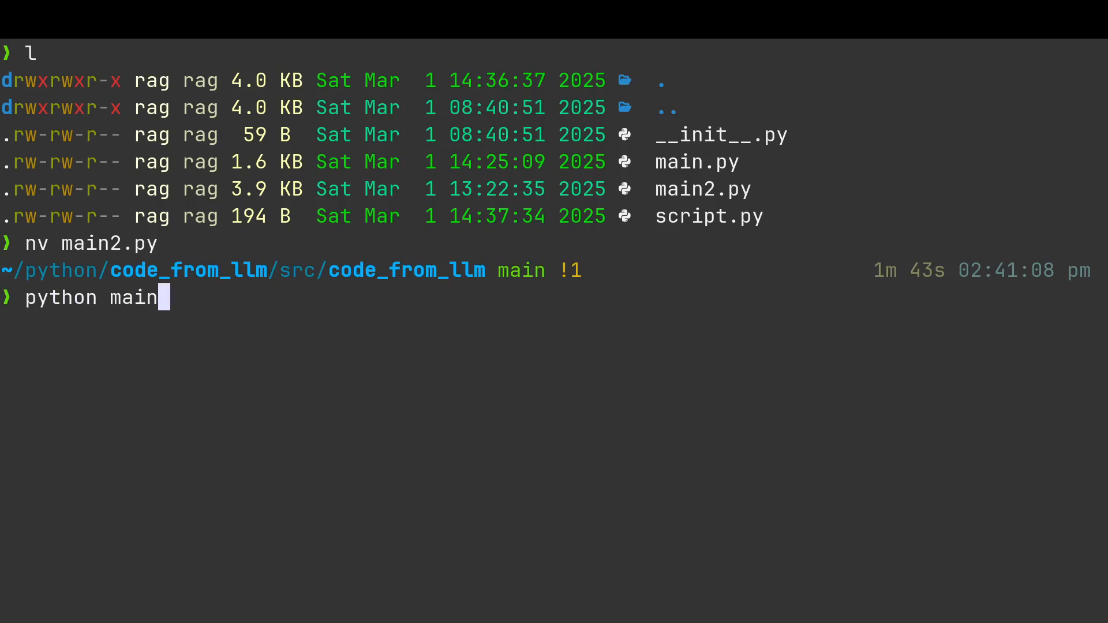
key(Return)
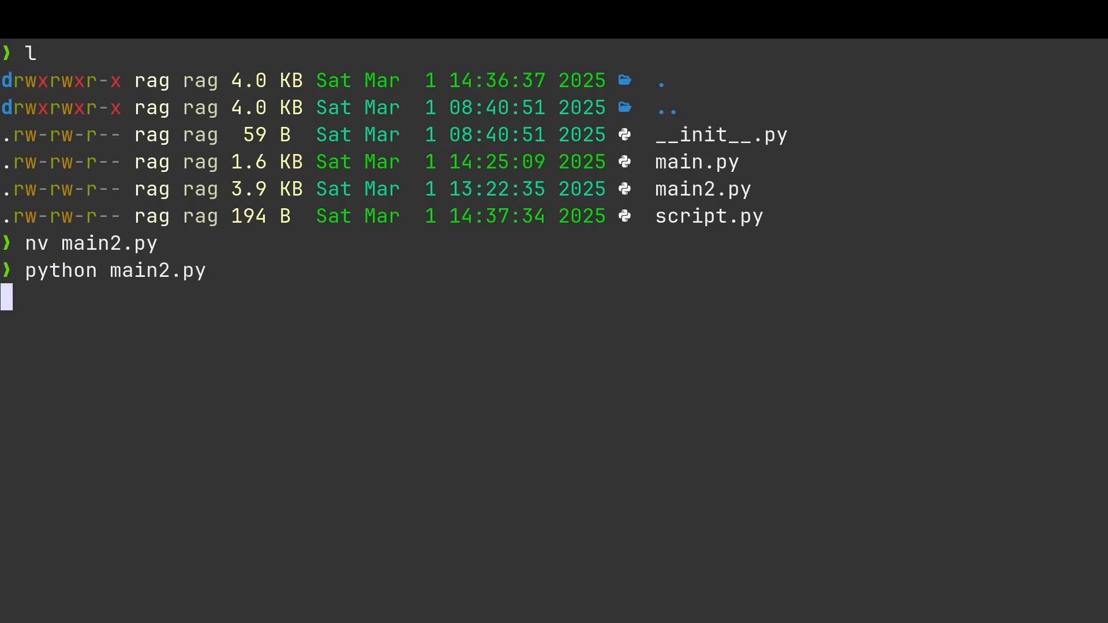
key(Return)
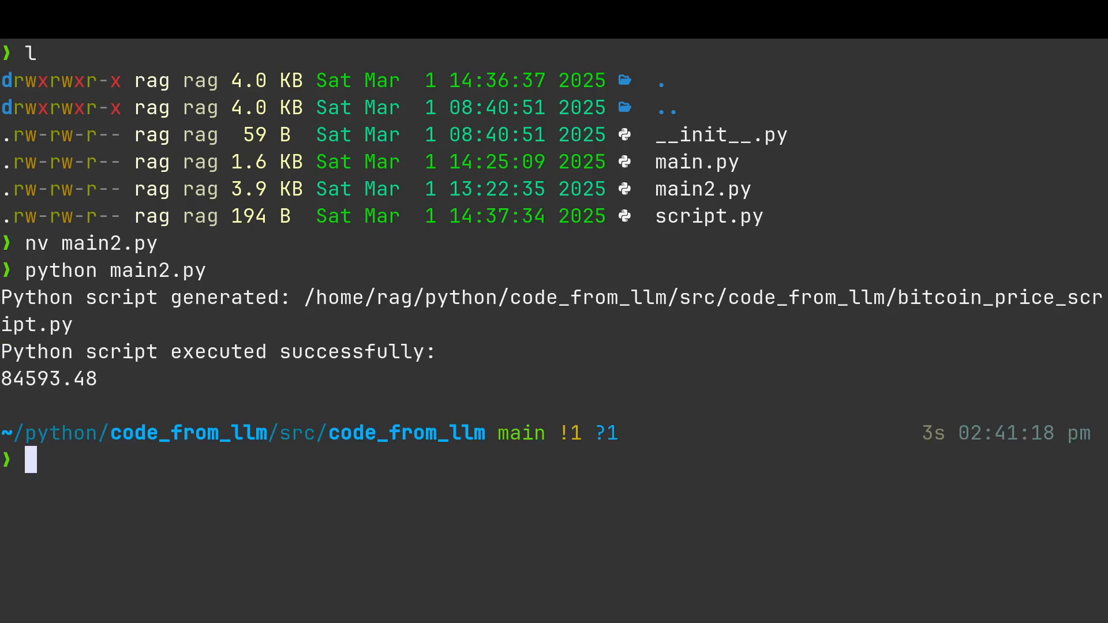
- Rerun python main2.py three more times, each printing a Bitcoin price near 84591.73
text(python main2.py)
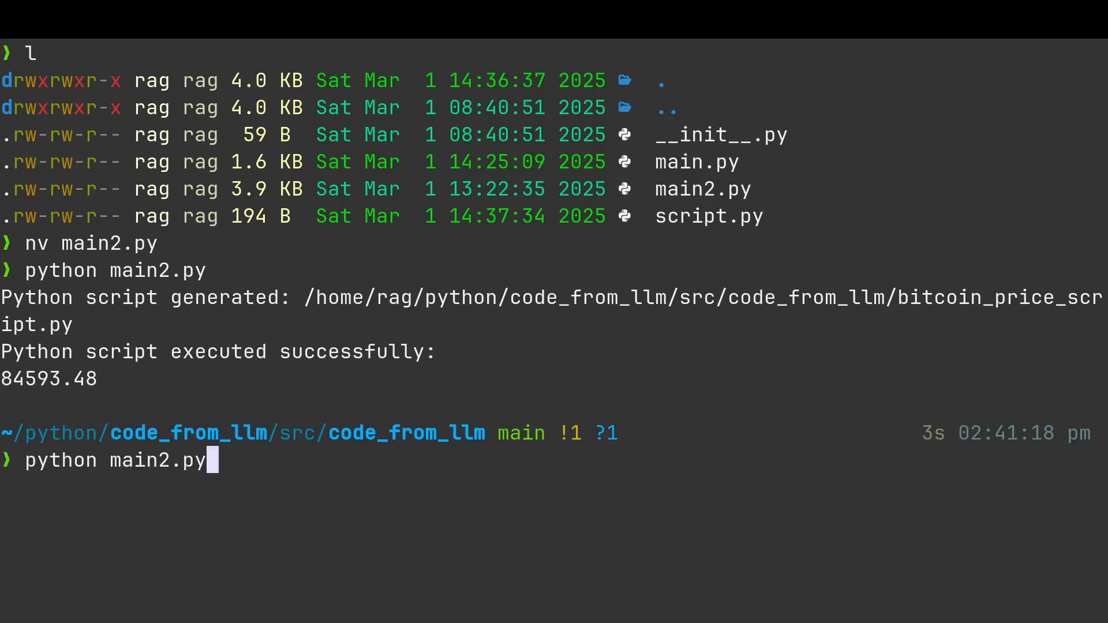
key(Return)
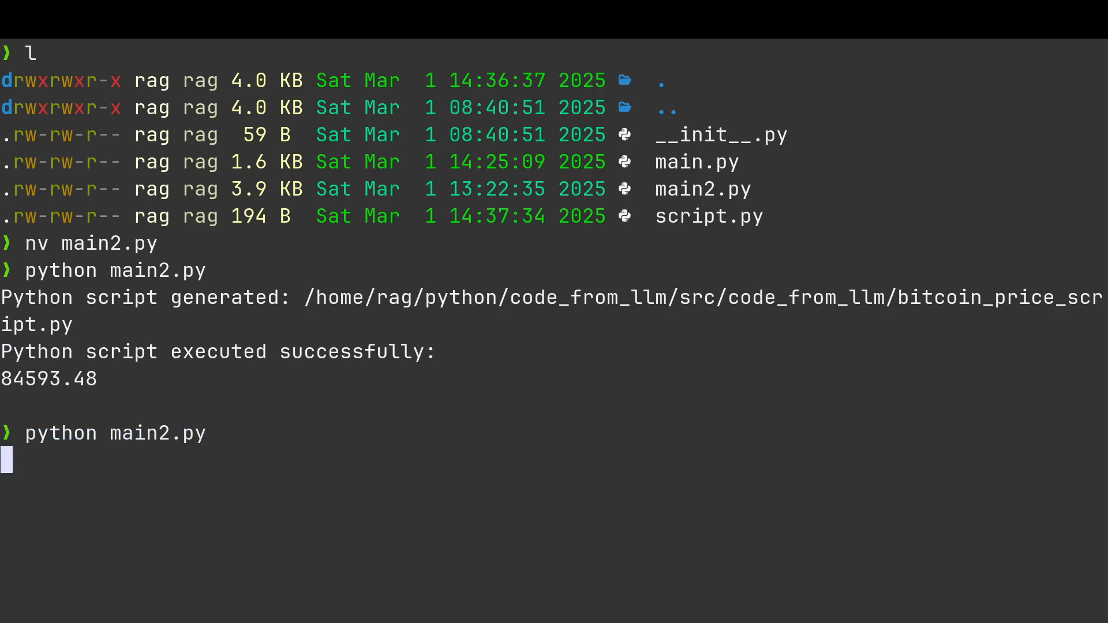
key(Return)
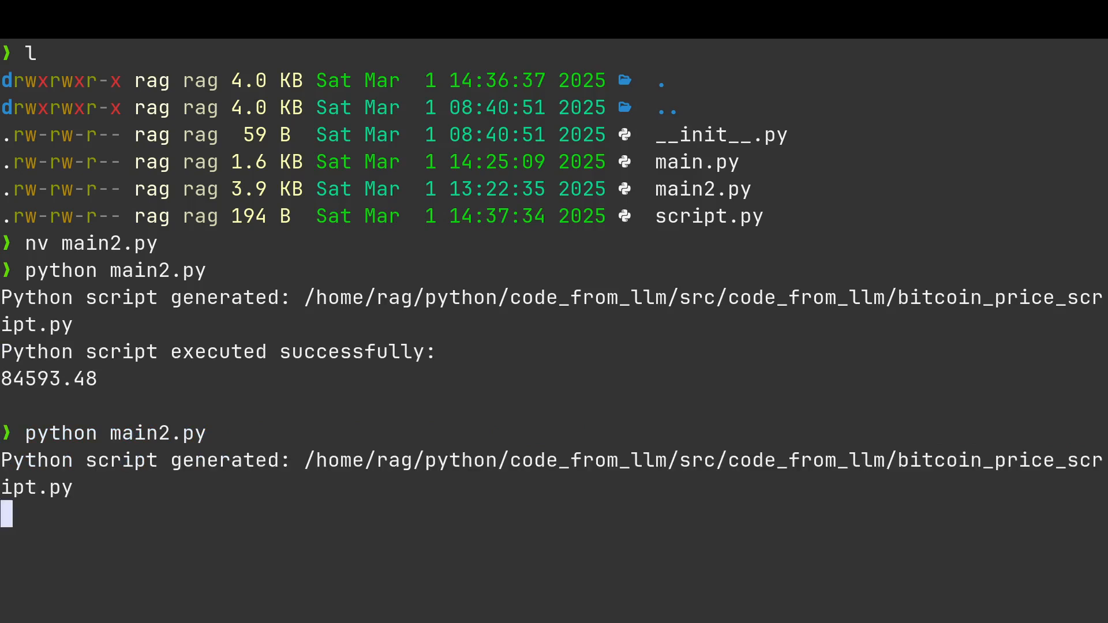
key(Return)
text(python main2.py)
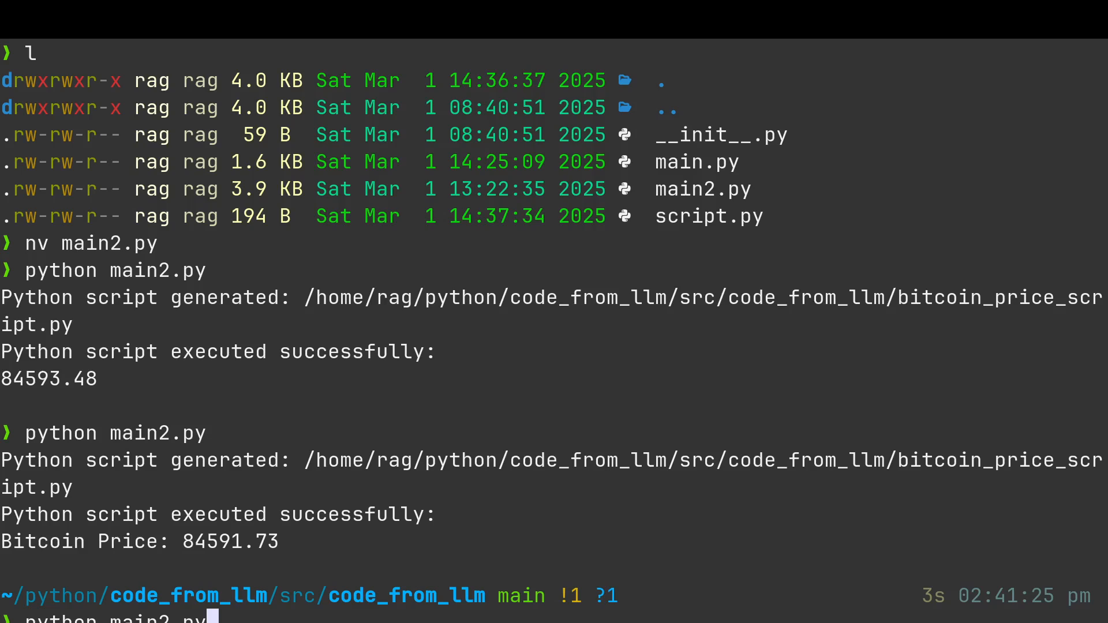
key(Return)
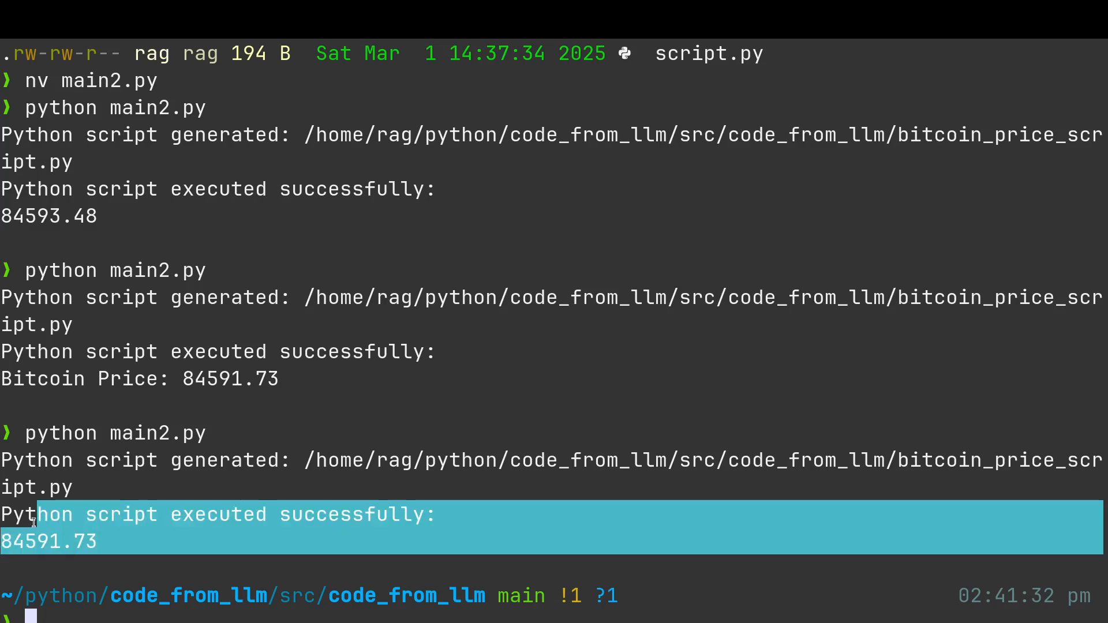
click(206, 536)
text(python main2.py)
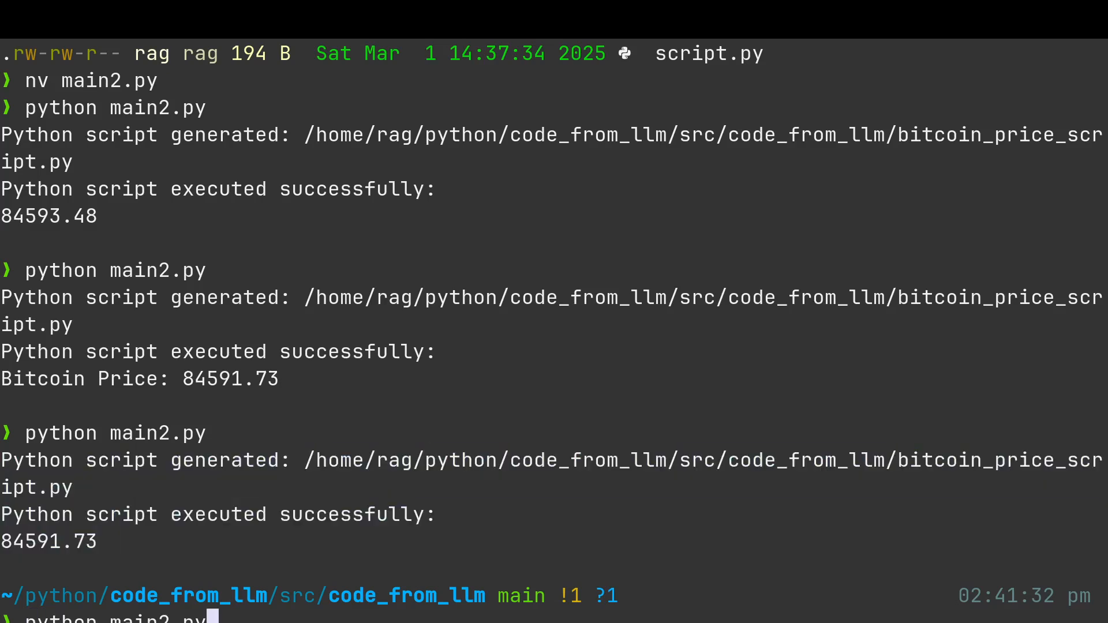
key(Return)
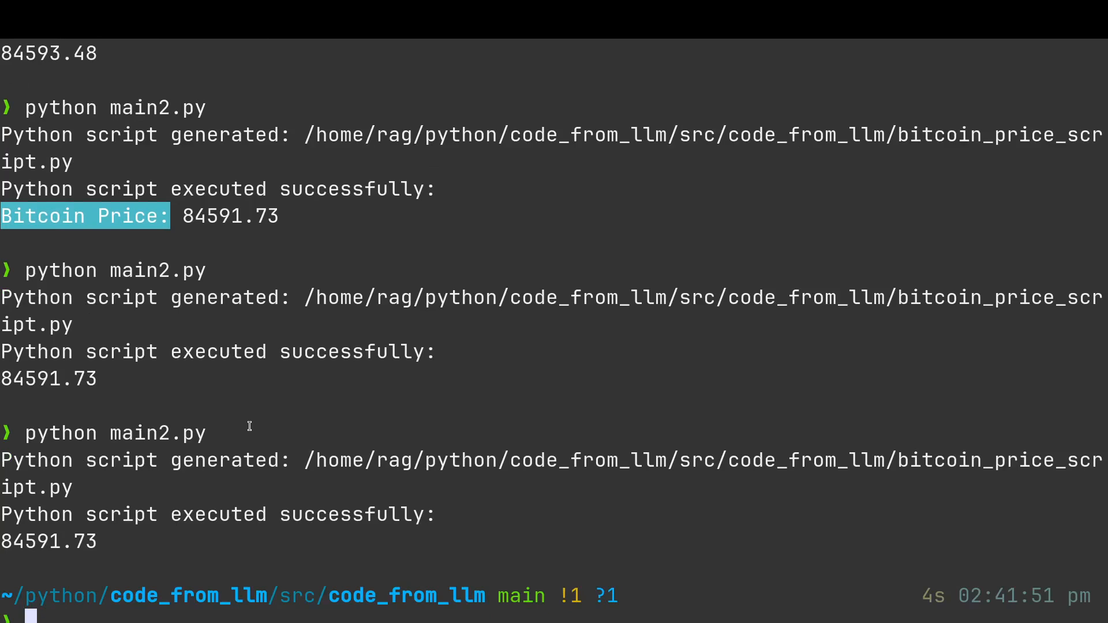
mouse_move(149, 468)
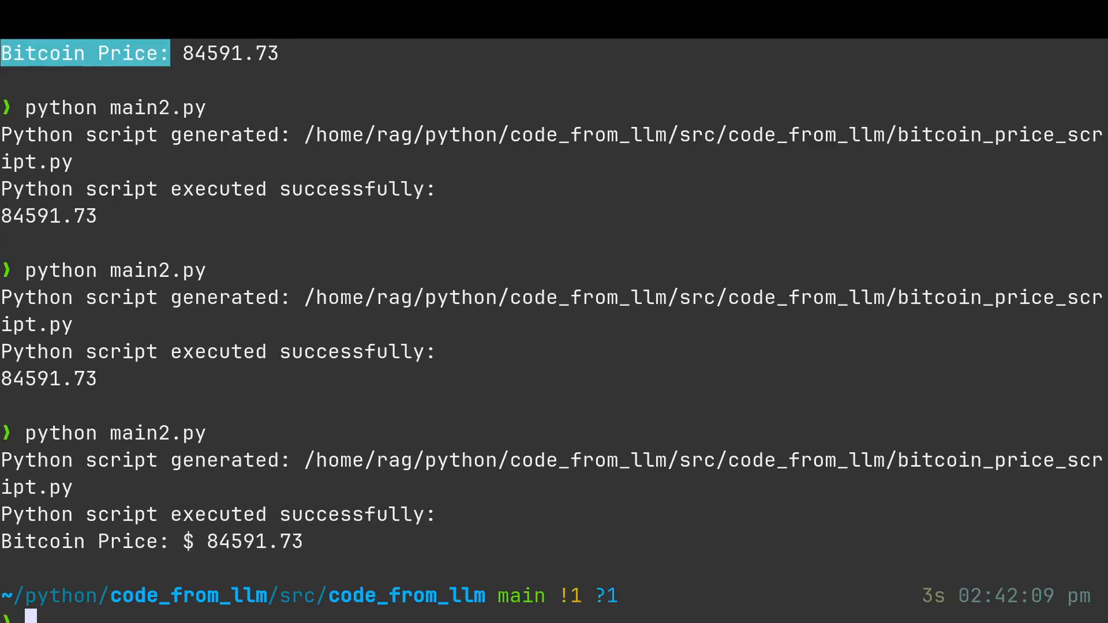
mouse_move(176, 360)
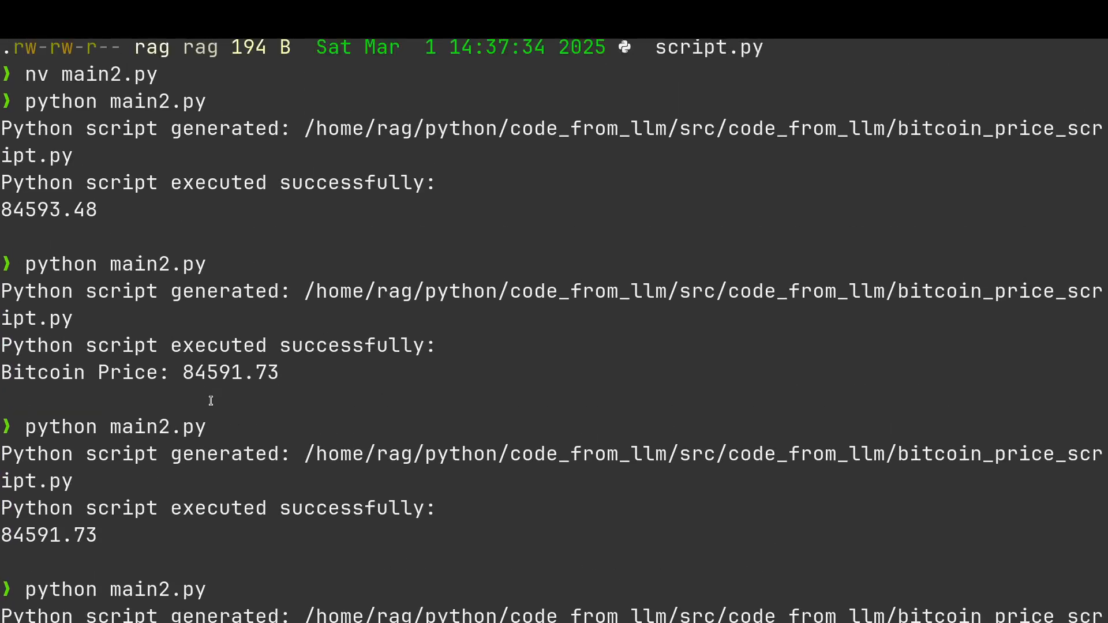
mouse_move(184, 373)
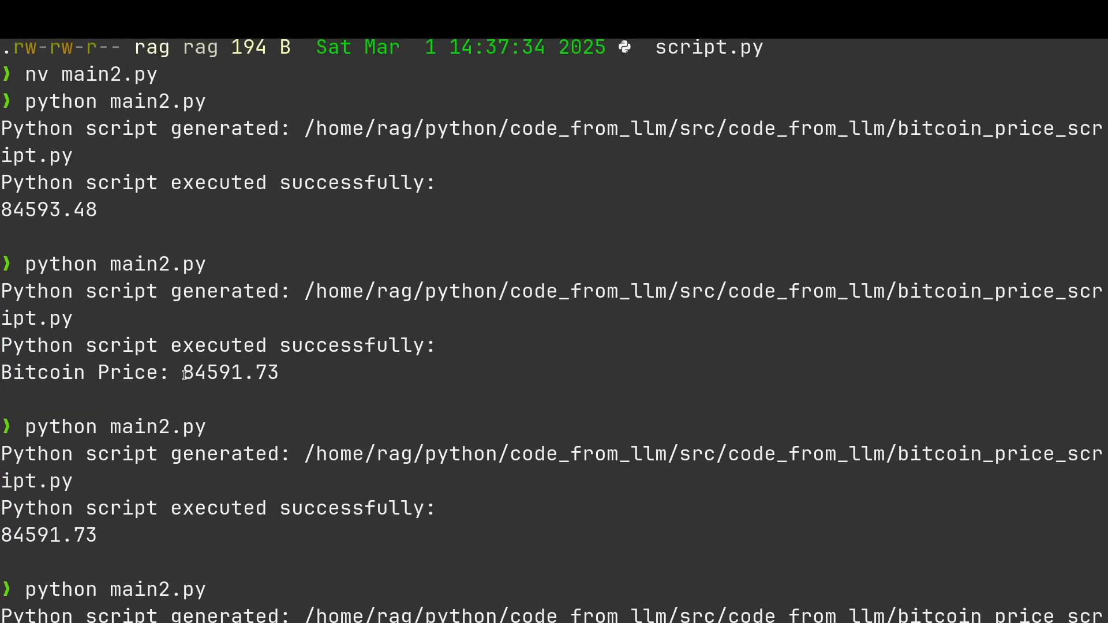
- Scroll through the last main2.py run's output showing Bitcoin Price: $ 84591.73
scroll(down, 3)
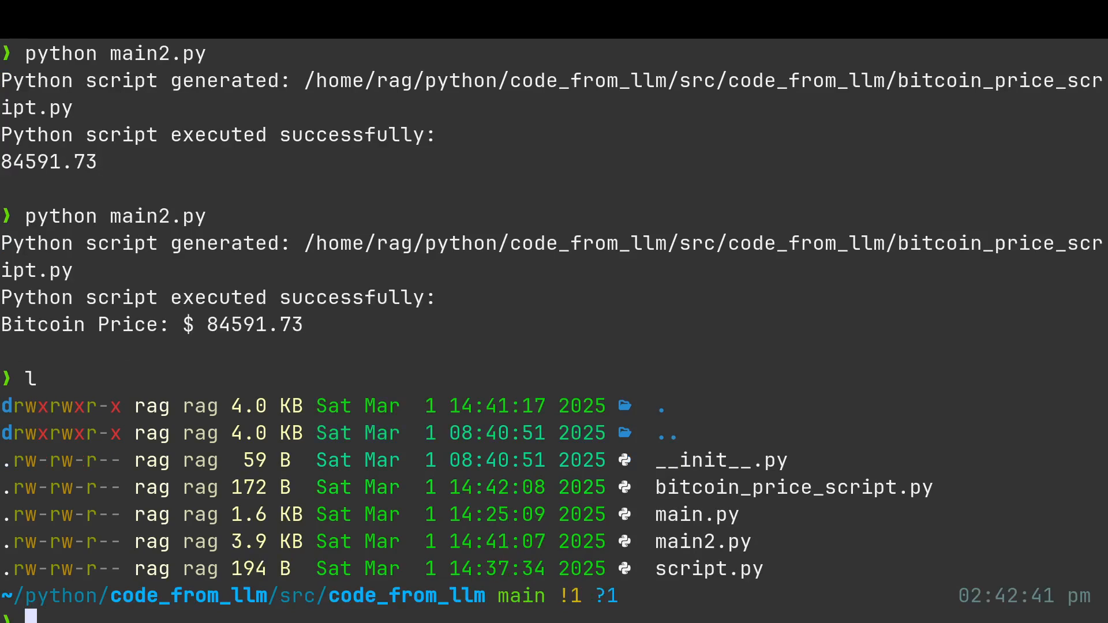
- Remove script.py, clear the terminal and relist the project folder
text(rm)
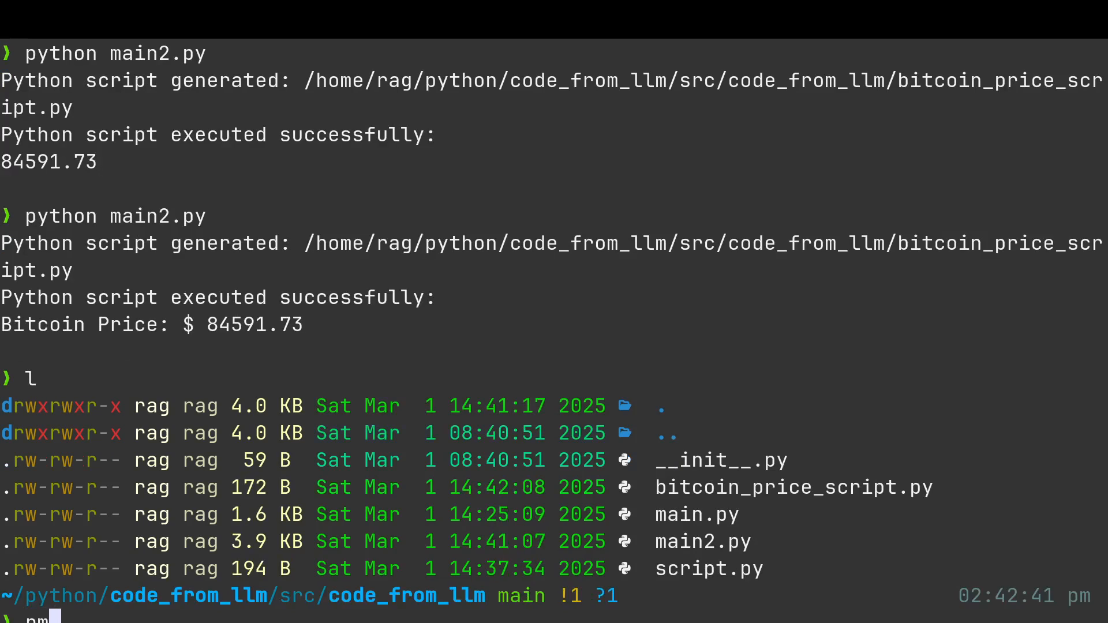
text(rm script.py)
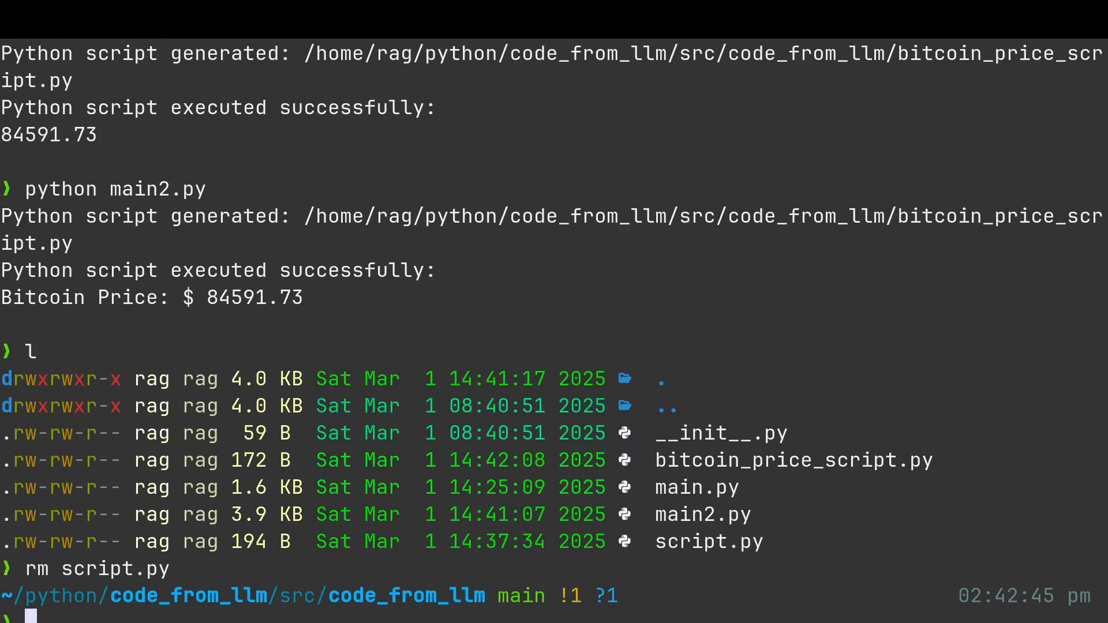
text(cl)
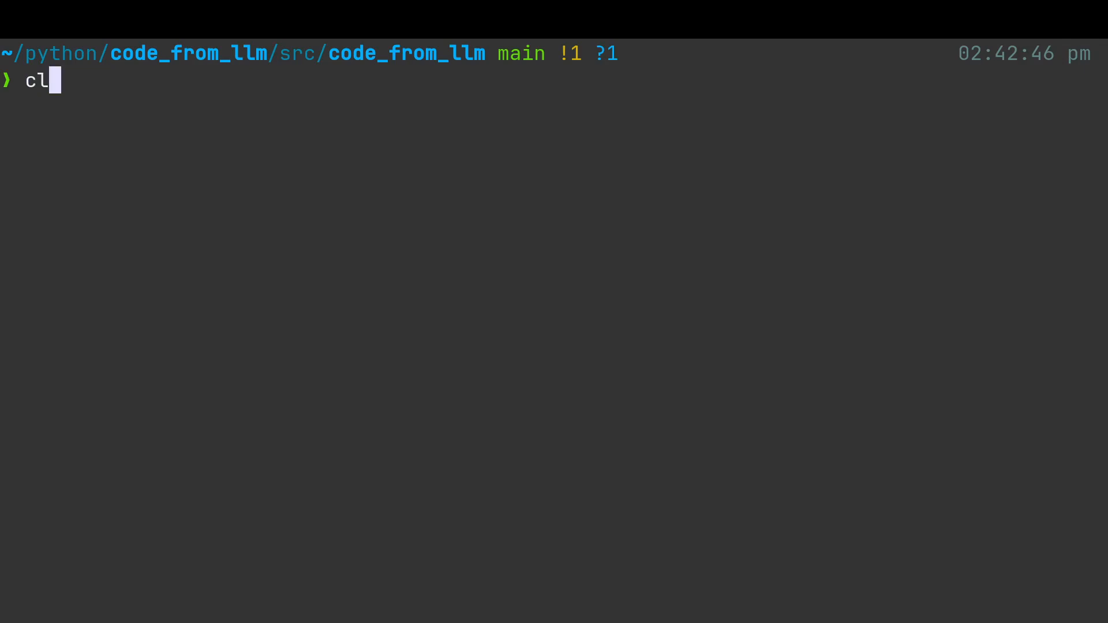
key(Backspace)
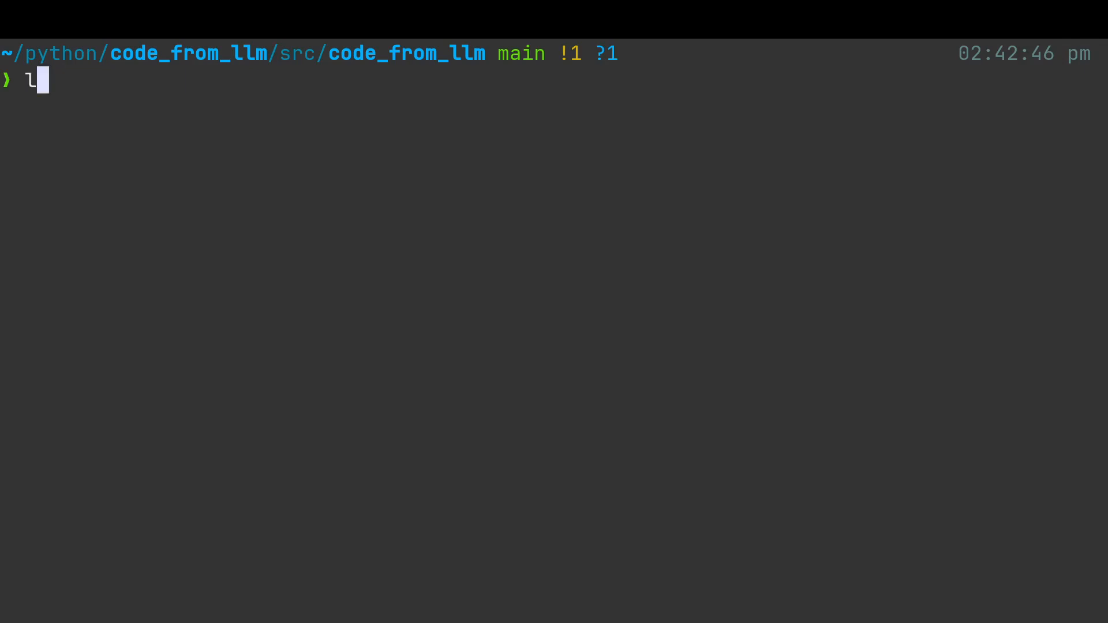
key(Return)
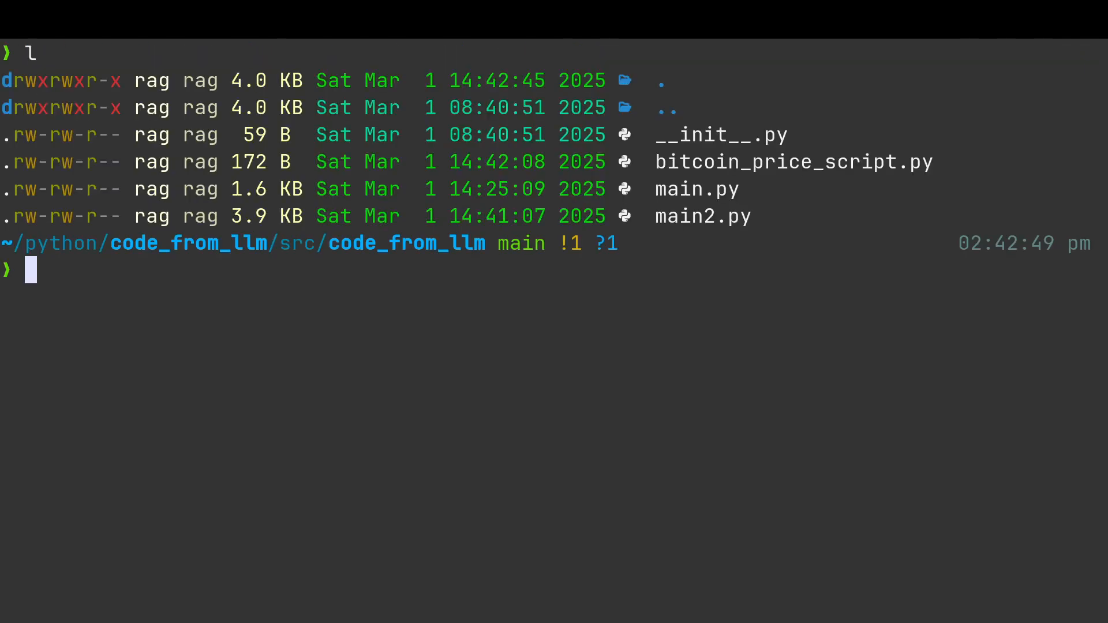
- Remove bitcoin_price_script.py so only __init__.py, main.py and main2.py remain
text(rm bitcoin_price_script.py)
text(cl)
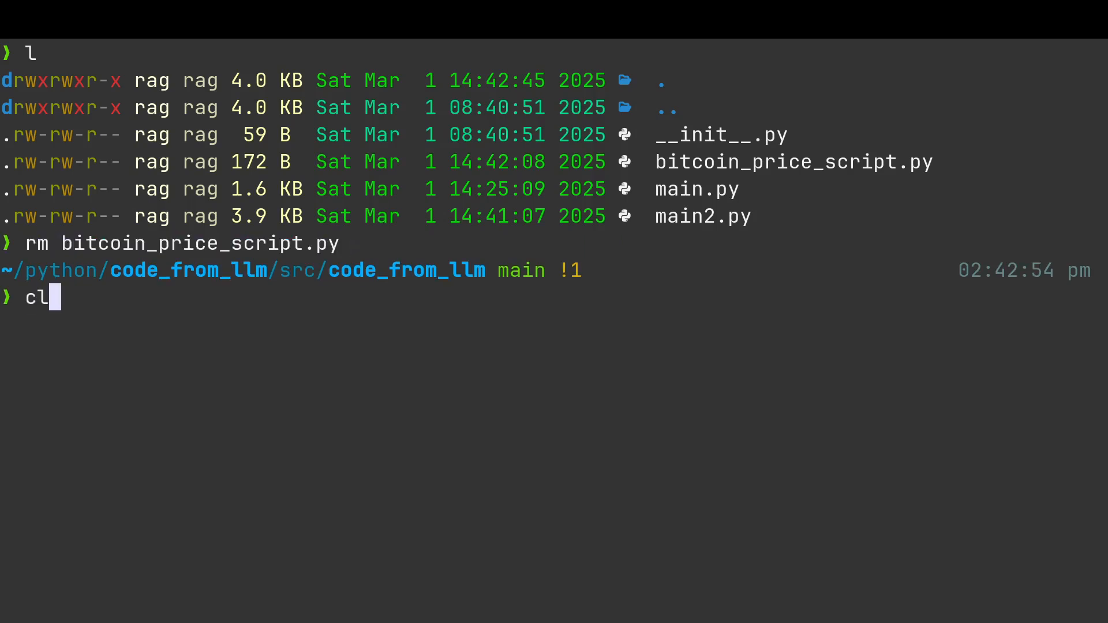
key(Return)
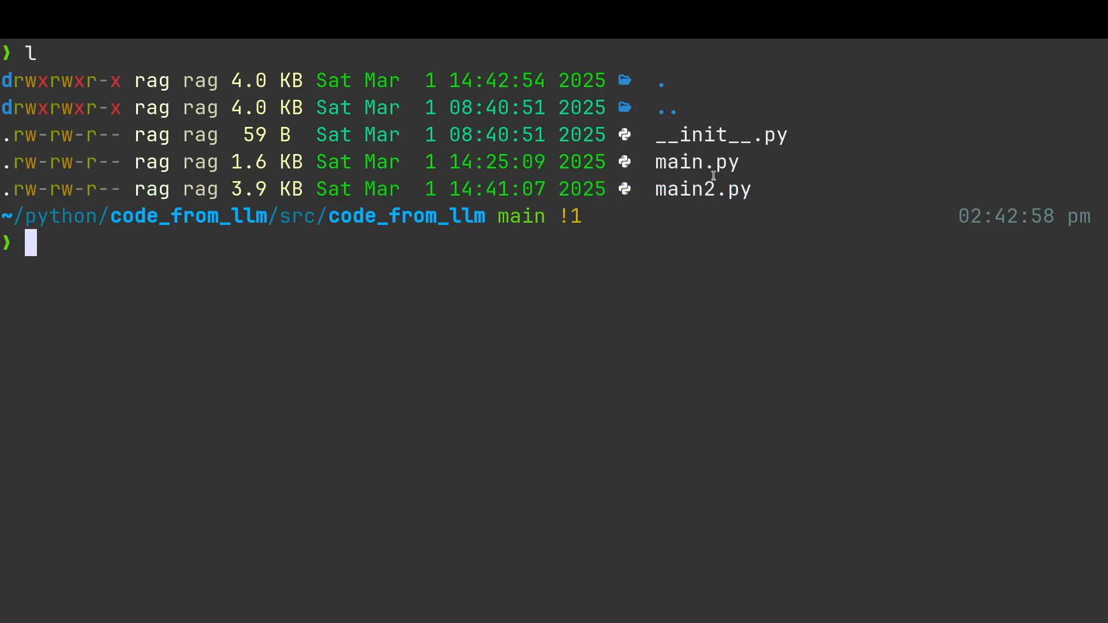
text(rm bitcoin_price_script.py)
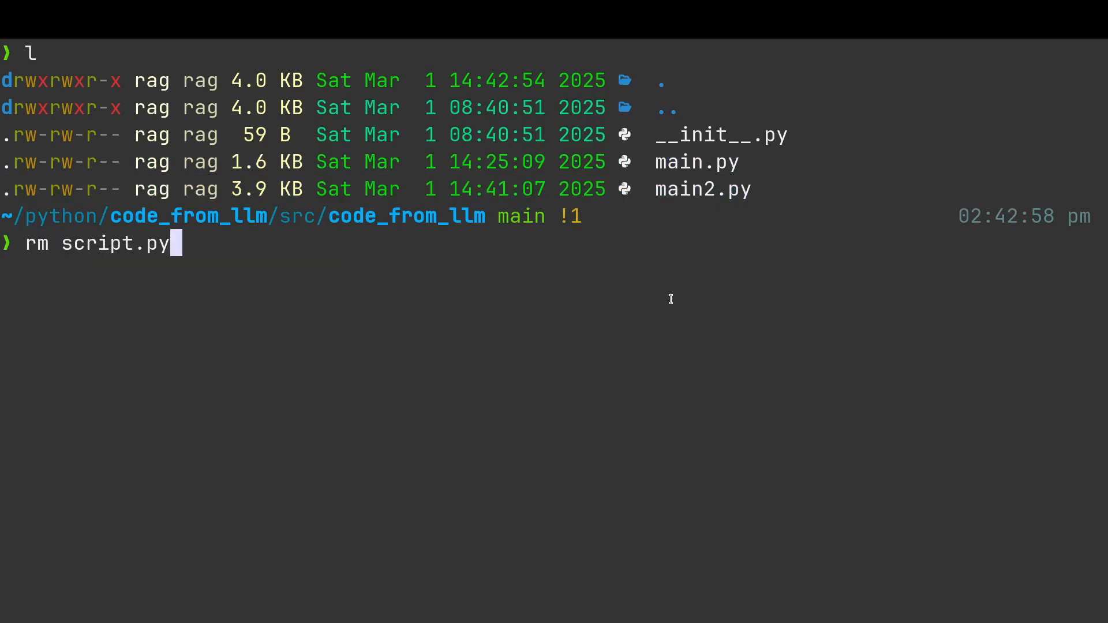
- Run python main2.py twice, regenerating and executing the Bitcoin price script
text(python main2.py)
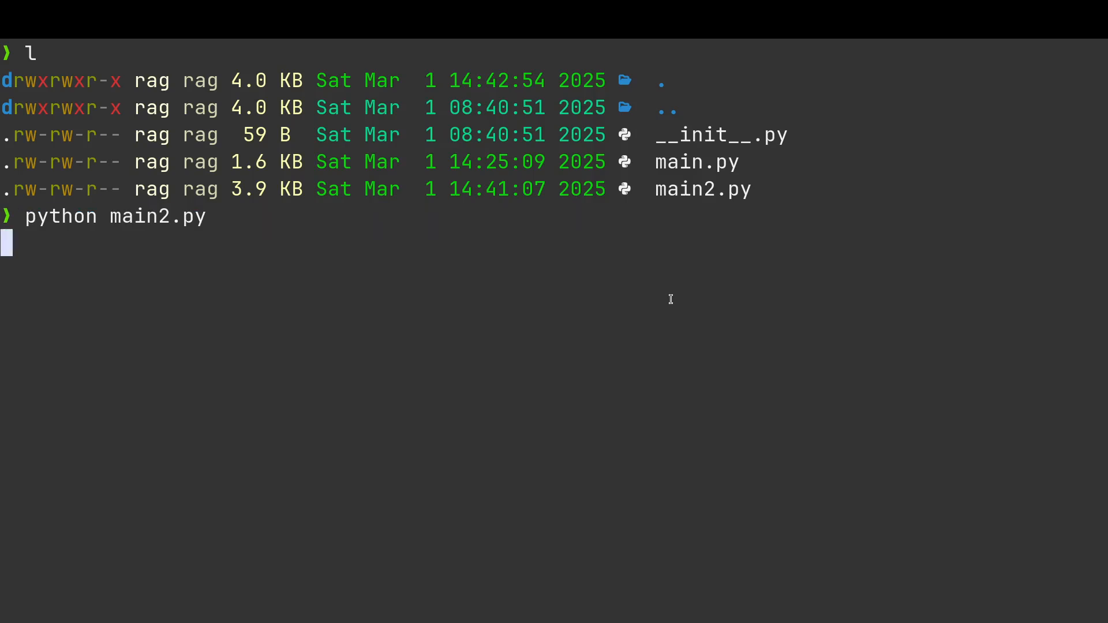
key(Return)
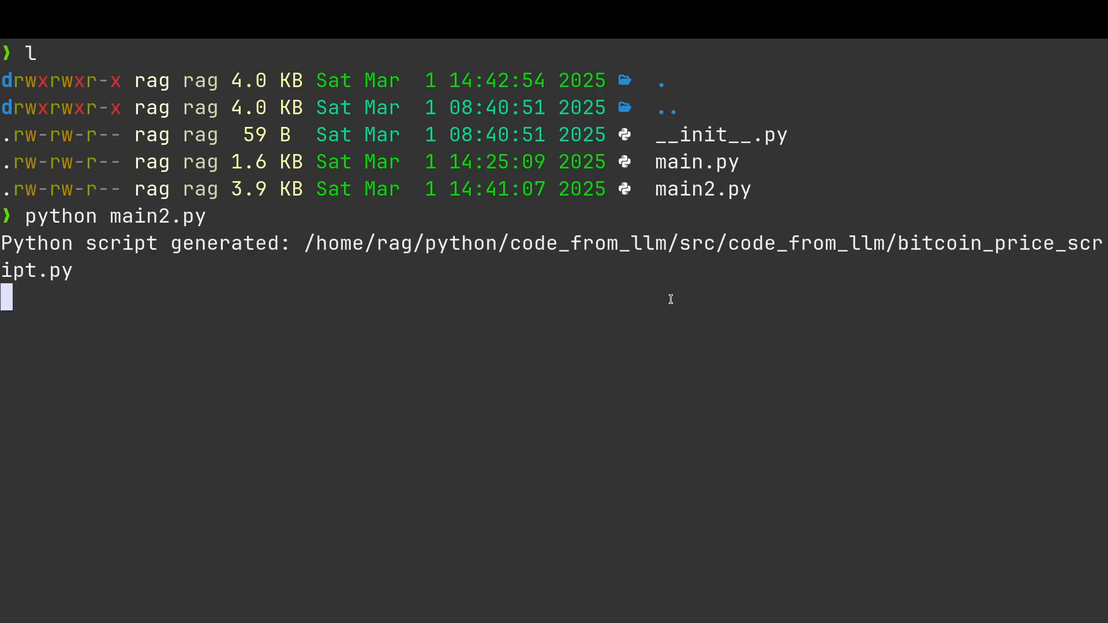
key(Return)
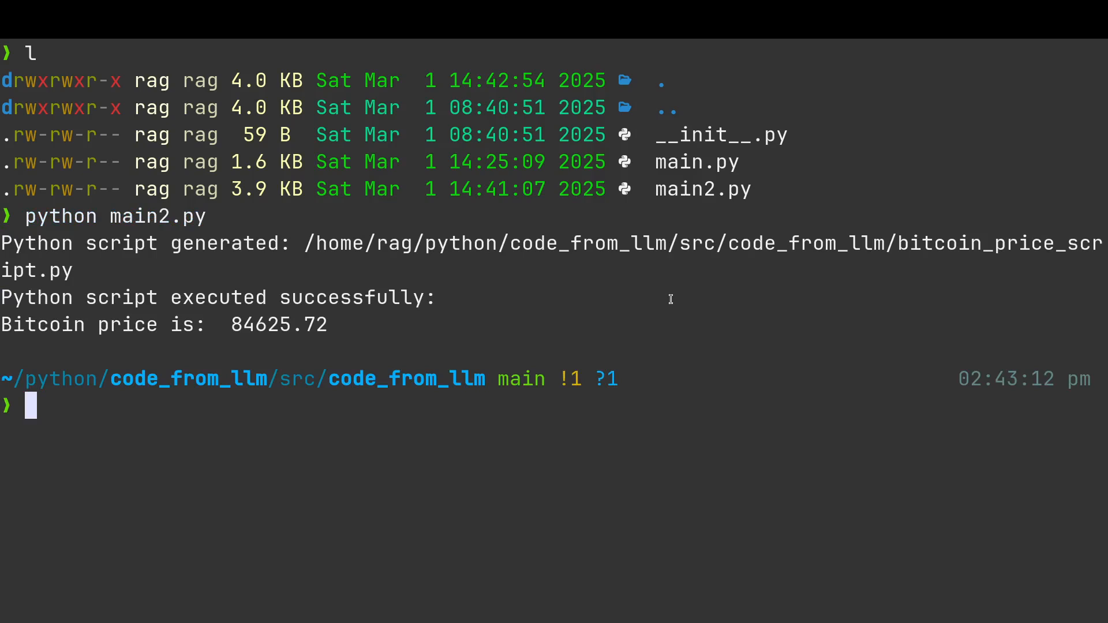
text(python main2.py)
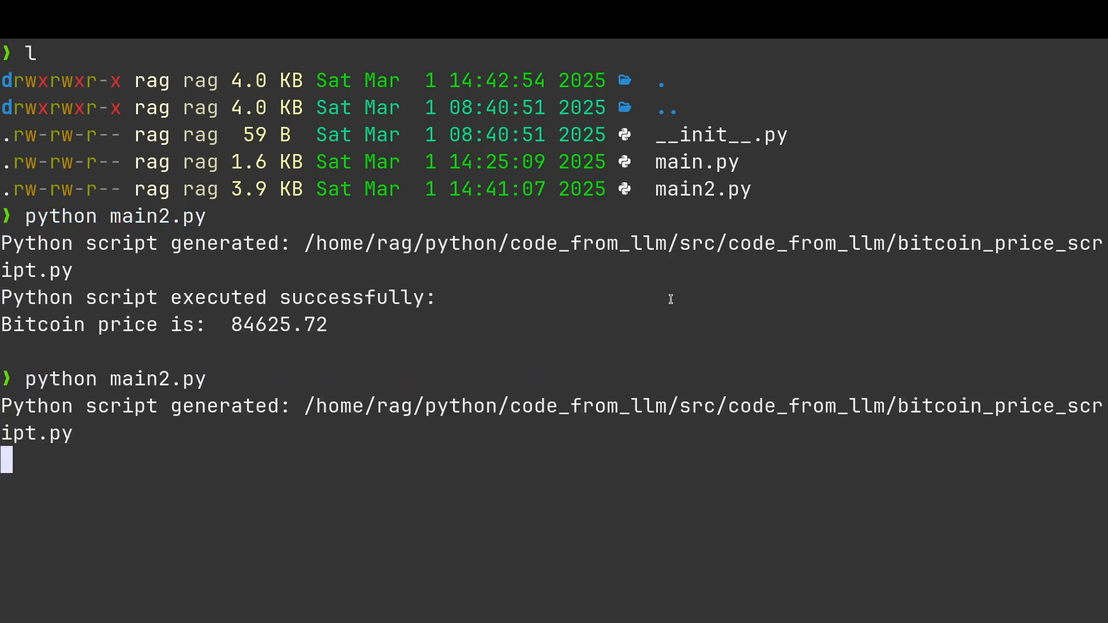
key(Return)
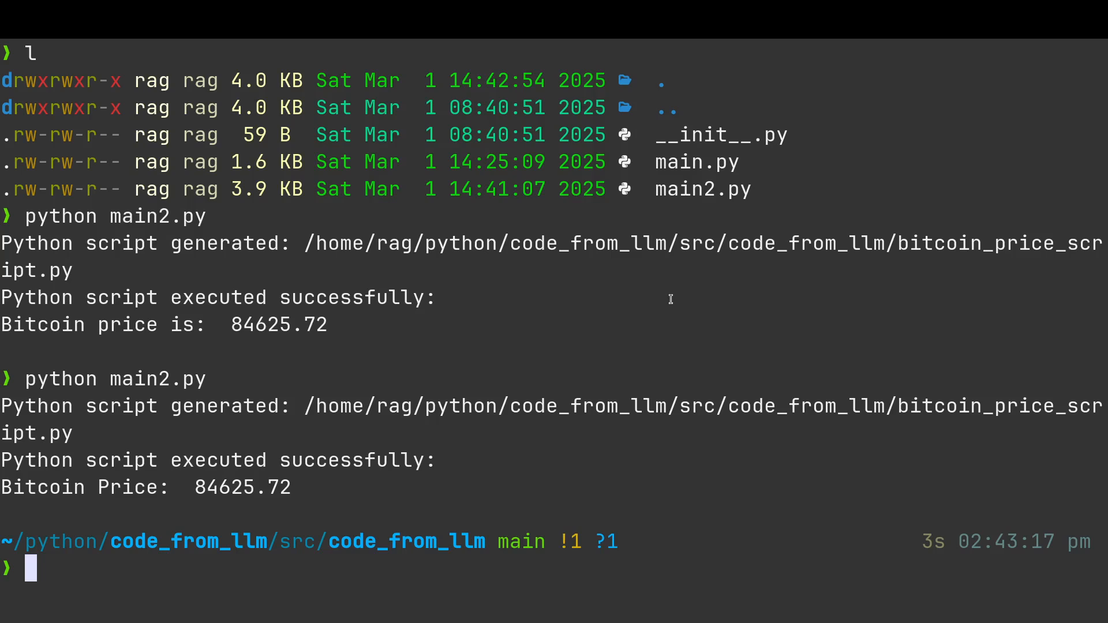
- Run the original python main.py, which generates script.py and opens it in Neovim
text(python)
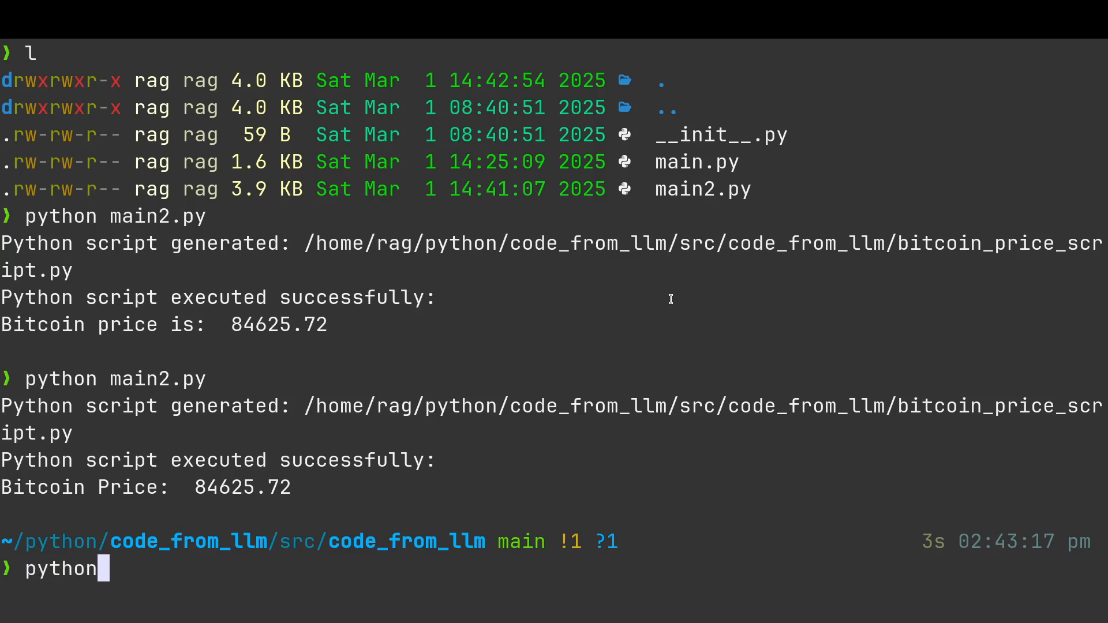
text(main)
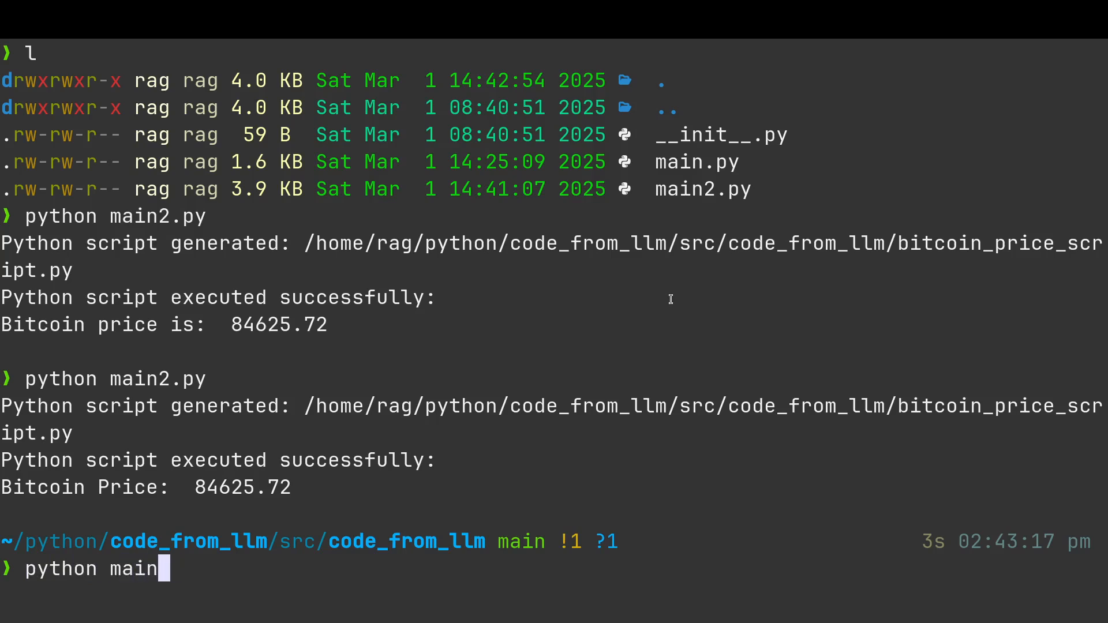
text(.py)
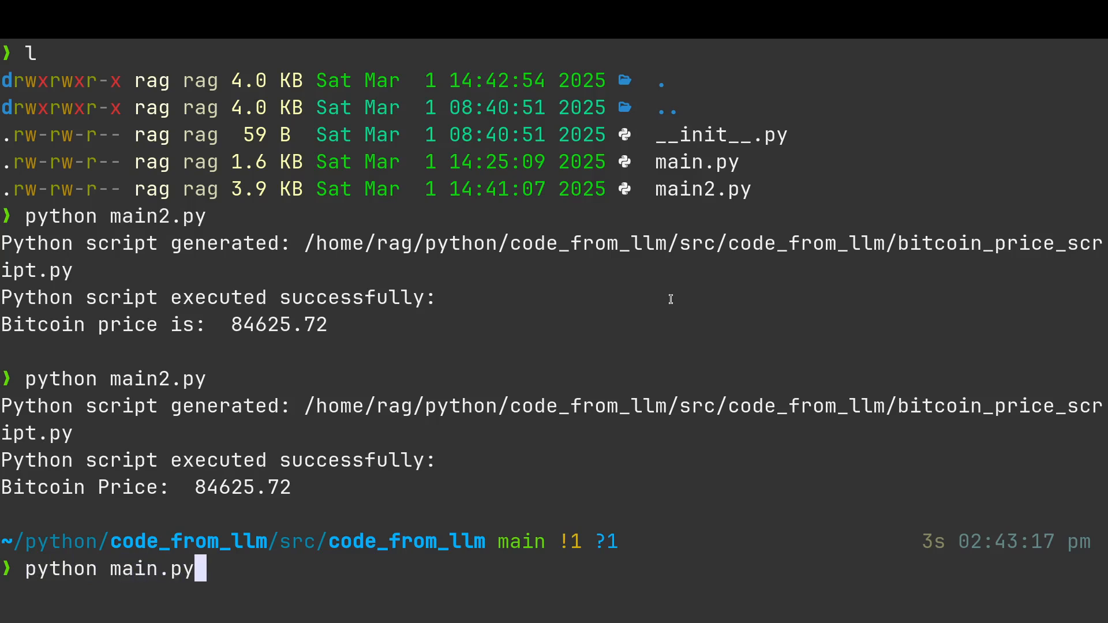
key(Return)
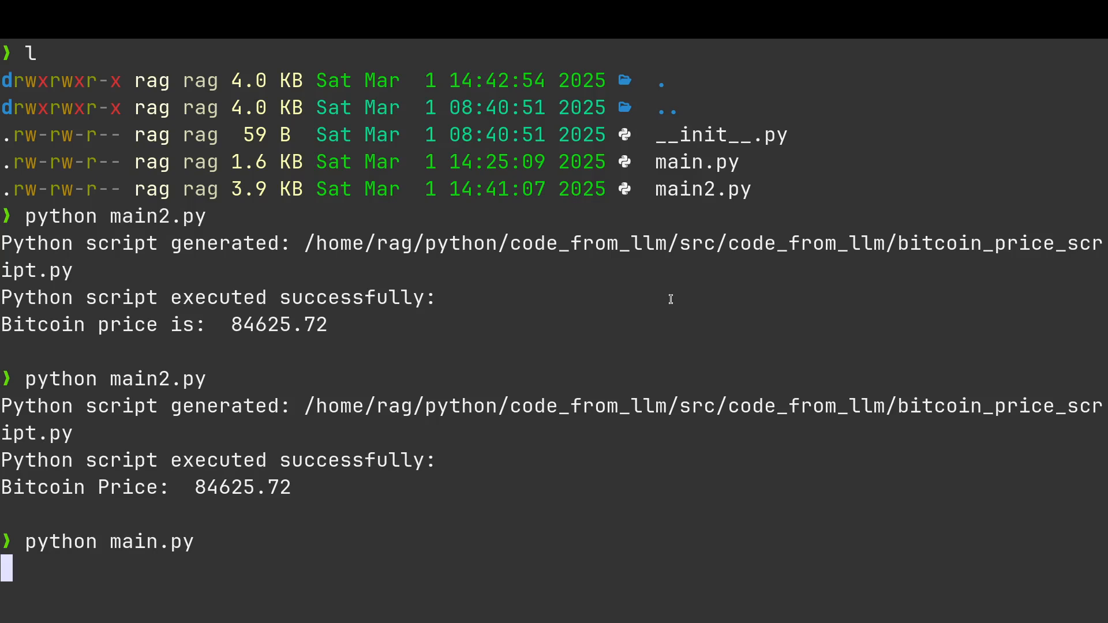
key(Return)
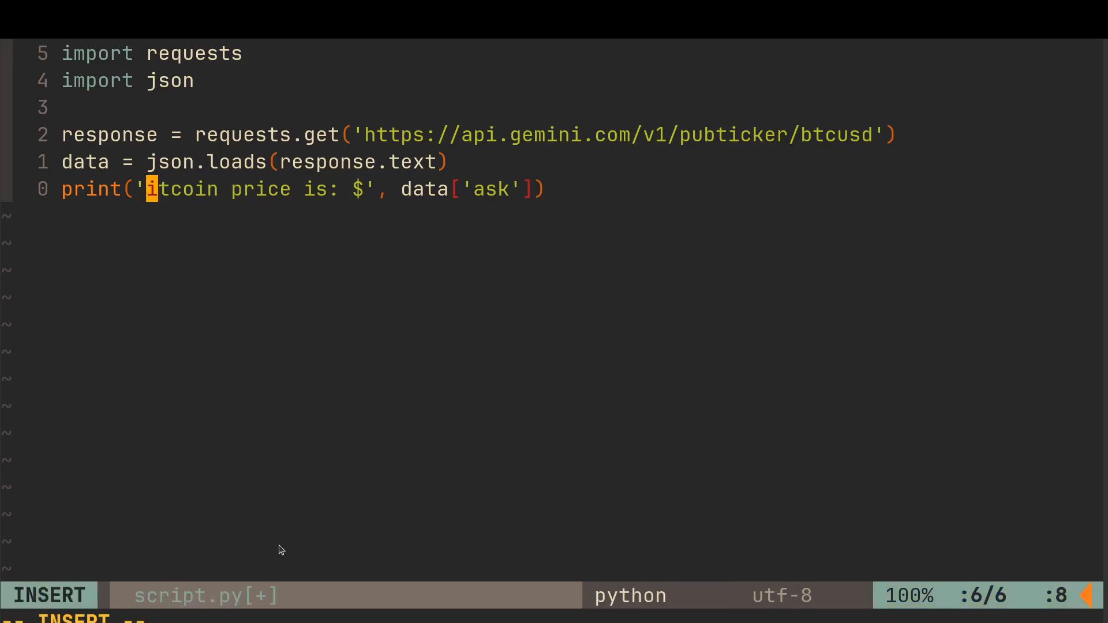
- Leave insert mode in script.py and undo the stray edit to its price print line
key(Escape)
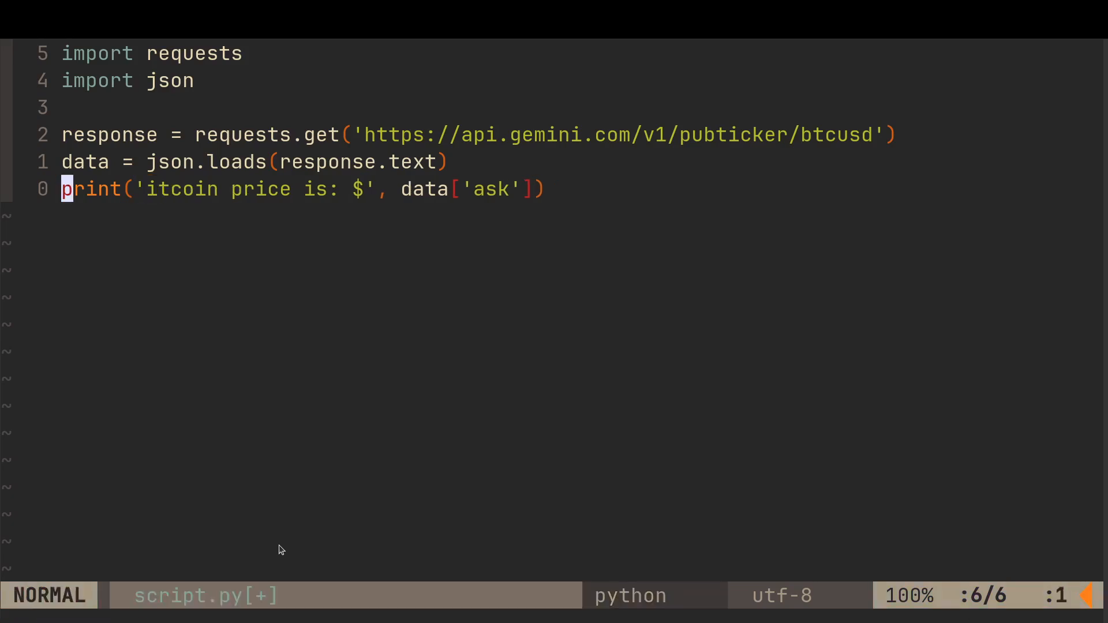
key(l)
text(B)
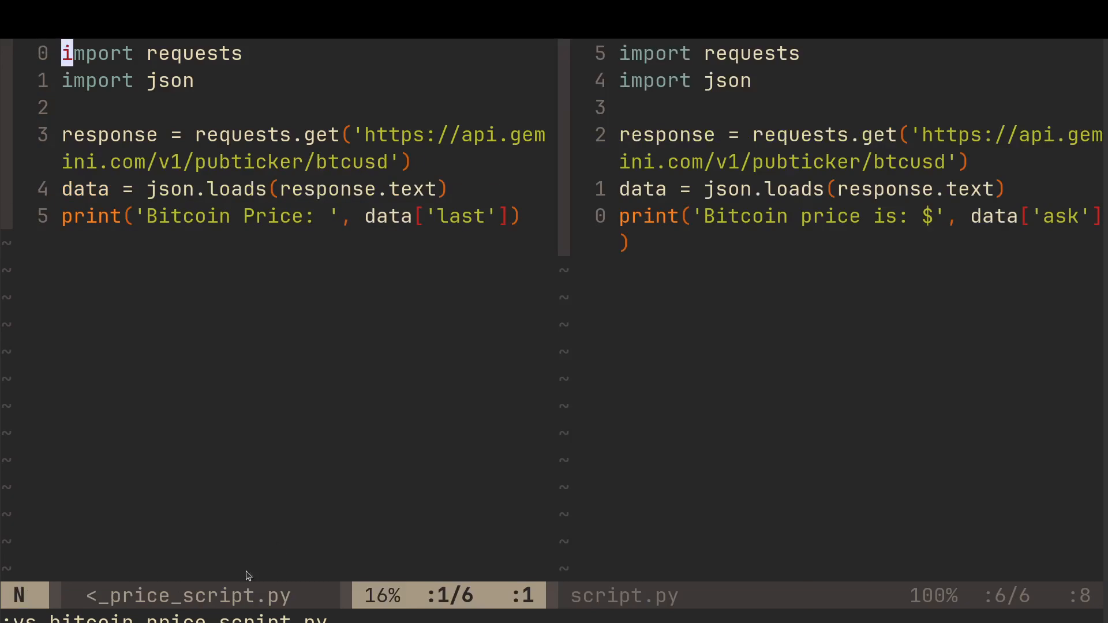
mouse_move(399, 210)
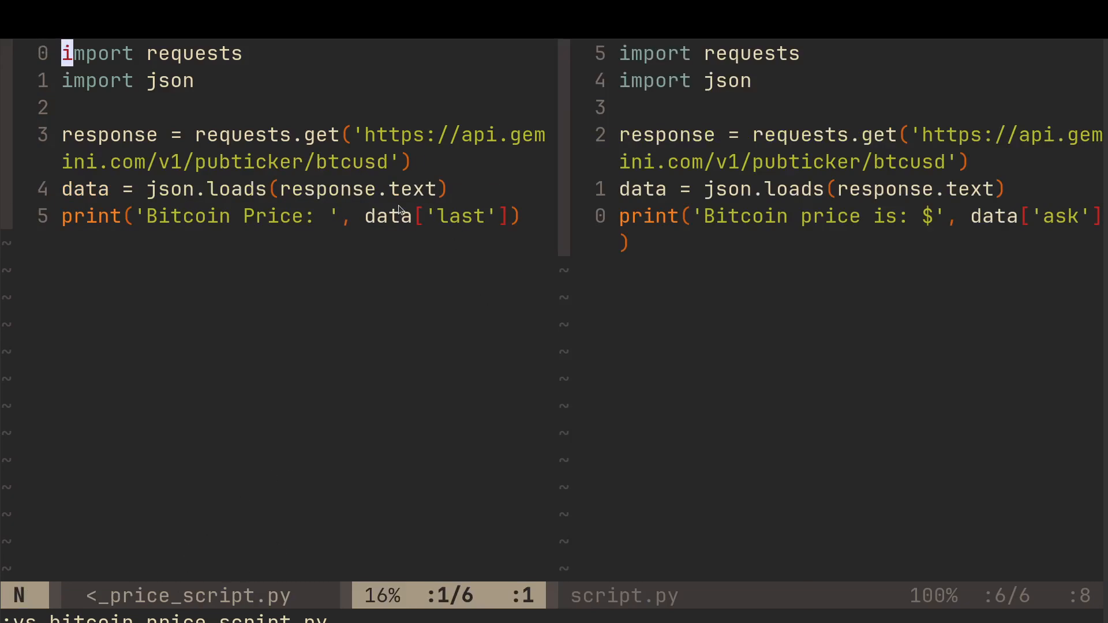
mouse_move(647, 187)
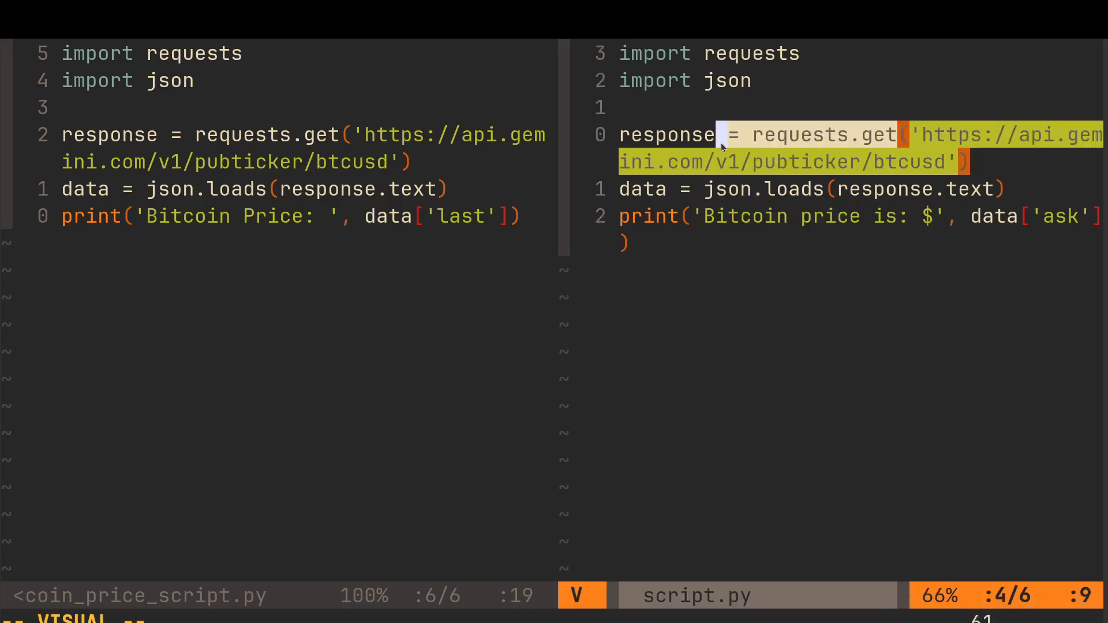
- Focus the bitcoin_price_script.py pane beside script.py, then quit Neovim back to the shell
key(0)
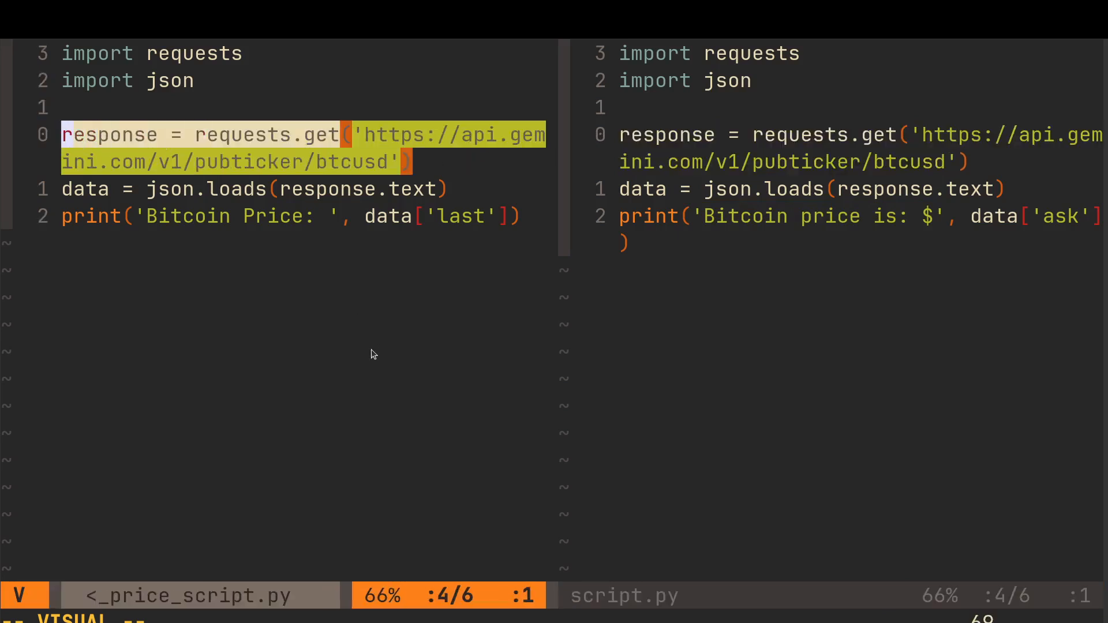
key(Escape)
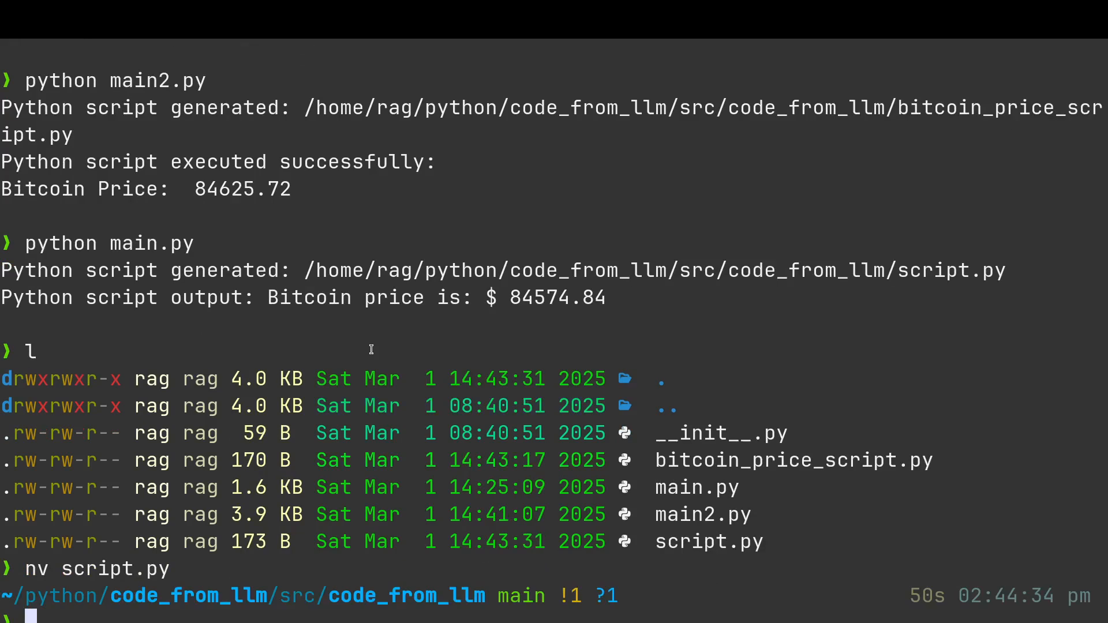
- Clear the screen, open main.py in Neovim via Tab completion and scroll through it before saving
text(cl)
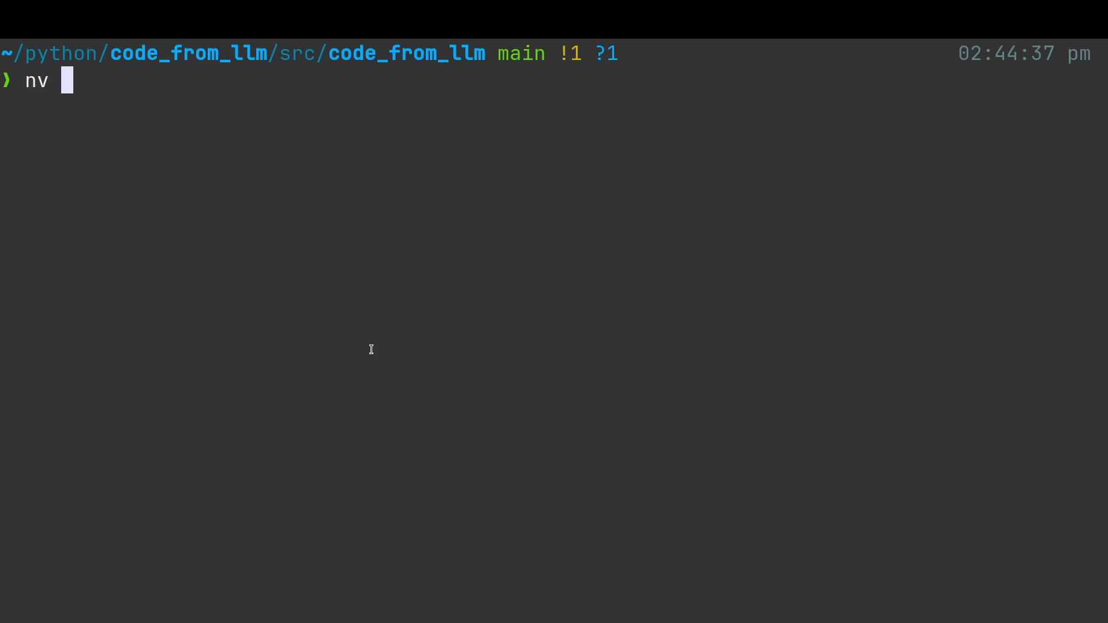
key(Tab)
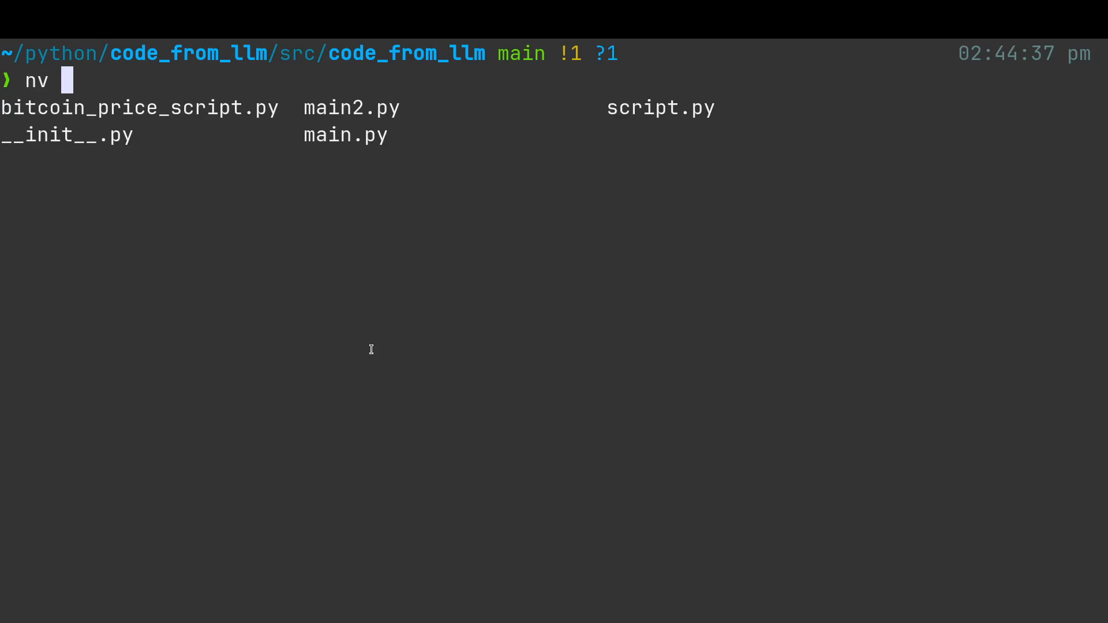
text(main.)
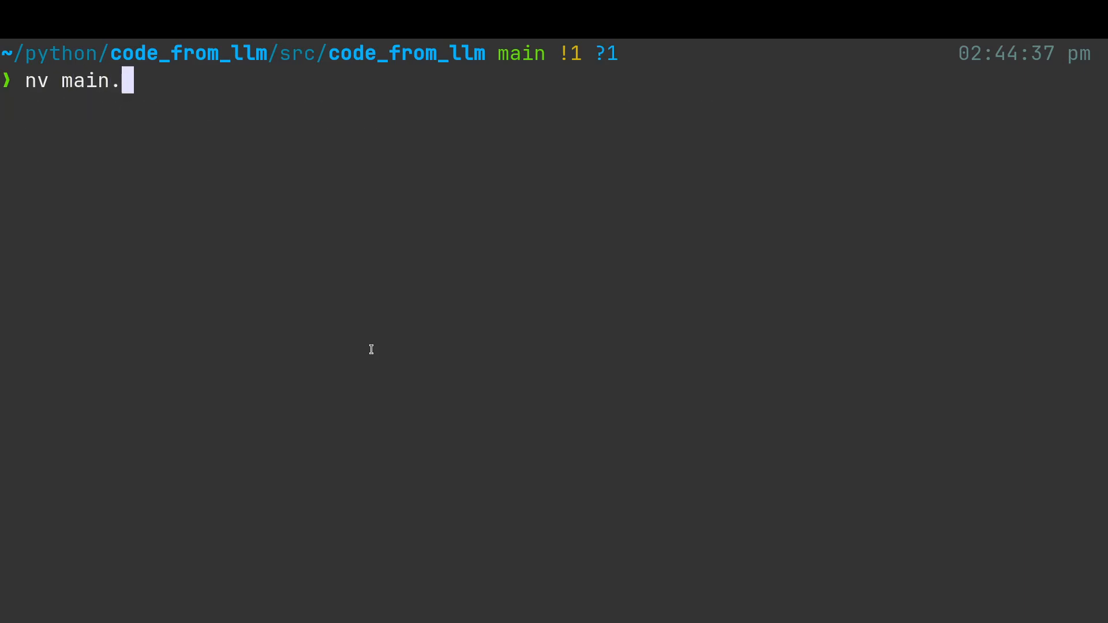
key(Return)
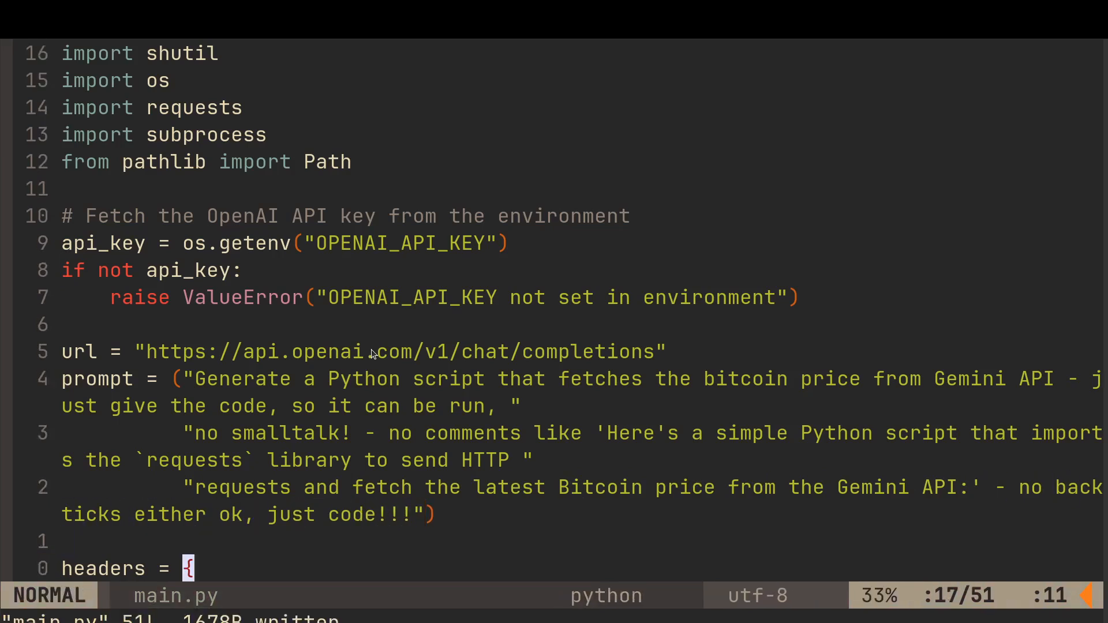
scroll(down, 3)
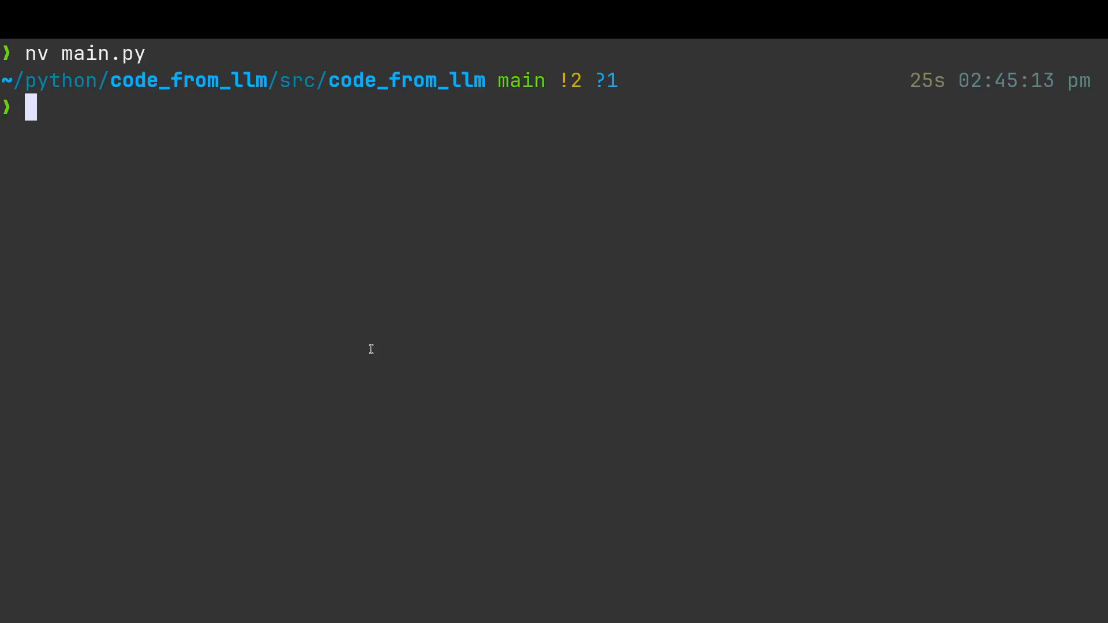
- Run python main.py, which generates script.py but fails on a leading ```python SyntaxError
text(python)
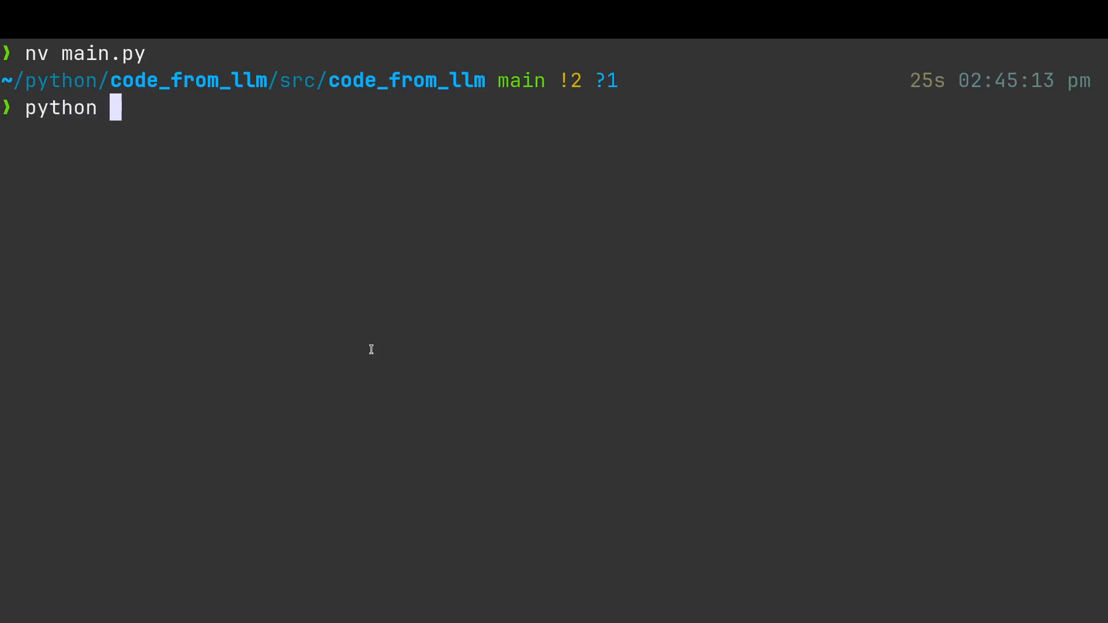
text(main.py)
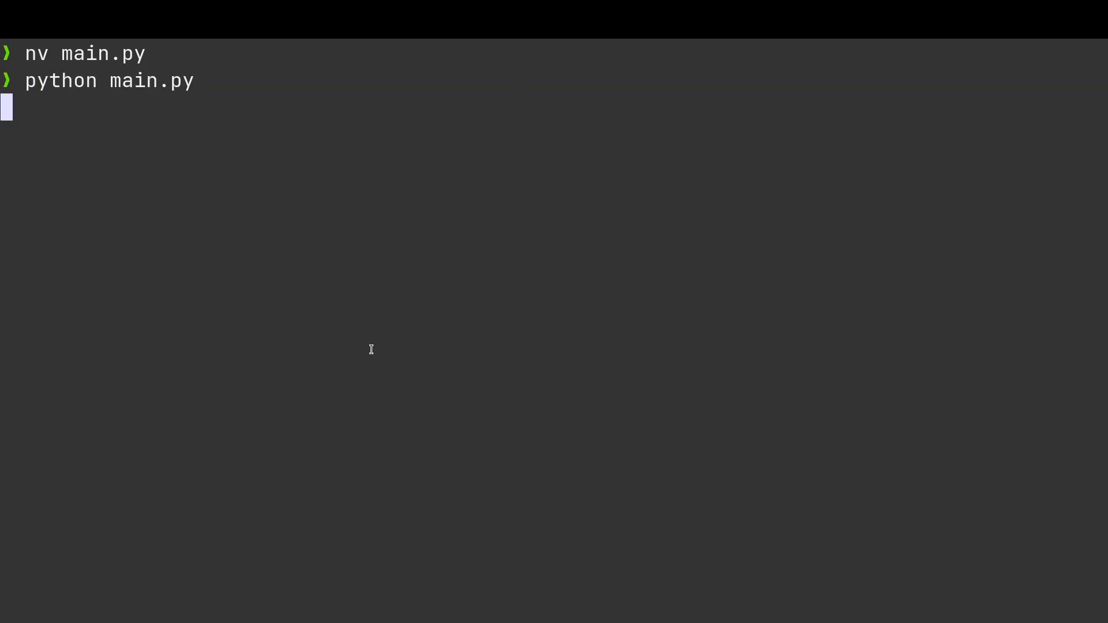
key(Return)
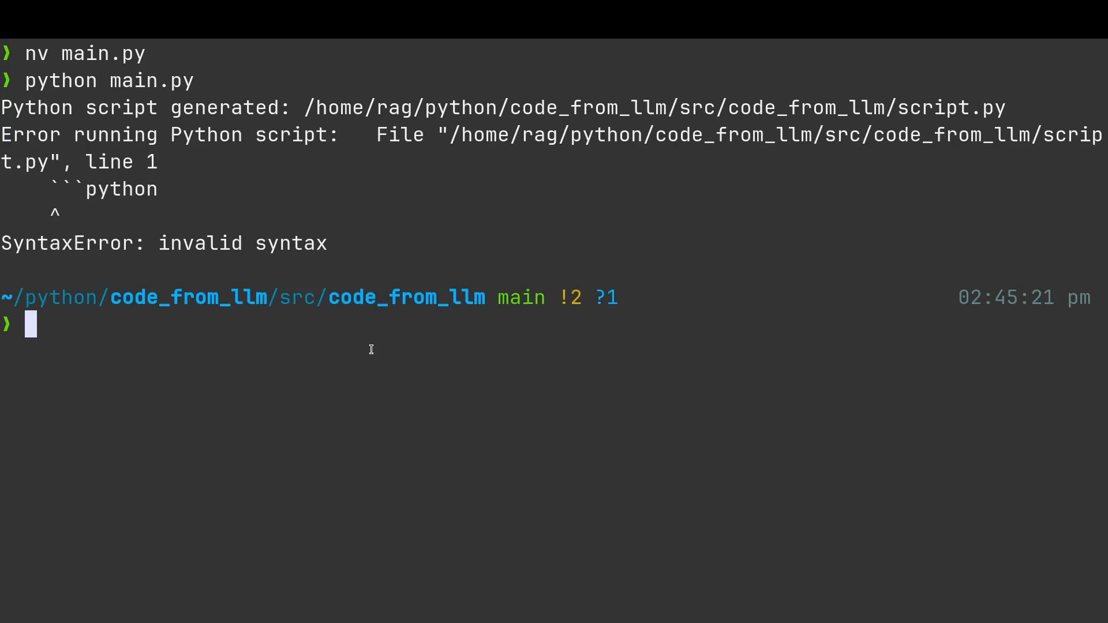
text(p)
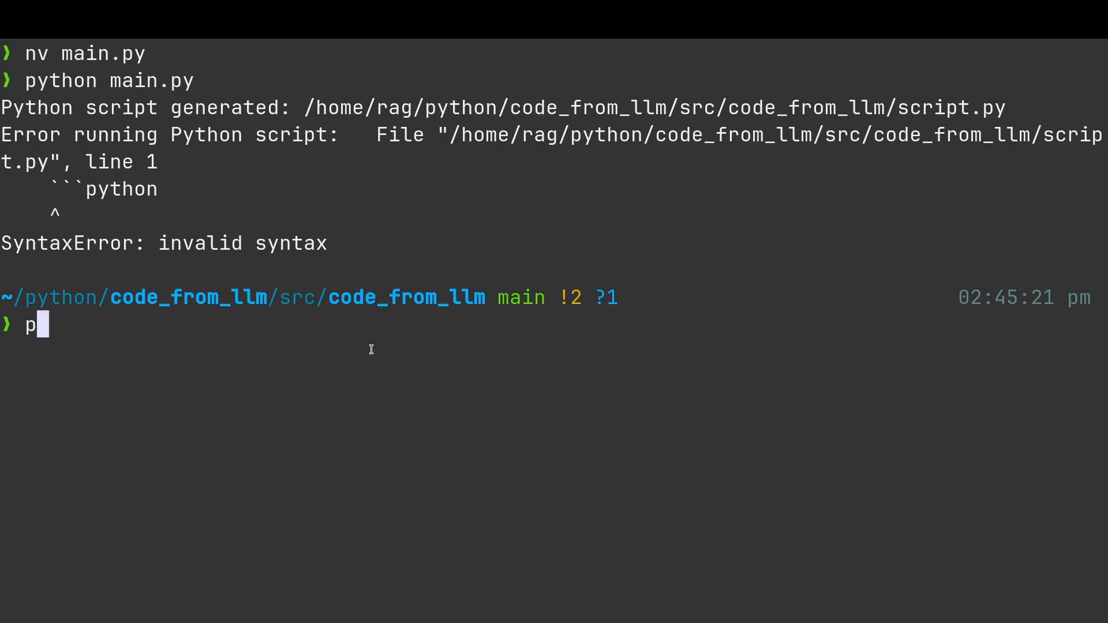
- Run python main2.py three times, getting 84496.62 twice and then Bitcoin Price 84537.87
key(Tab)
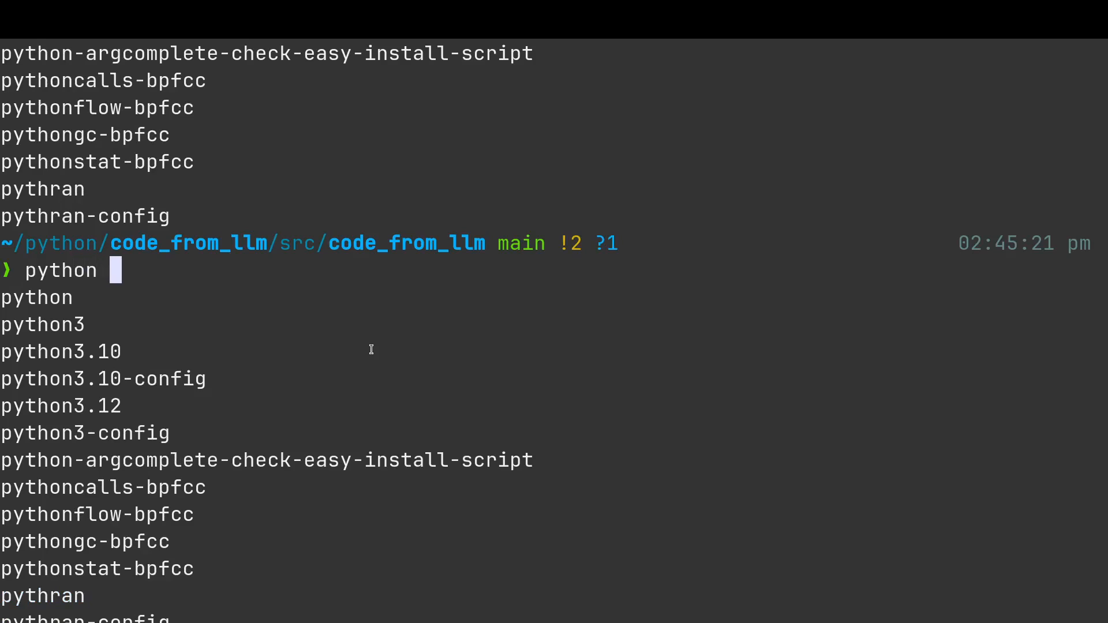
text(main2)
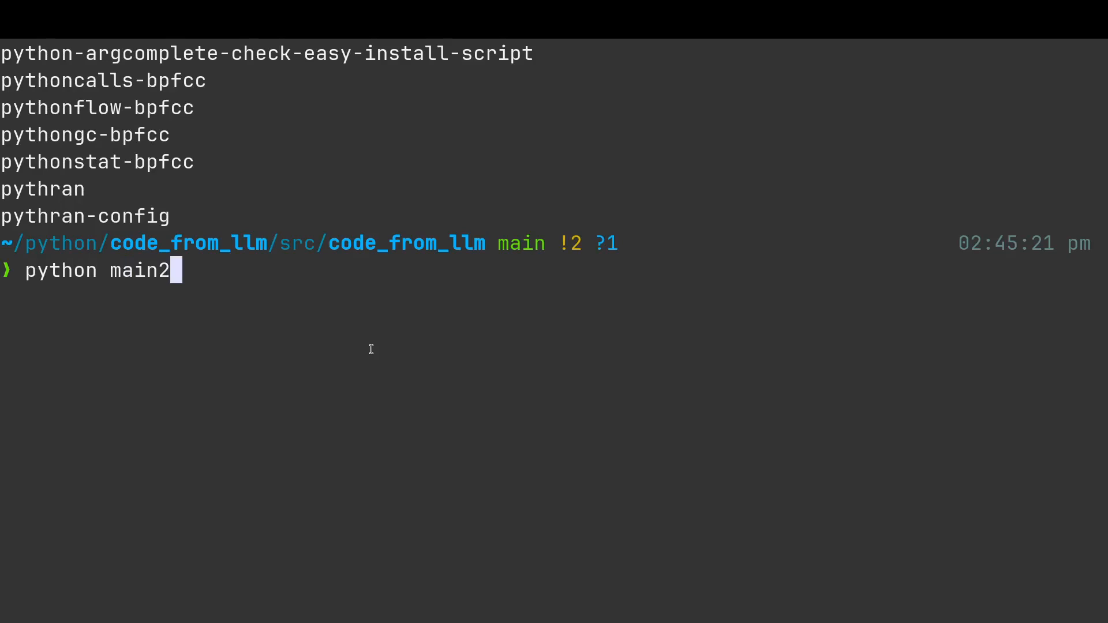
key(Return)
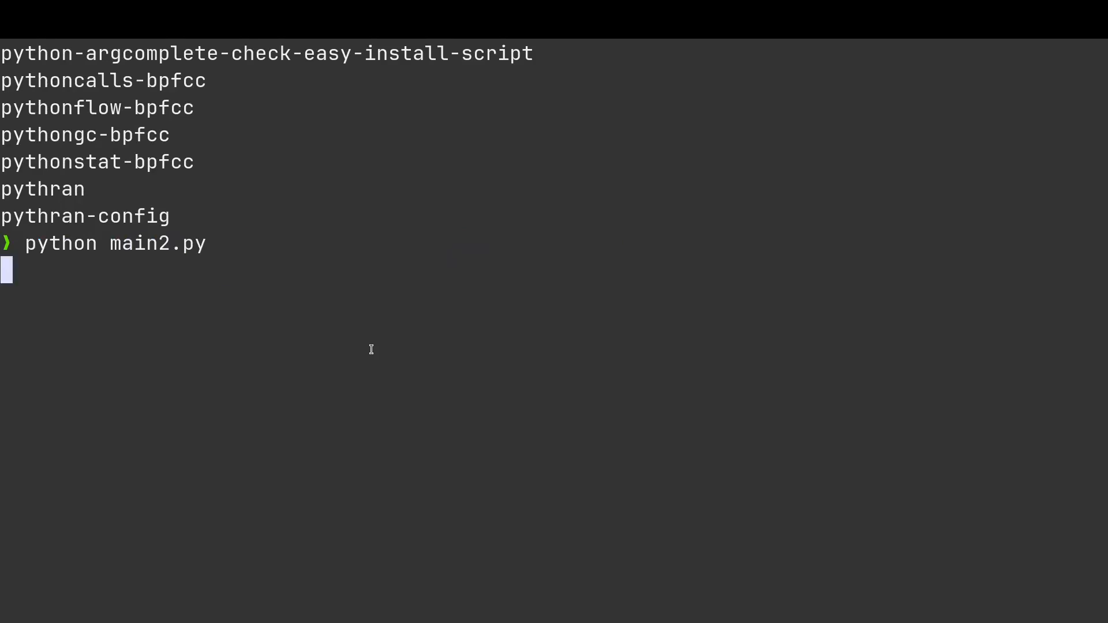
key(Return)
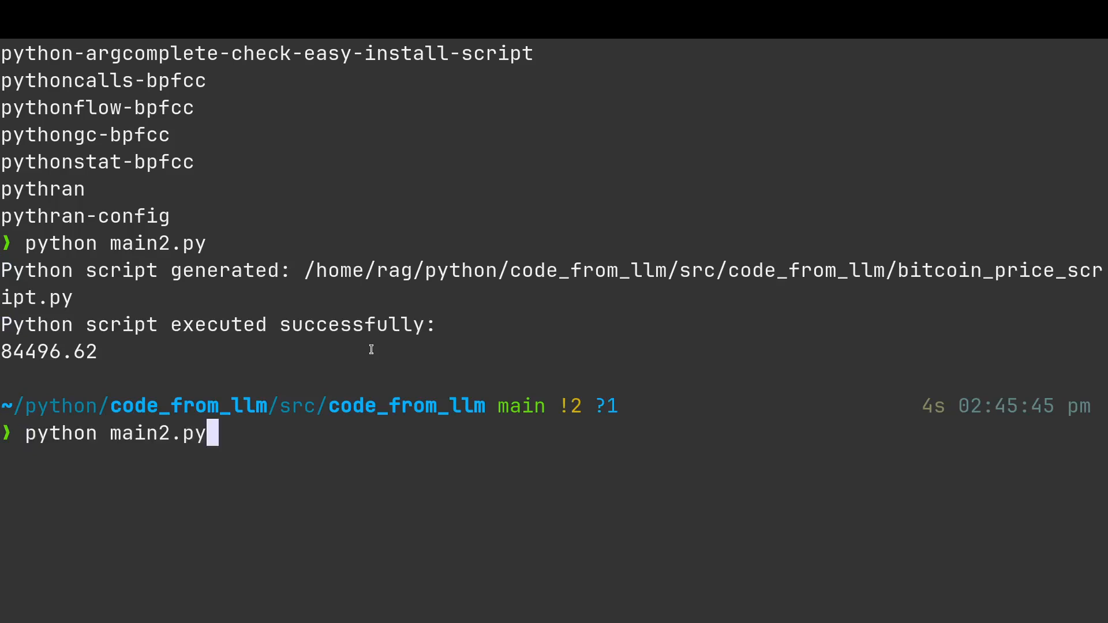
key(Return)
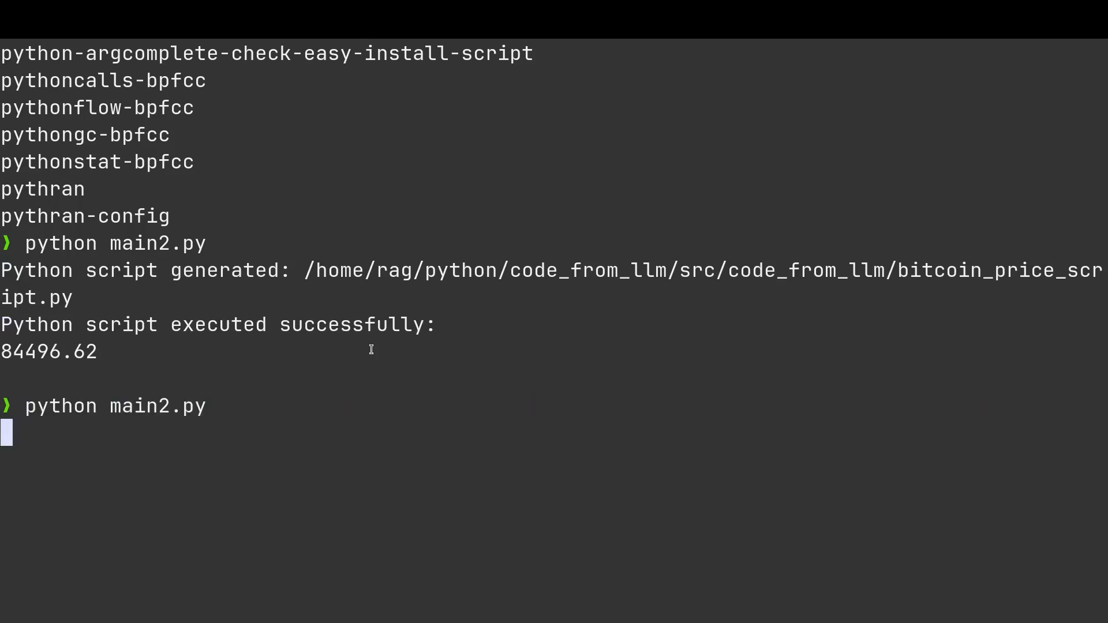
key(Return)
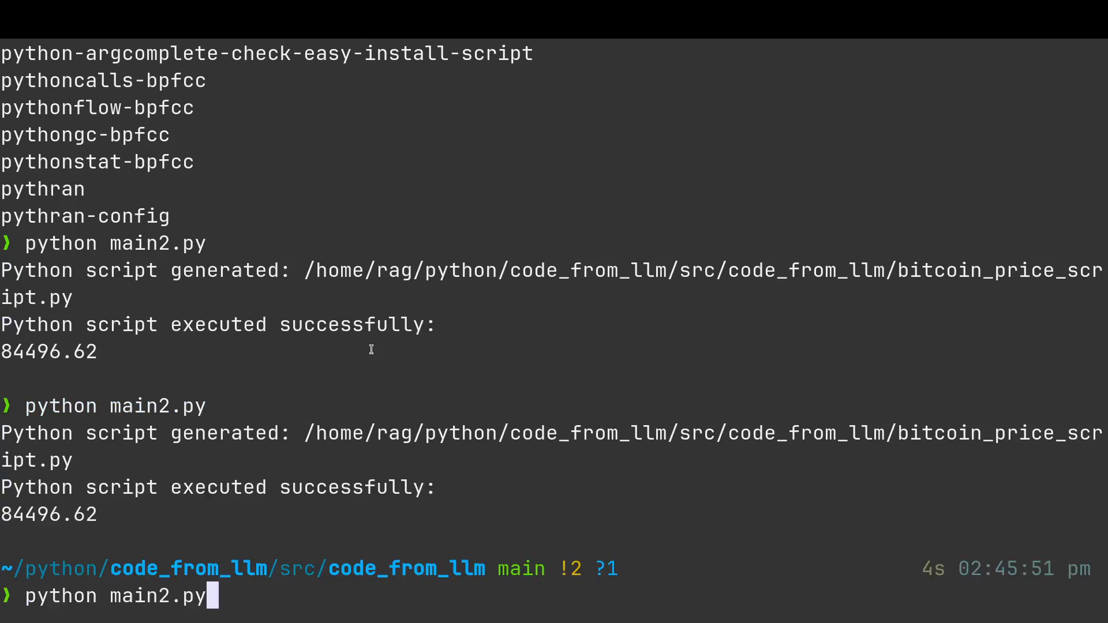
key(Return)
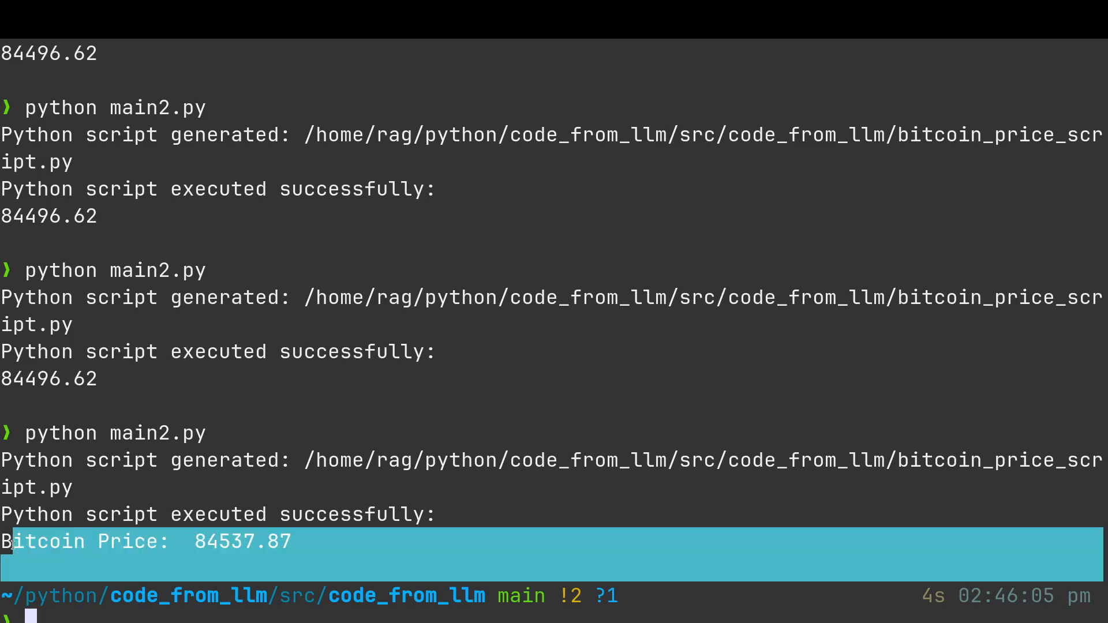
mouse_move(748, 320)
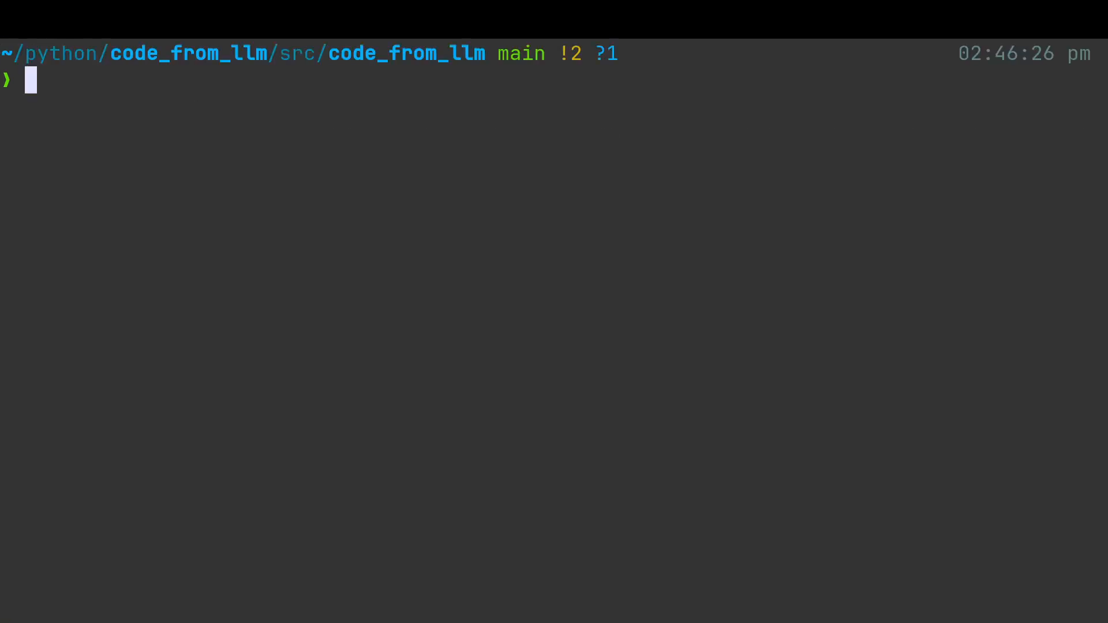
- Run the original main.py, which fails on 'Sure, here it is:', then rerun main2.py for comparison
text(python main2.py)
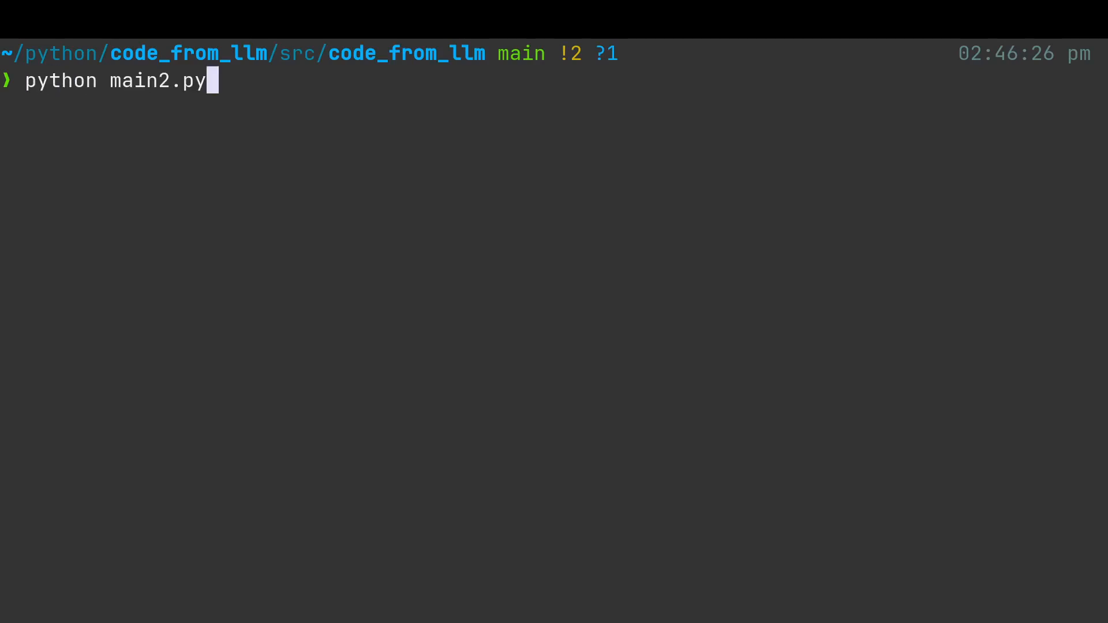
key(Backspace)
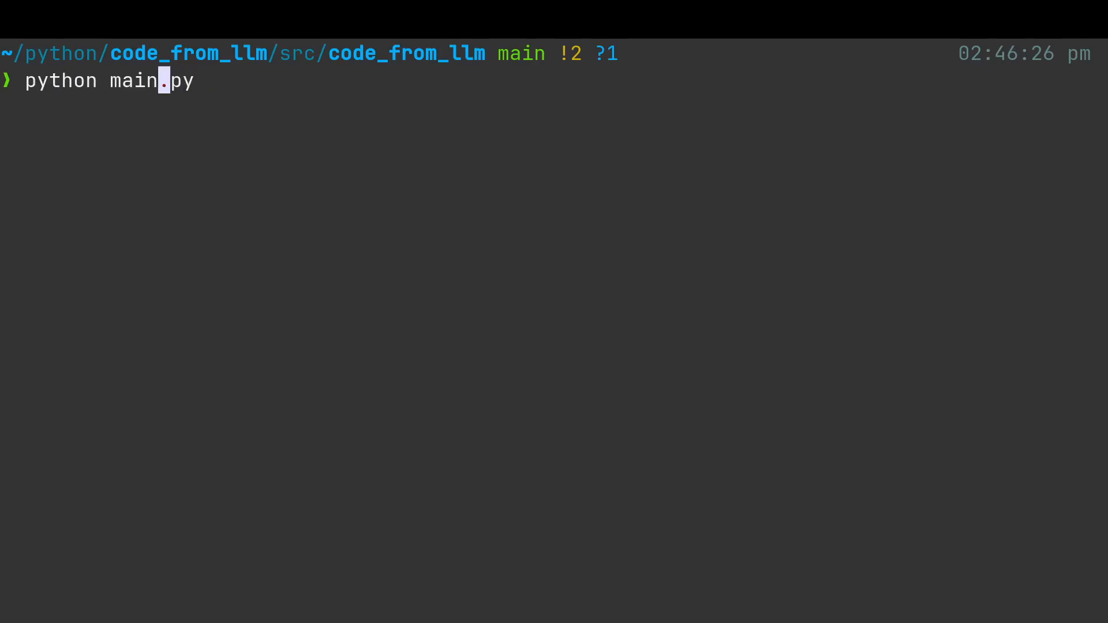
key(Return)
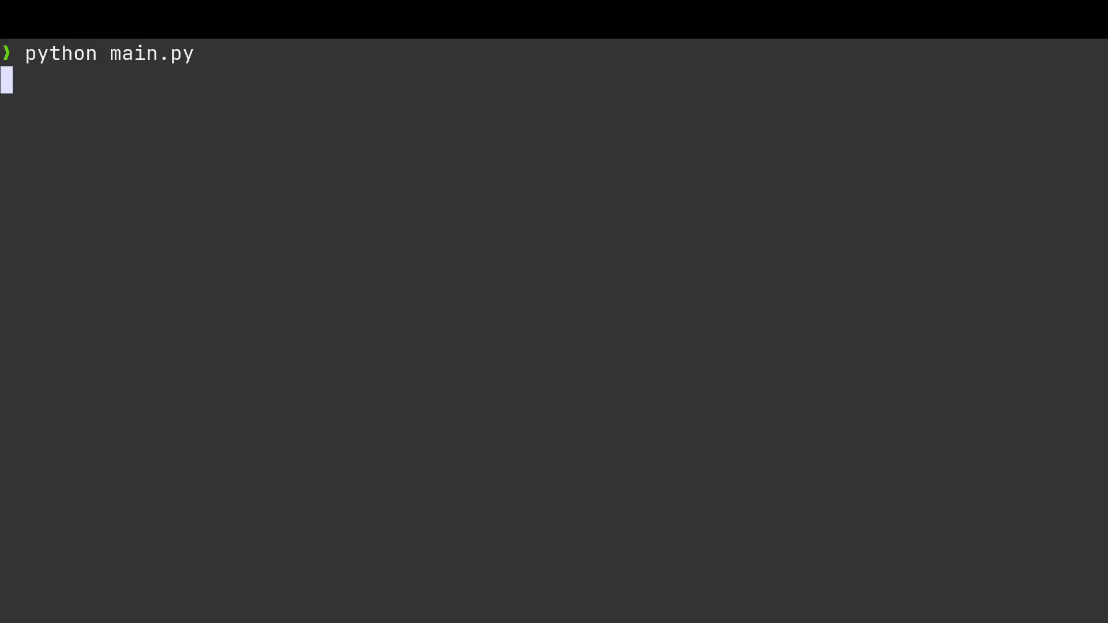
key(Return)
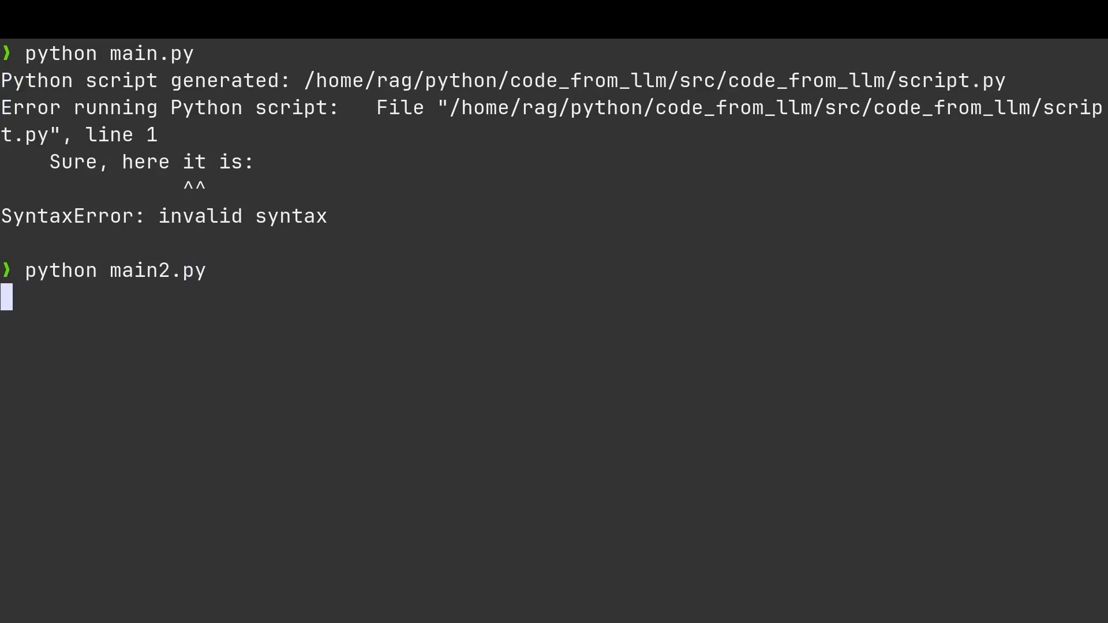
key(Return)
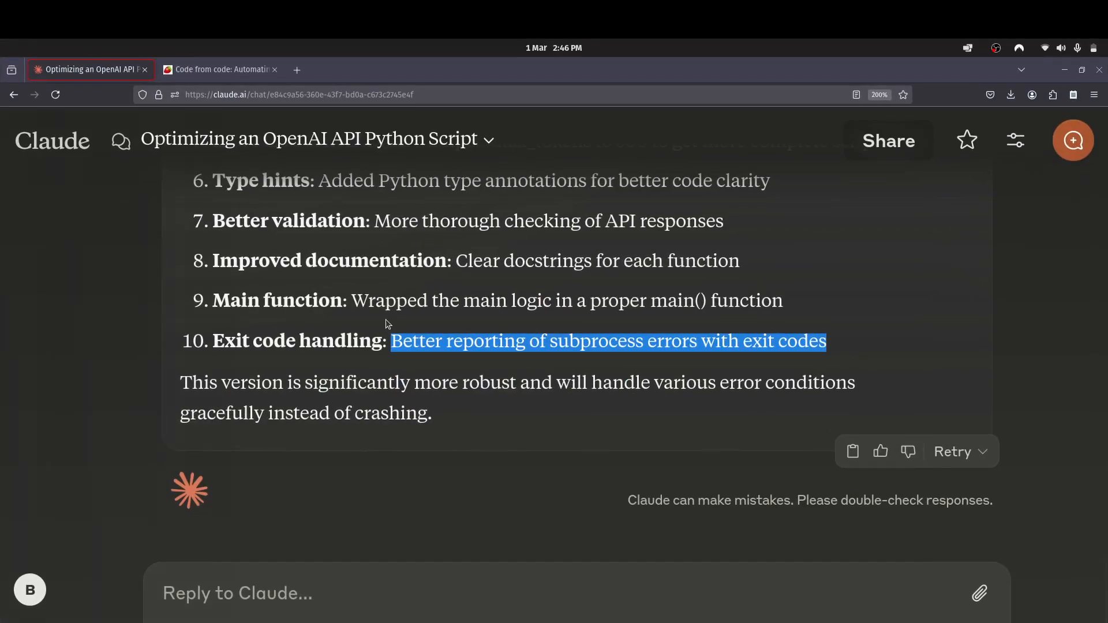
- Review Claude's key-improvements list, then switch to the redandgreen.co.uk Bitcoin price article
scroll(up, 3)
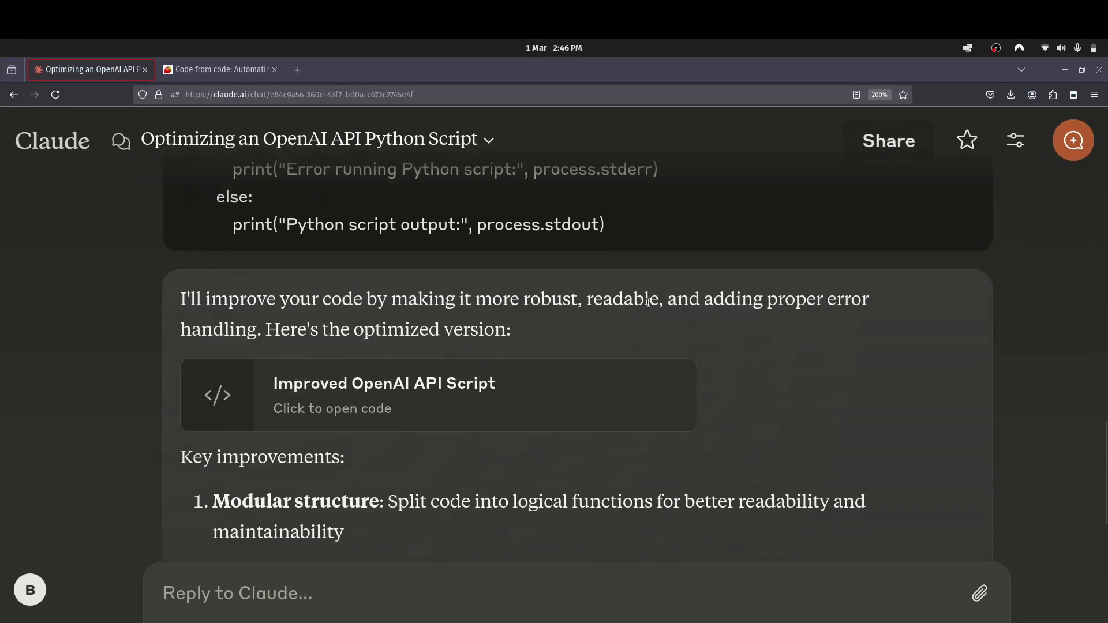
mouse_move(356, 329)
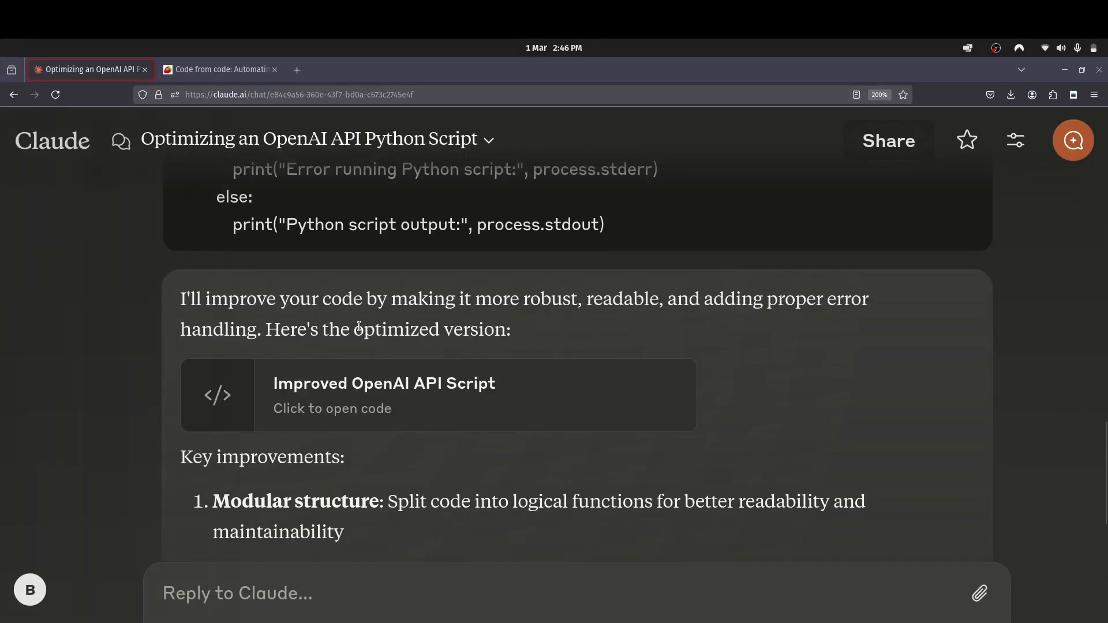
scroll(down, 3)
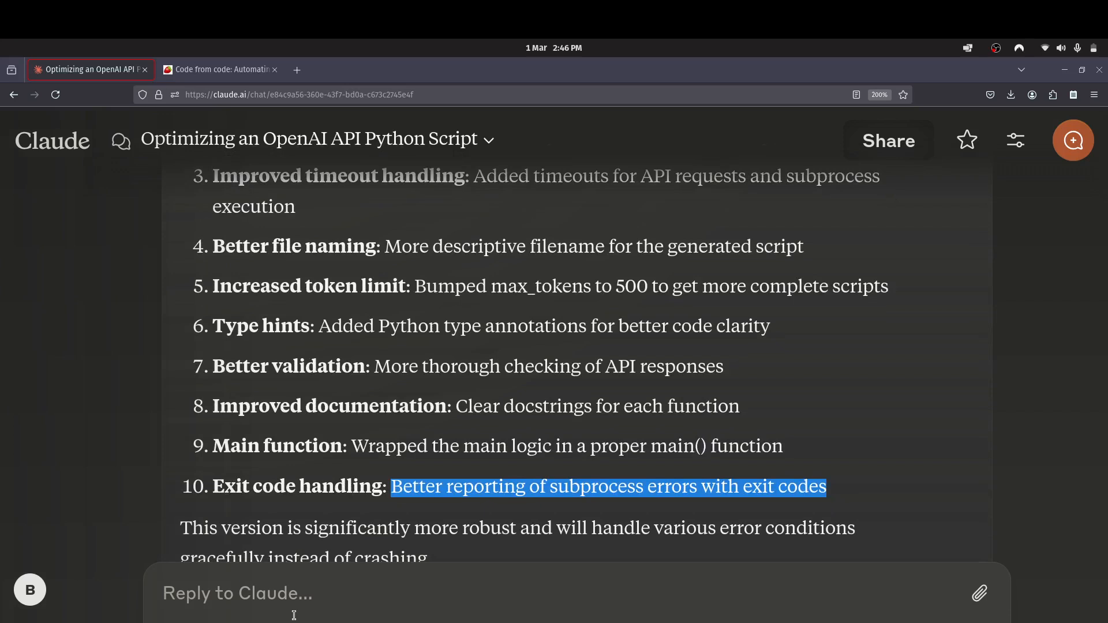
click(219, 69)
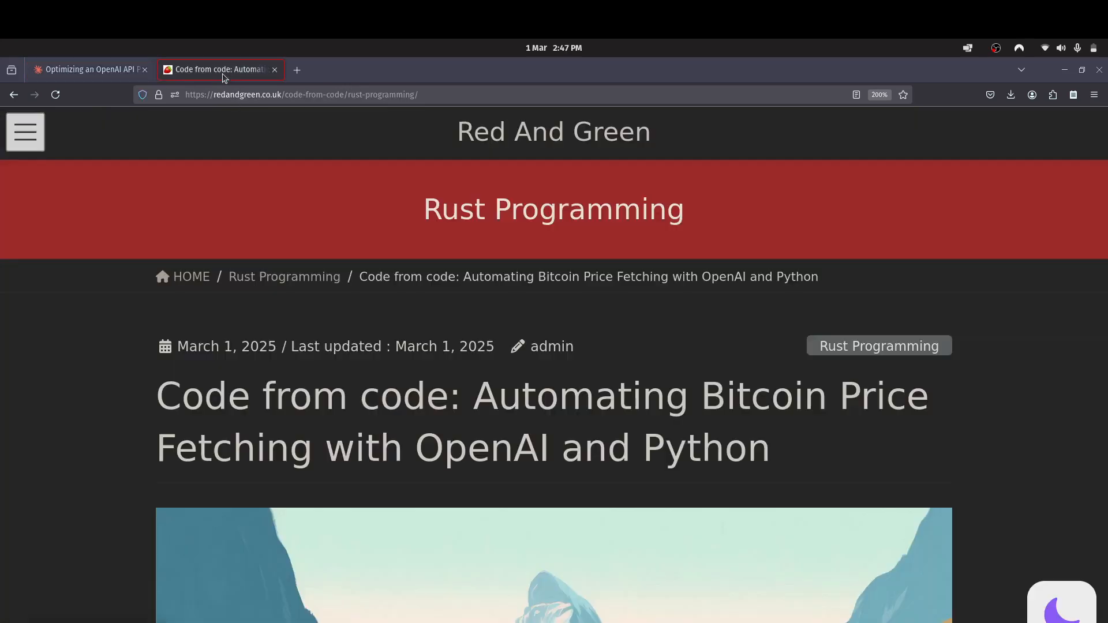
scroll(down, 3)
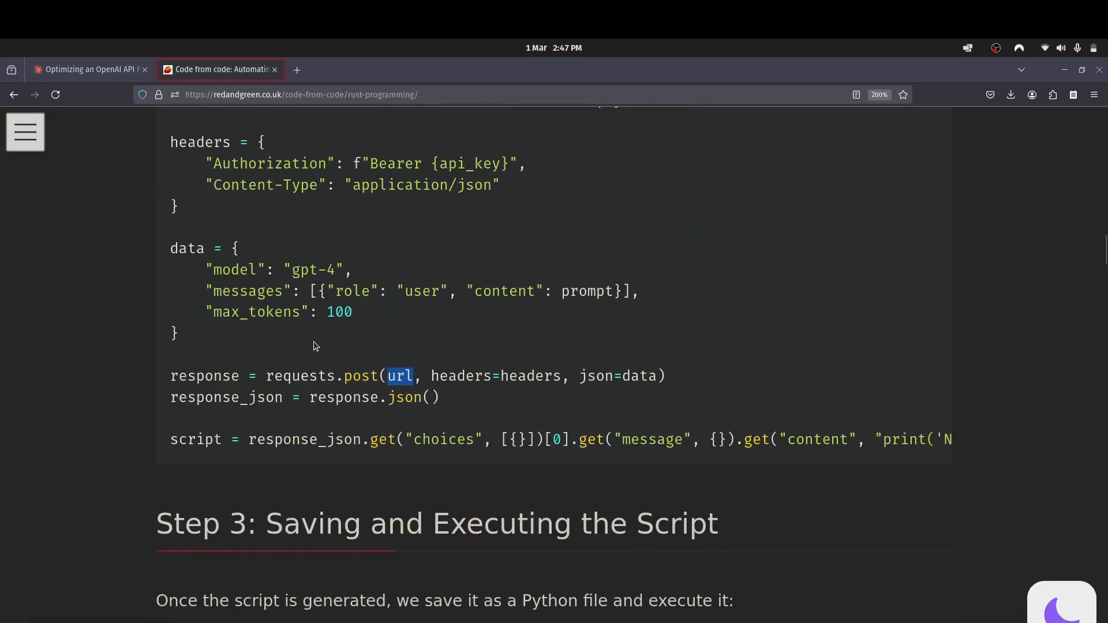
scroll(down, 3)
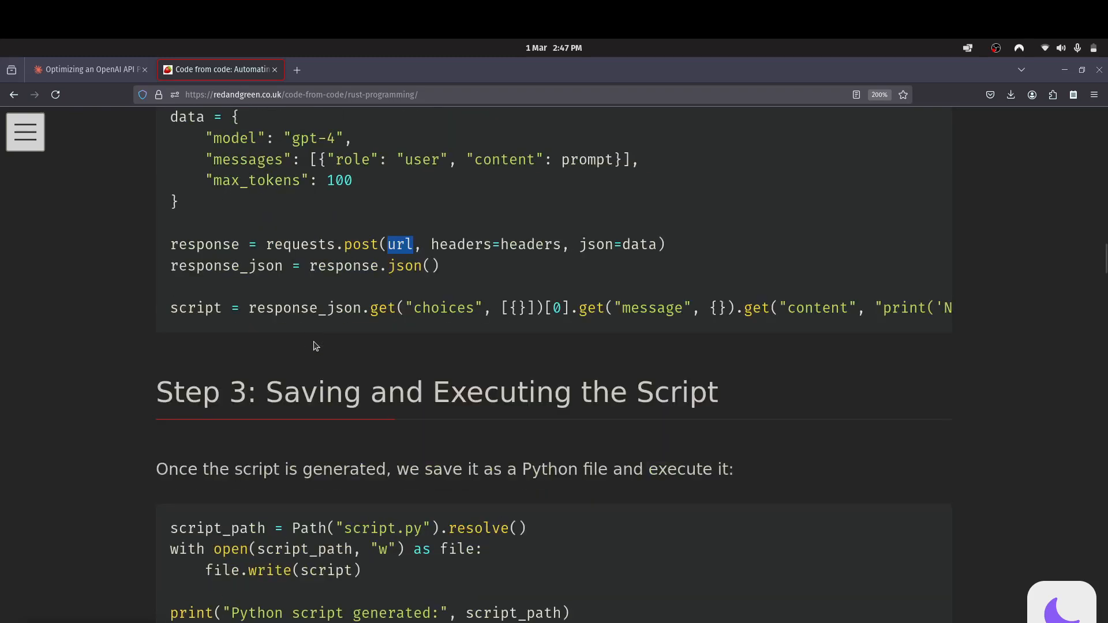
scroll(down, 3)
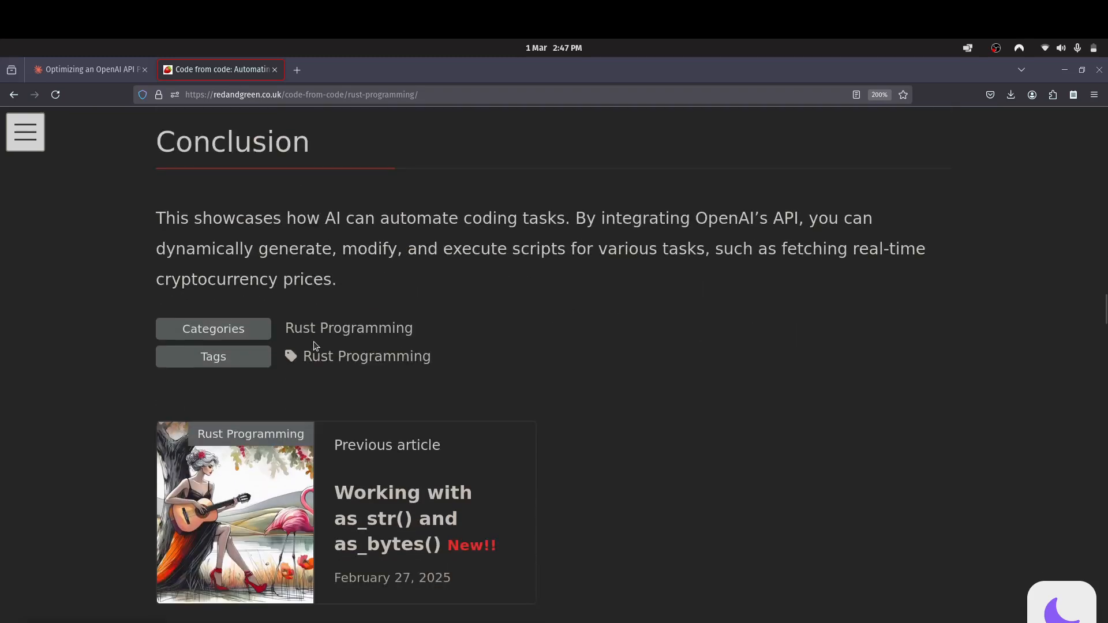
scroll(up, 3)
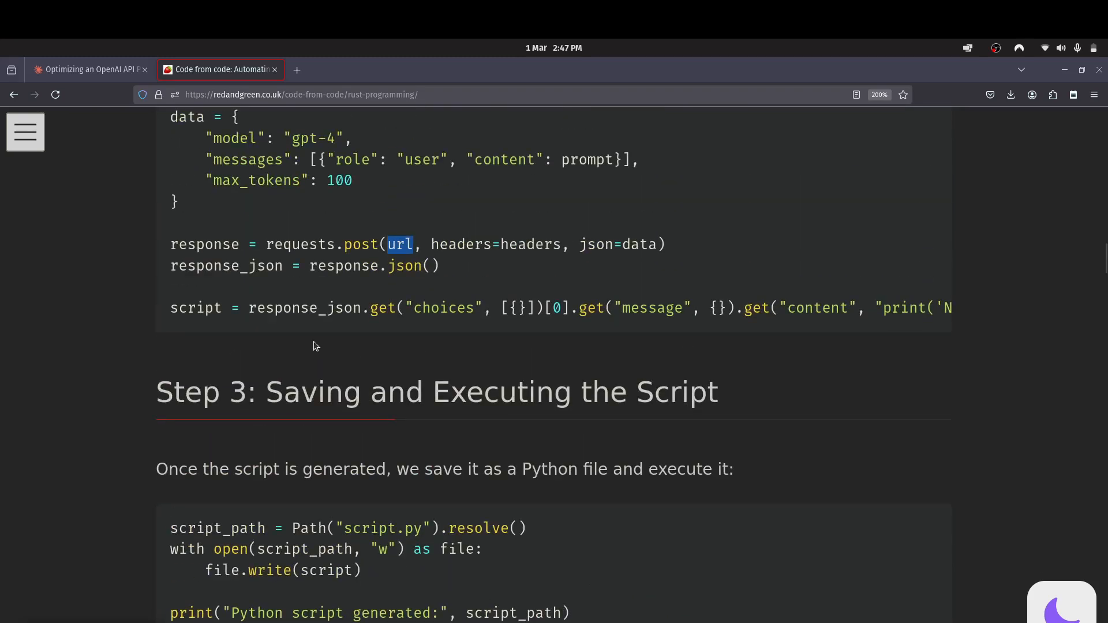
scroll(up, 3)
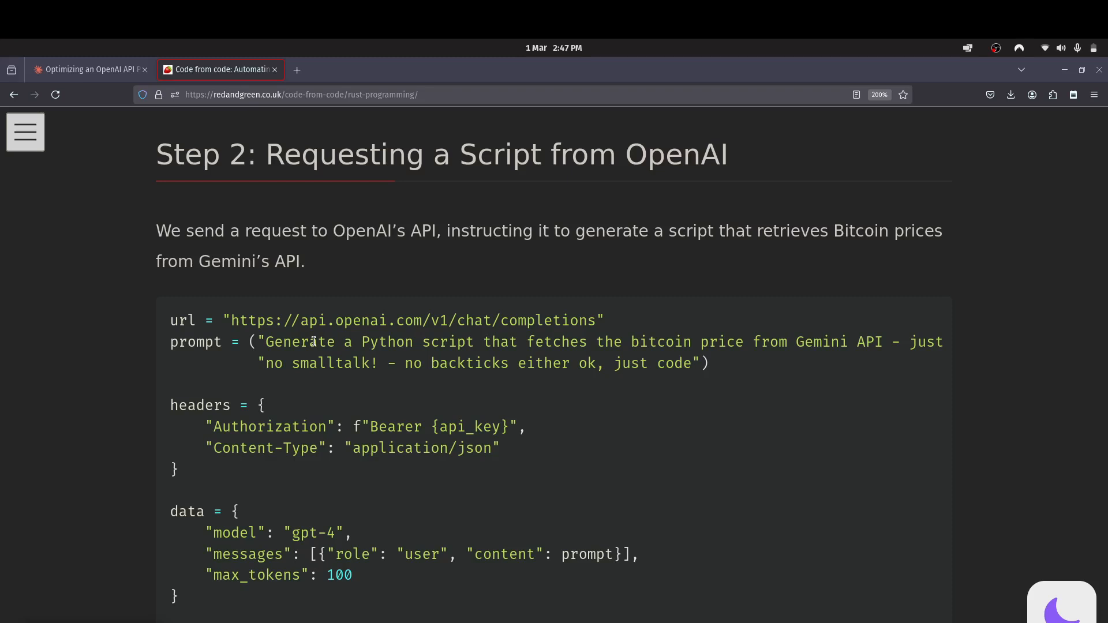
scroll(up, 3)
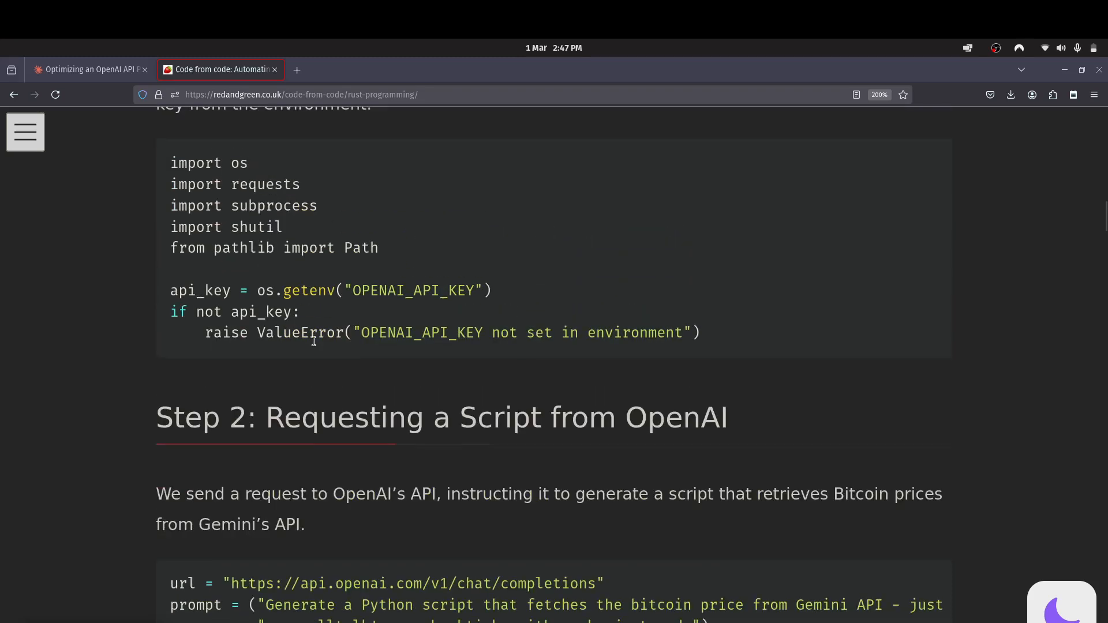
scroll(up, 3)
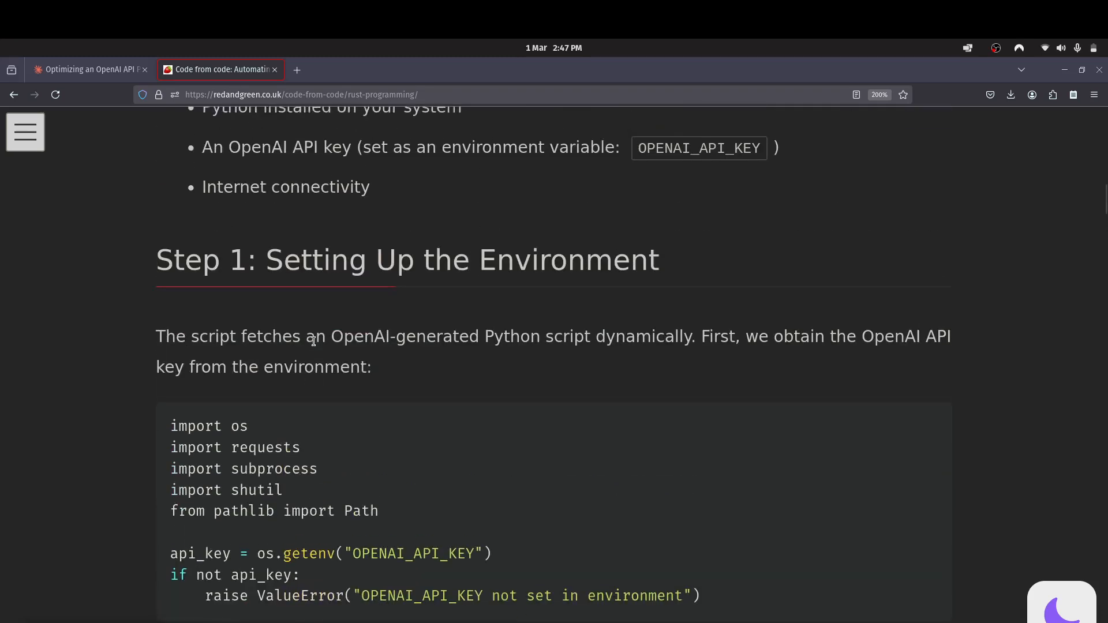
scroll(up, 3)
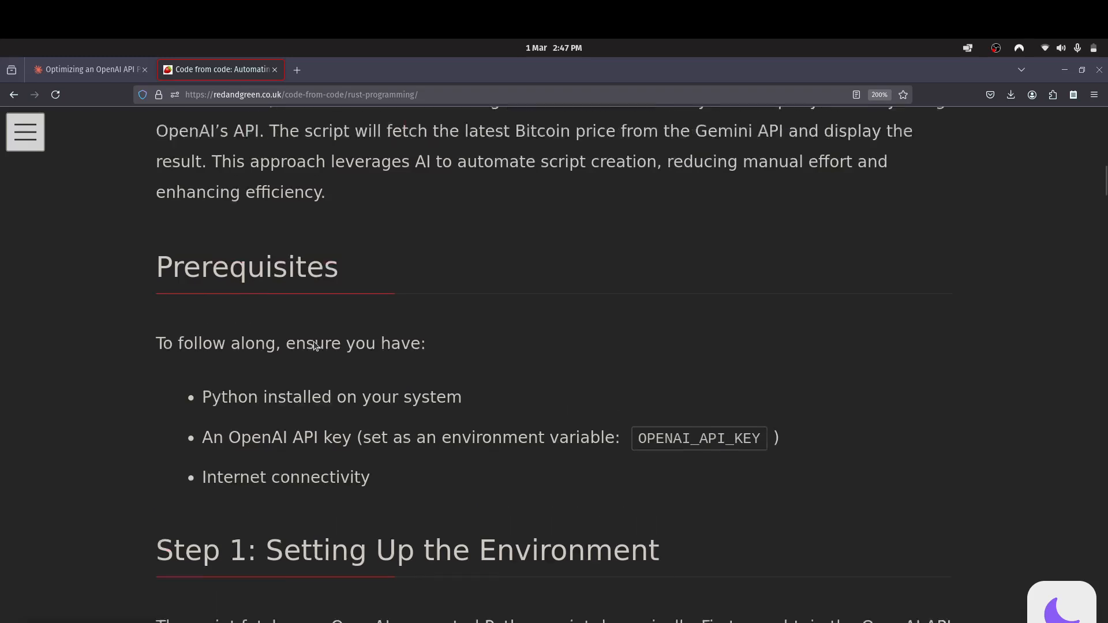
scroll(up, 3)
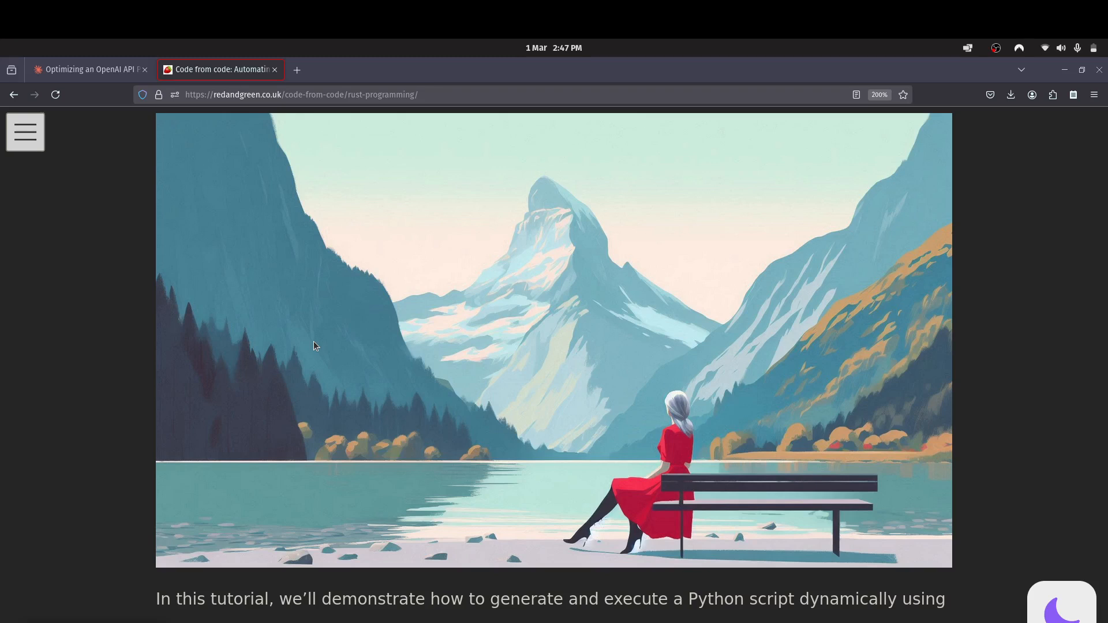
scroll(down, 3)
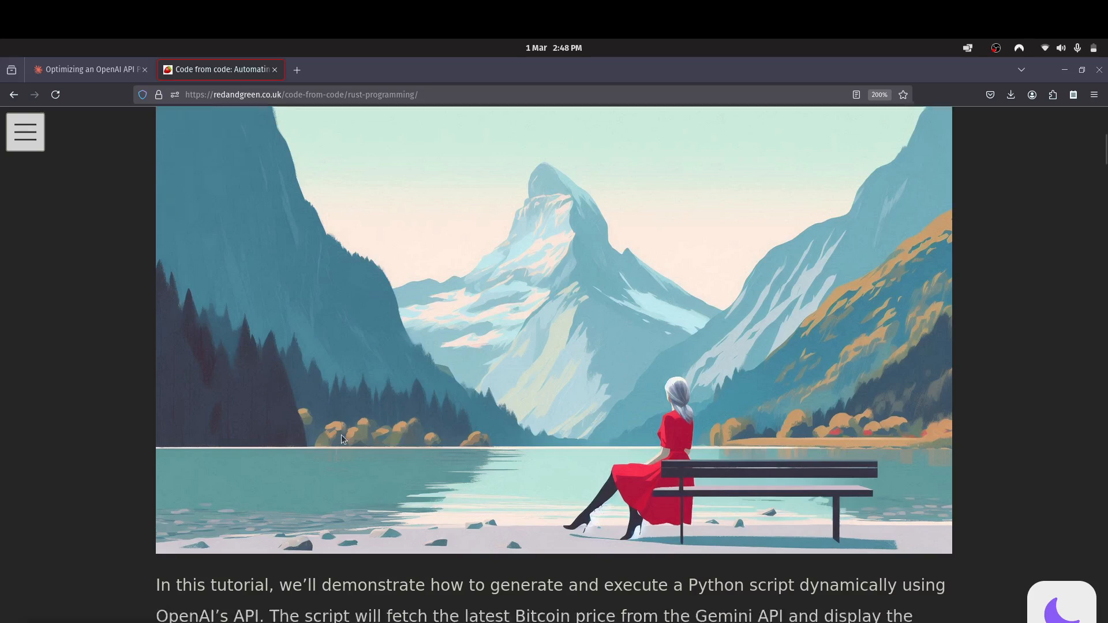
scroll(down, 3)
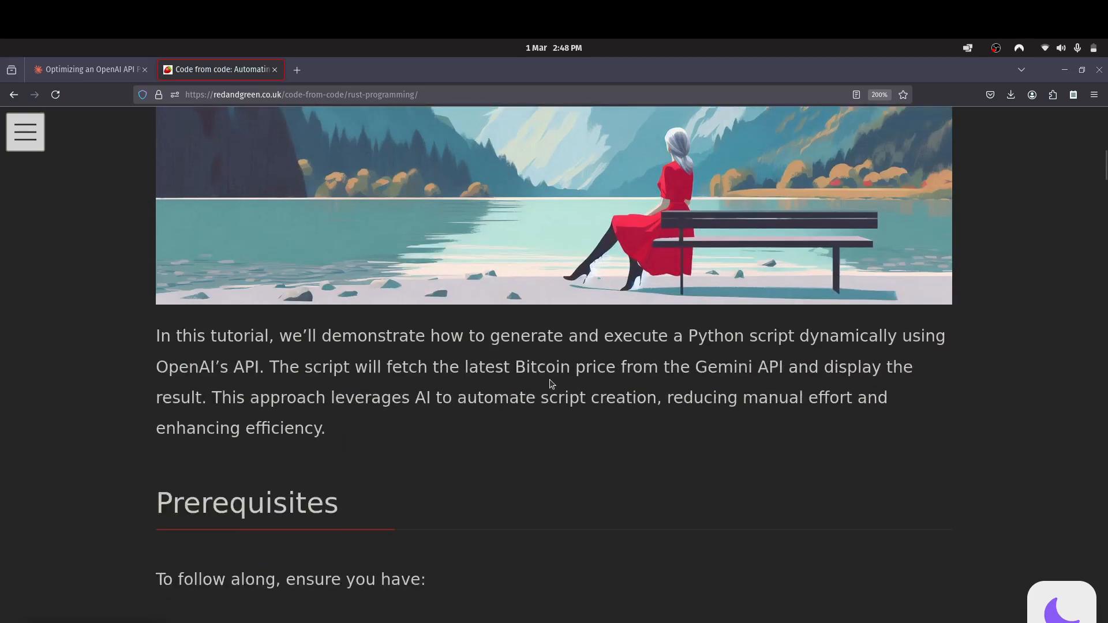
double_click(542, 367)
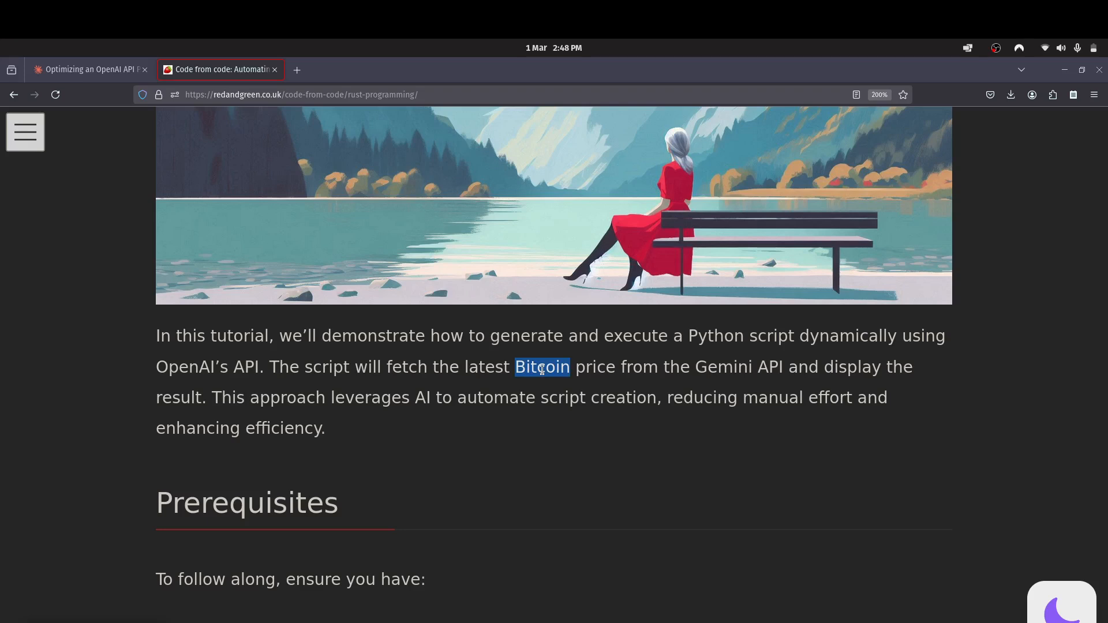
click(541, 367)
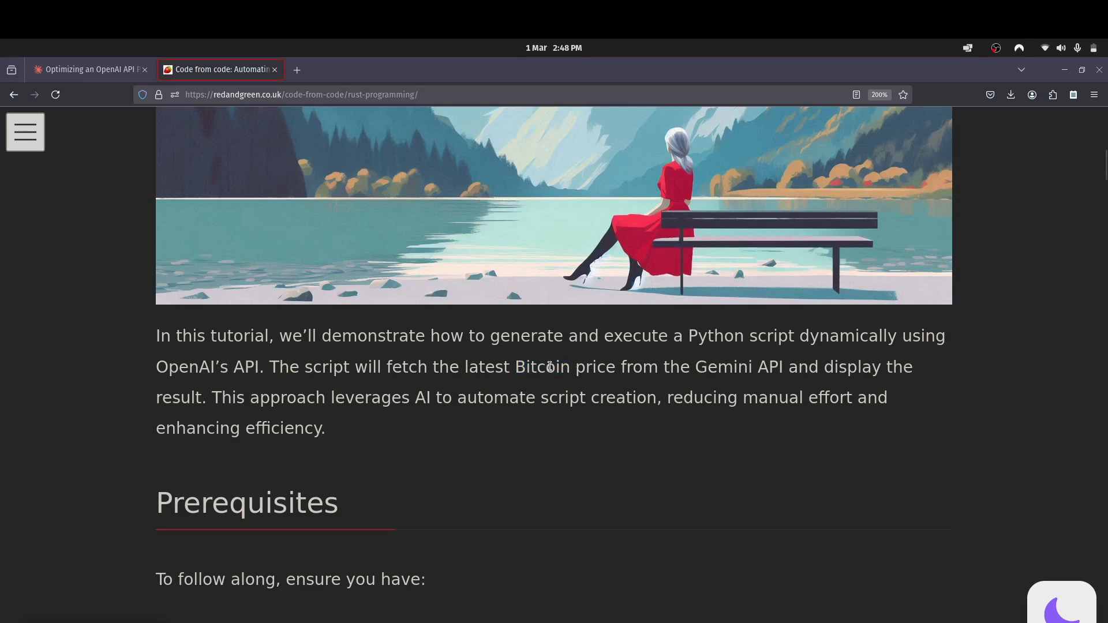
double_click(541, 367)
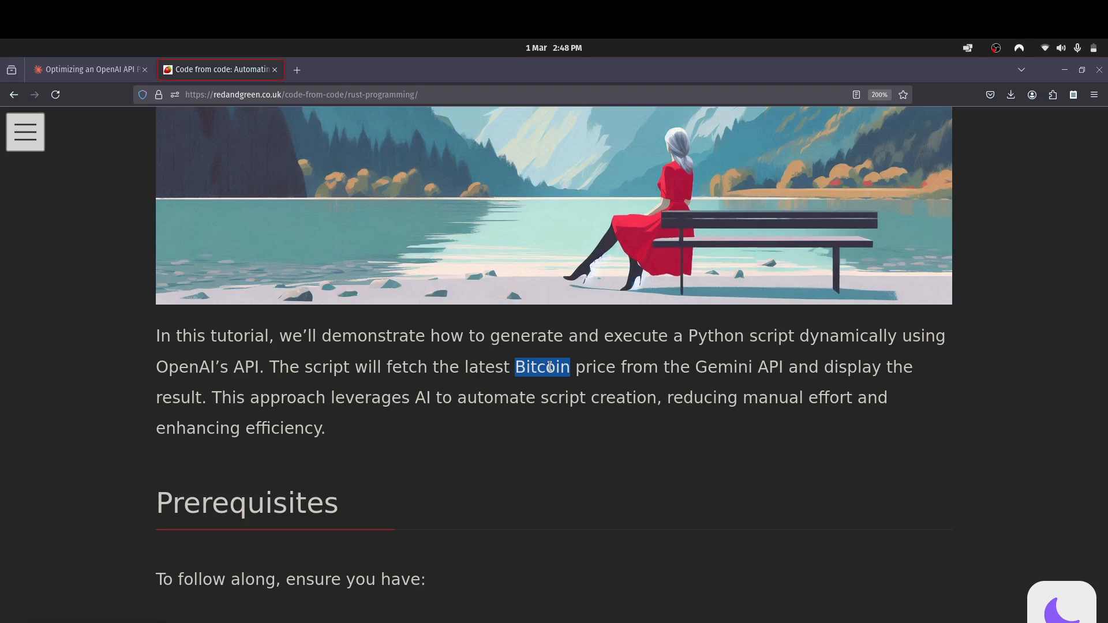
mouse_move(520, 448)
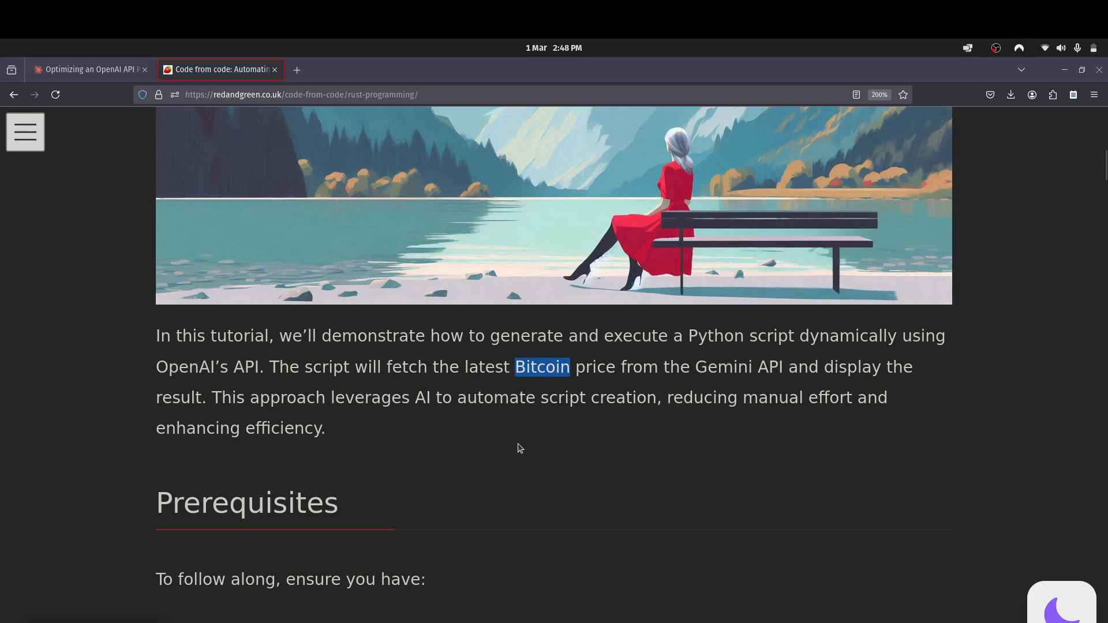
scroll(down, 3)
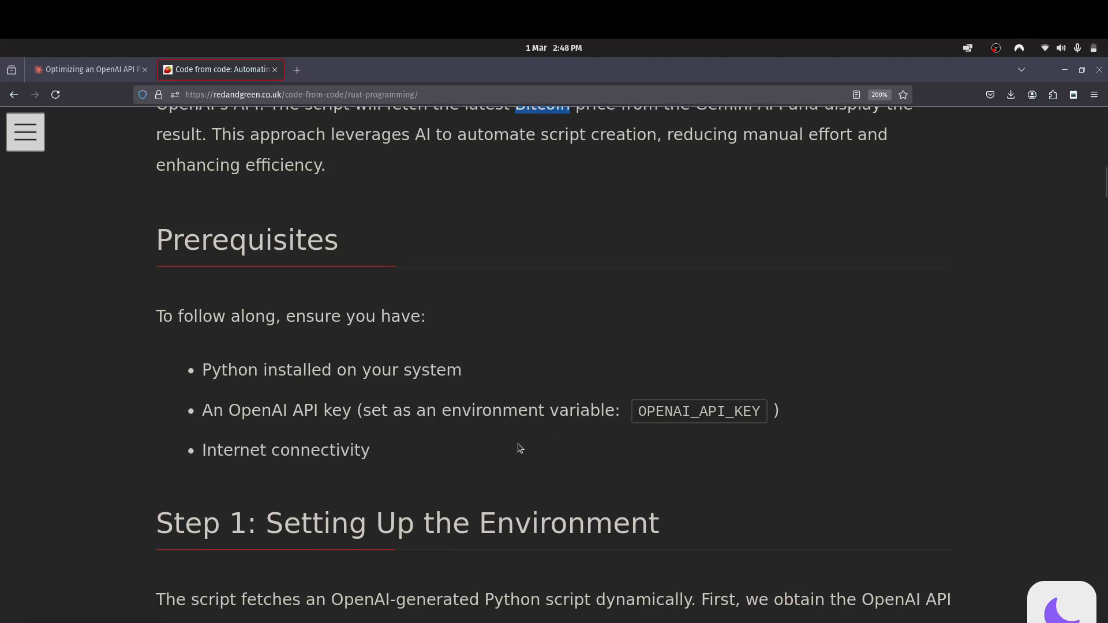
scroll(down, 3)
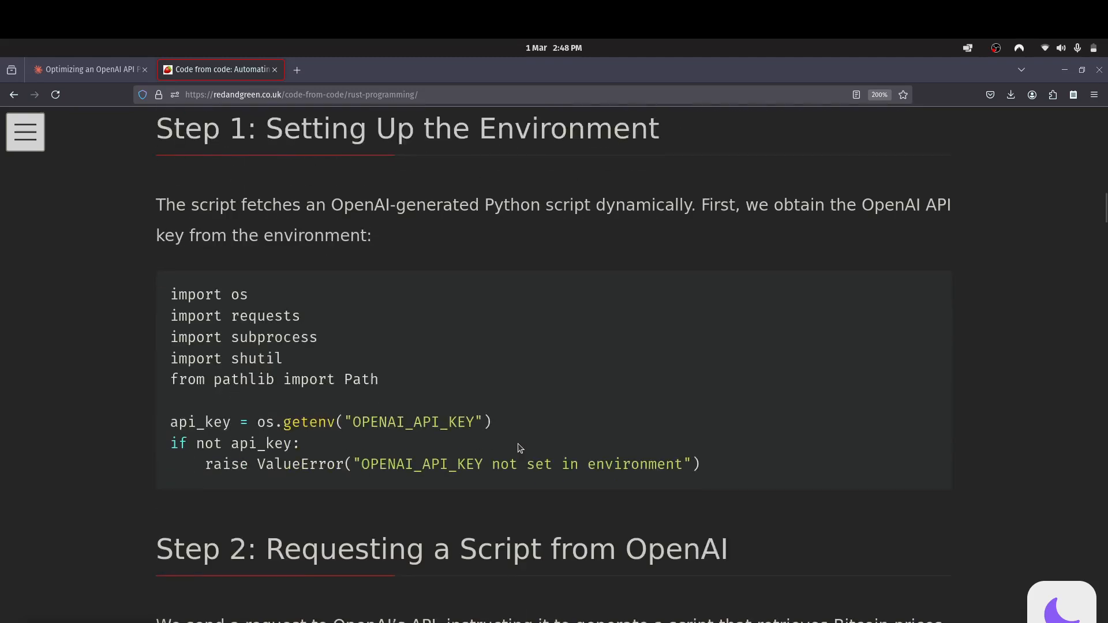